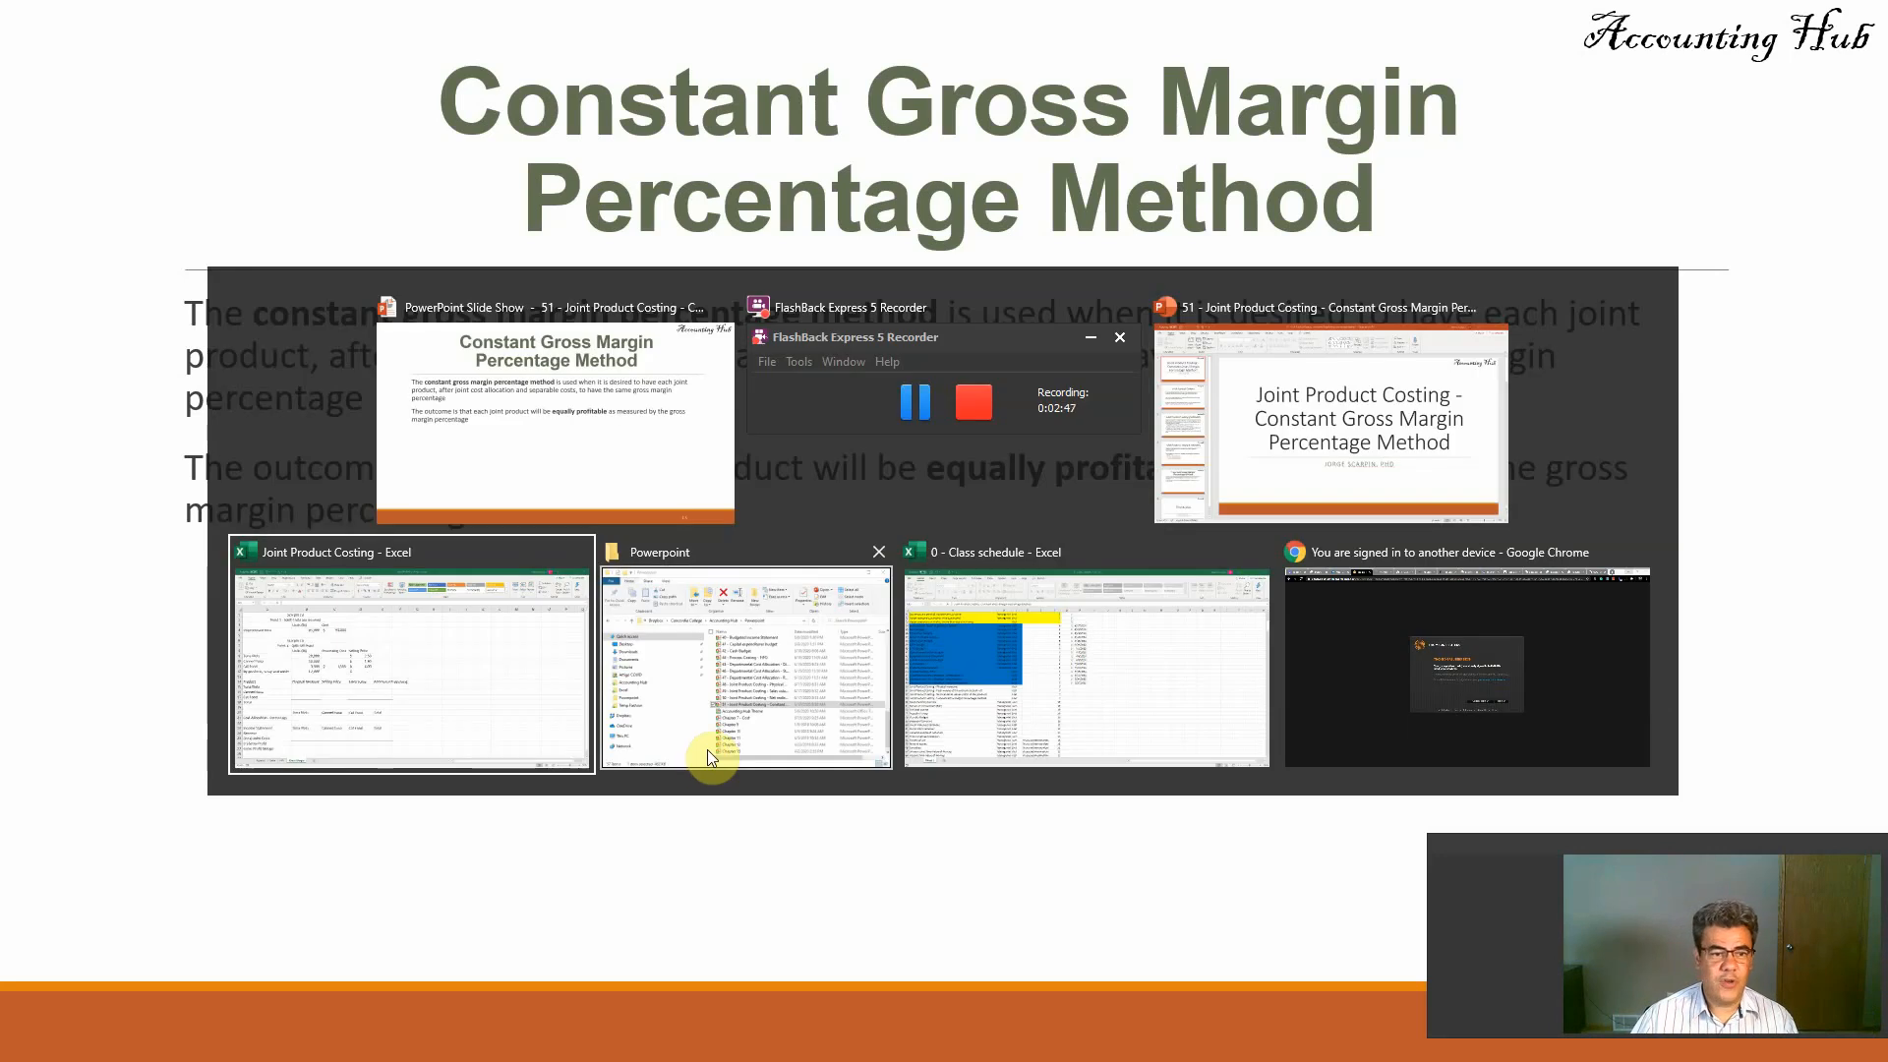
Step: Review the linked unprocessed tuna, Tuna filets, Canned tuna units and Cat Food cost and price
left_click(409, 656)
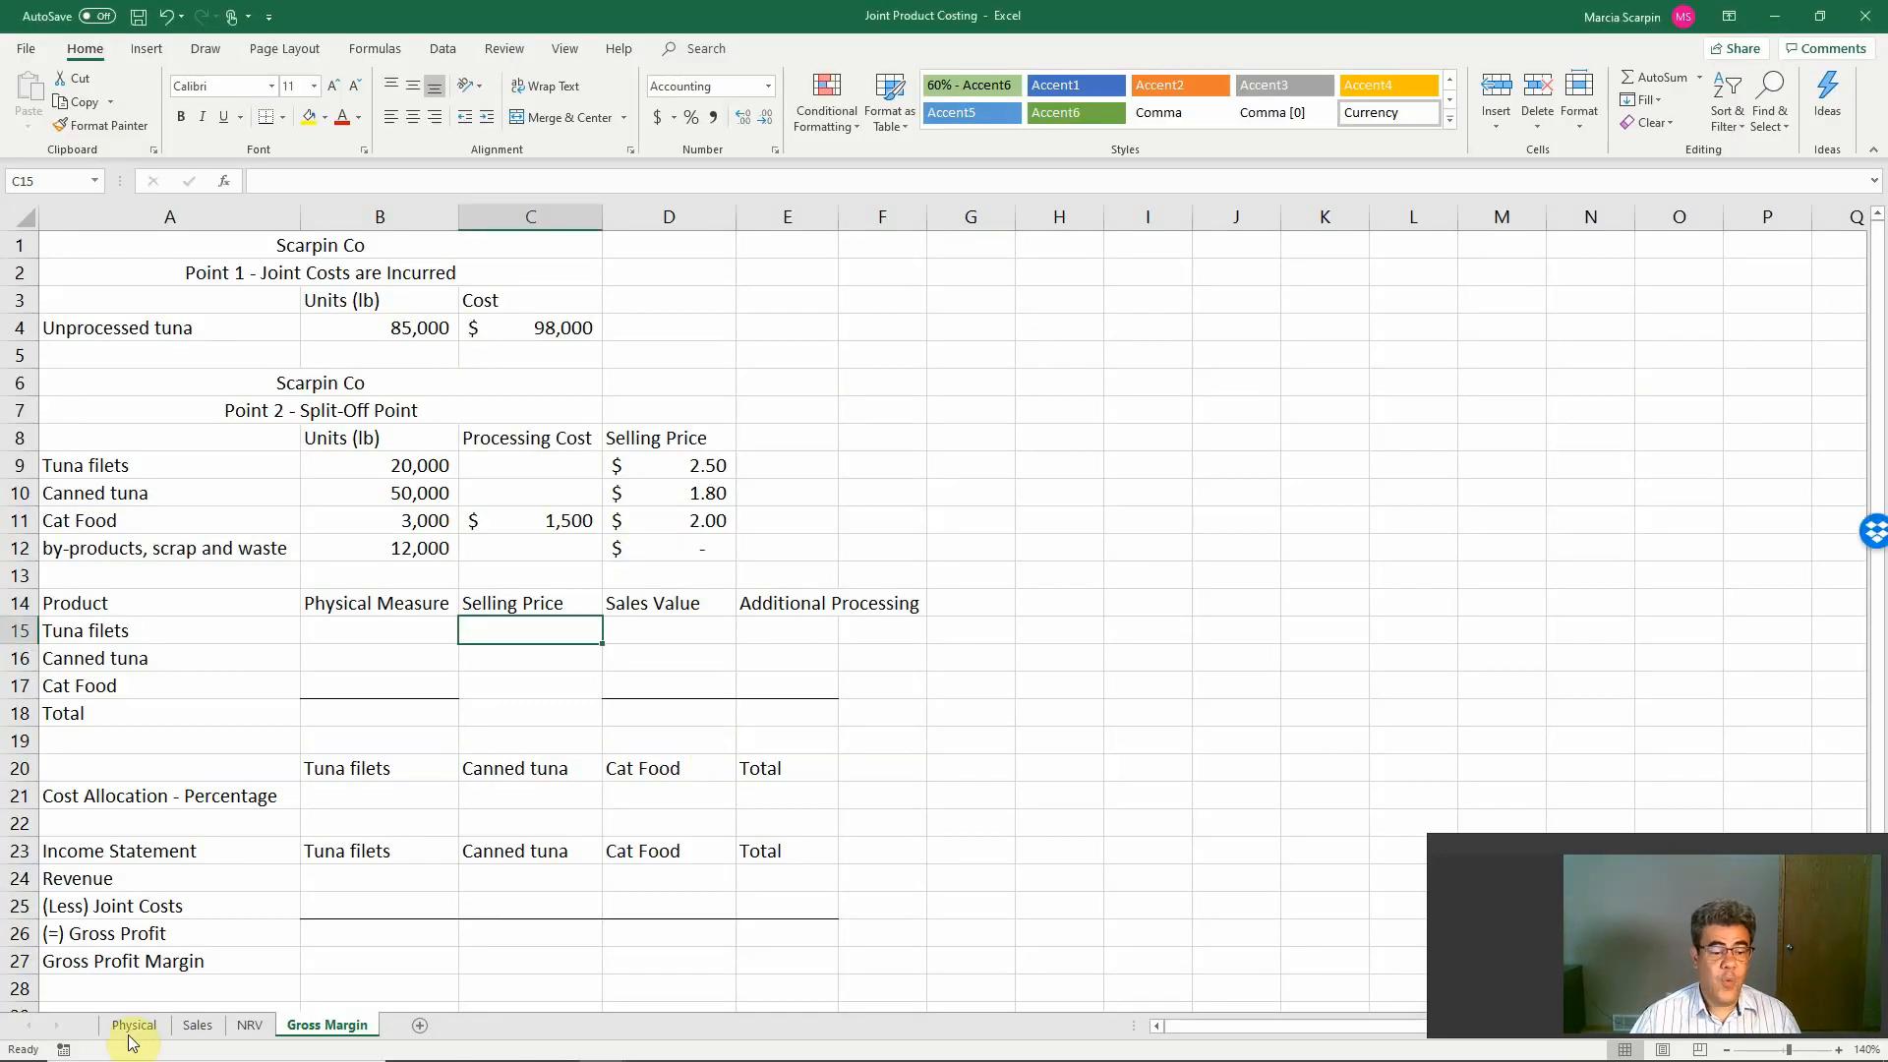
mouse_move(248, 1024)
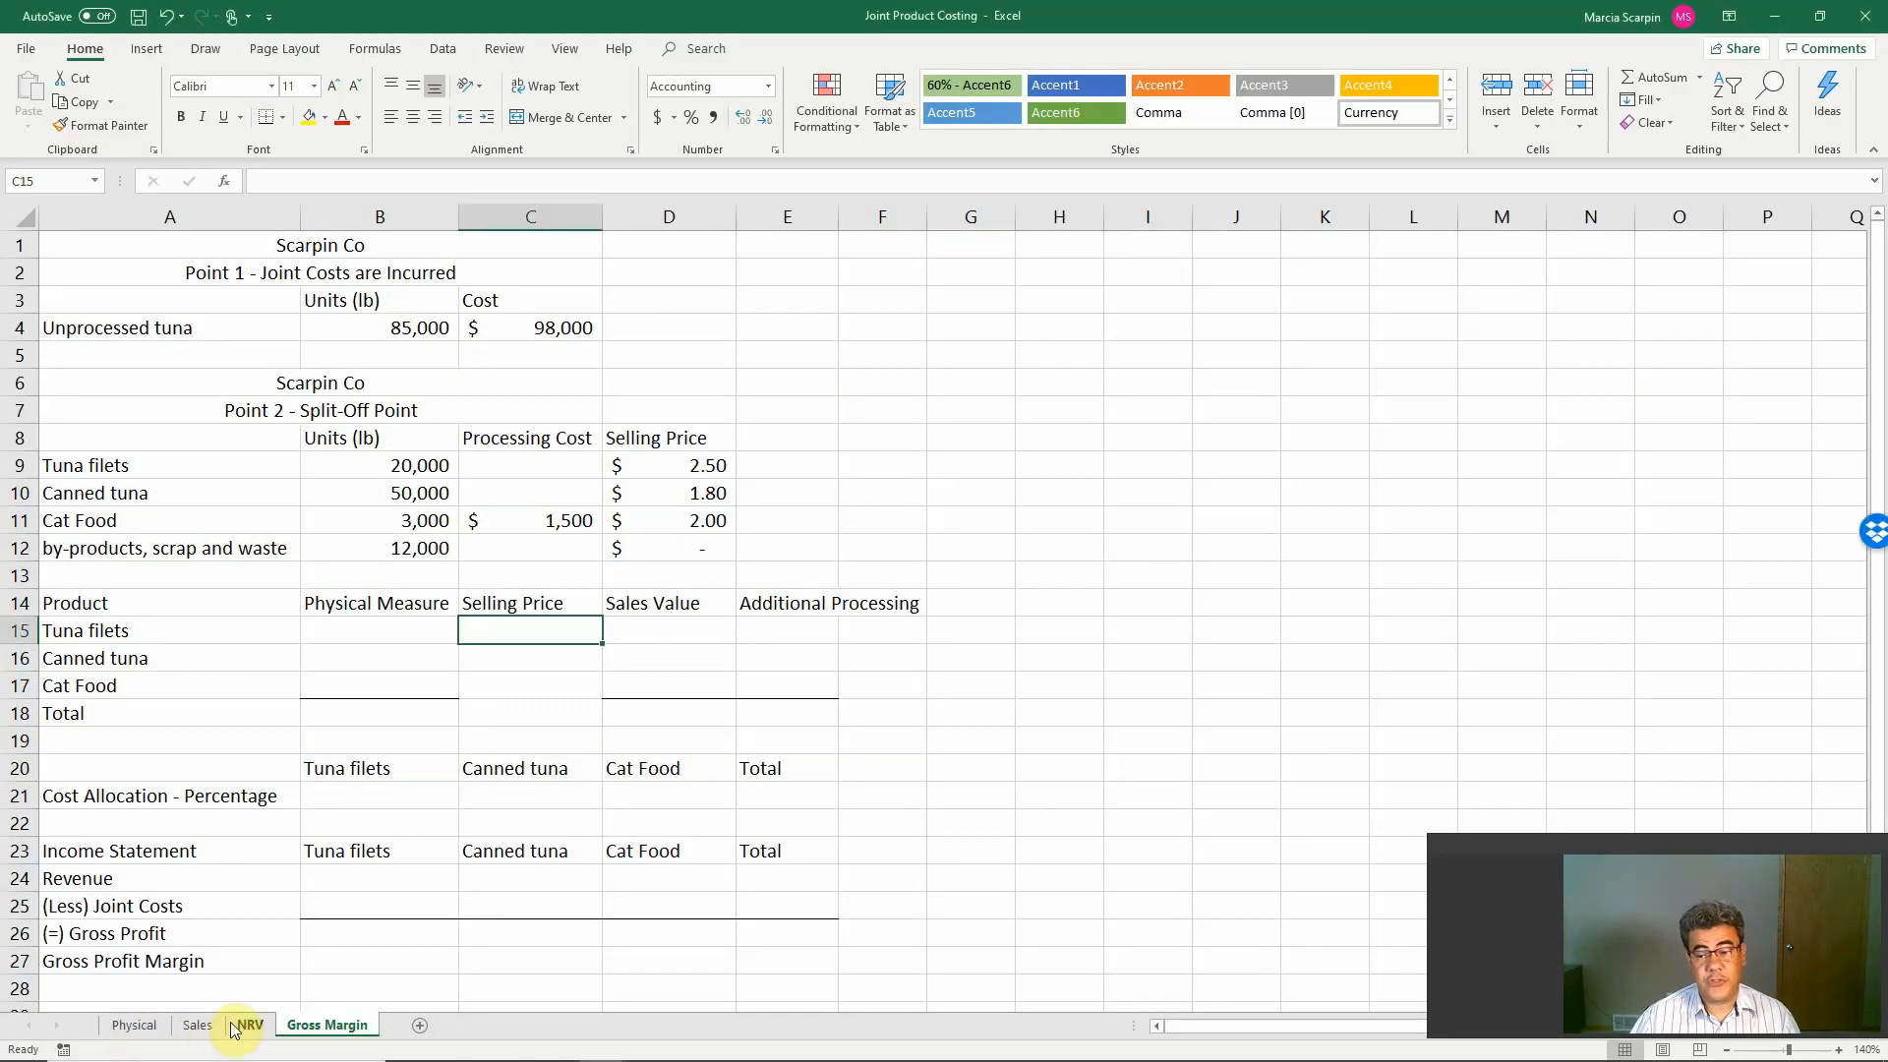
mouse_move(280, 1032)
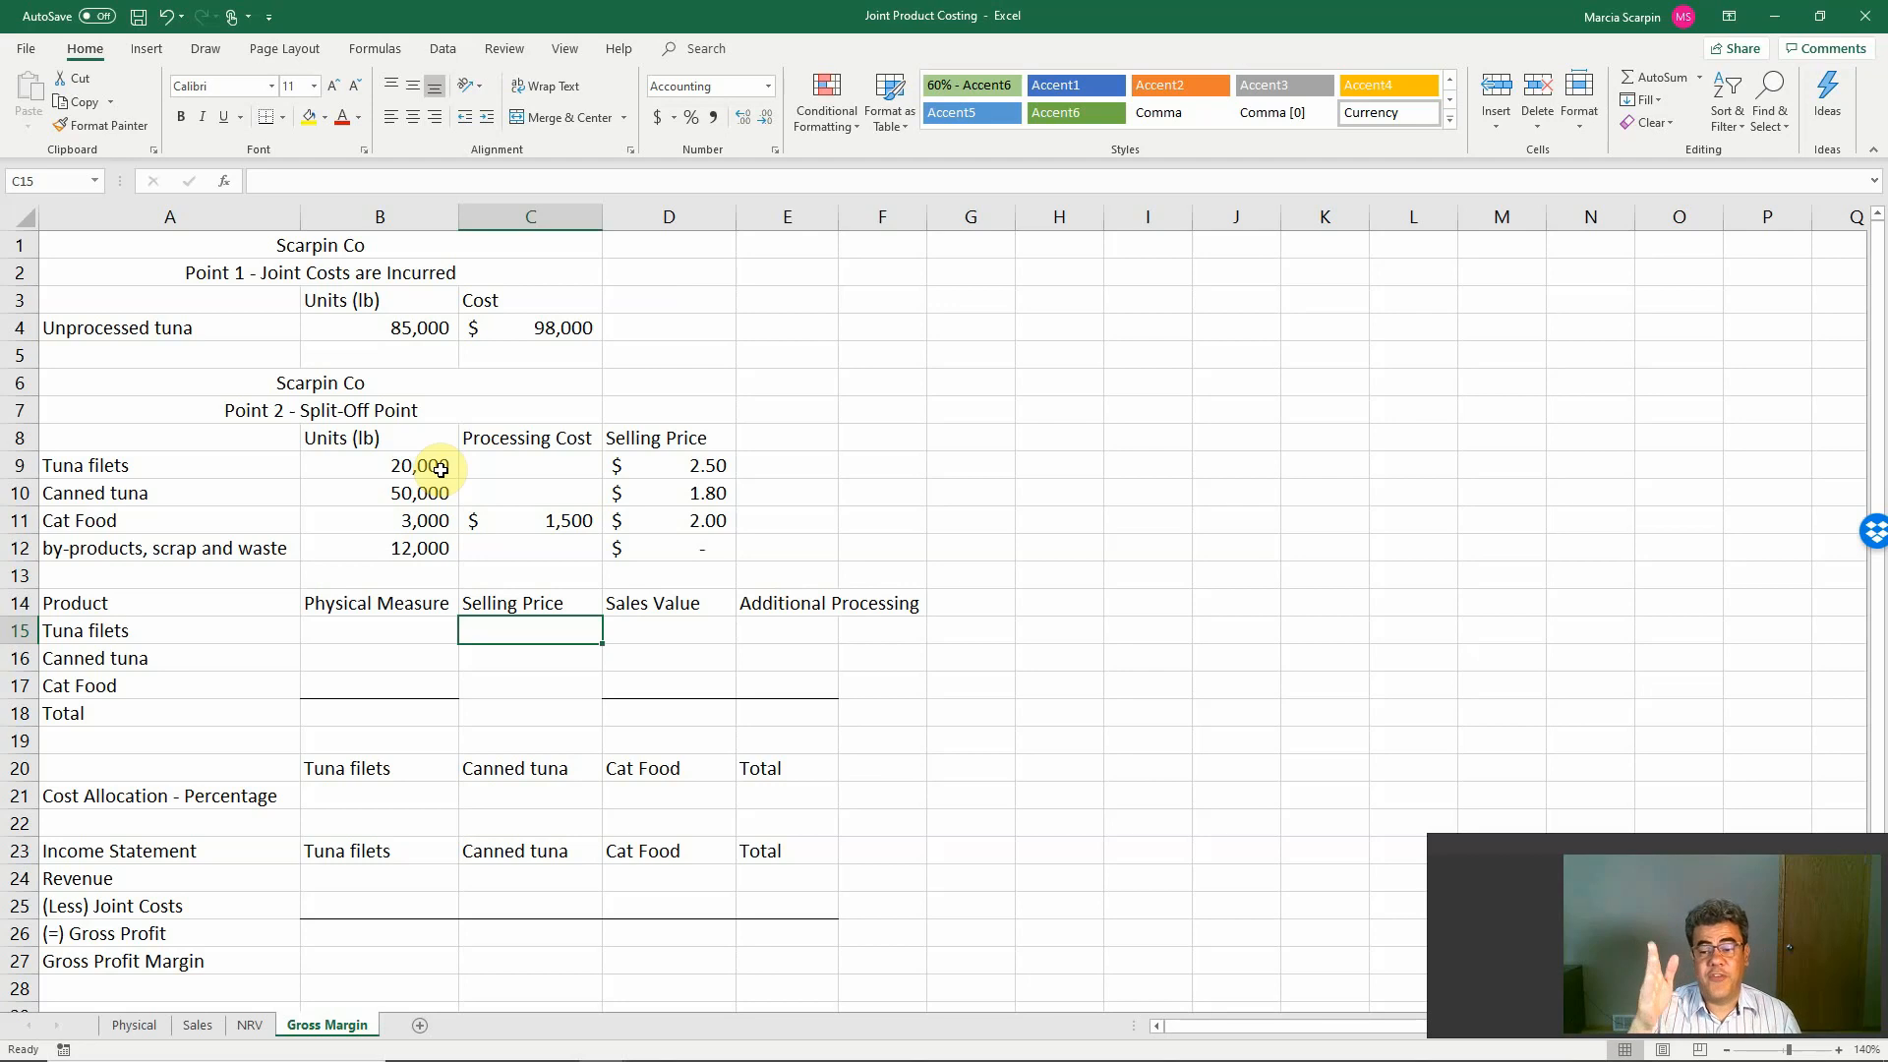
left_click(380, 328)
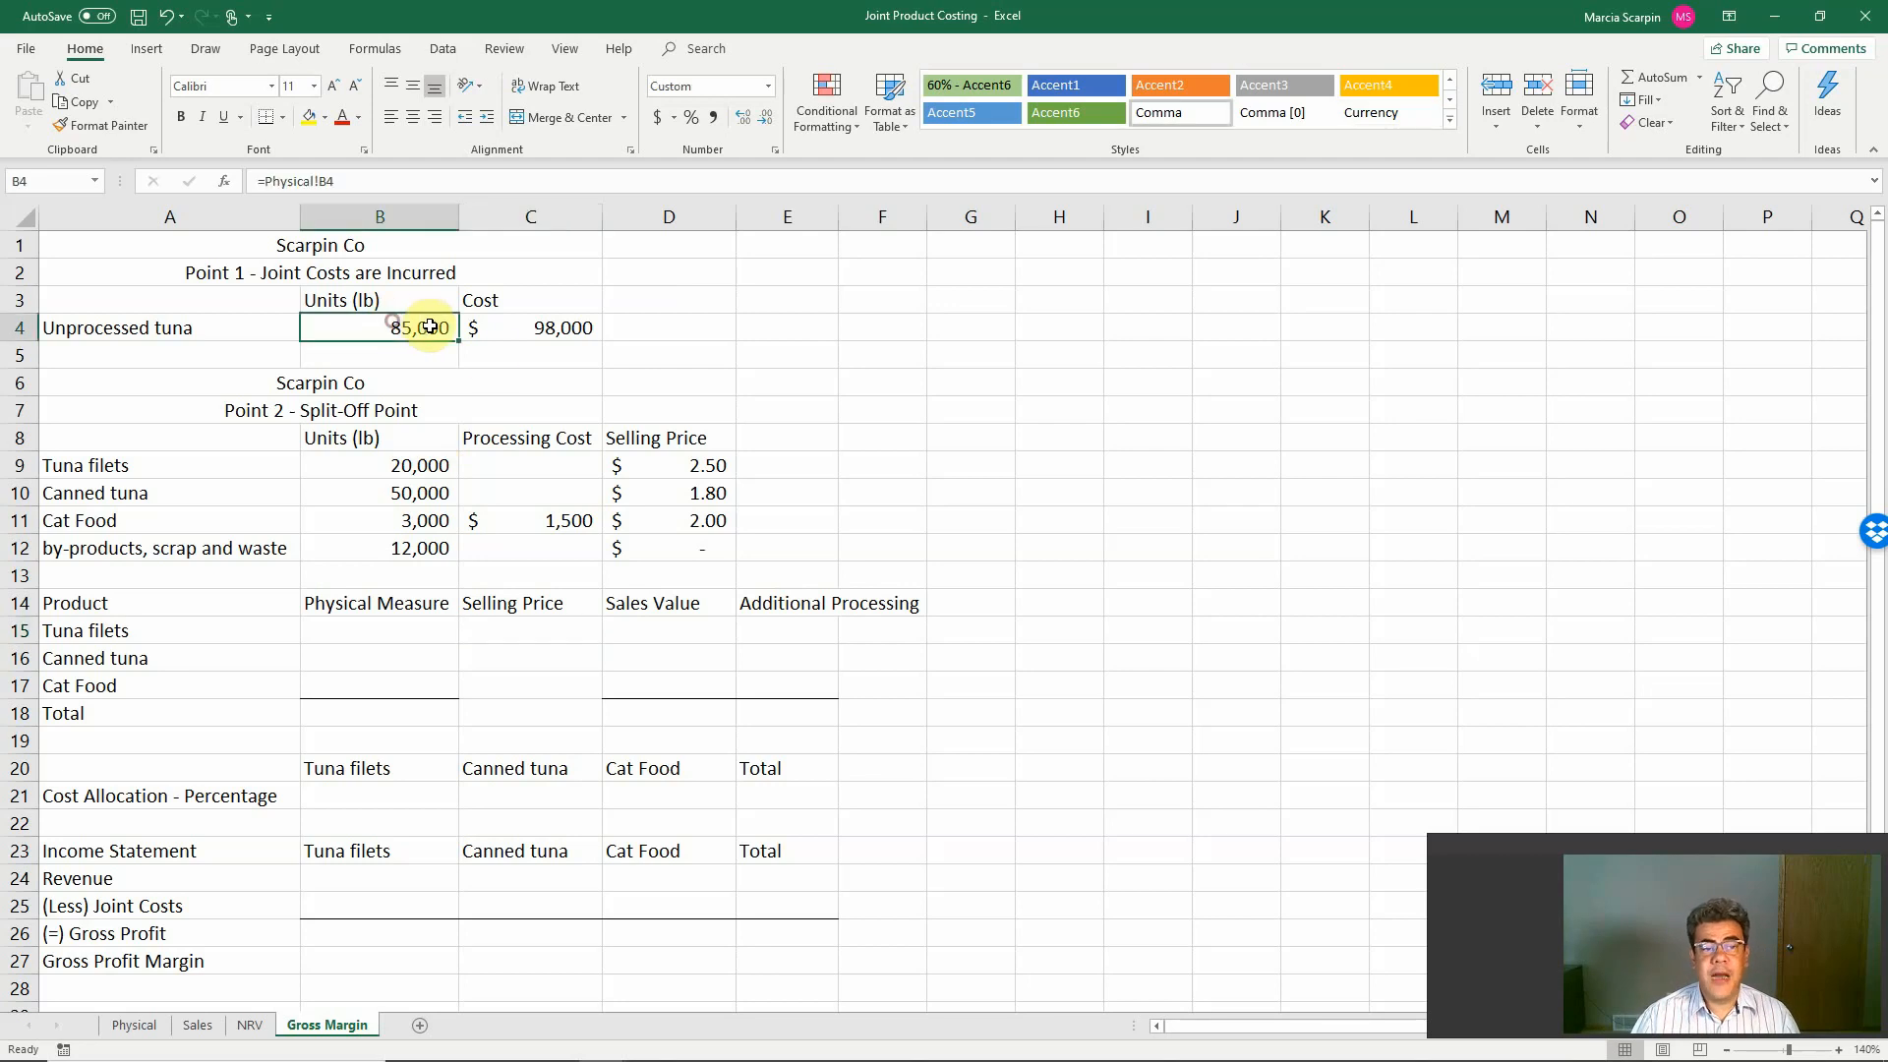
left_click(529, 327)
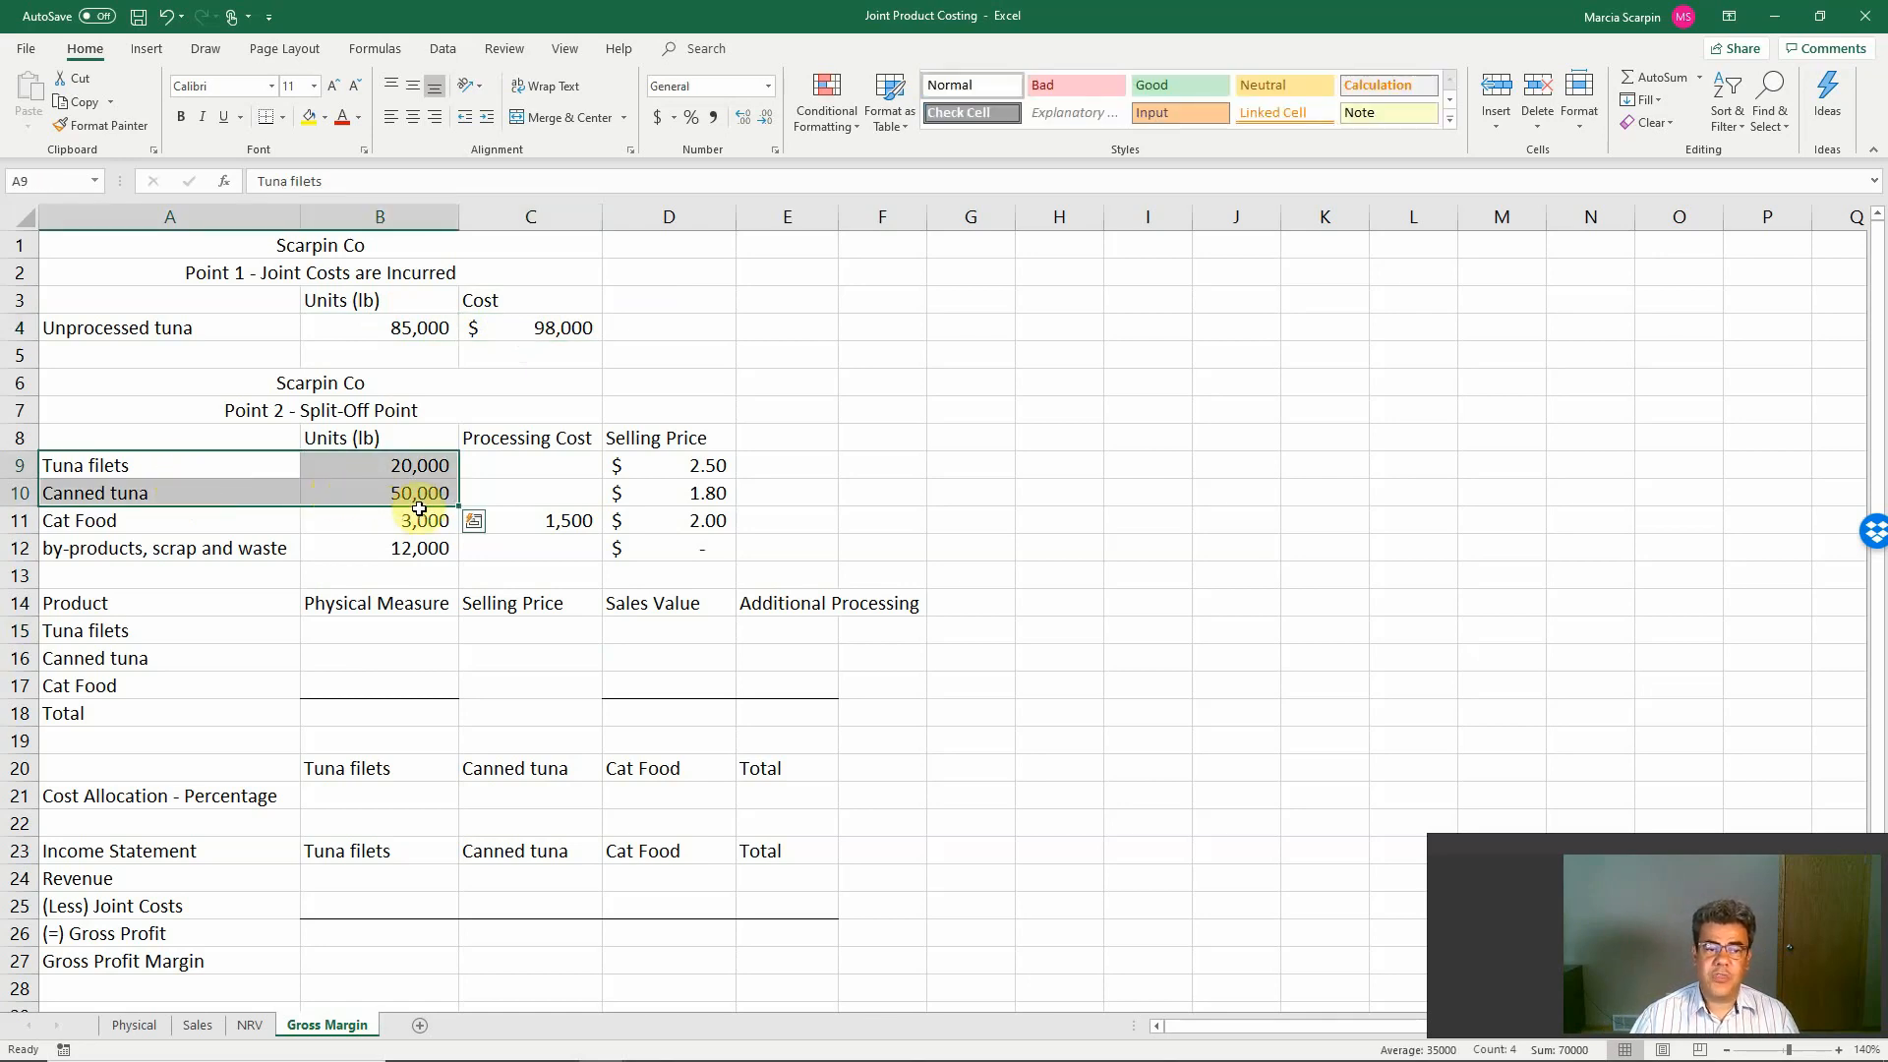
left_click(380, 492)
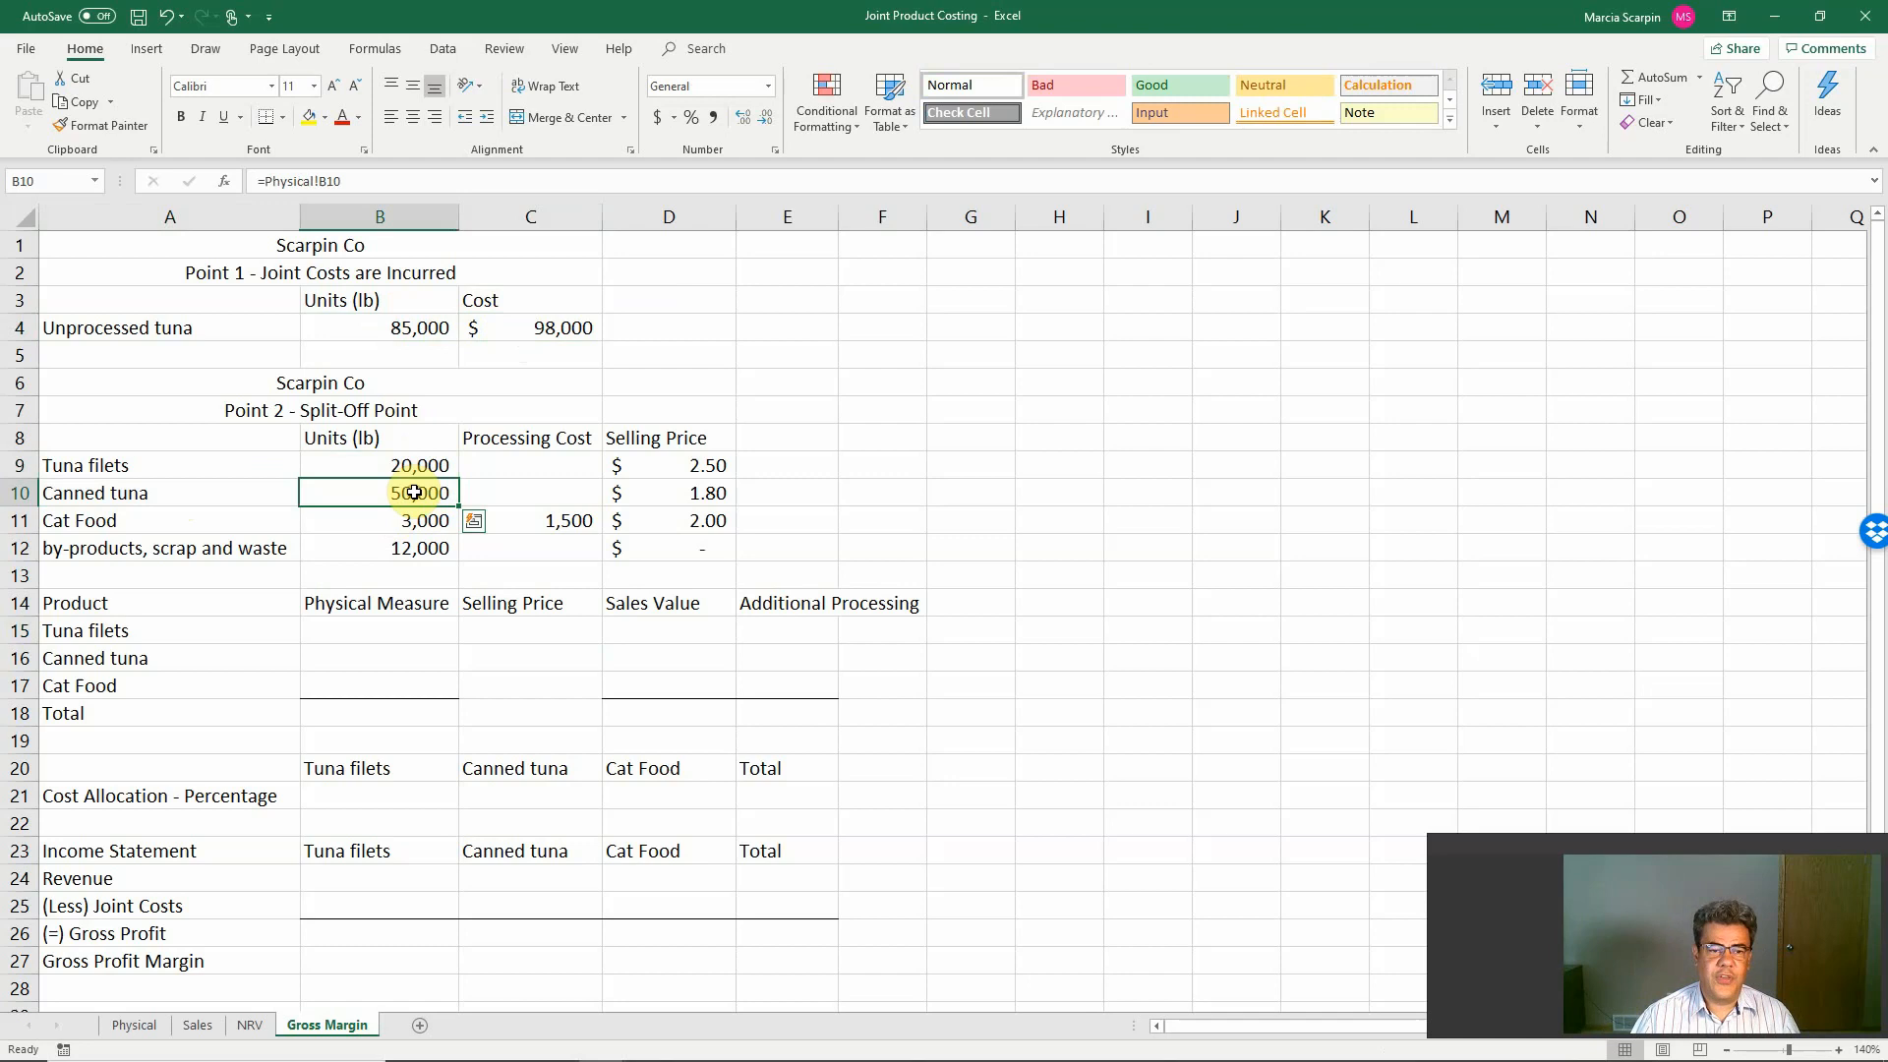
left_click(153, 519)
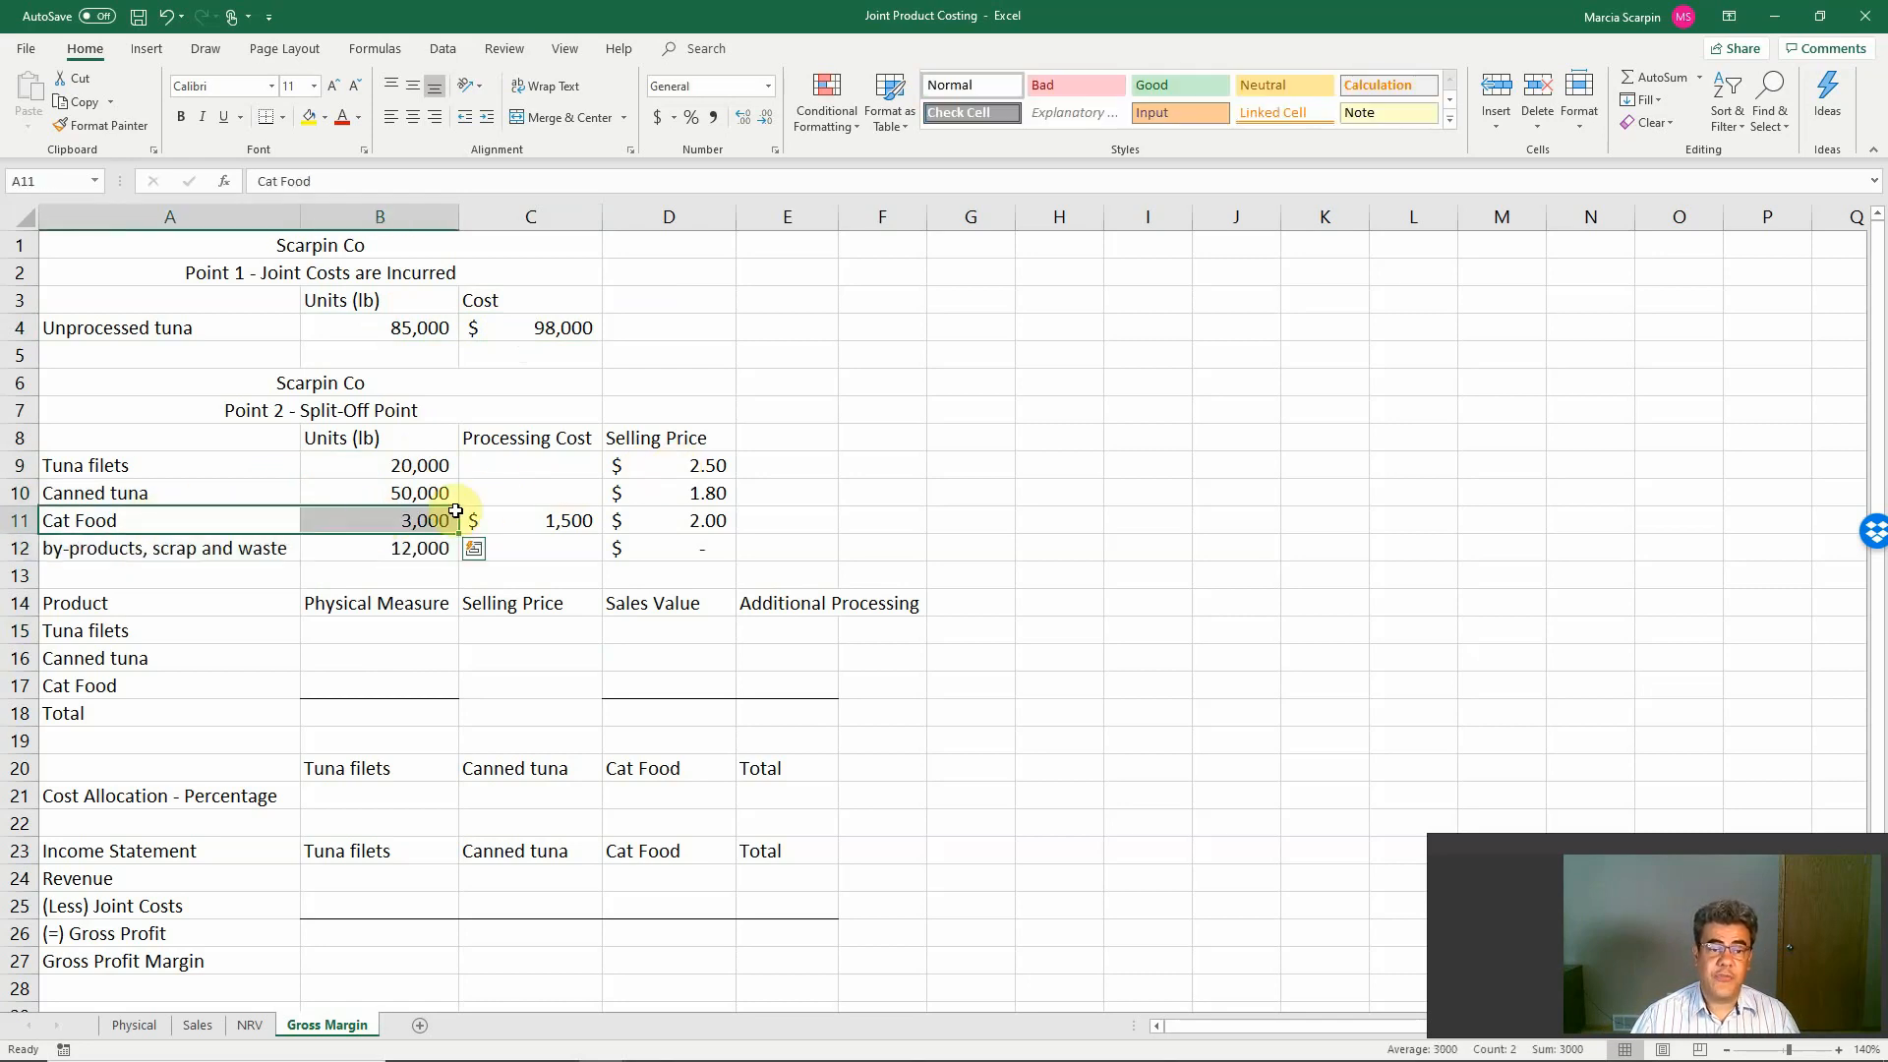
left_click(529, 519)
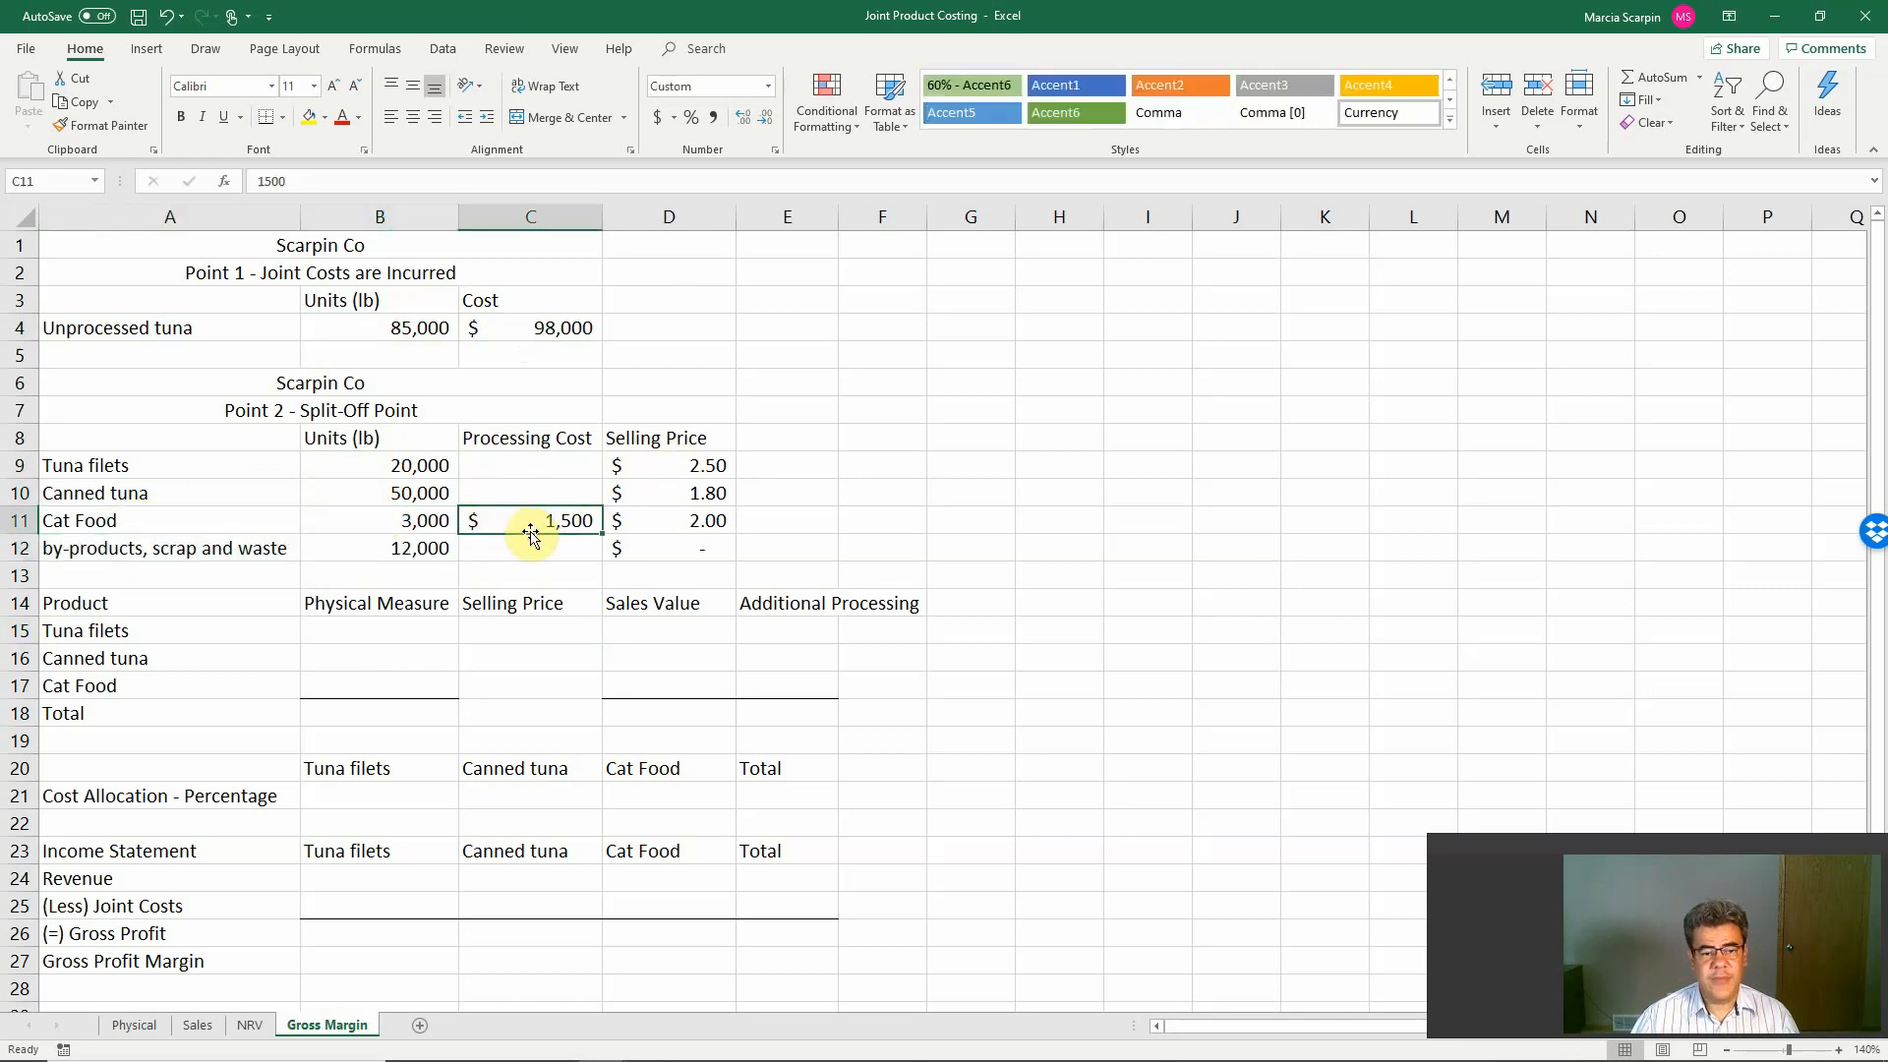
mouse_move(539, 543)
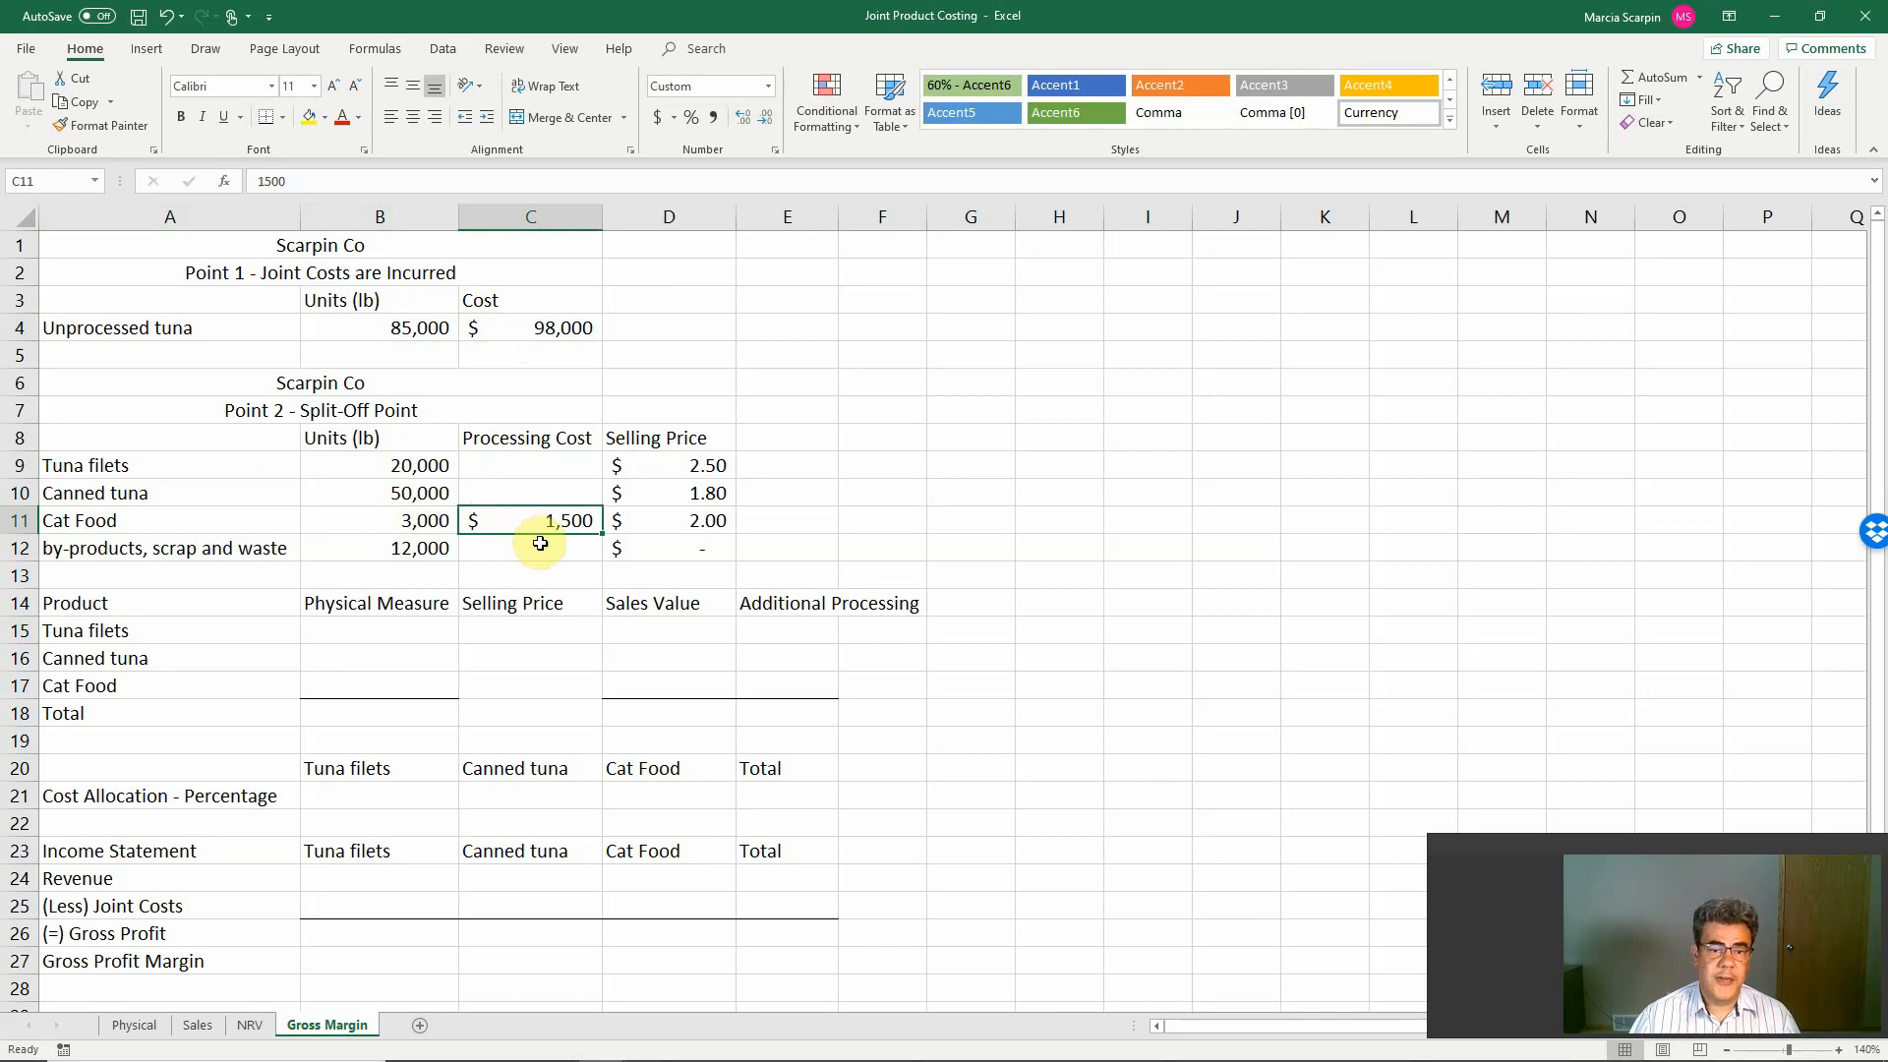
mouse_move(679, 492)
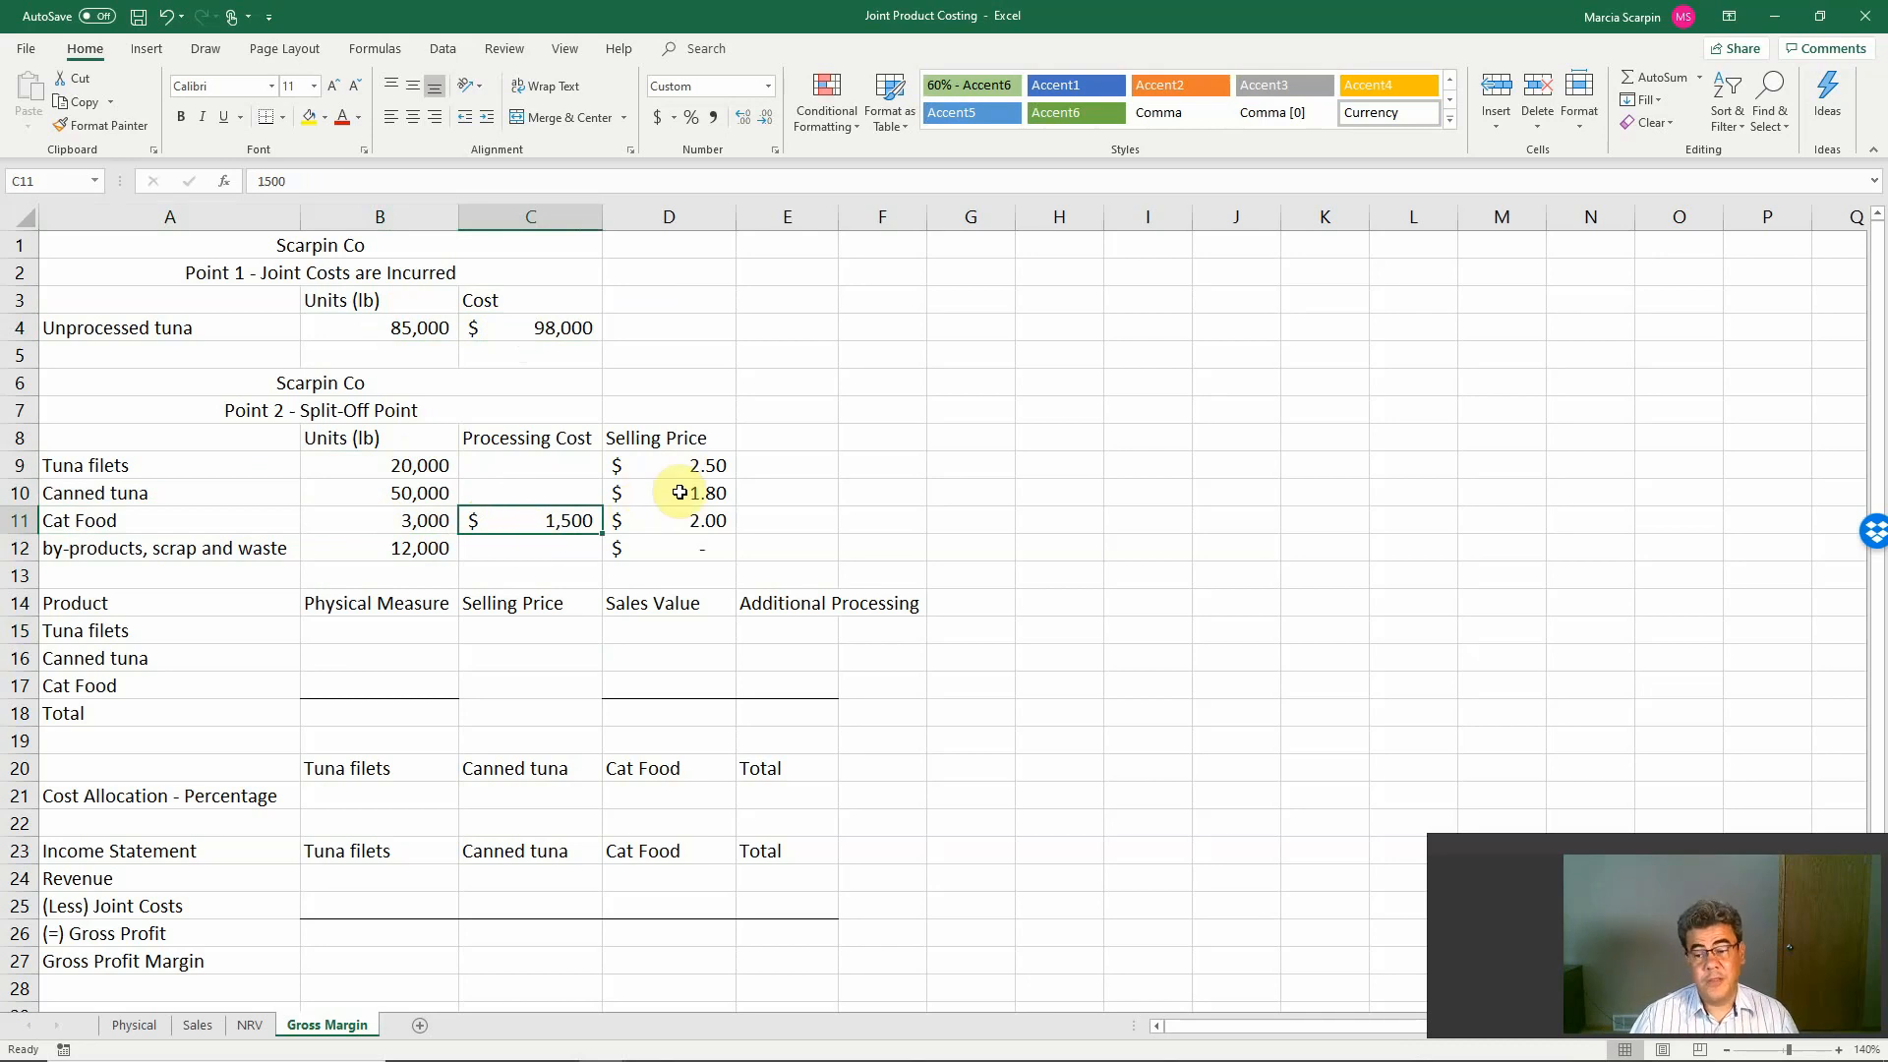
mouse_move(699, 494)
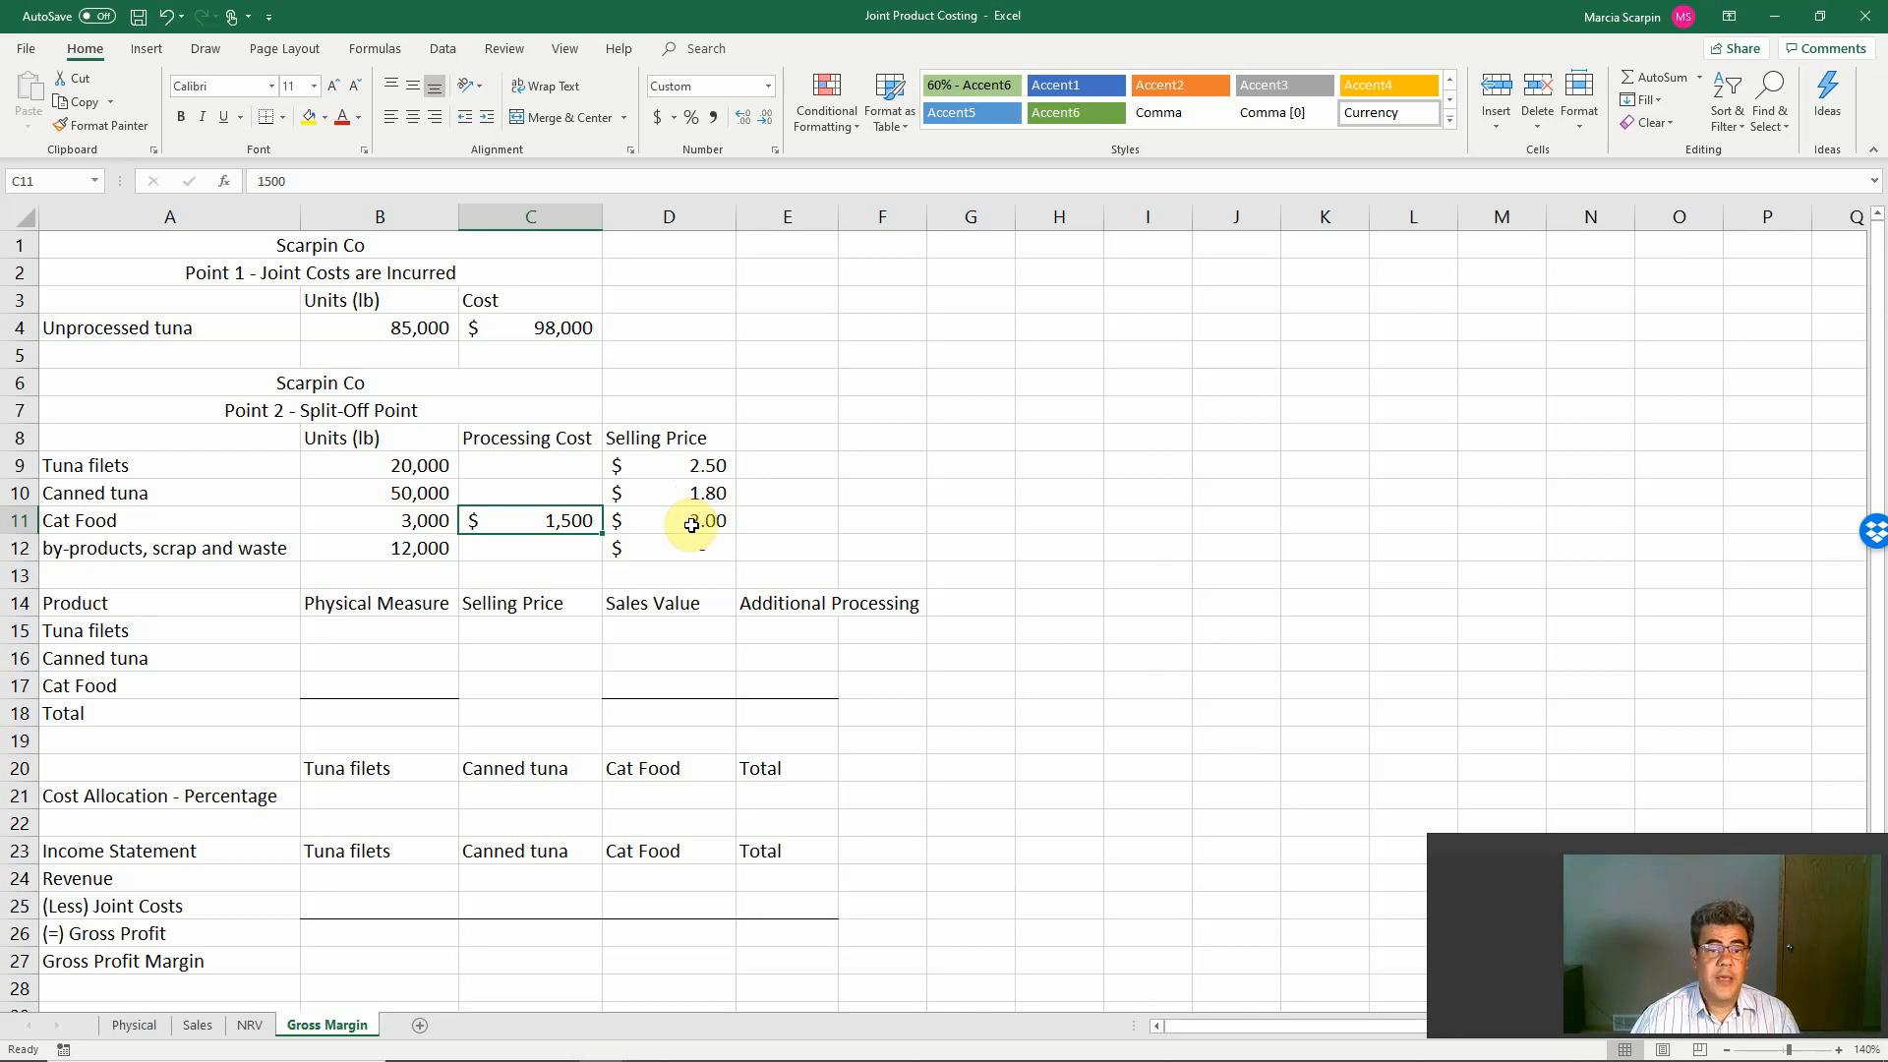
left_click(669, 519)
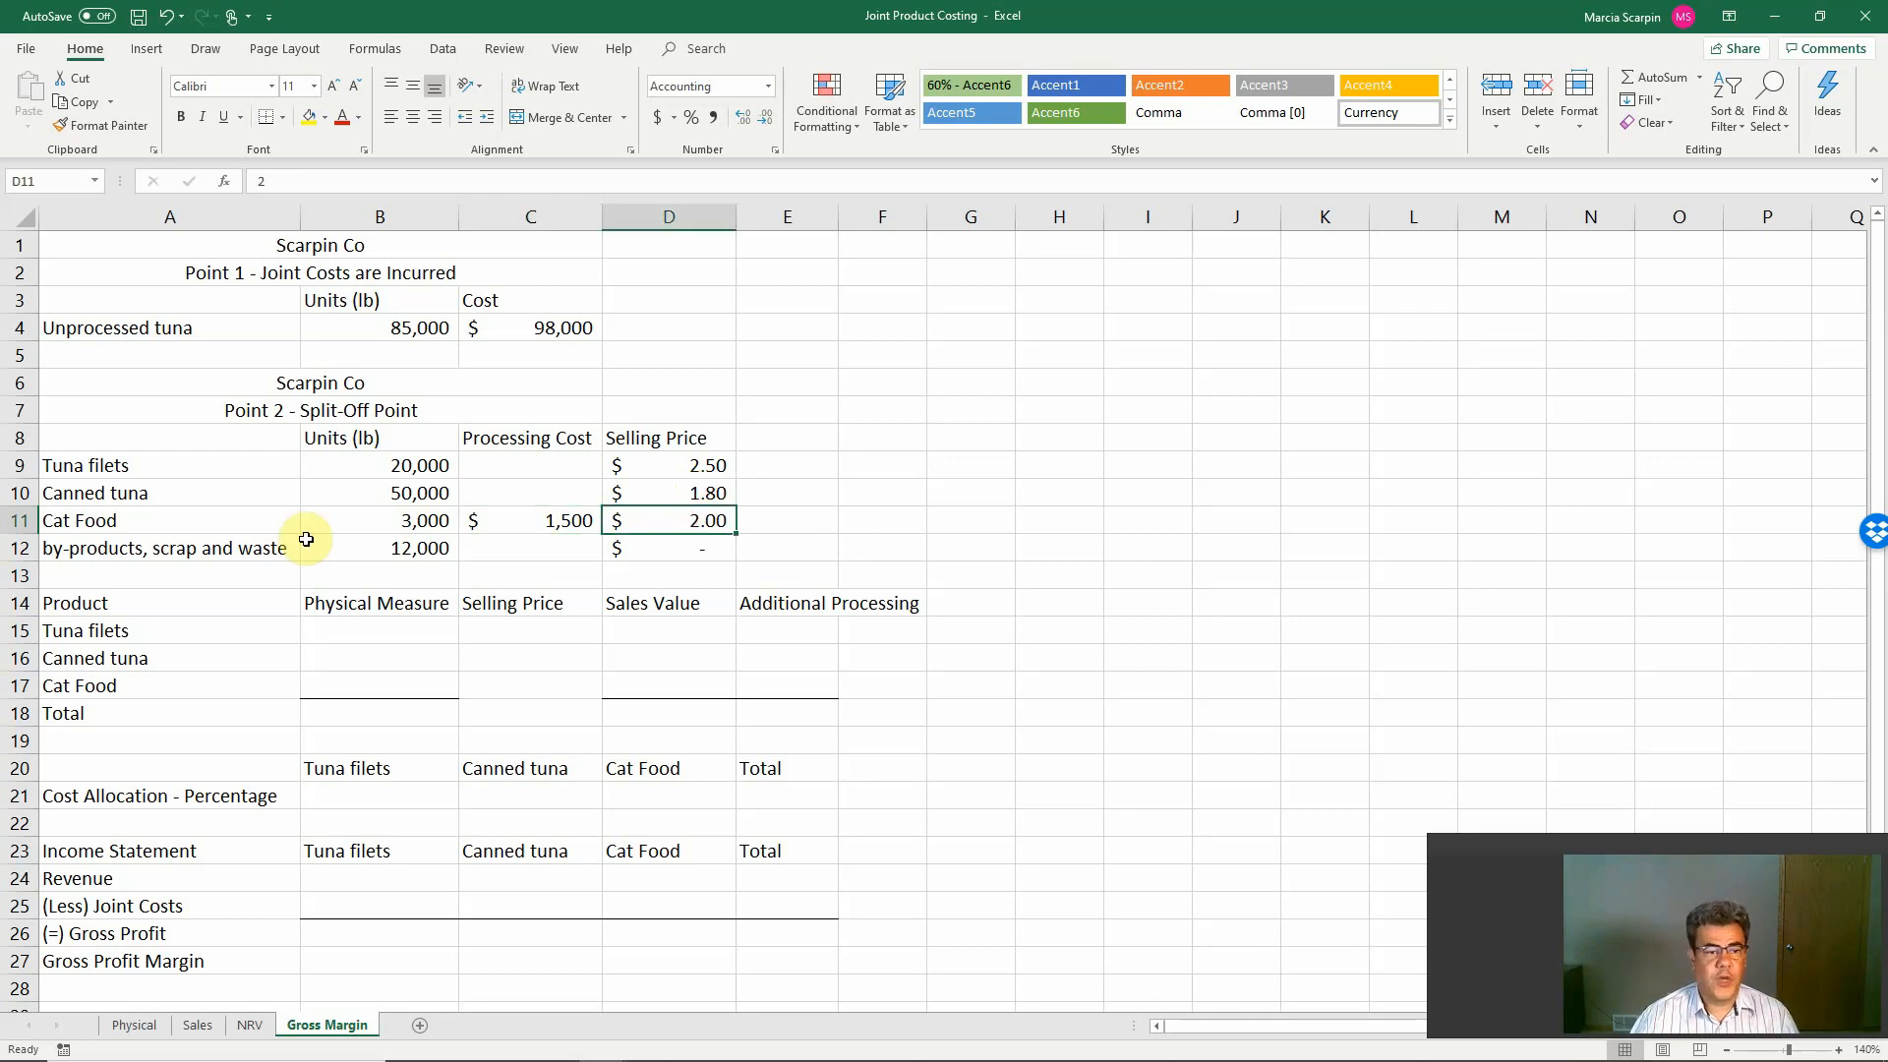
Step: Set Cat Food to 5,000 lb so by-products become 10,000, then check the other costing sheets
left_click(165, 548)
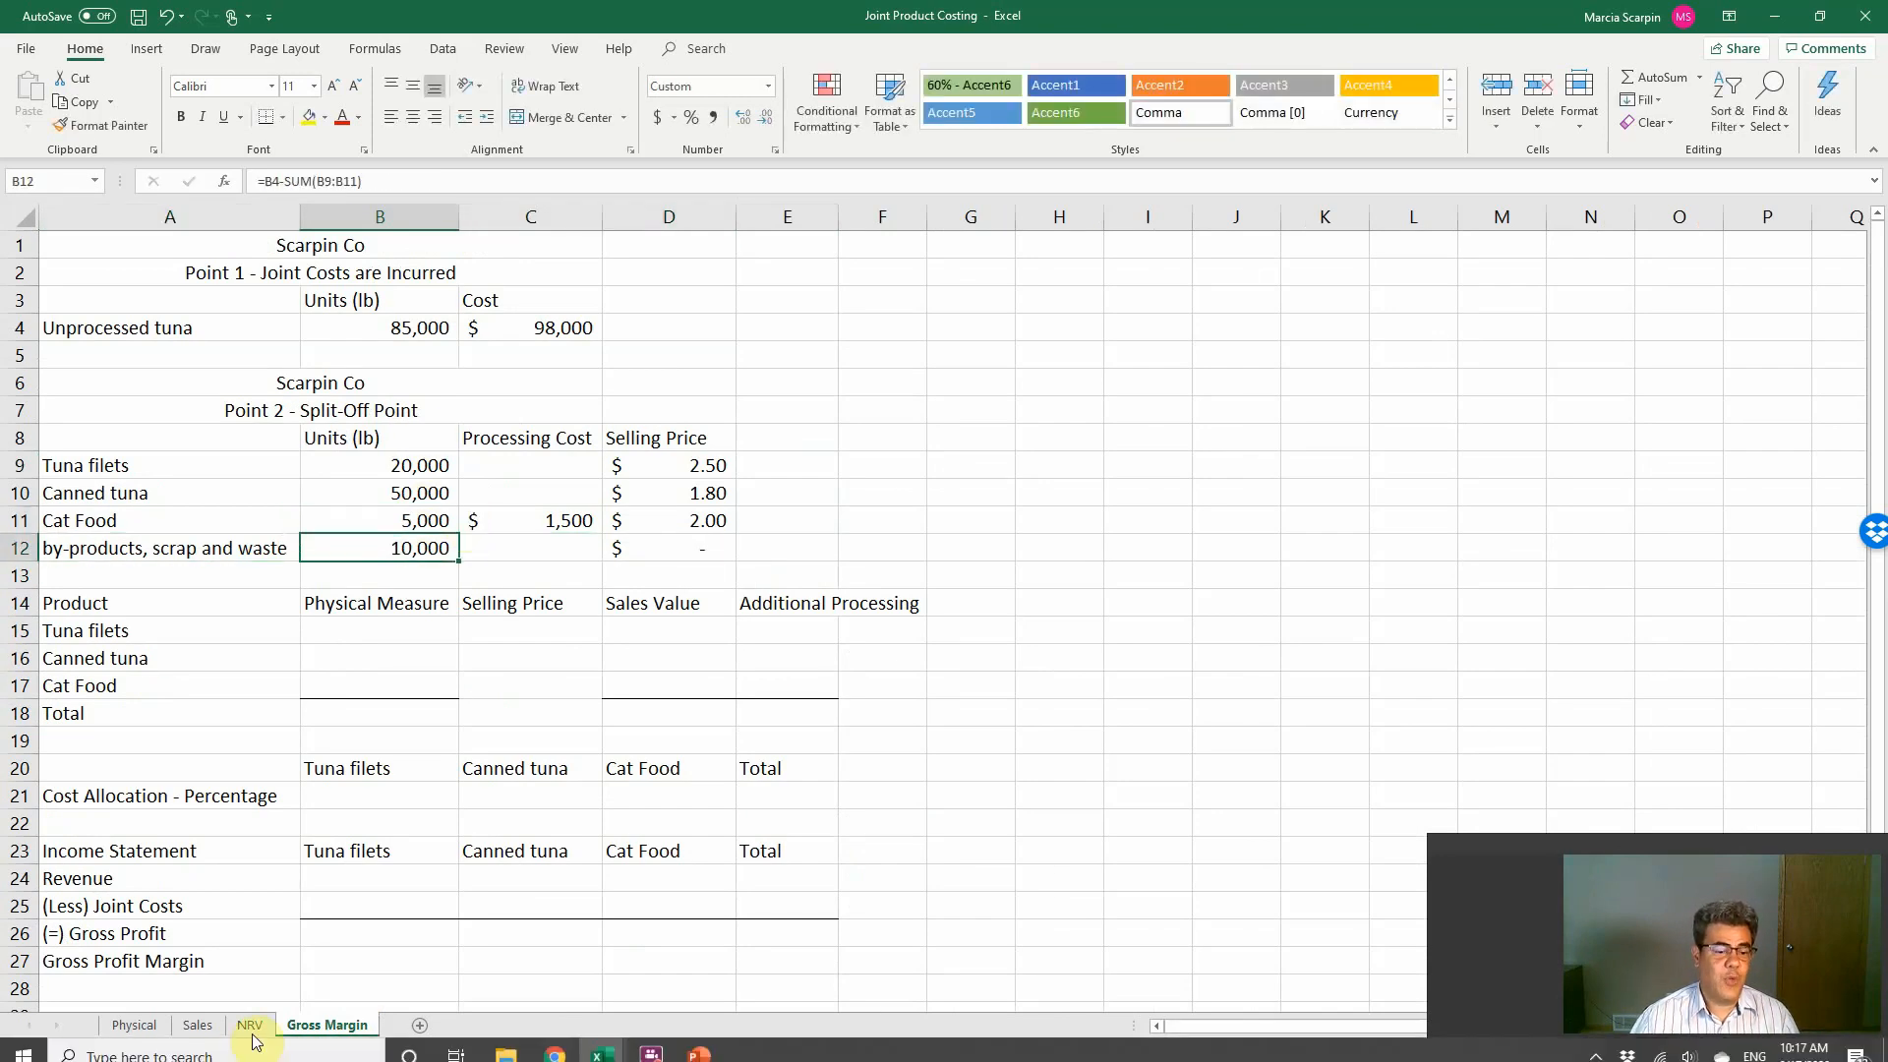
left_click(134, 1025)
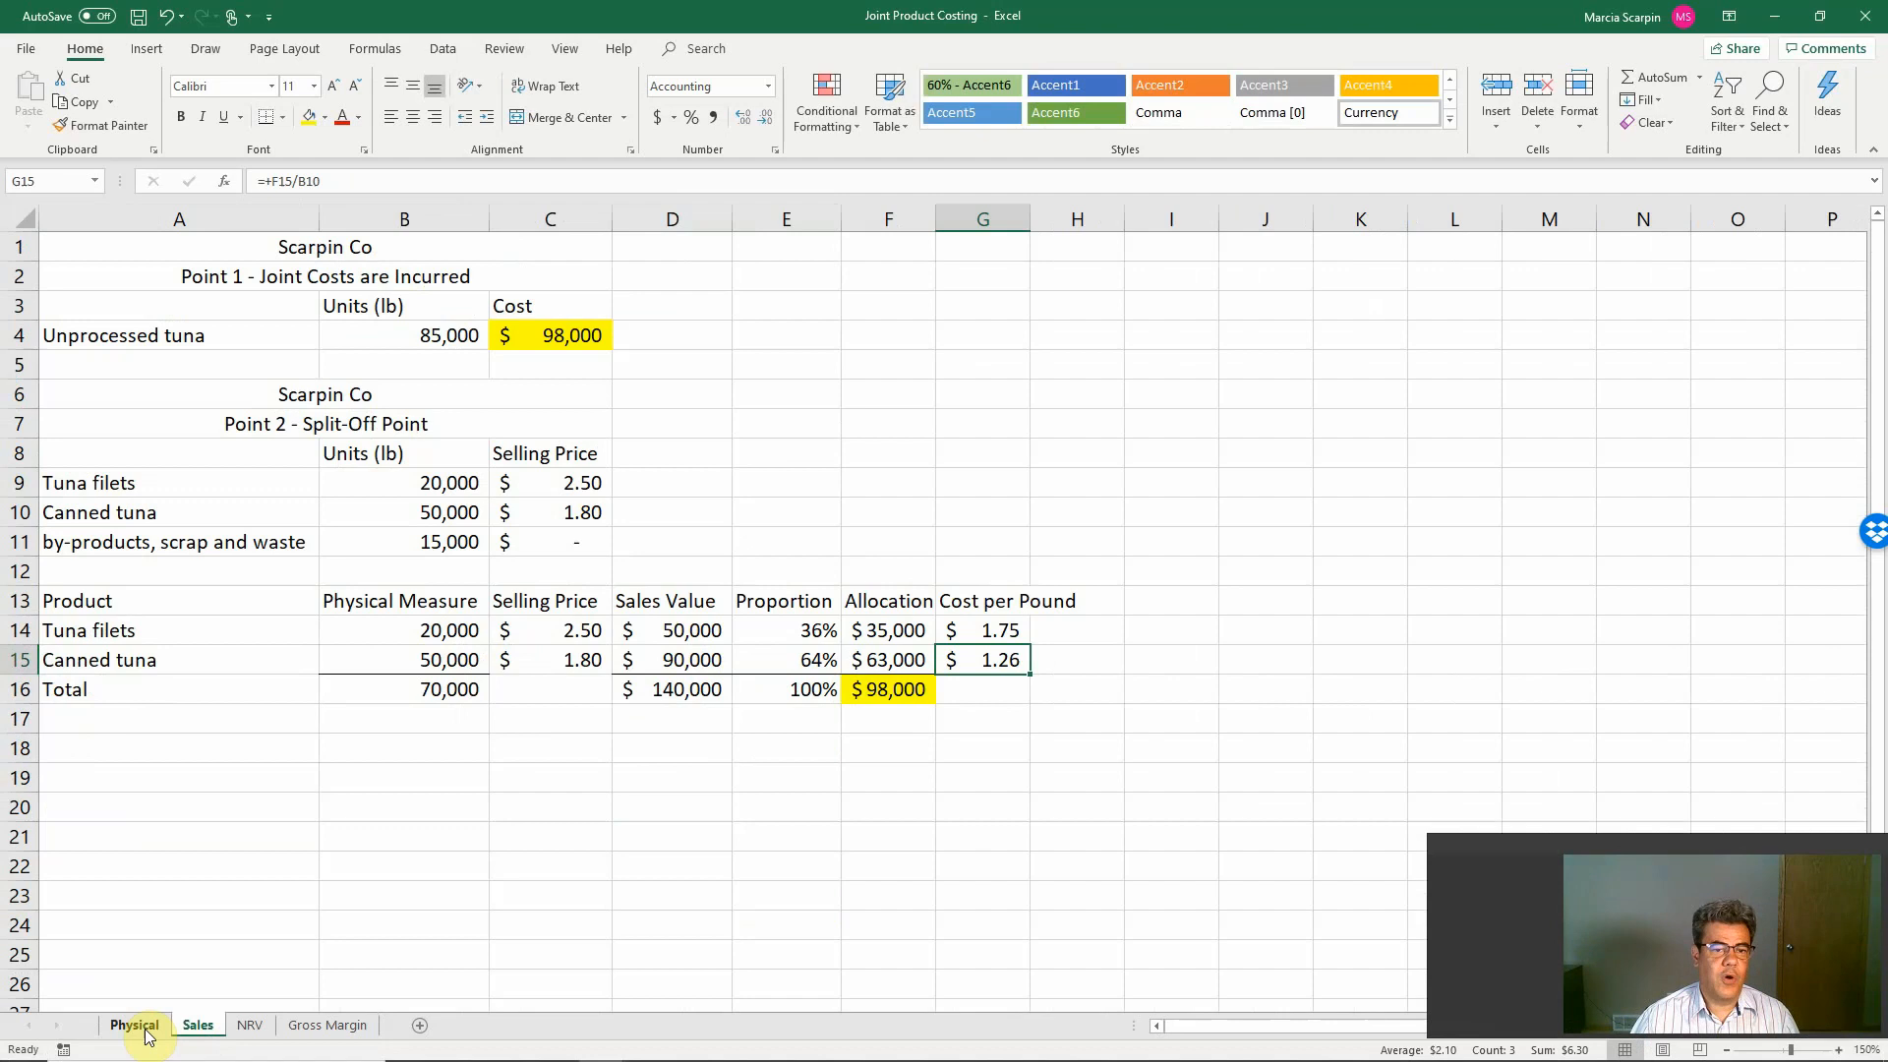
left_click(327, 1025)
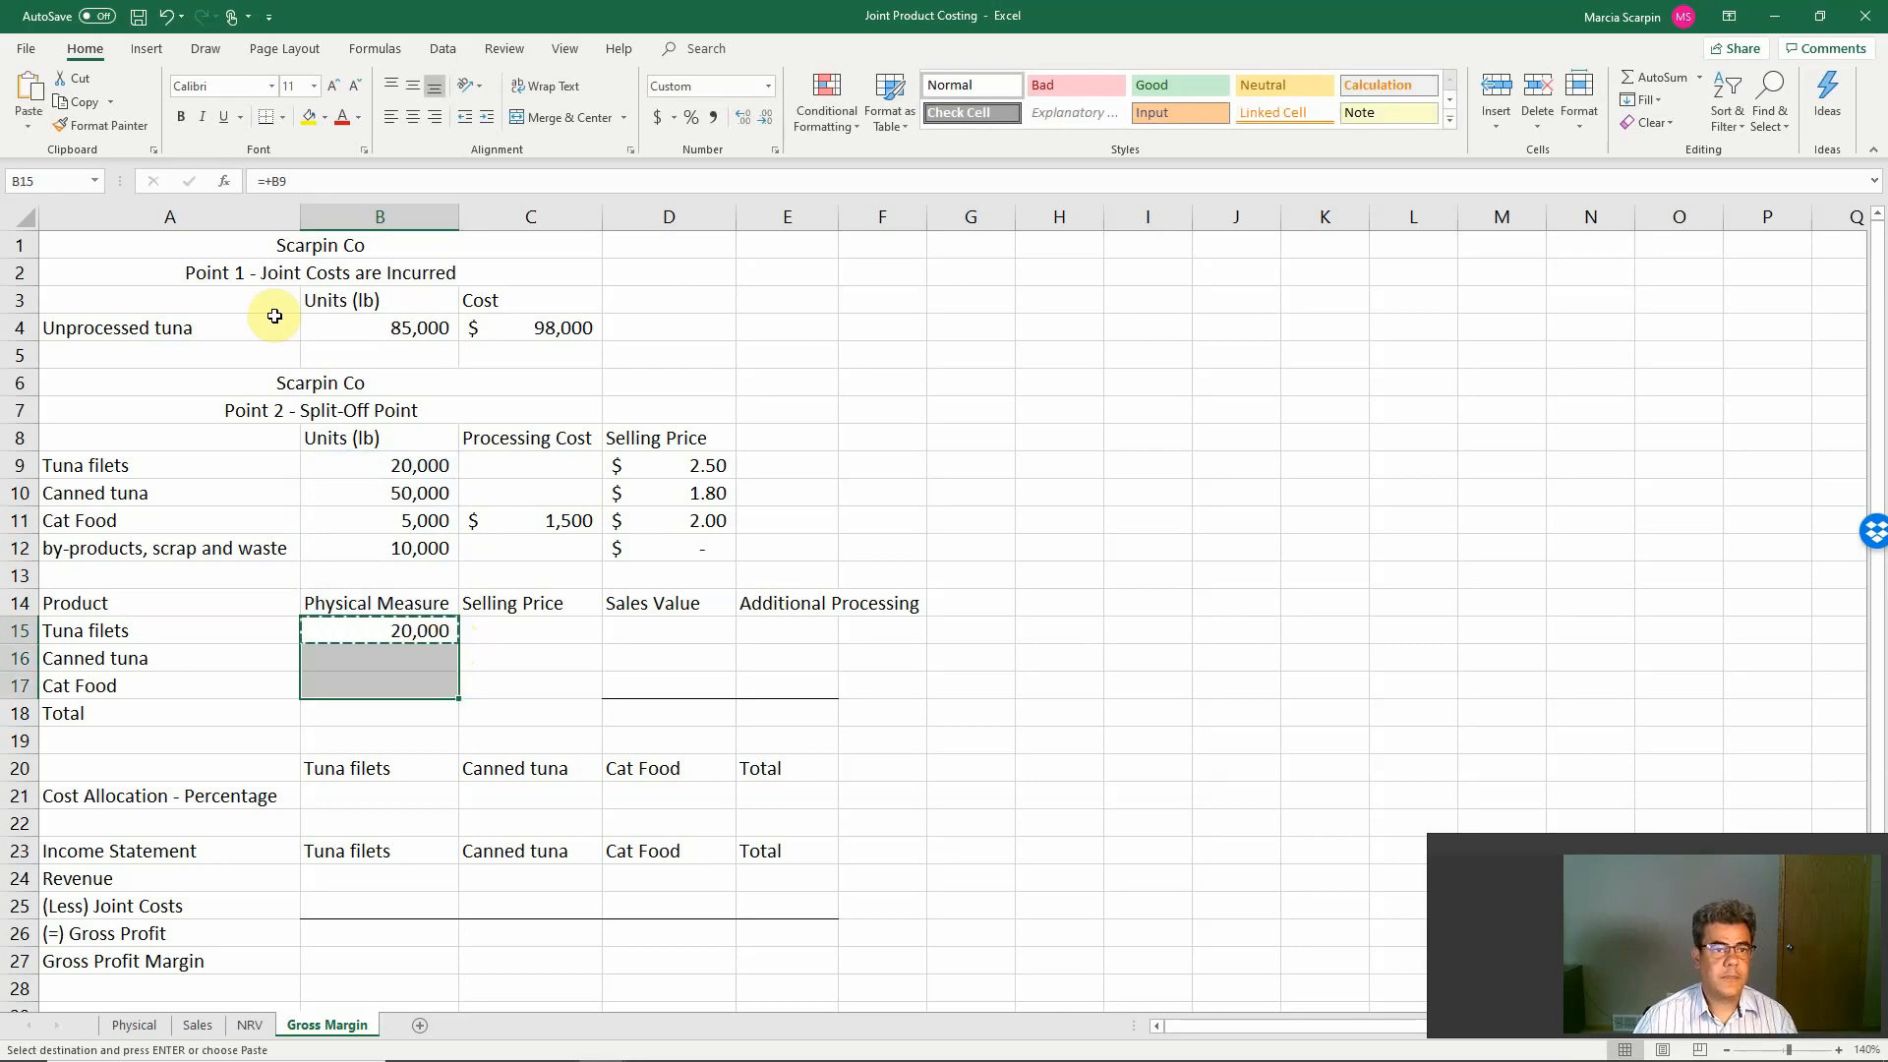
Step: Fill physical measures for the three products from =+B9 and total them to 75,000 lb
right_click(379, 658)
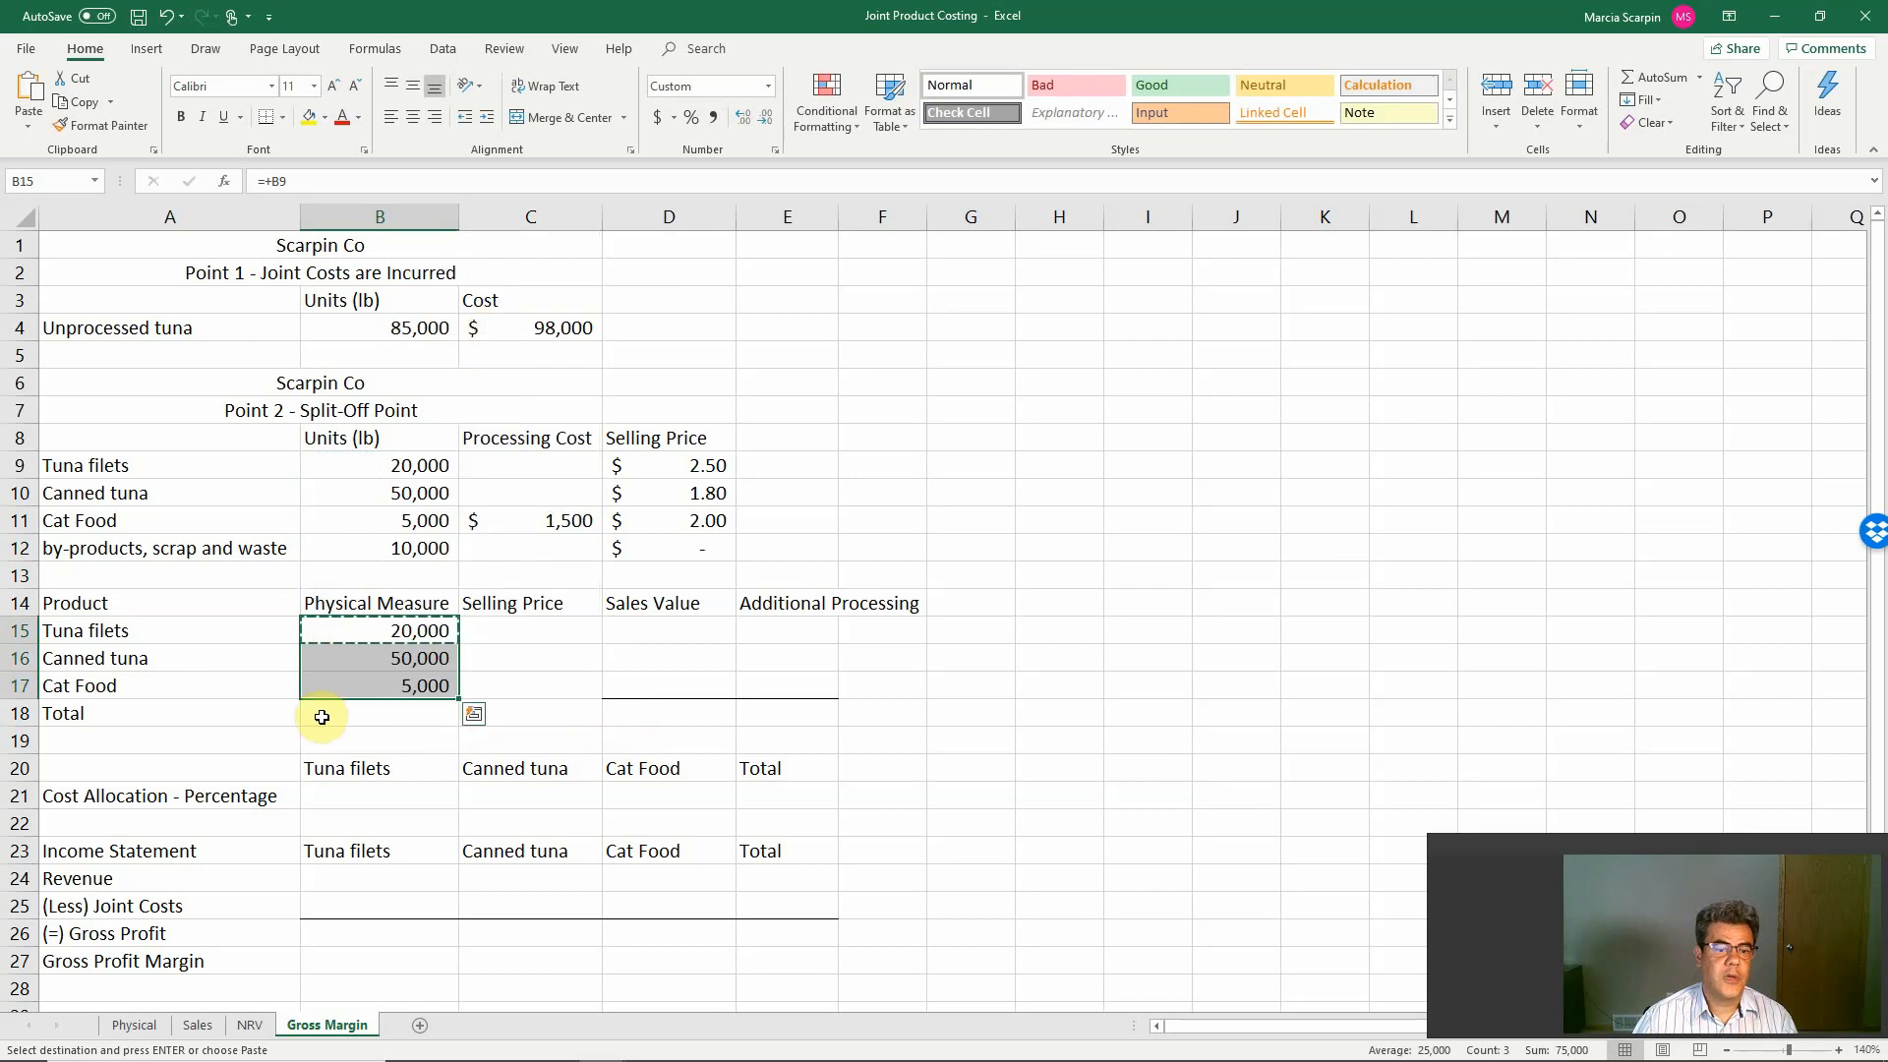
type("=s")
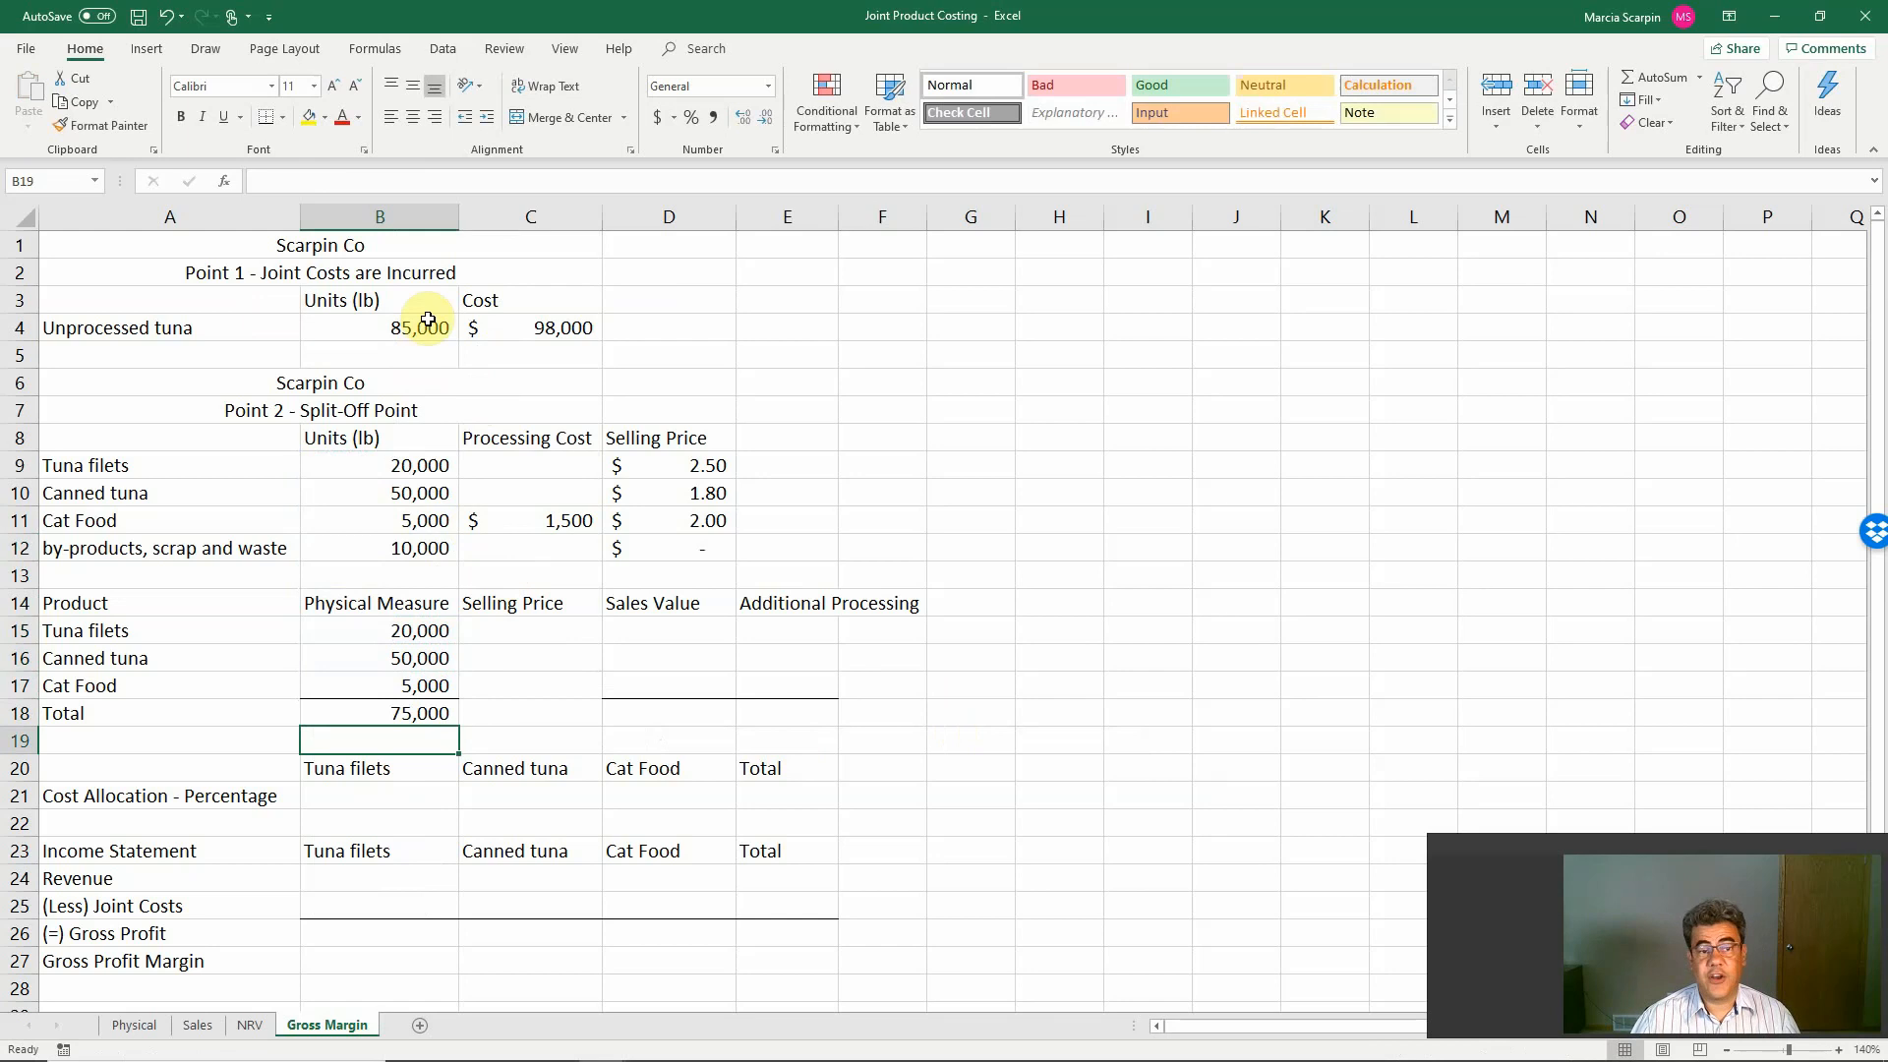
left_click(380, 548)
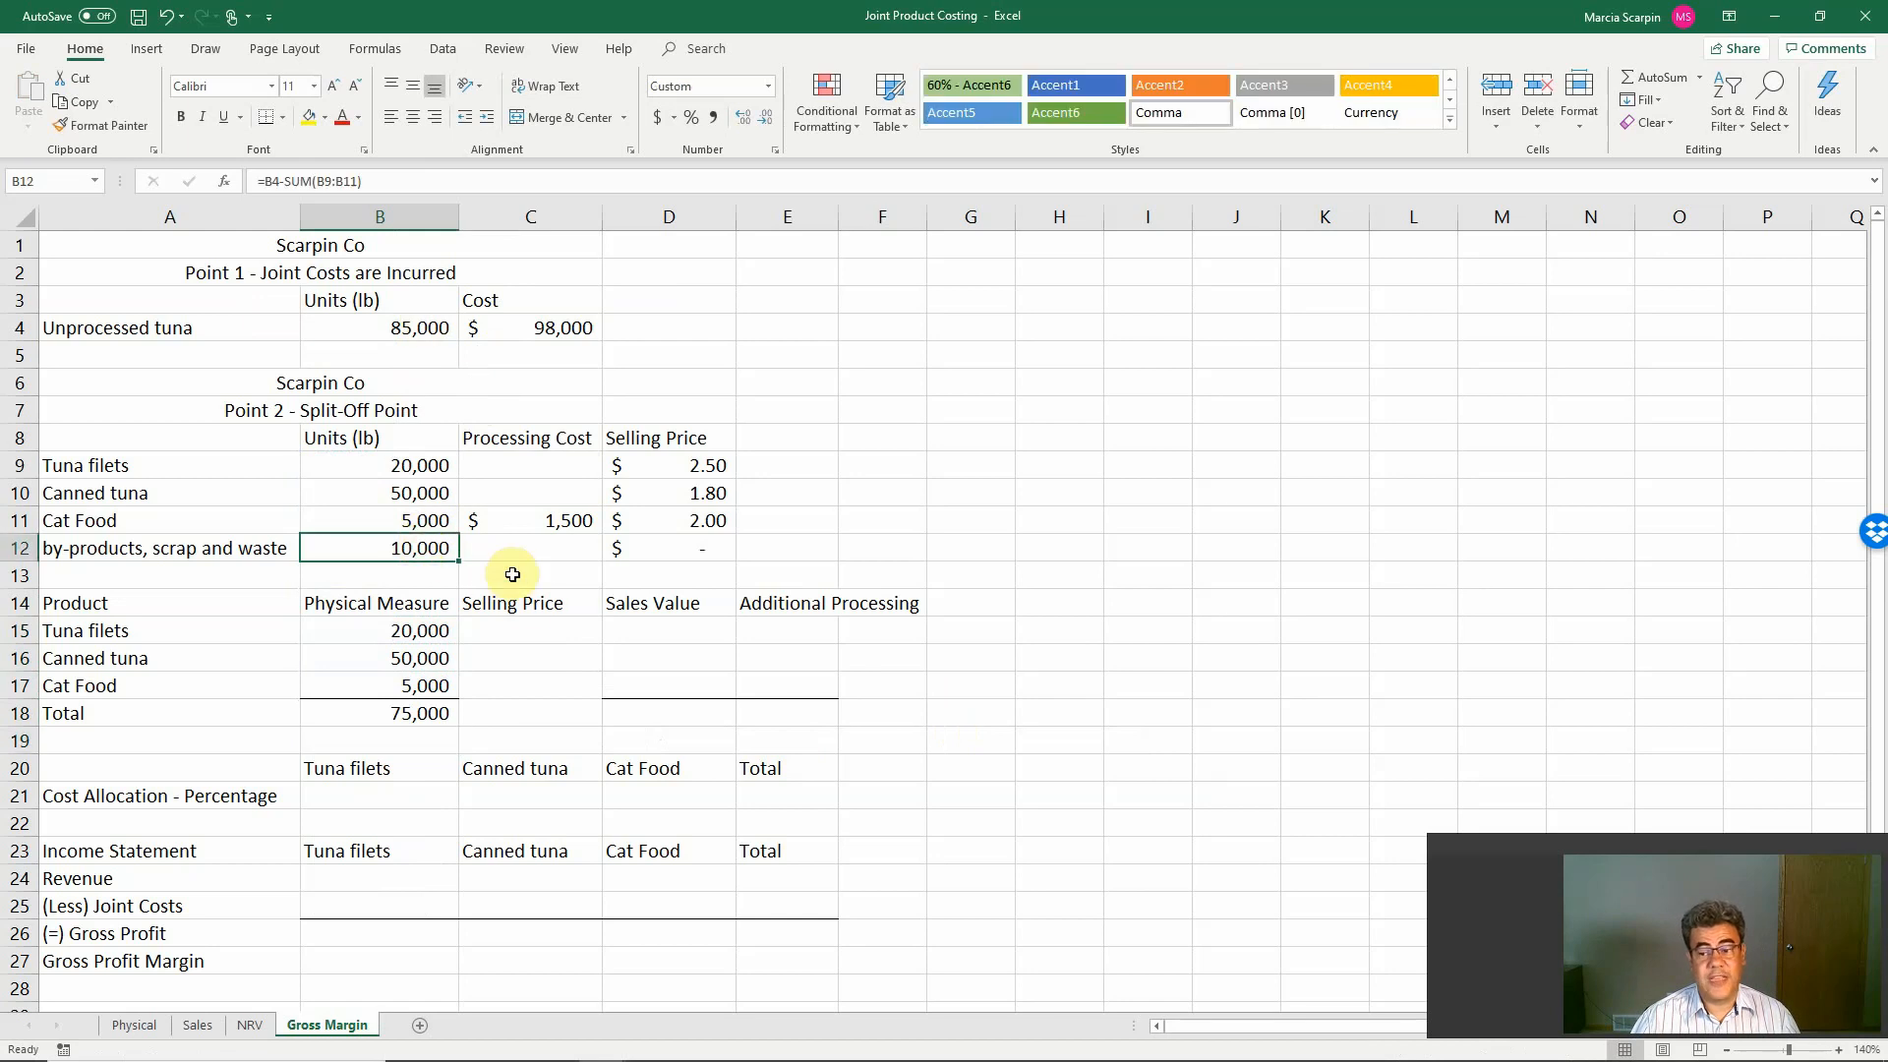
Step: Link the selling prices and compute sales values of 50,000, 90,000 and 10,000 with =+B15*C15
left_click(529, 629)
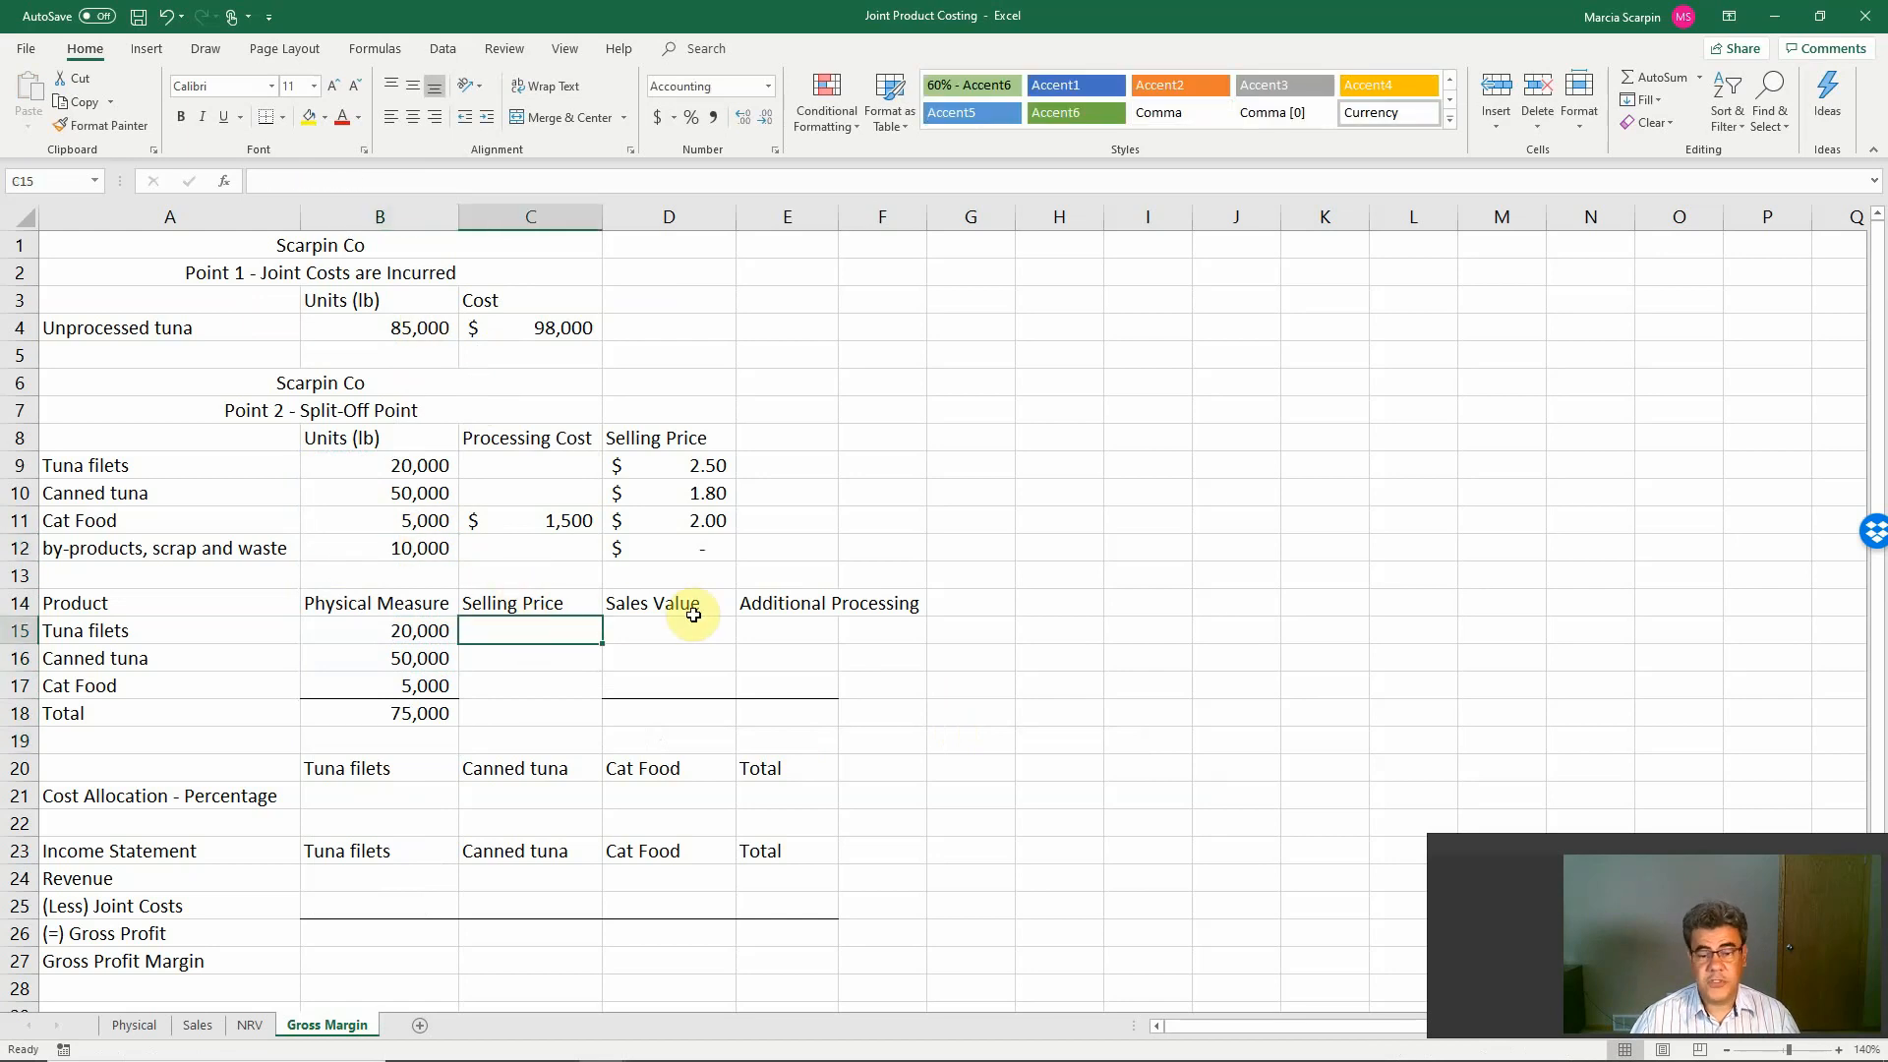
left_click(669, 464)
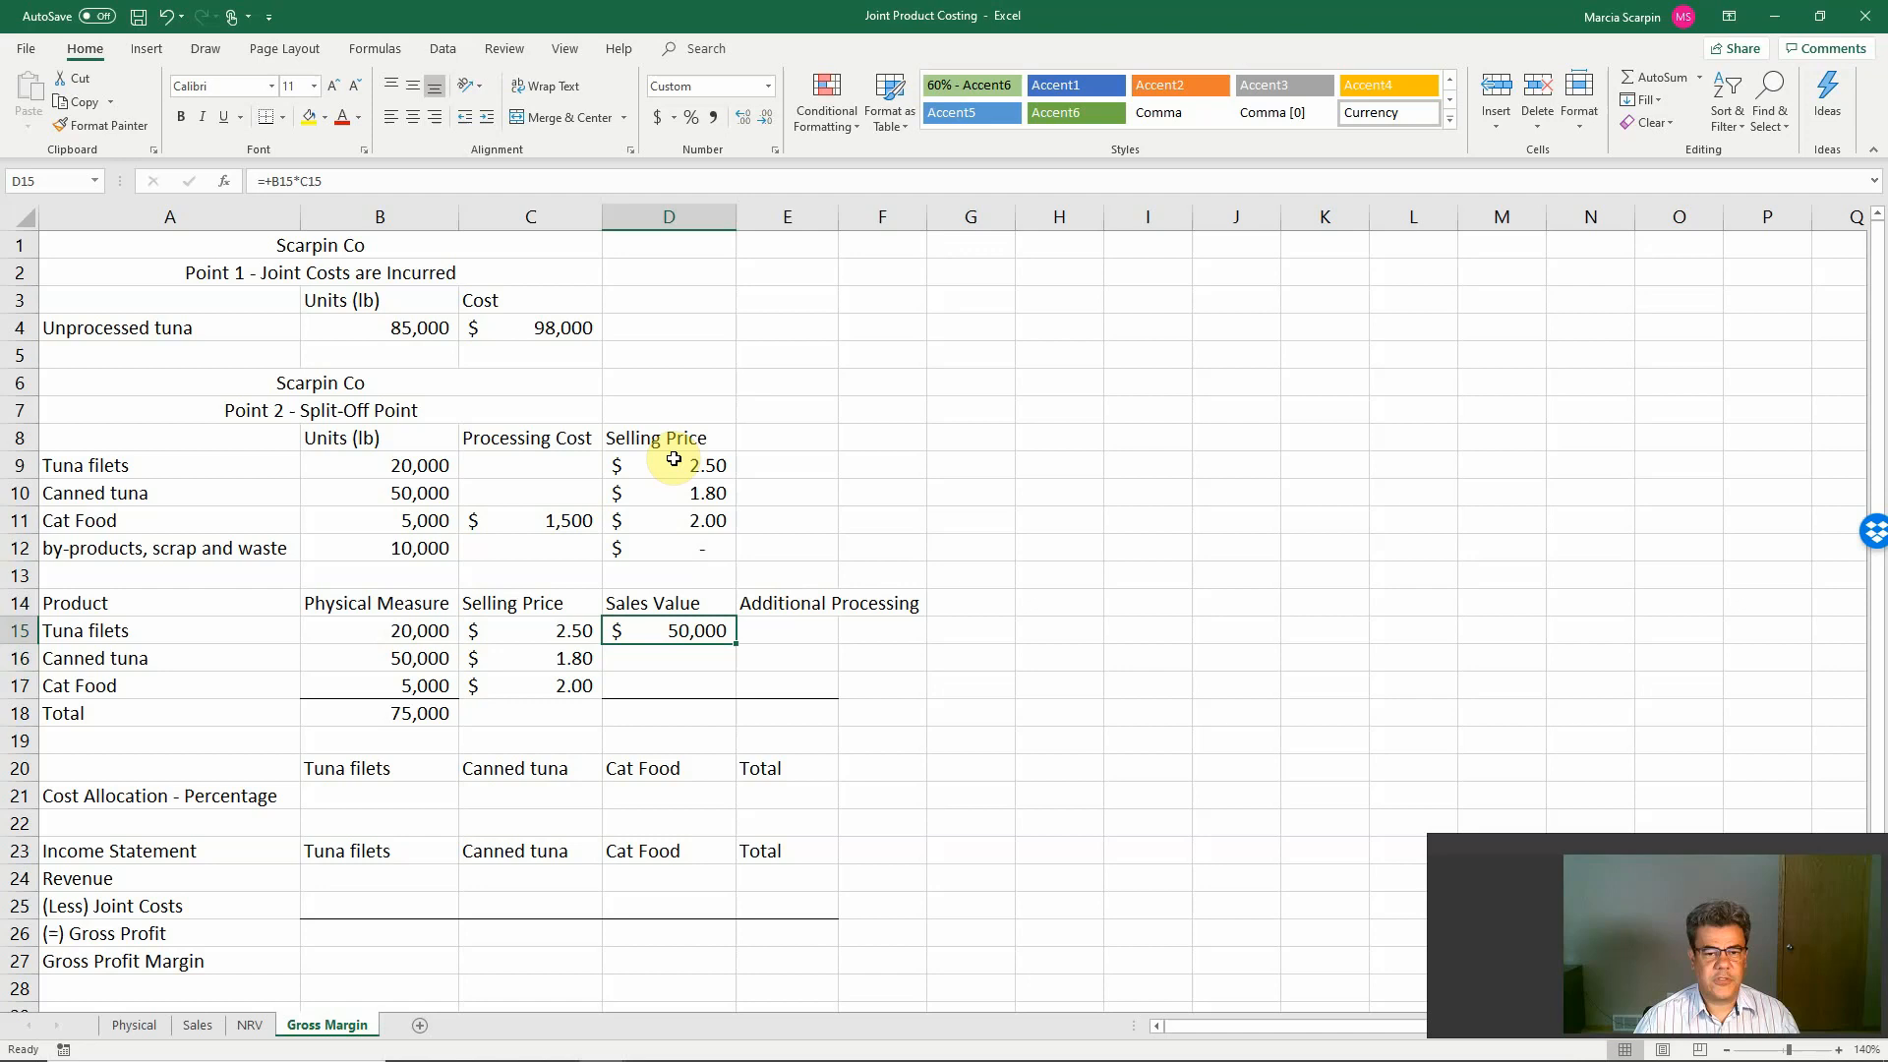
left_click(668, 670)
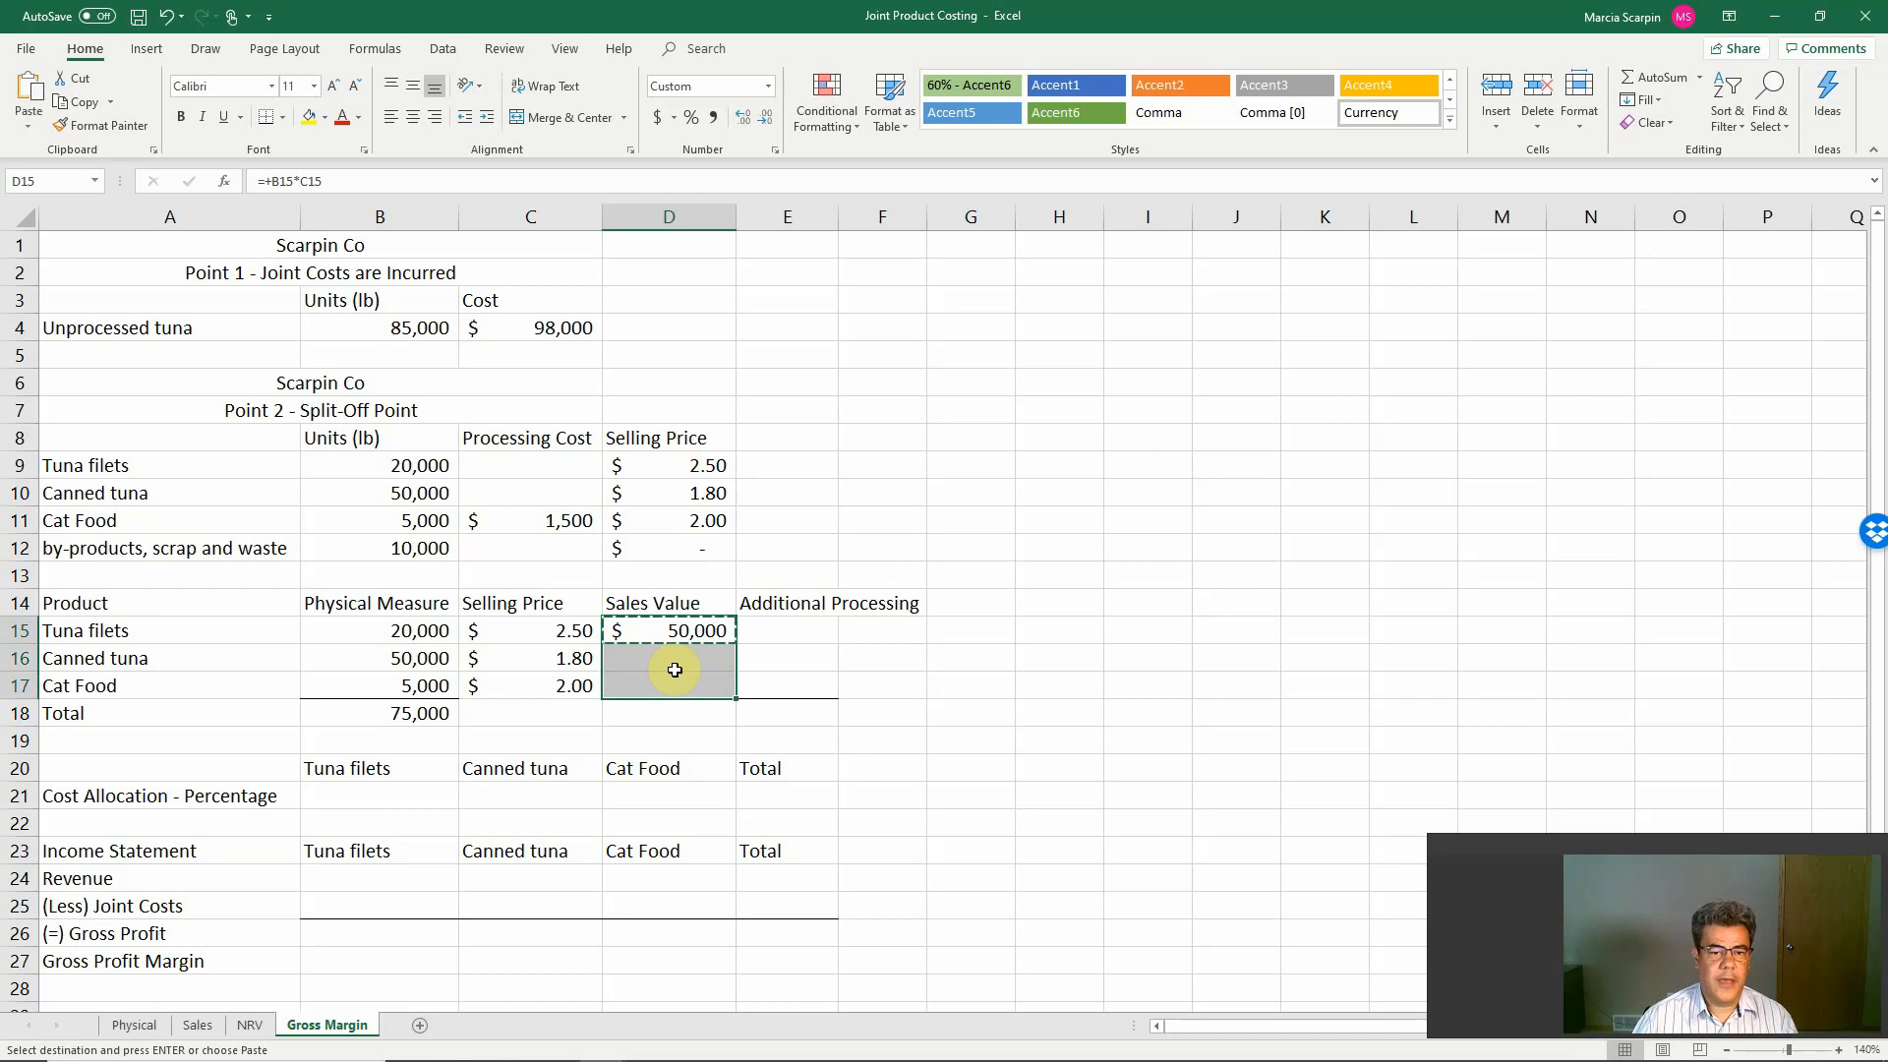
right_click(669, 670)
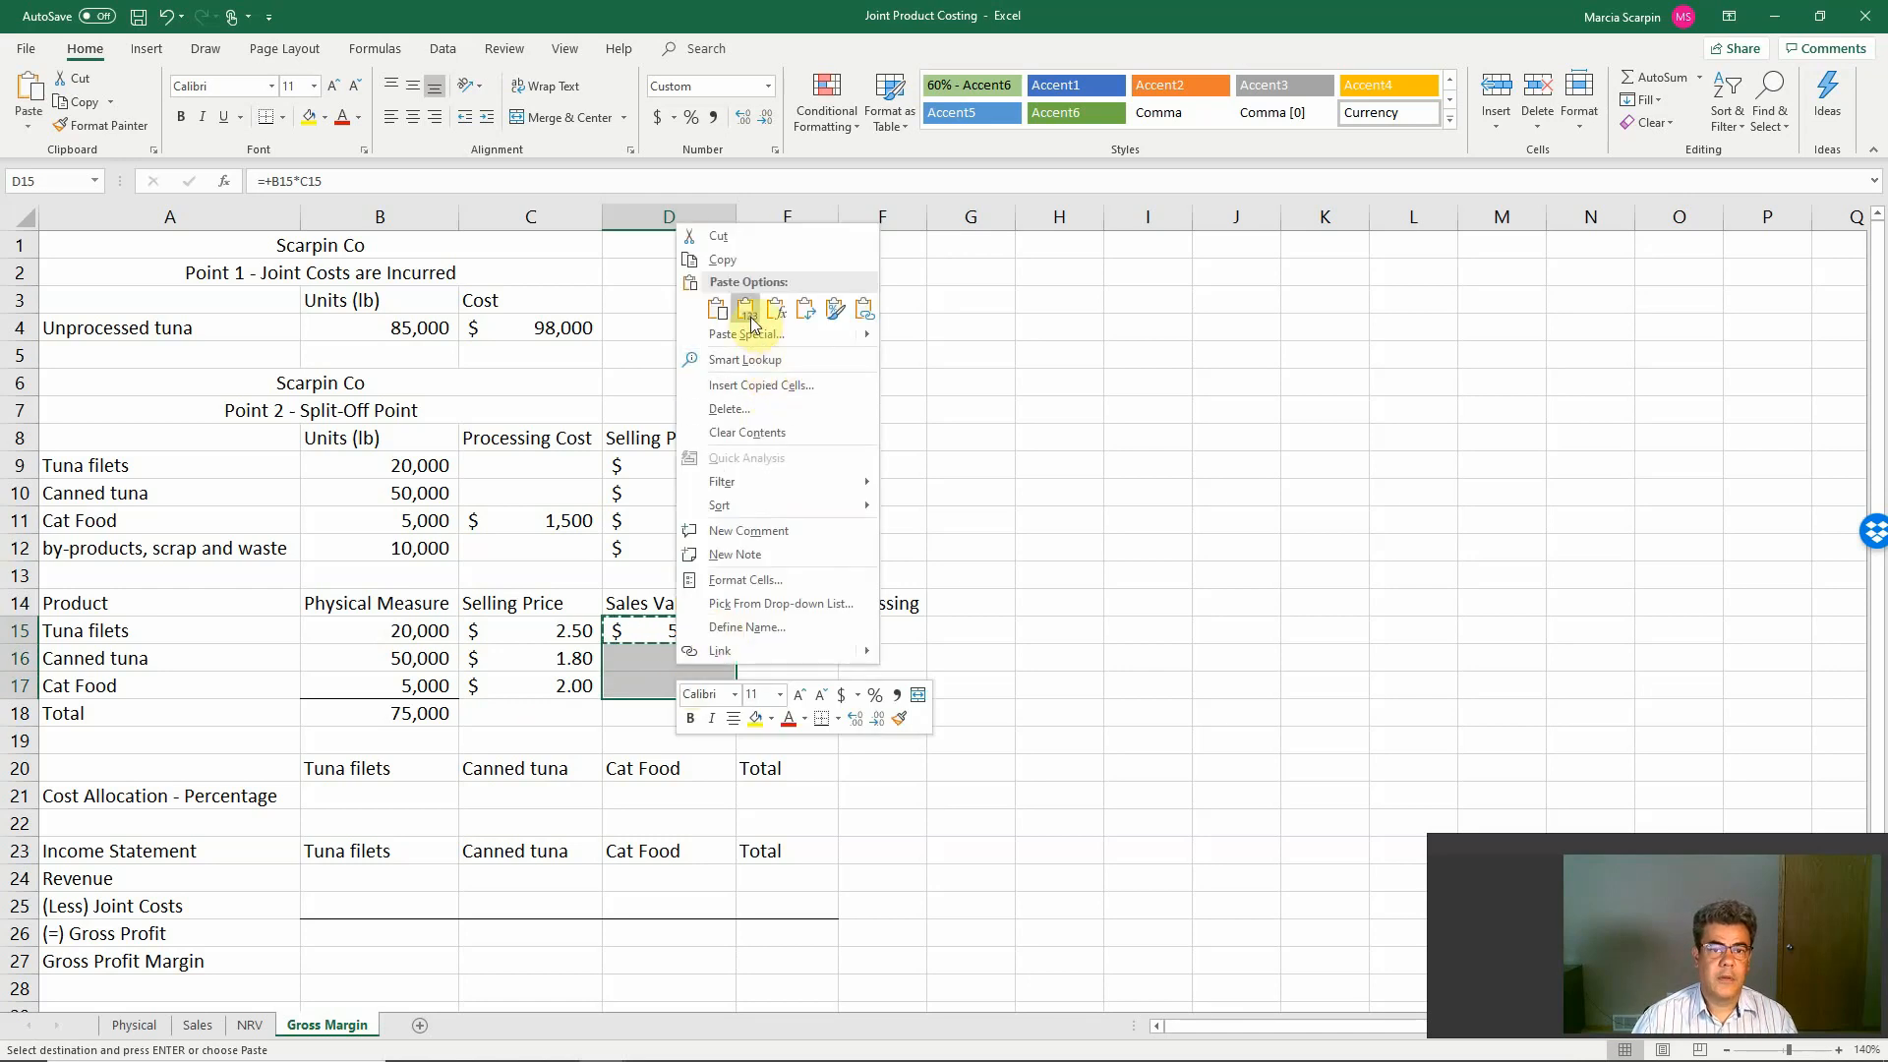
left_click(745, 309)
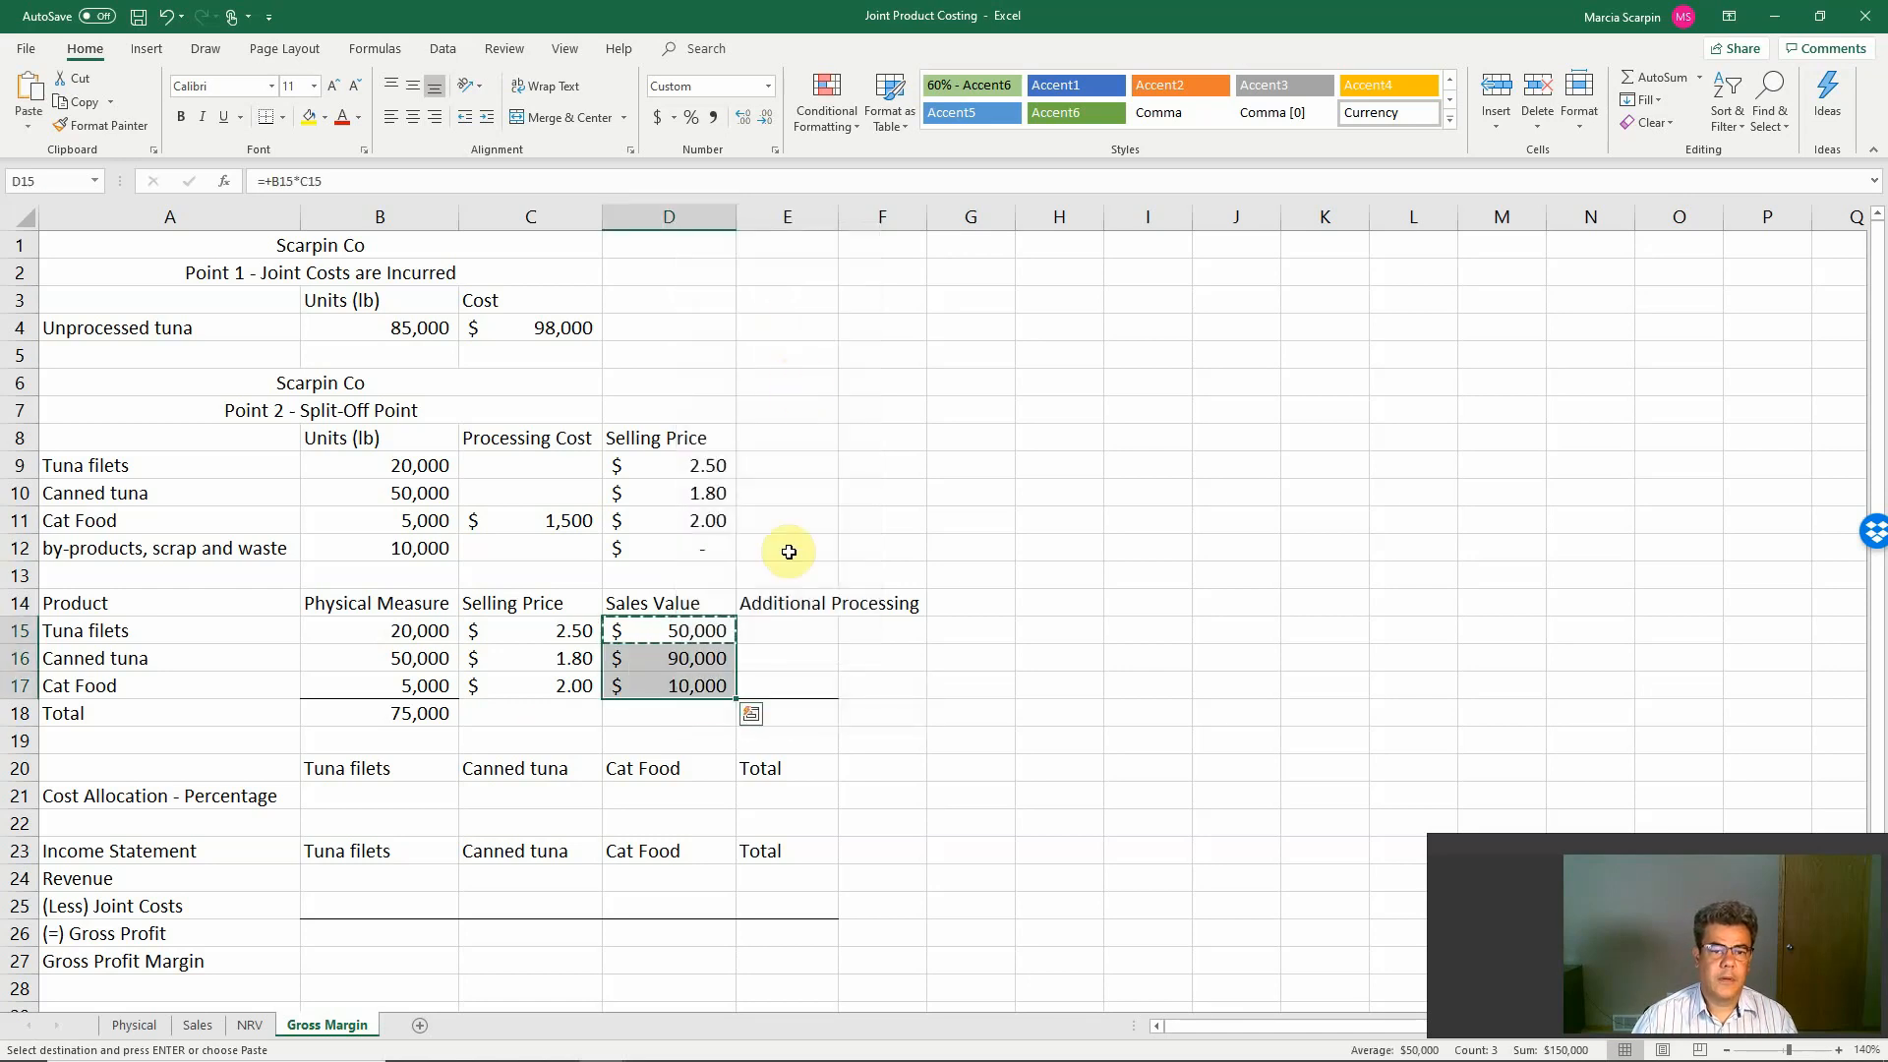
Step: Total sales value to 150,000 and delete the Additional Processing cells, shifting cells up
type("=su")
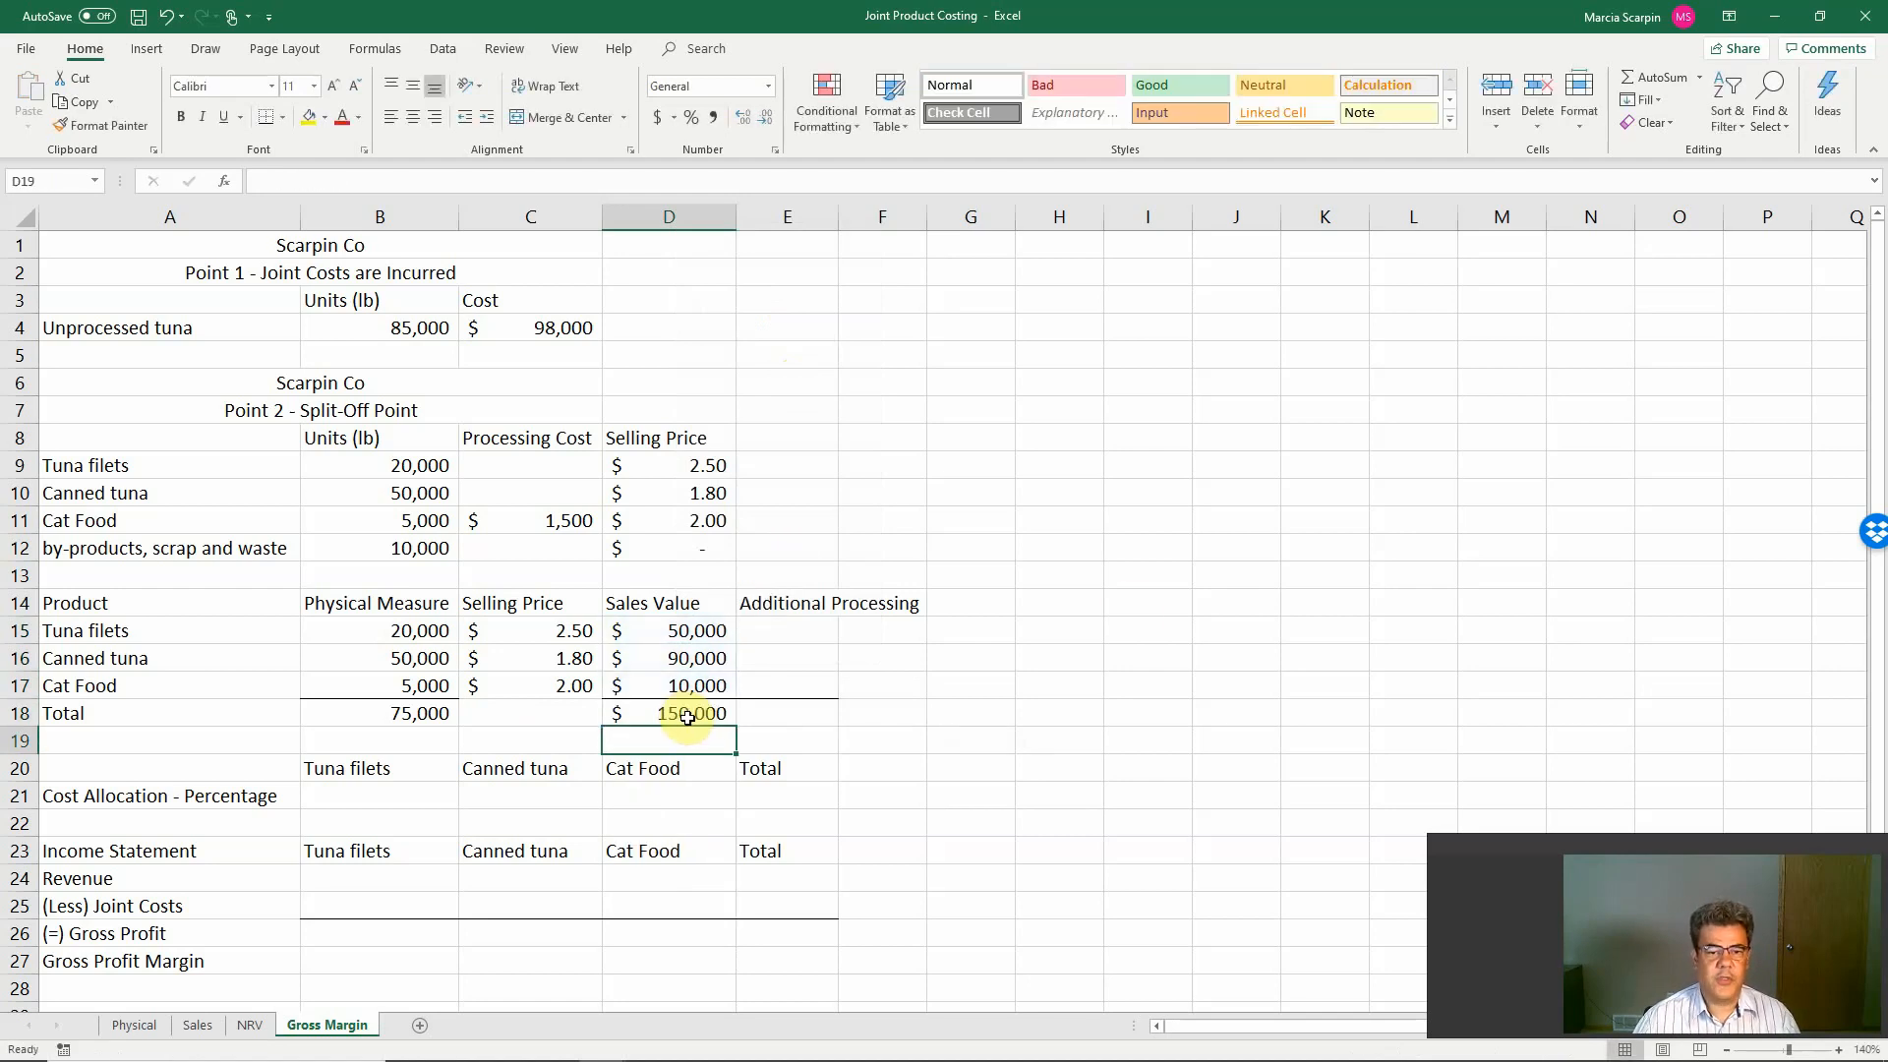
mouse_move(1019, 651)
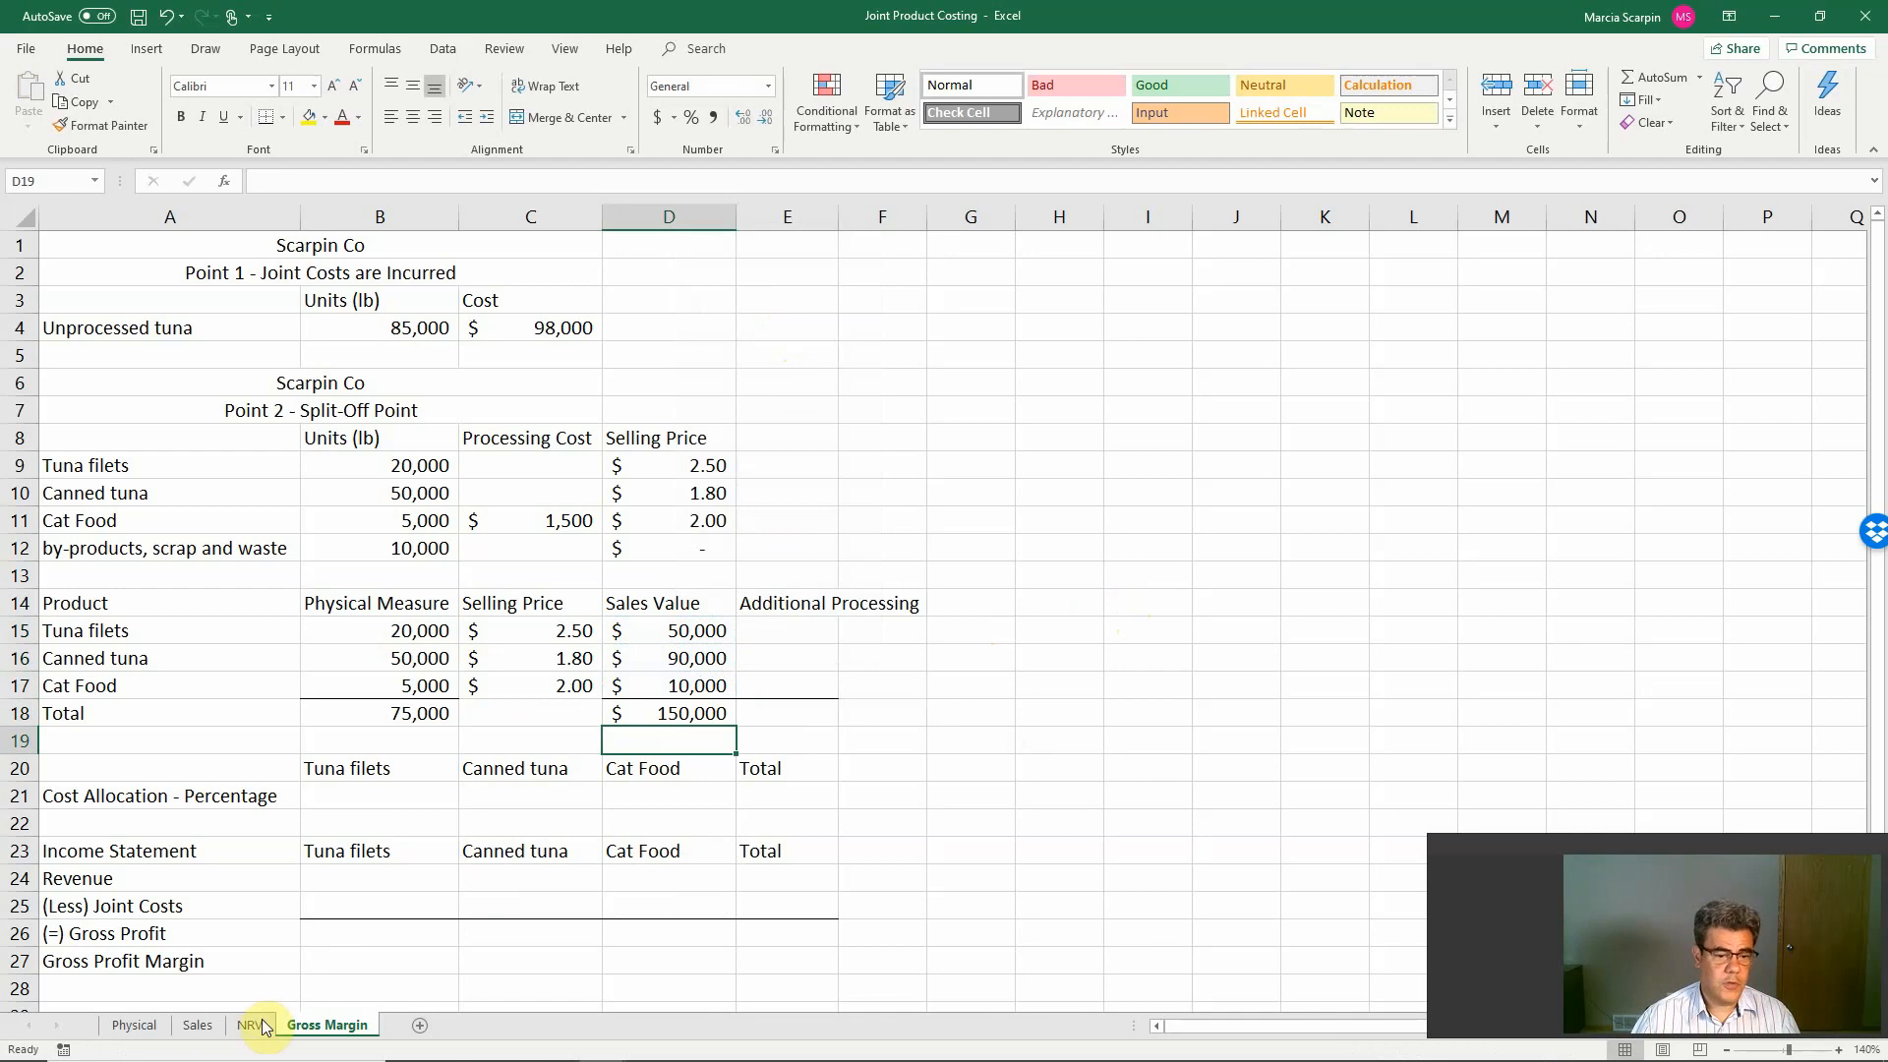
left_click(250, 1024)
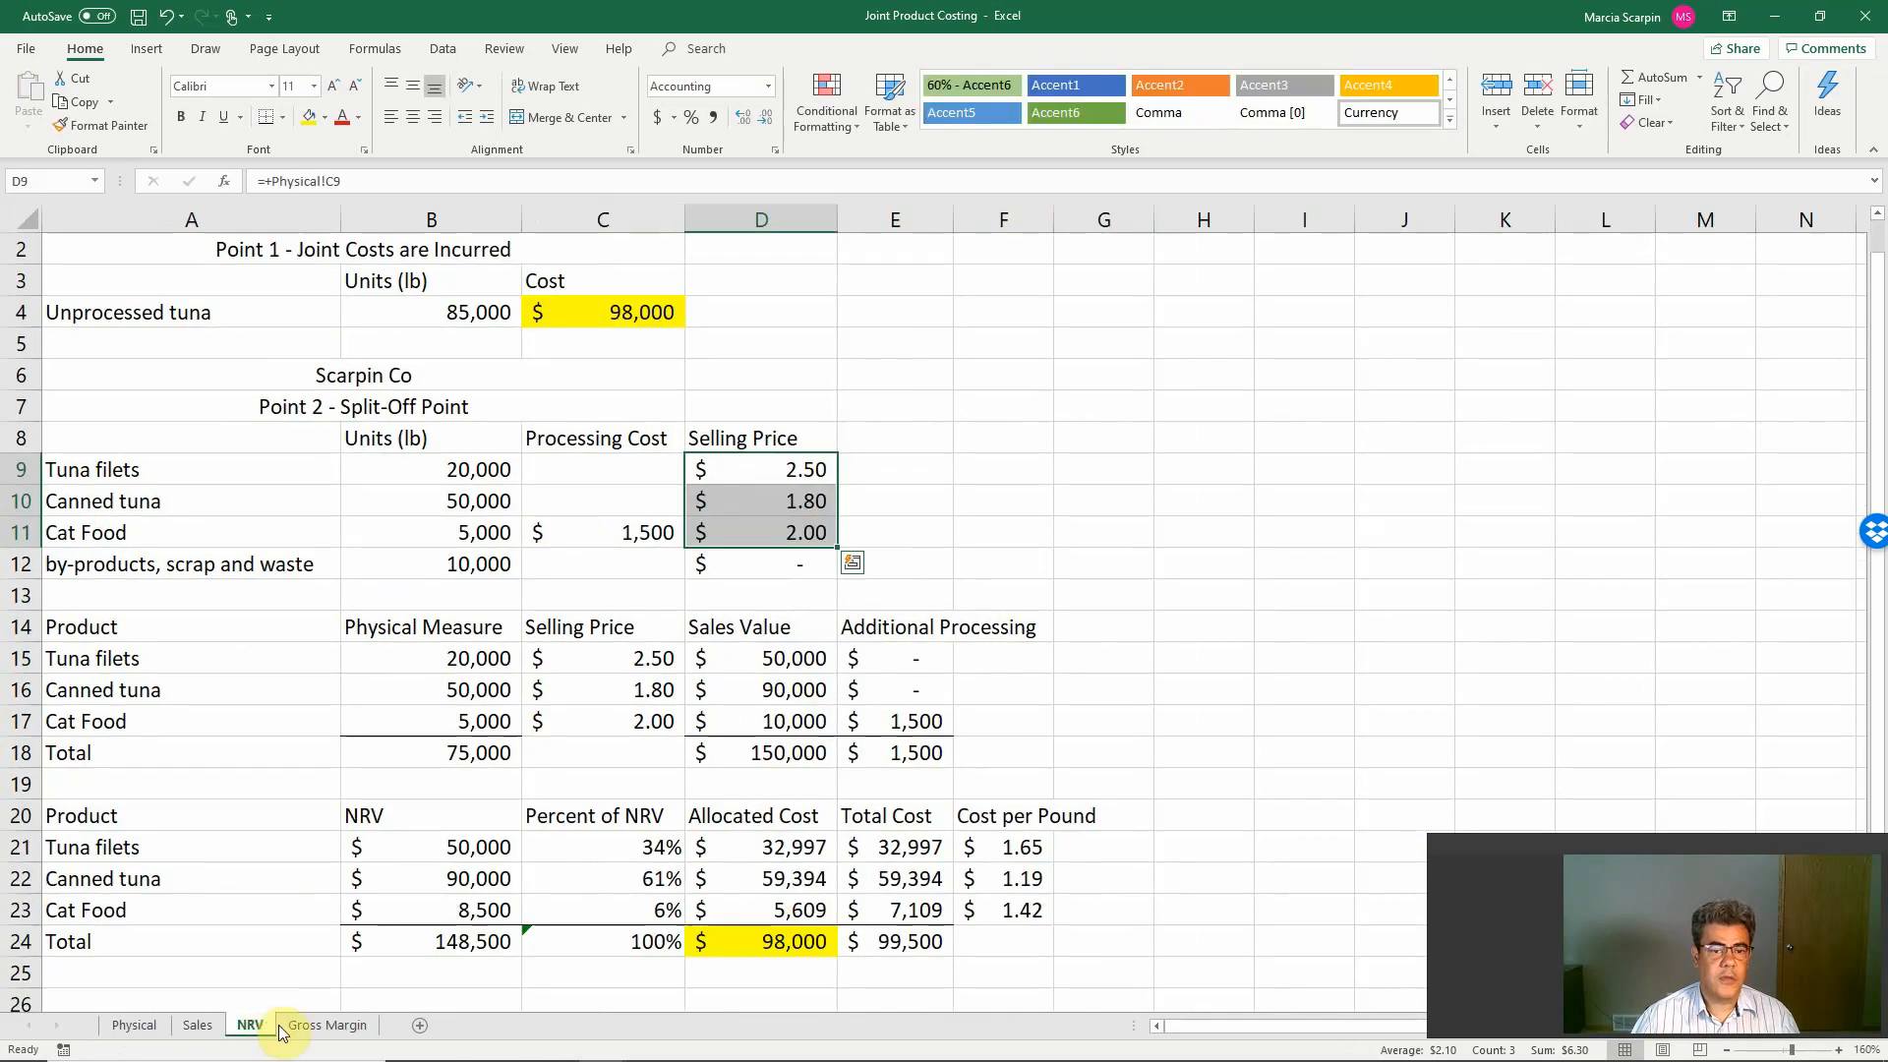
left_click(327, 1025)
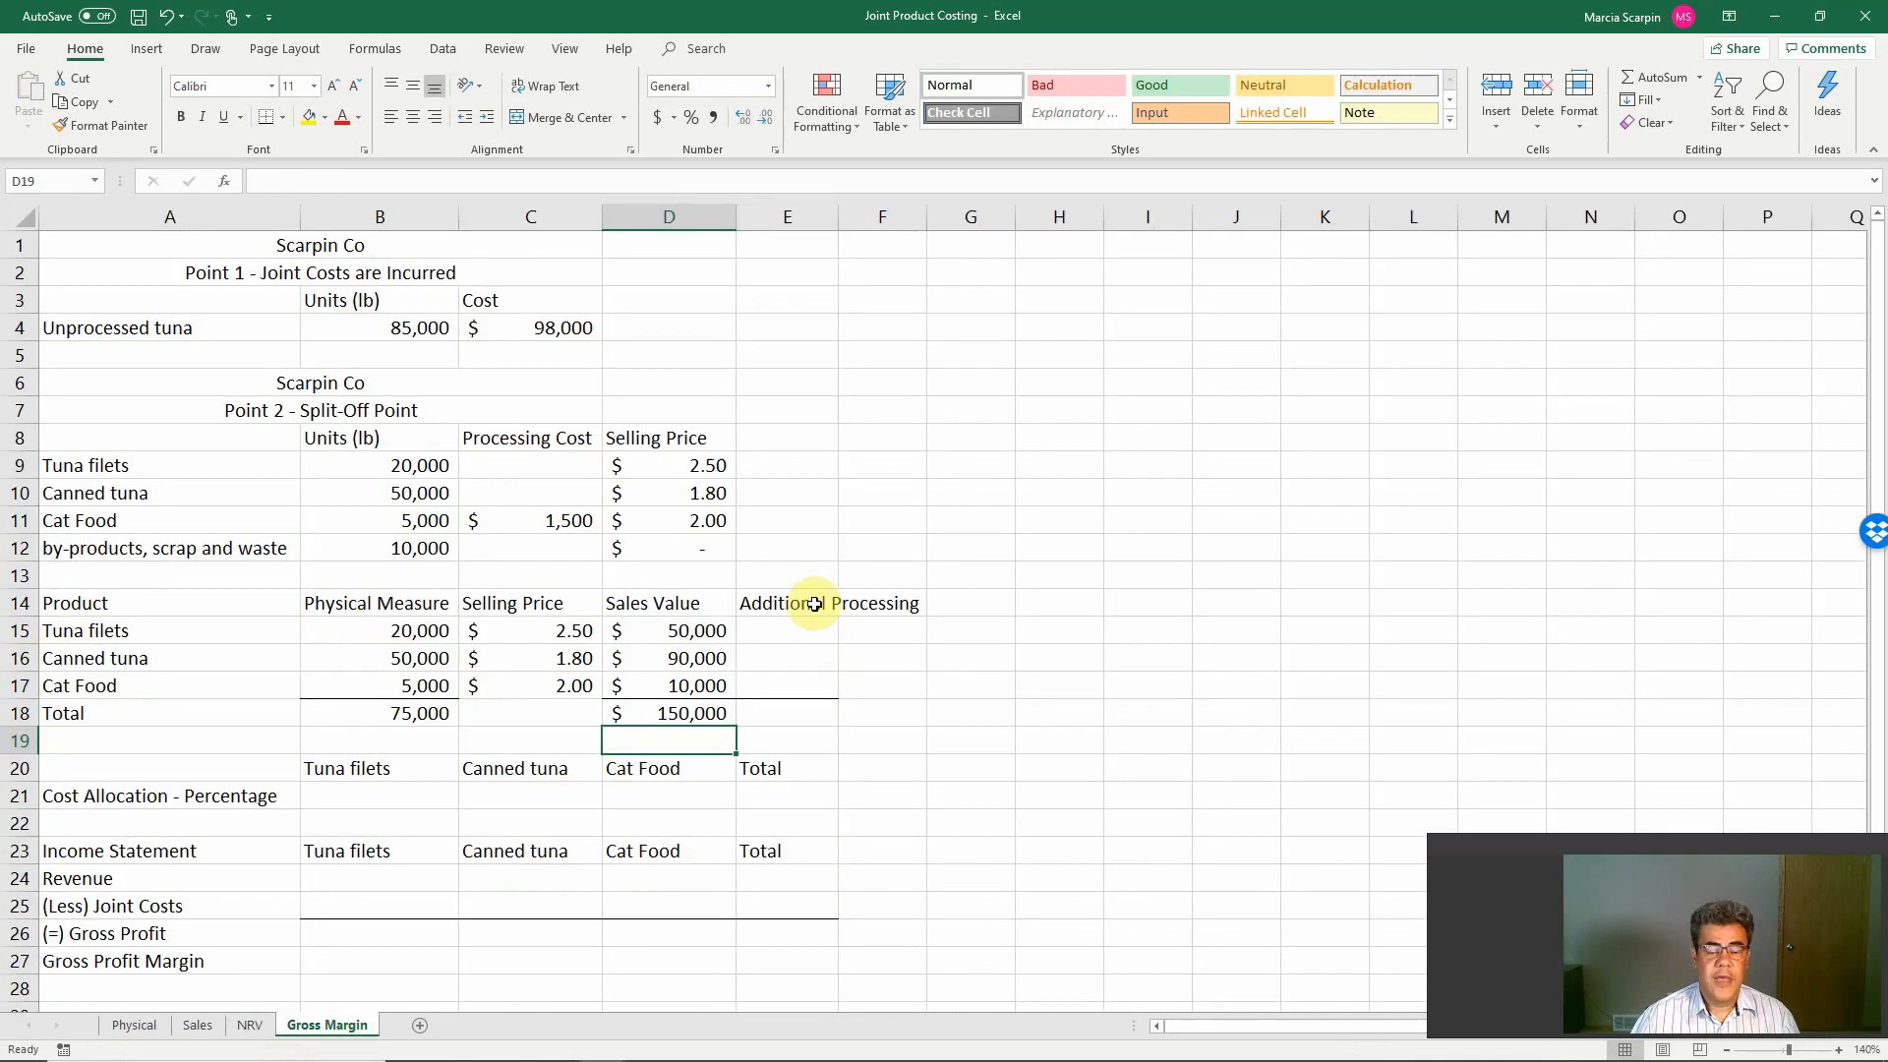
left_click(787, 601)
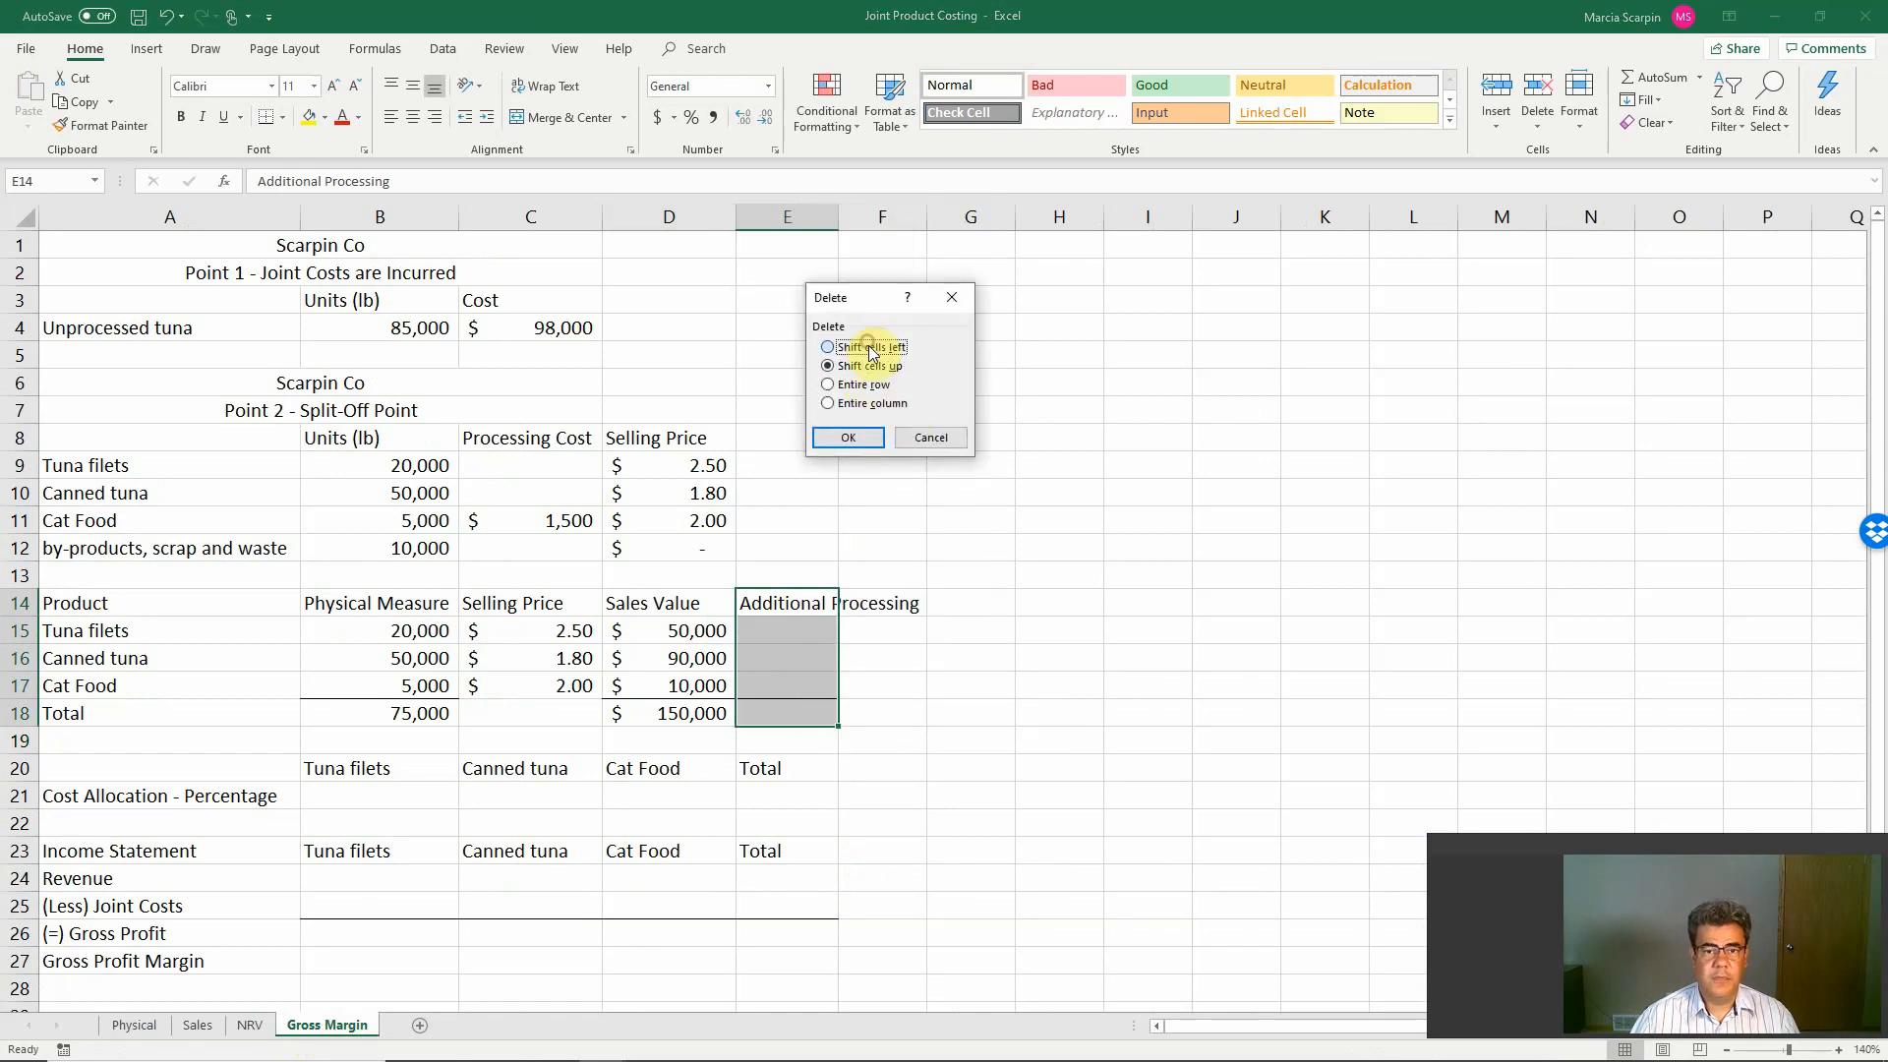
left_click(846, 437)
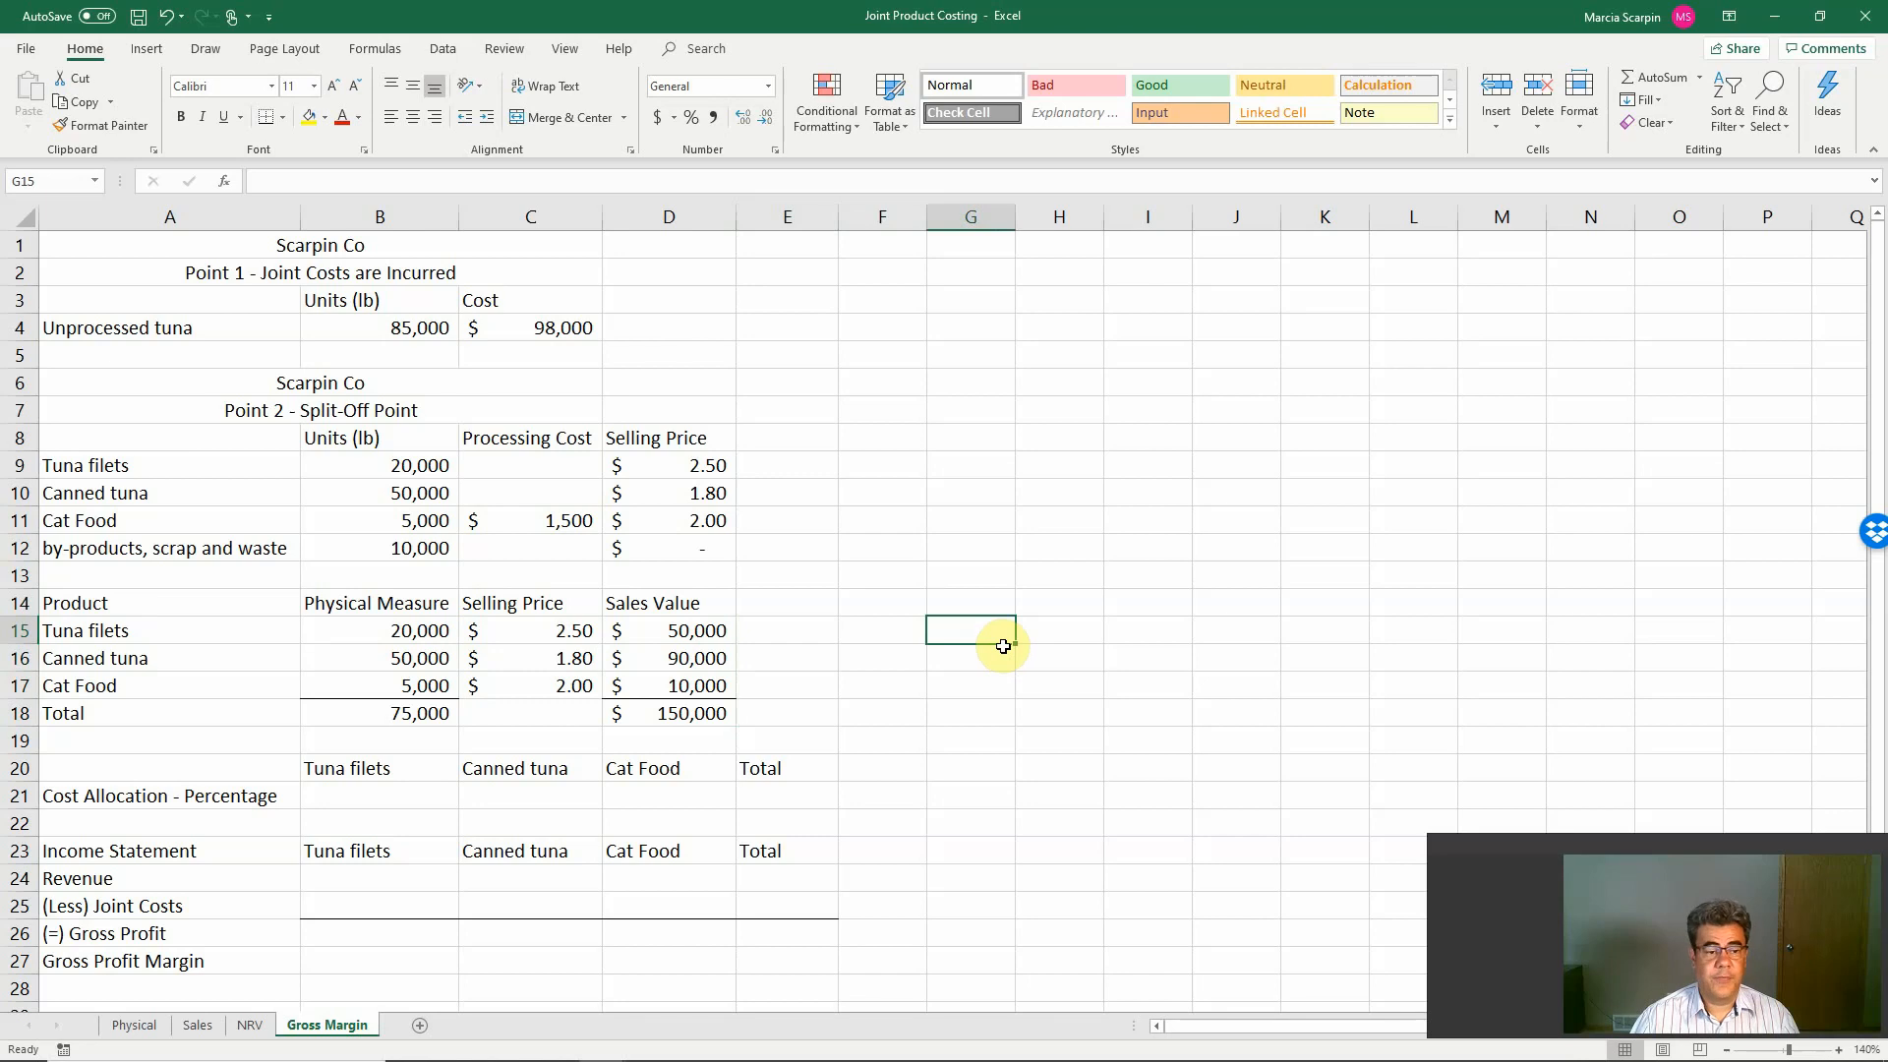
mouse_move(331, 797)
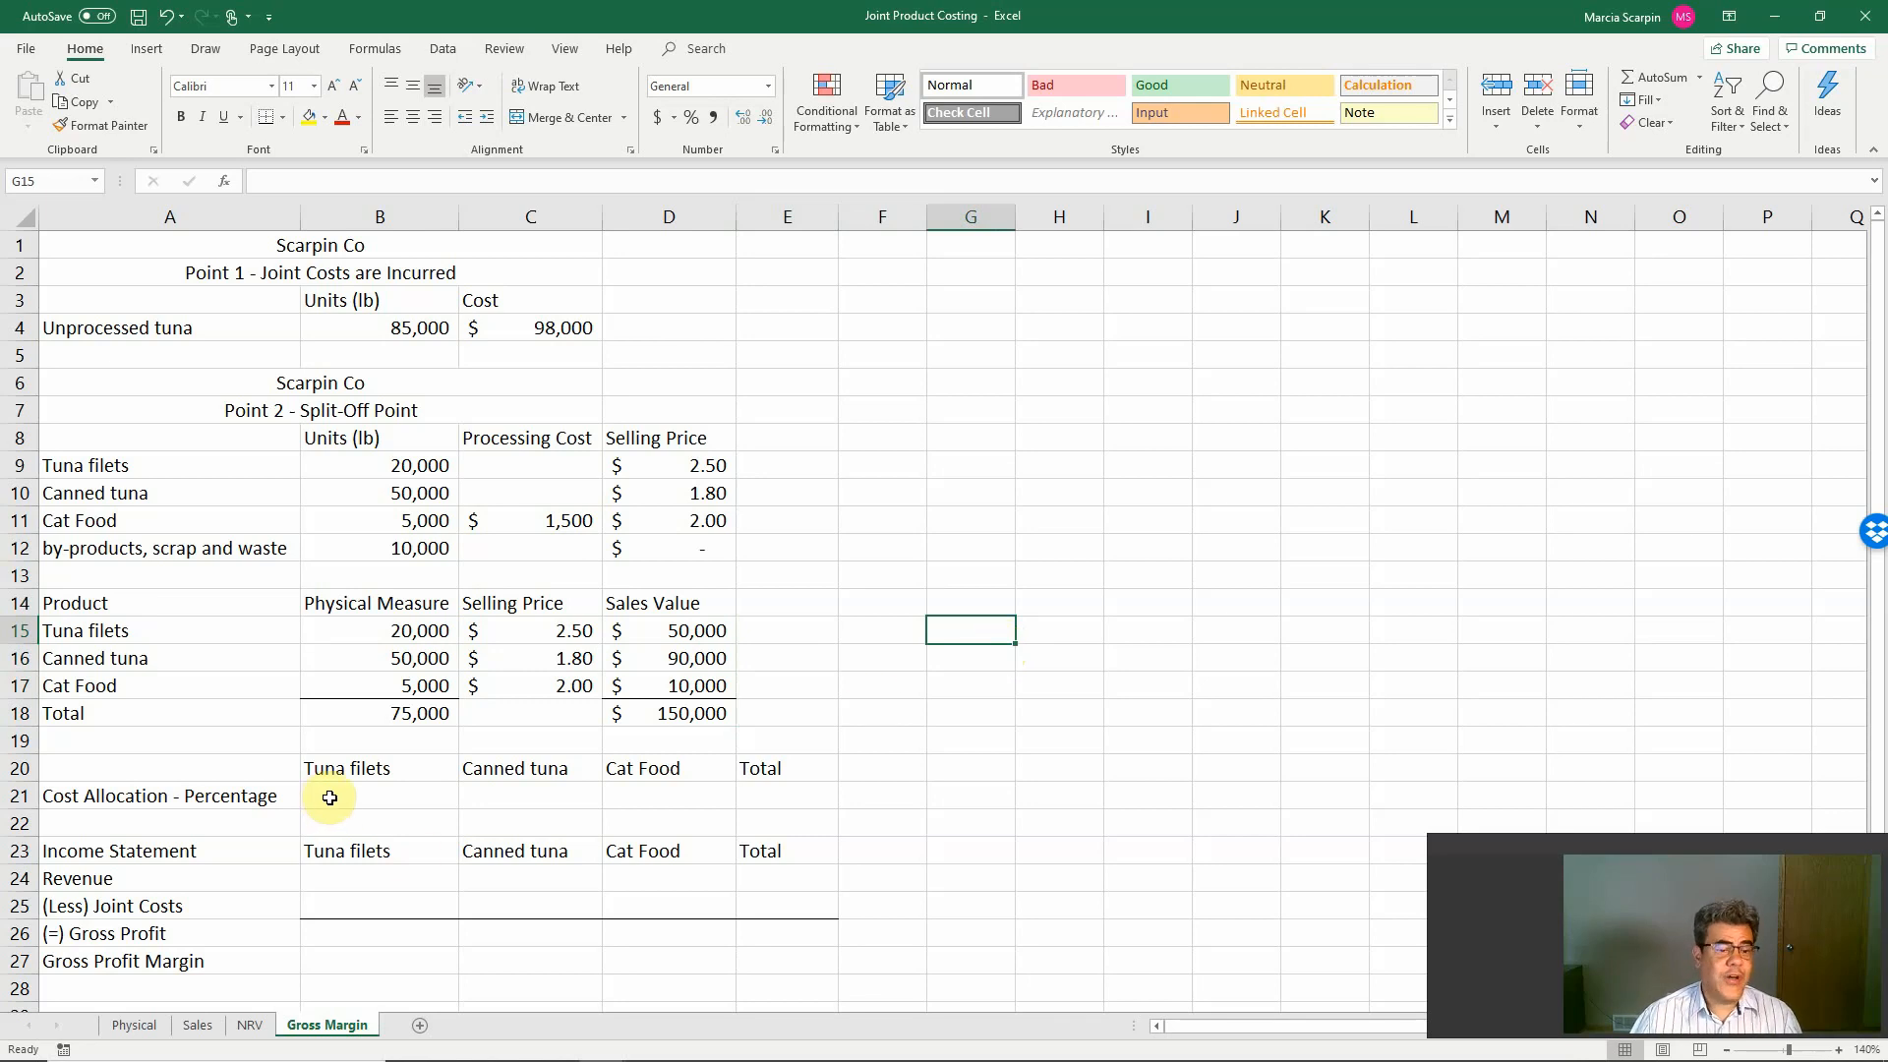
Step: Link revenues 50,000/90,000/10,000, add gross profit =B24-B25 and margin =B26/B24, start =SUM(B24:D24) in E24
left_click(379, 794)
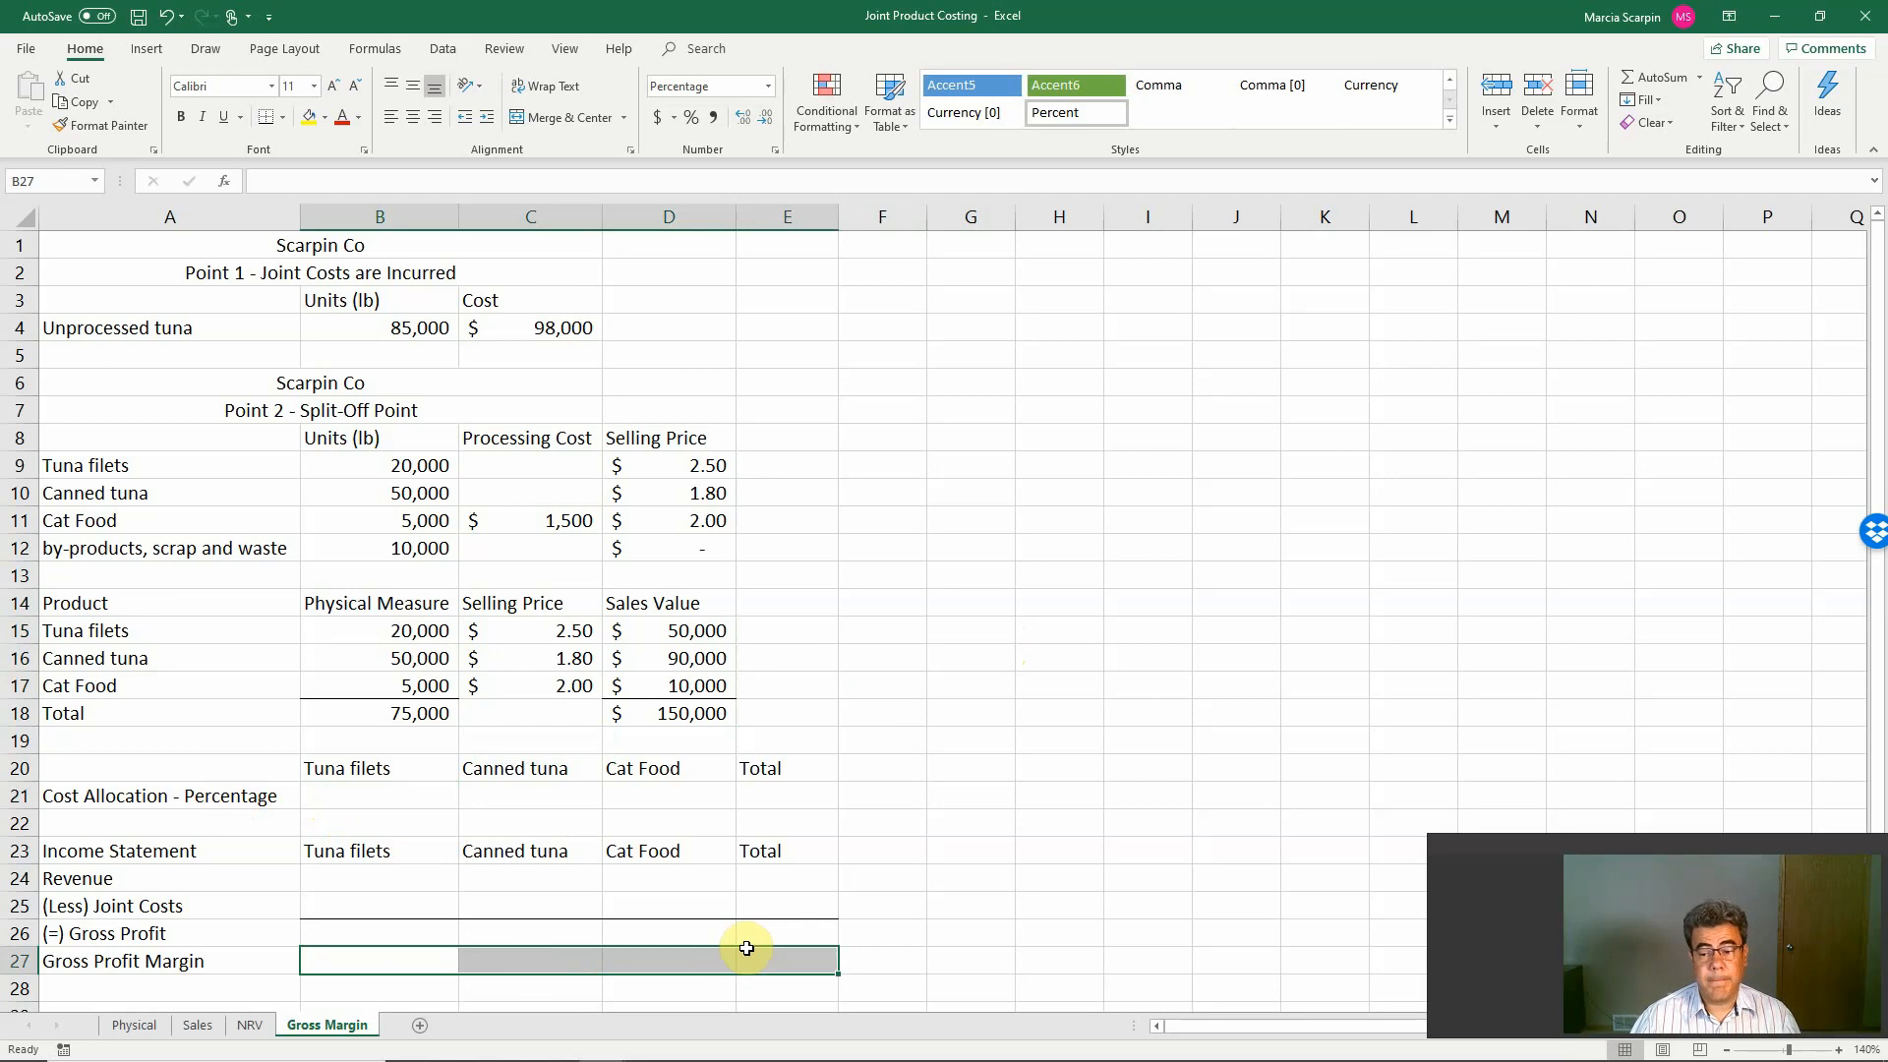
left_click(378, 932)
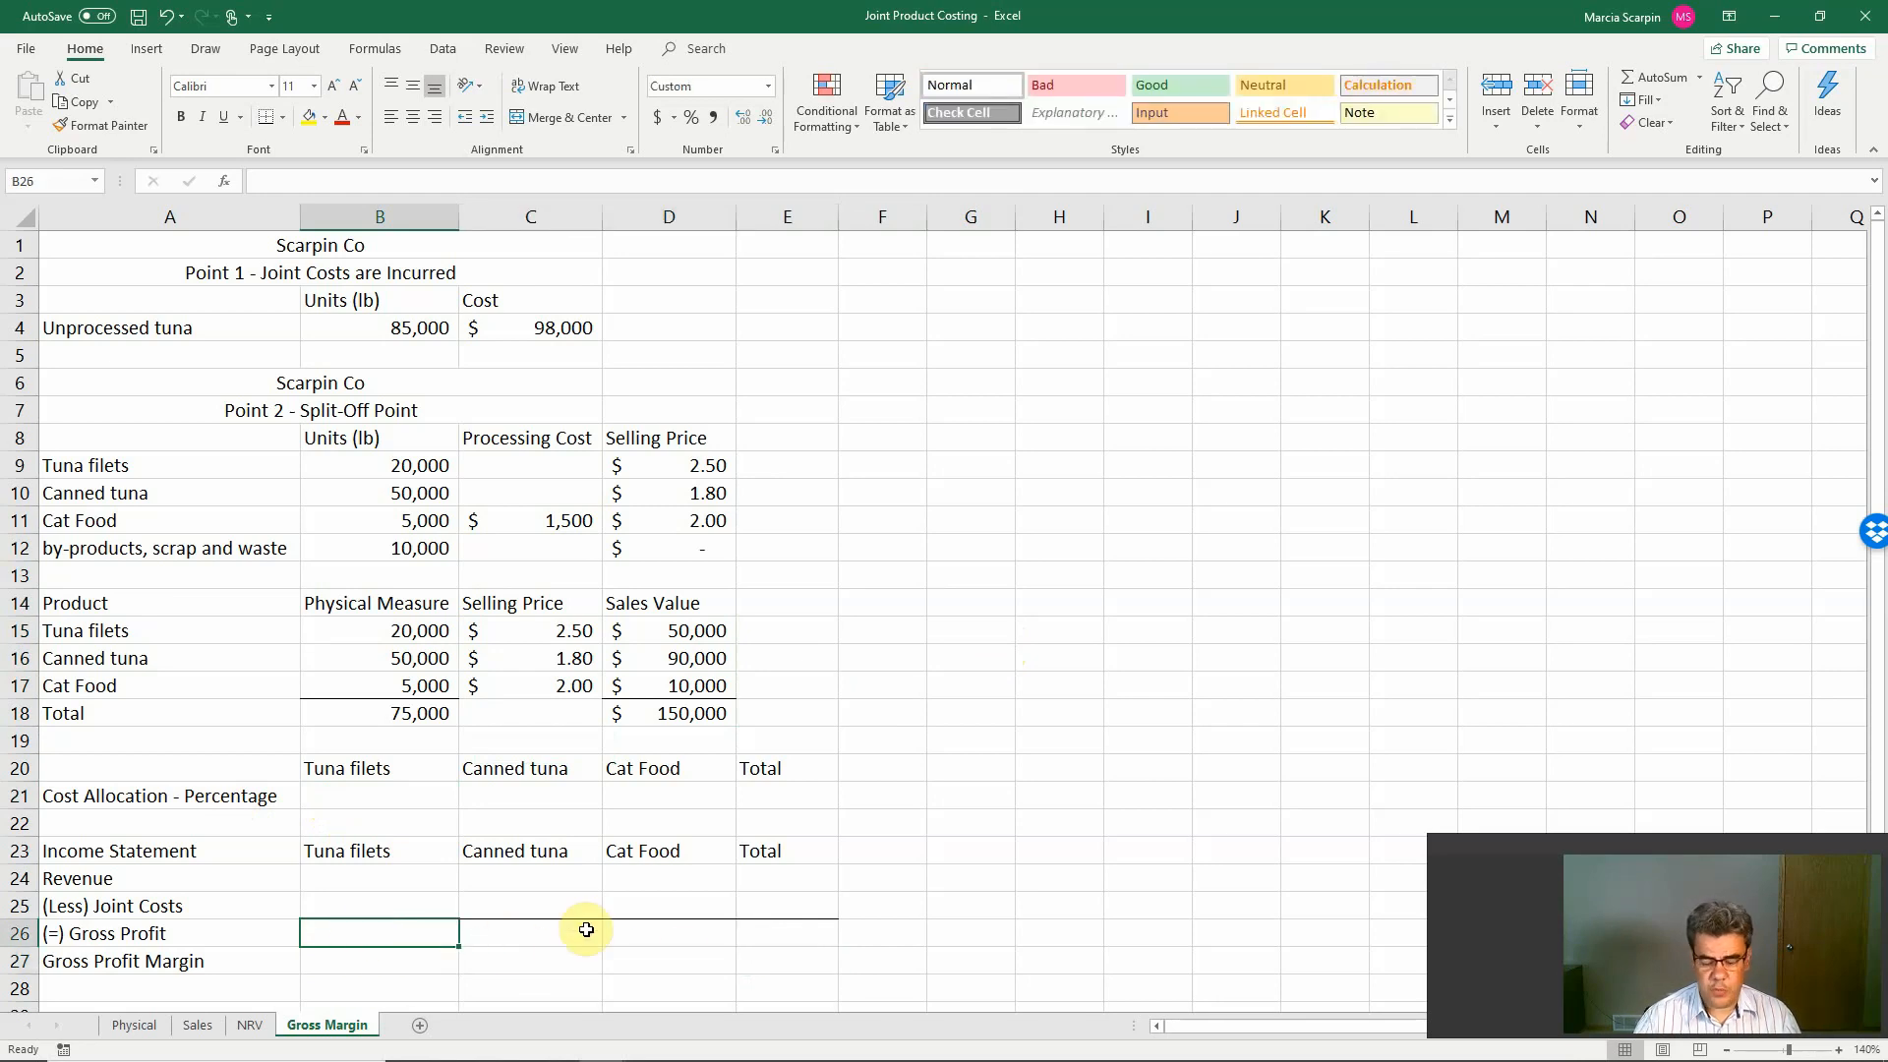
type("=B24-")
left_click(378, 962)
type("+B26")
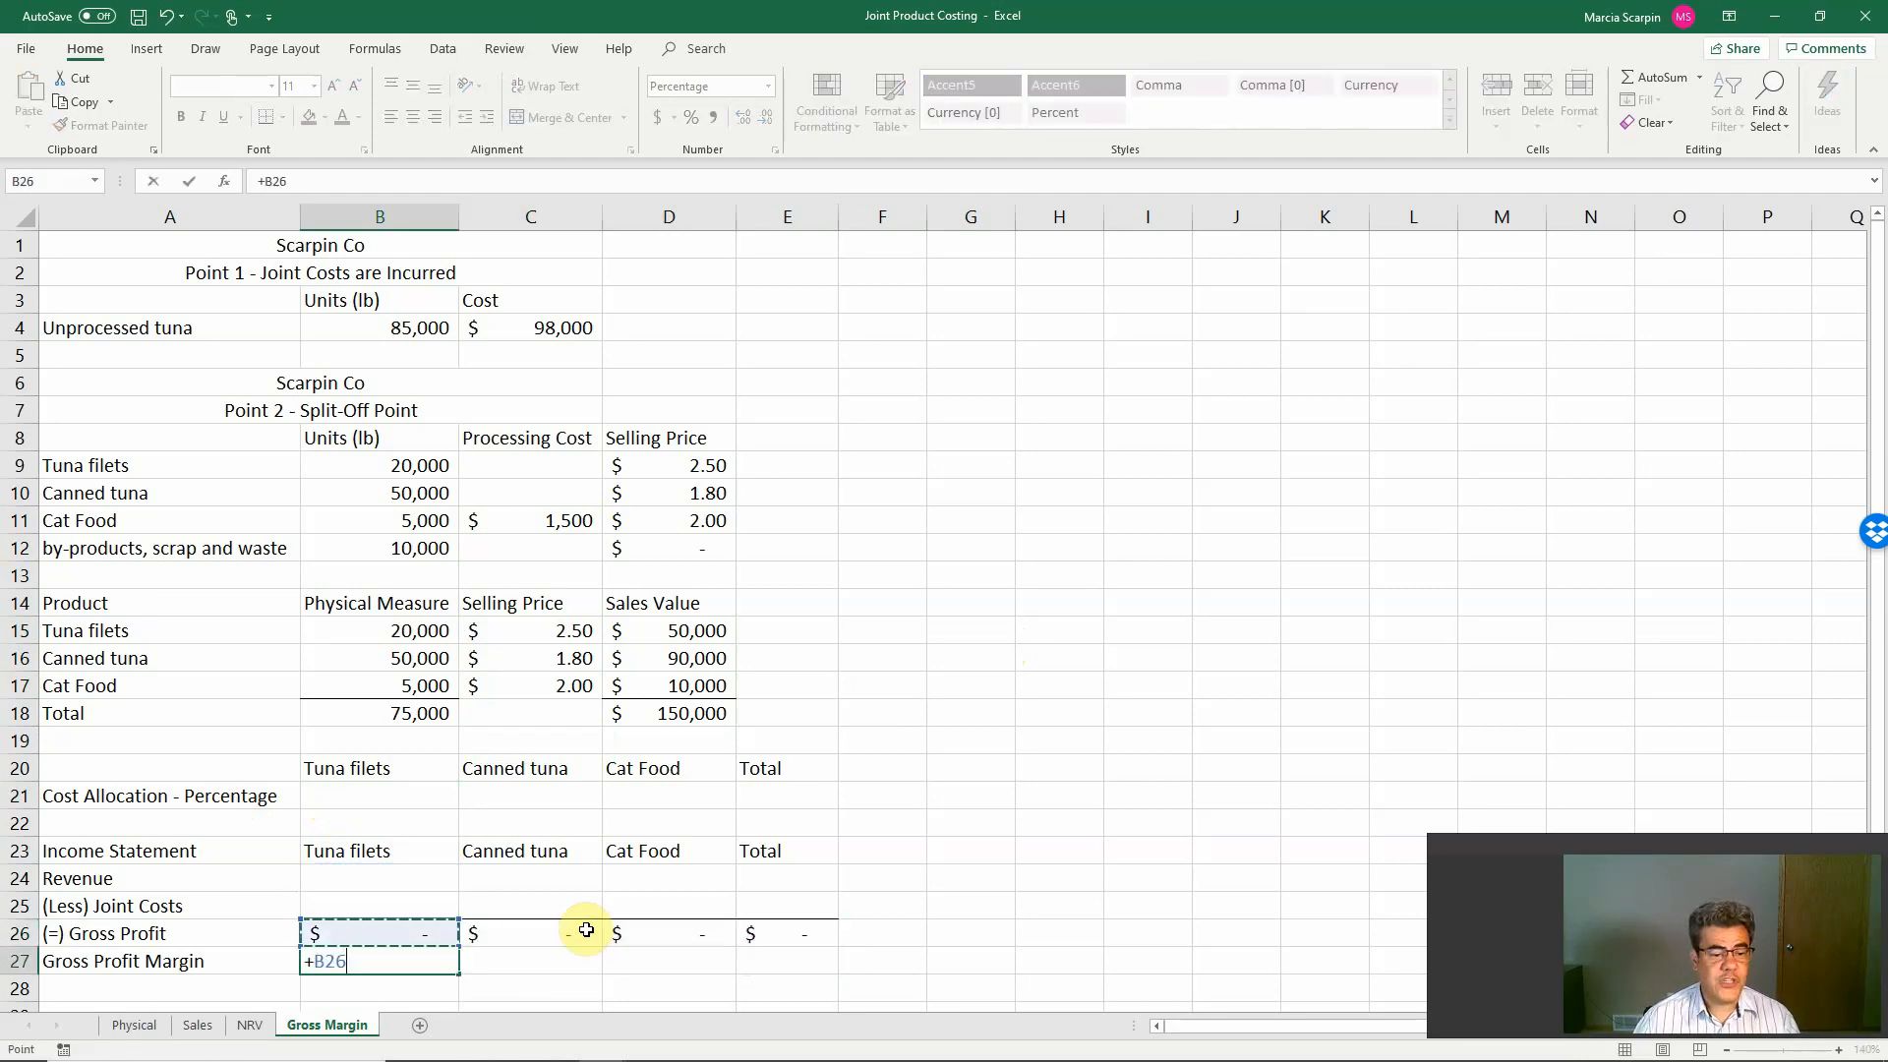
left_click(380, 877)
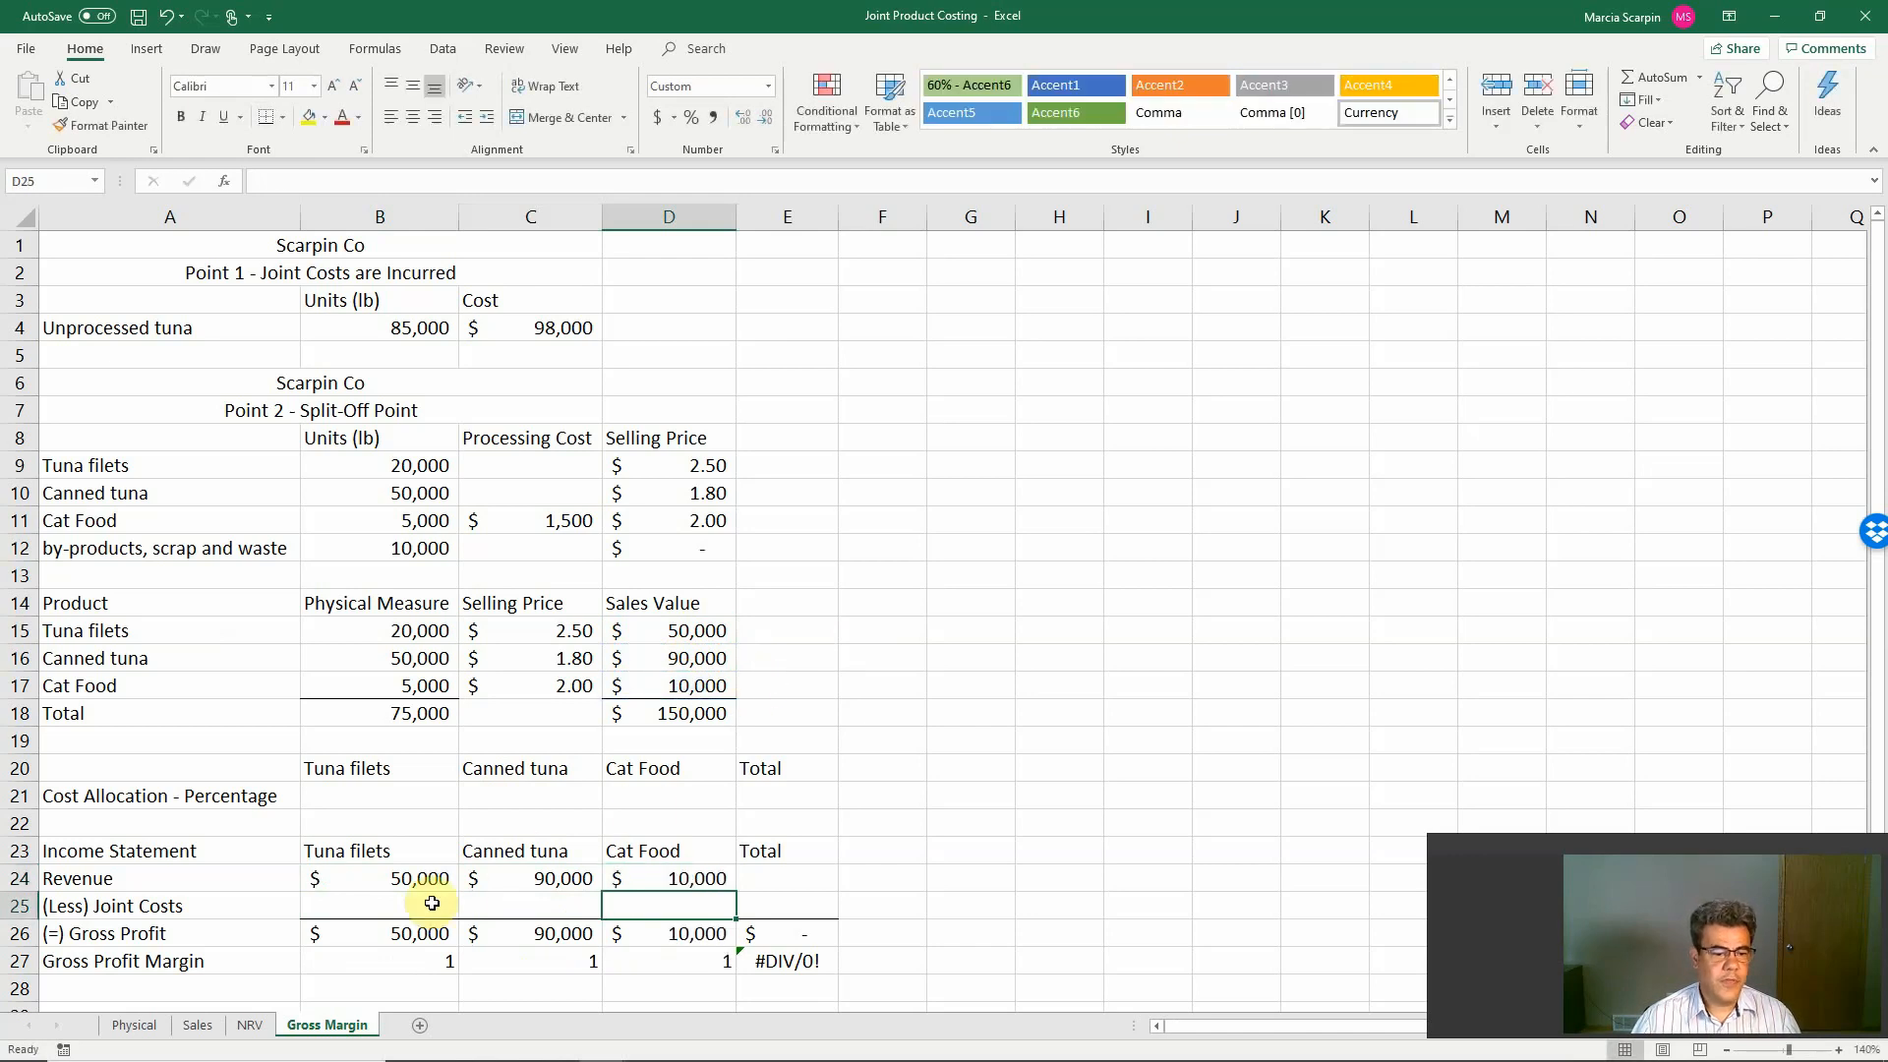
left_click(787, 877)
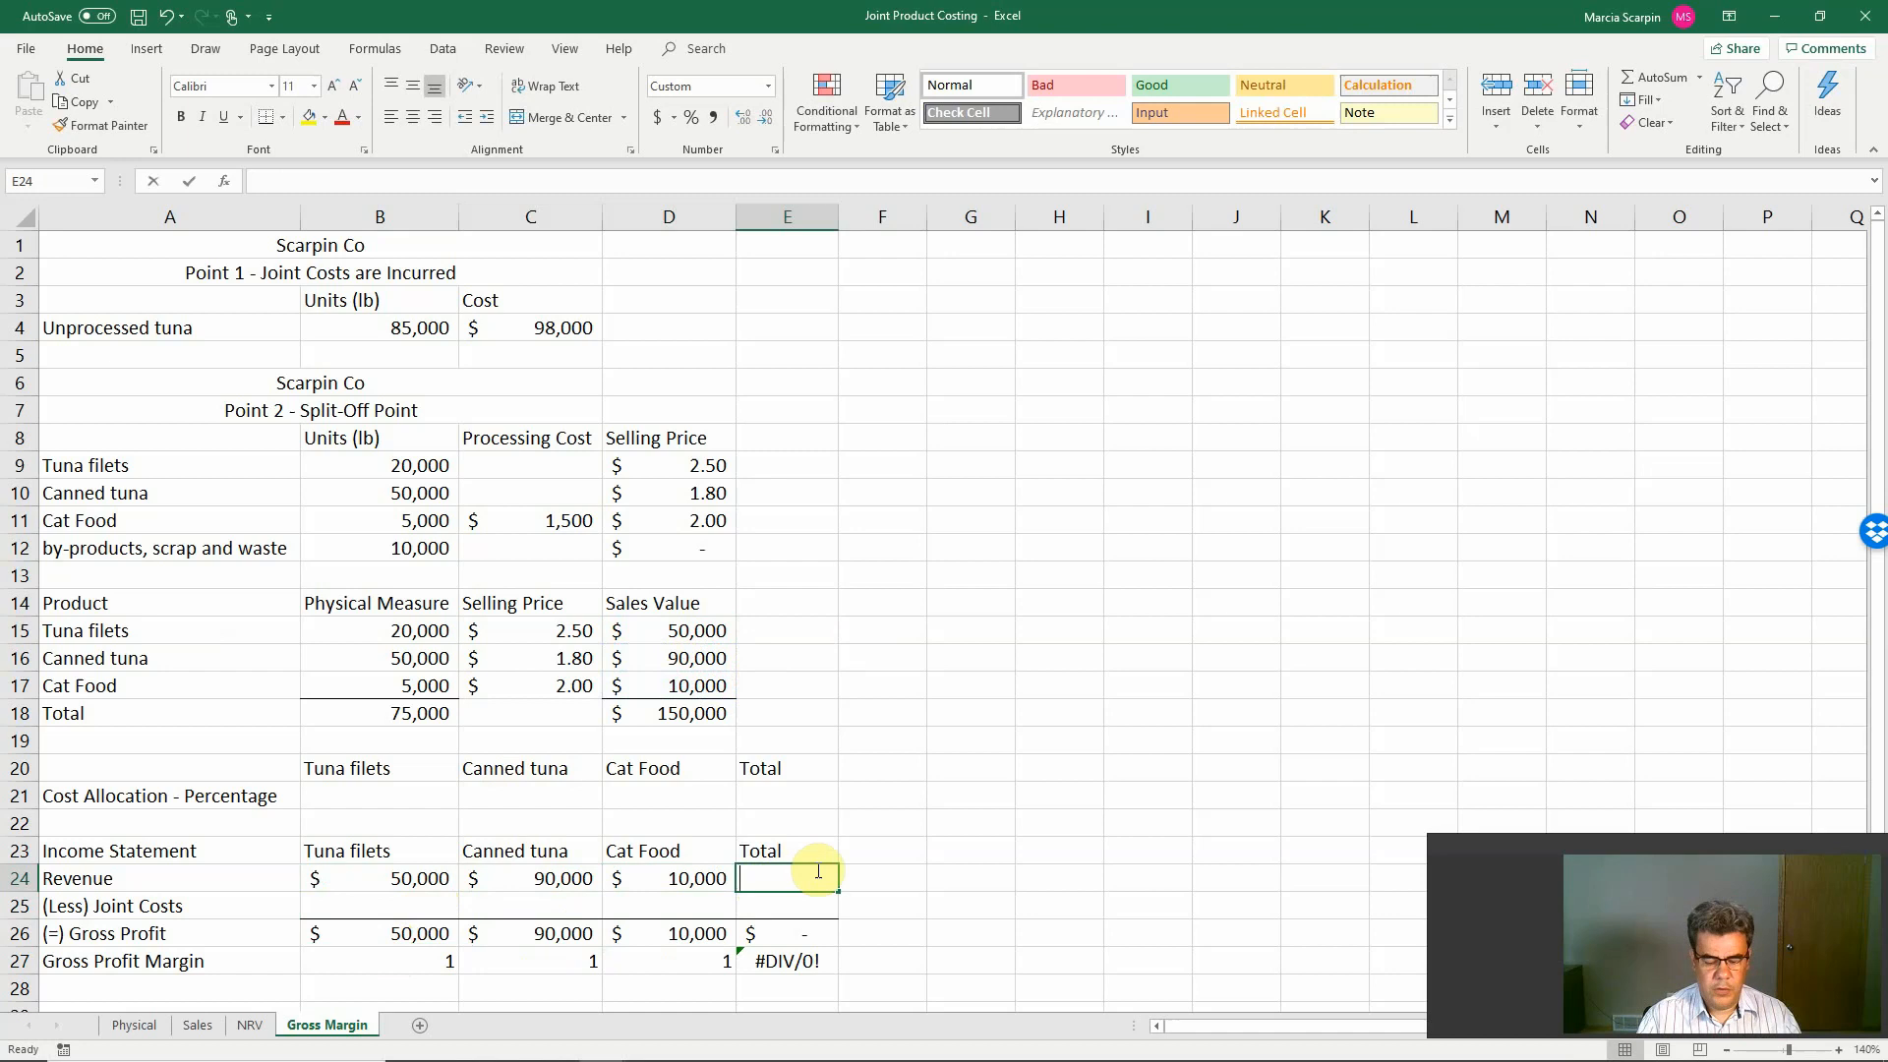
type("=sum(B24:D24")
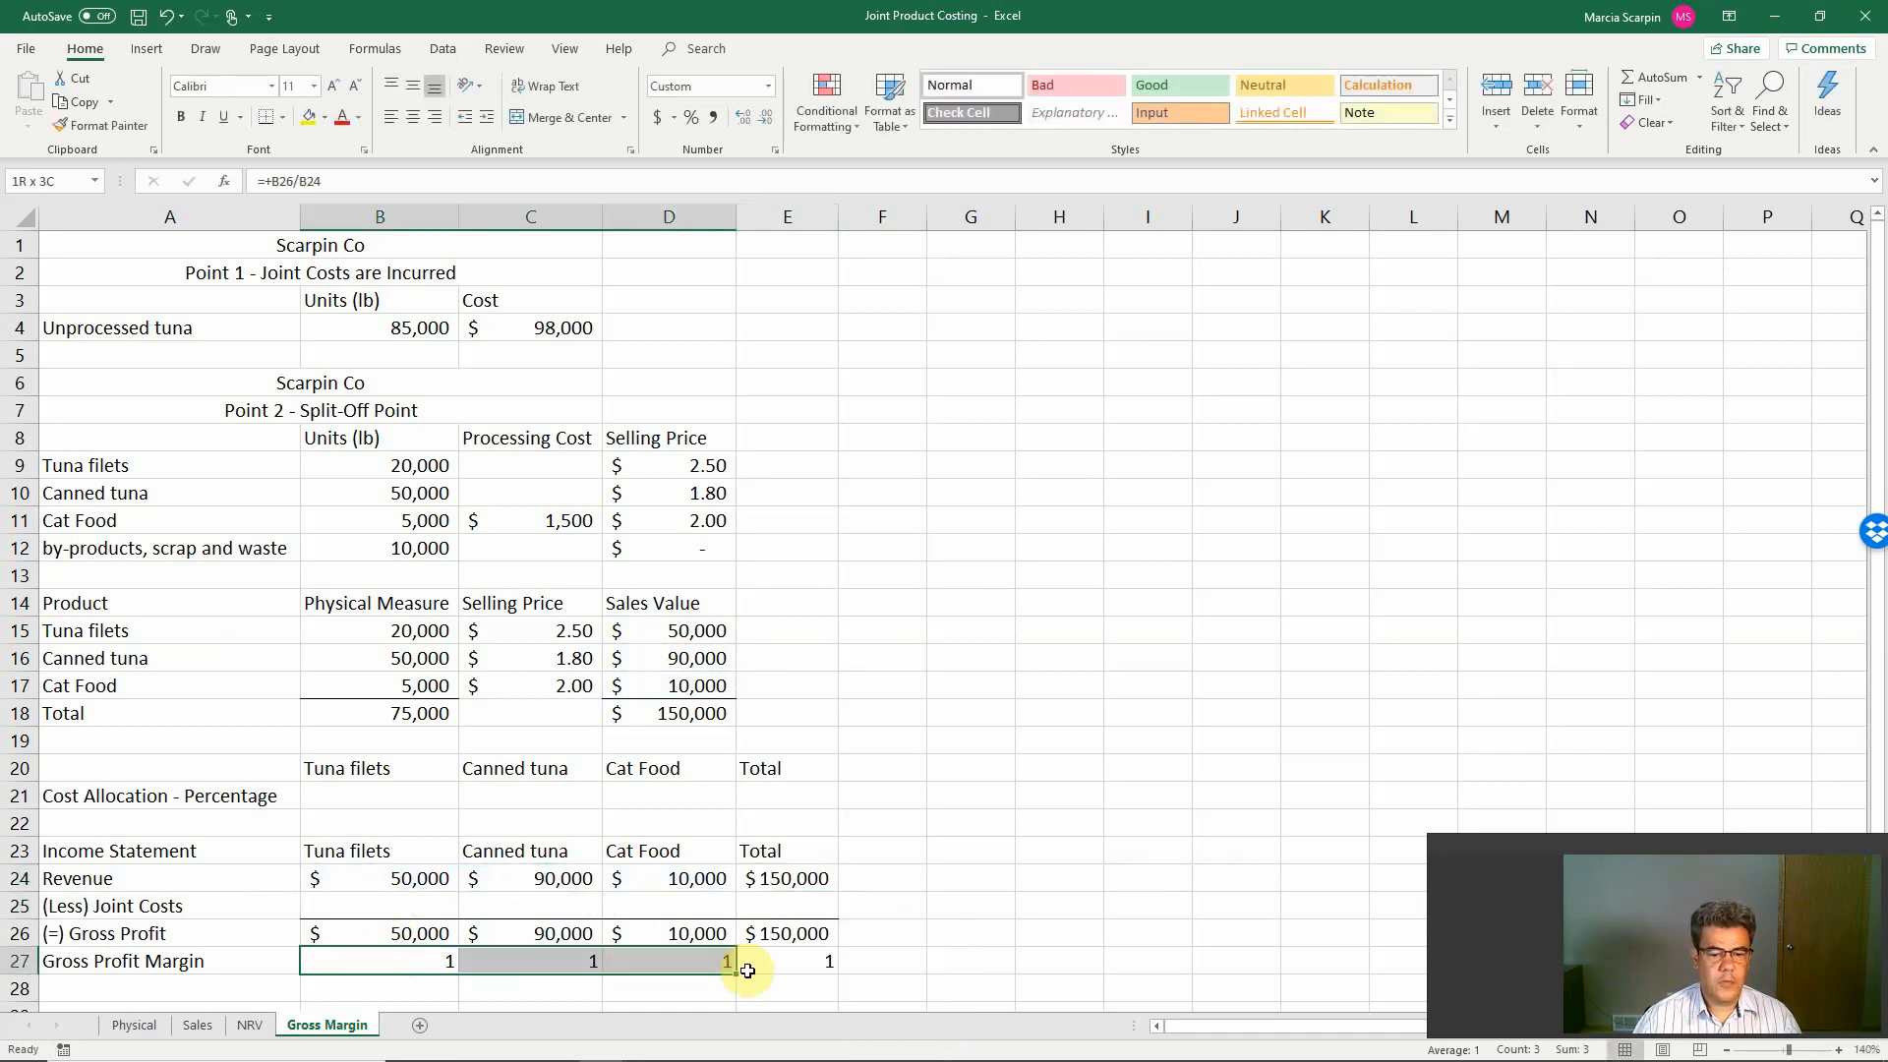
Step: Format the gross profit margins B27:E27 as percentages with two decimals, showing 100.00%
left_click(691, 116)
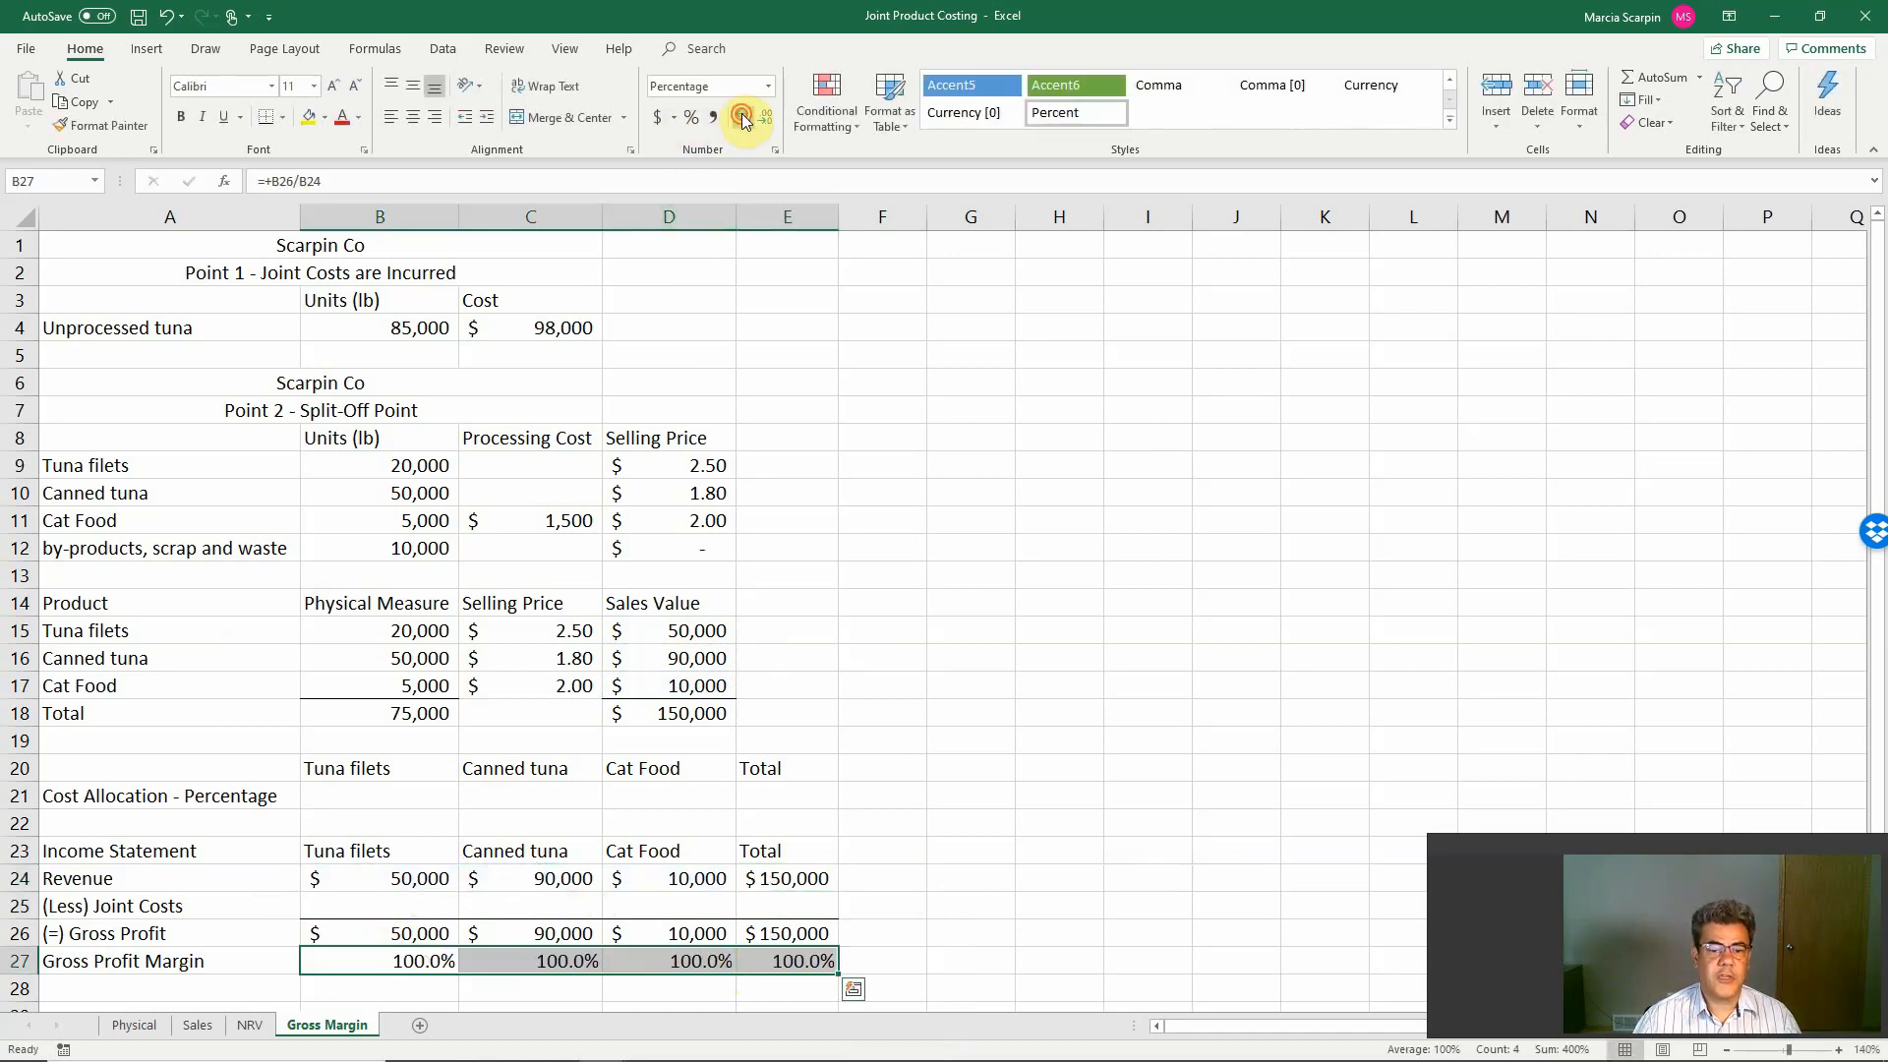
left_click(744, 116)
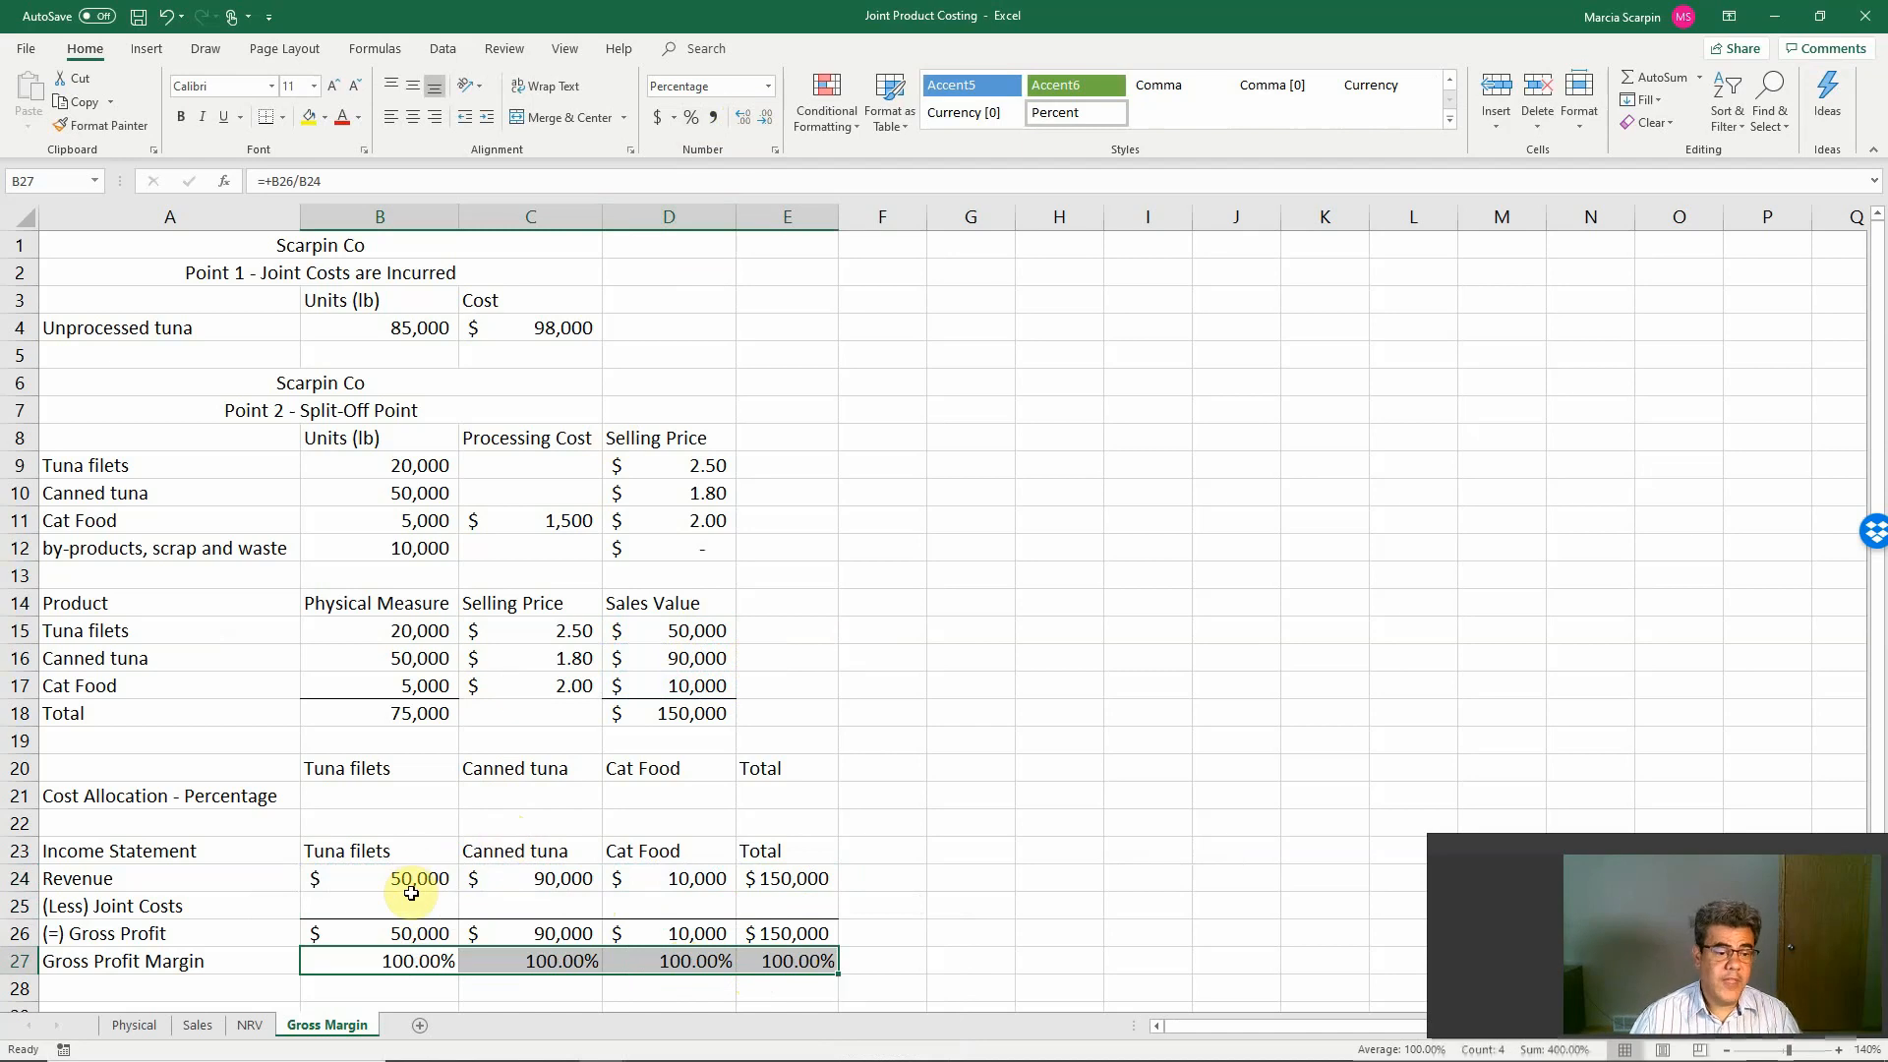
left_click(378, 796)
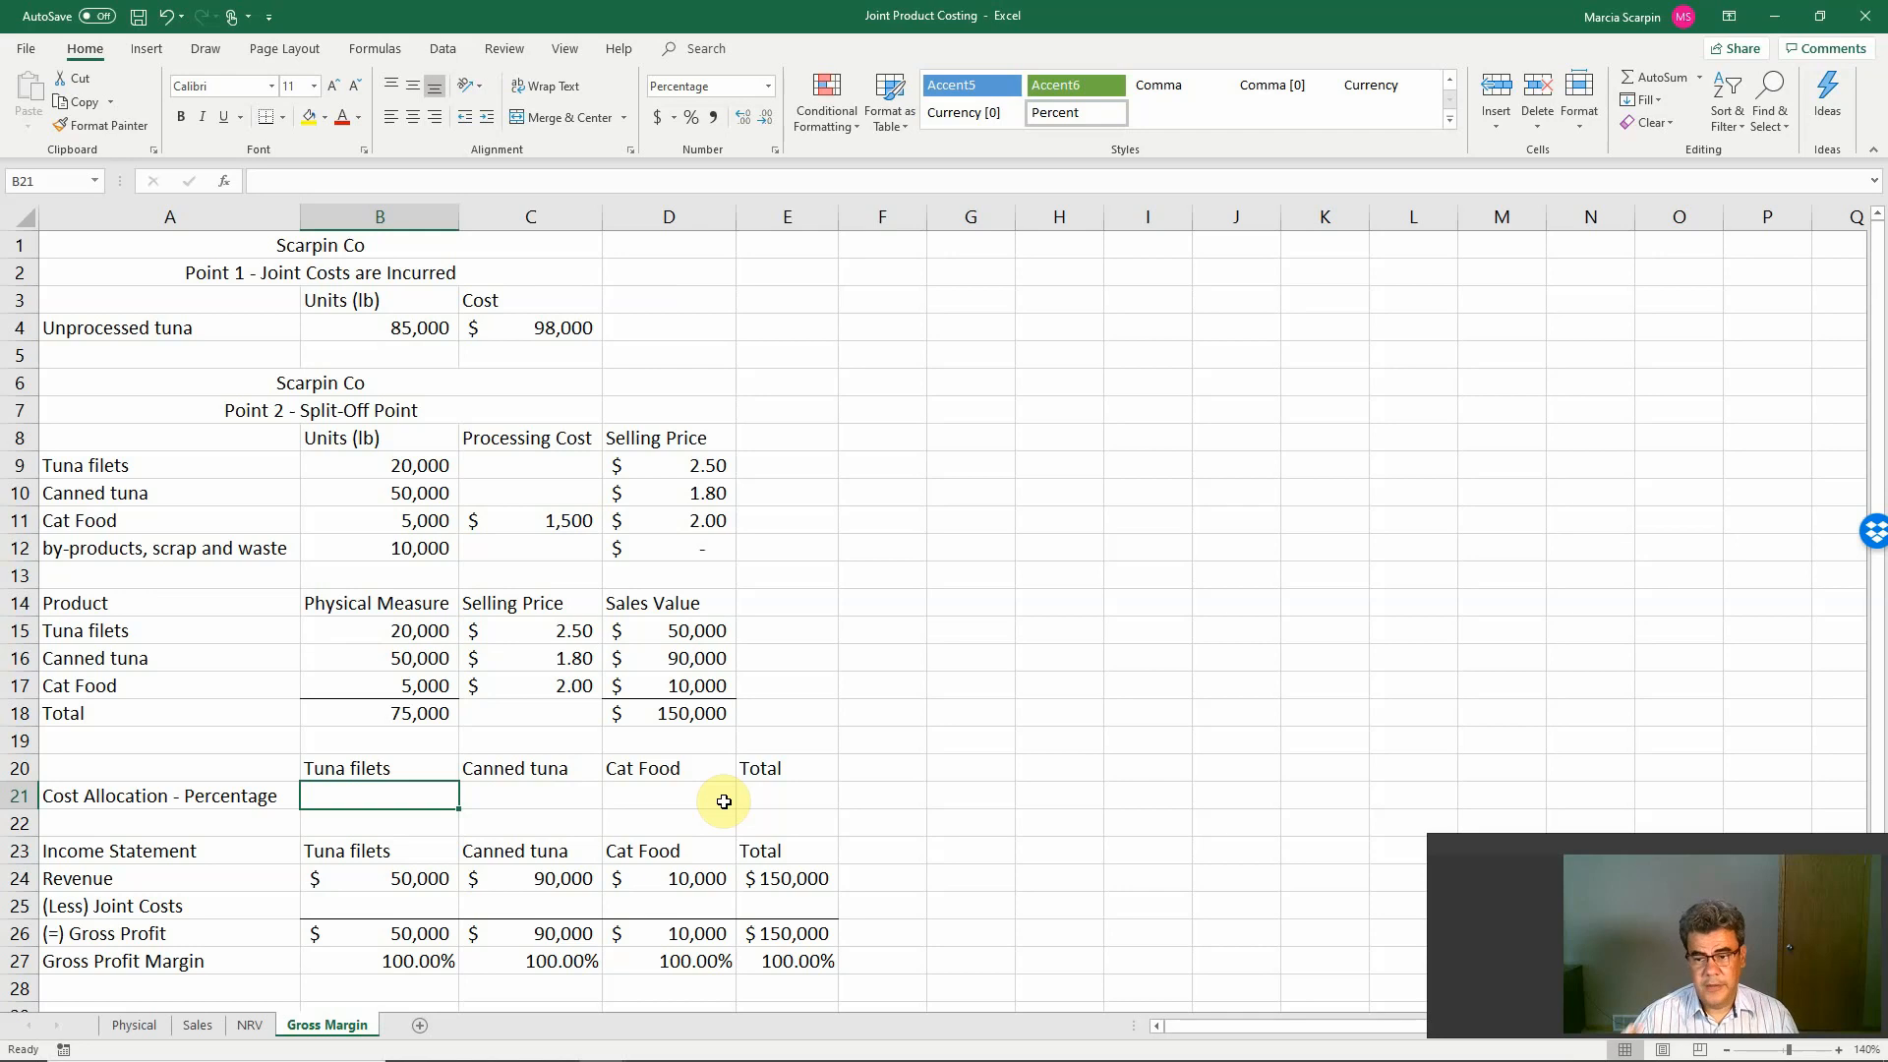
Step: Enter allocation percentages 30%, 30%, 40% in B21:D21 with a SUM total of 100% in E21
type("30%")
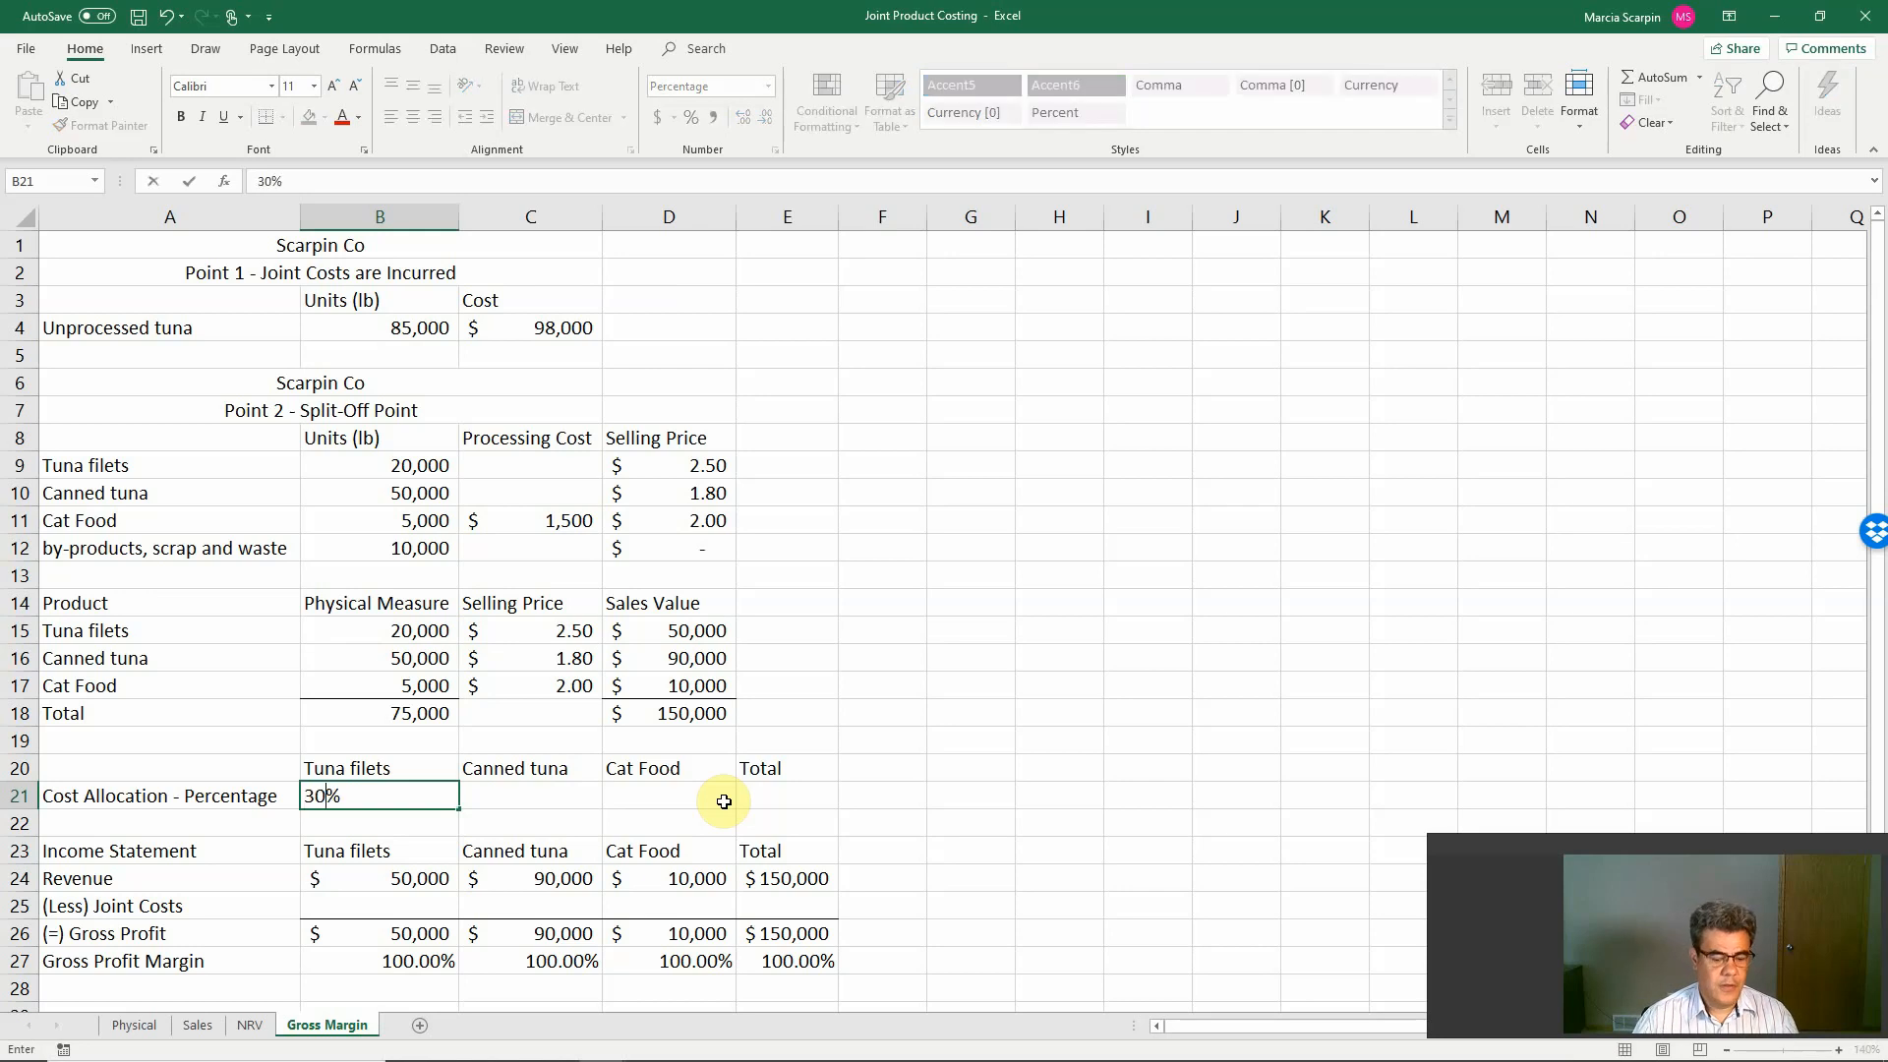
key("Return")
type("40")
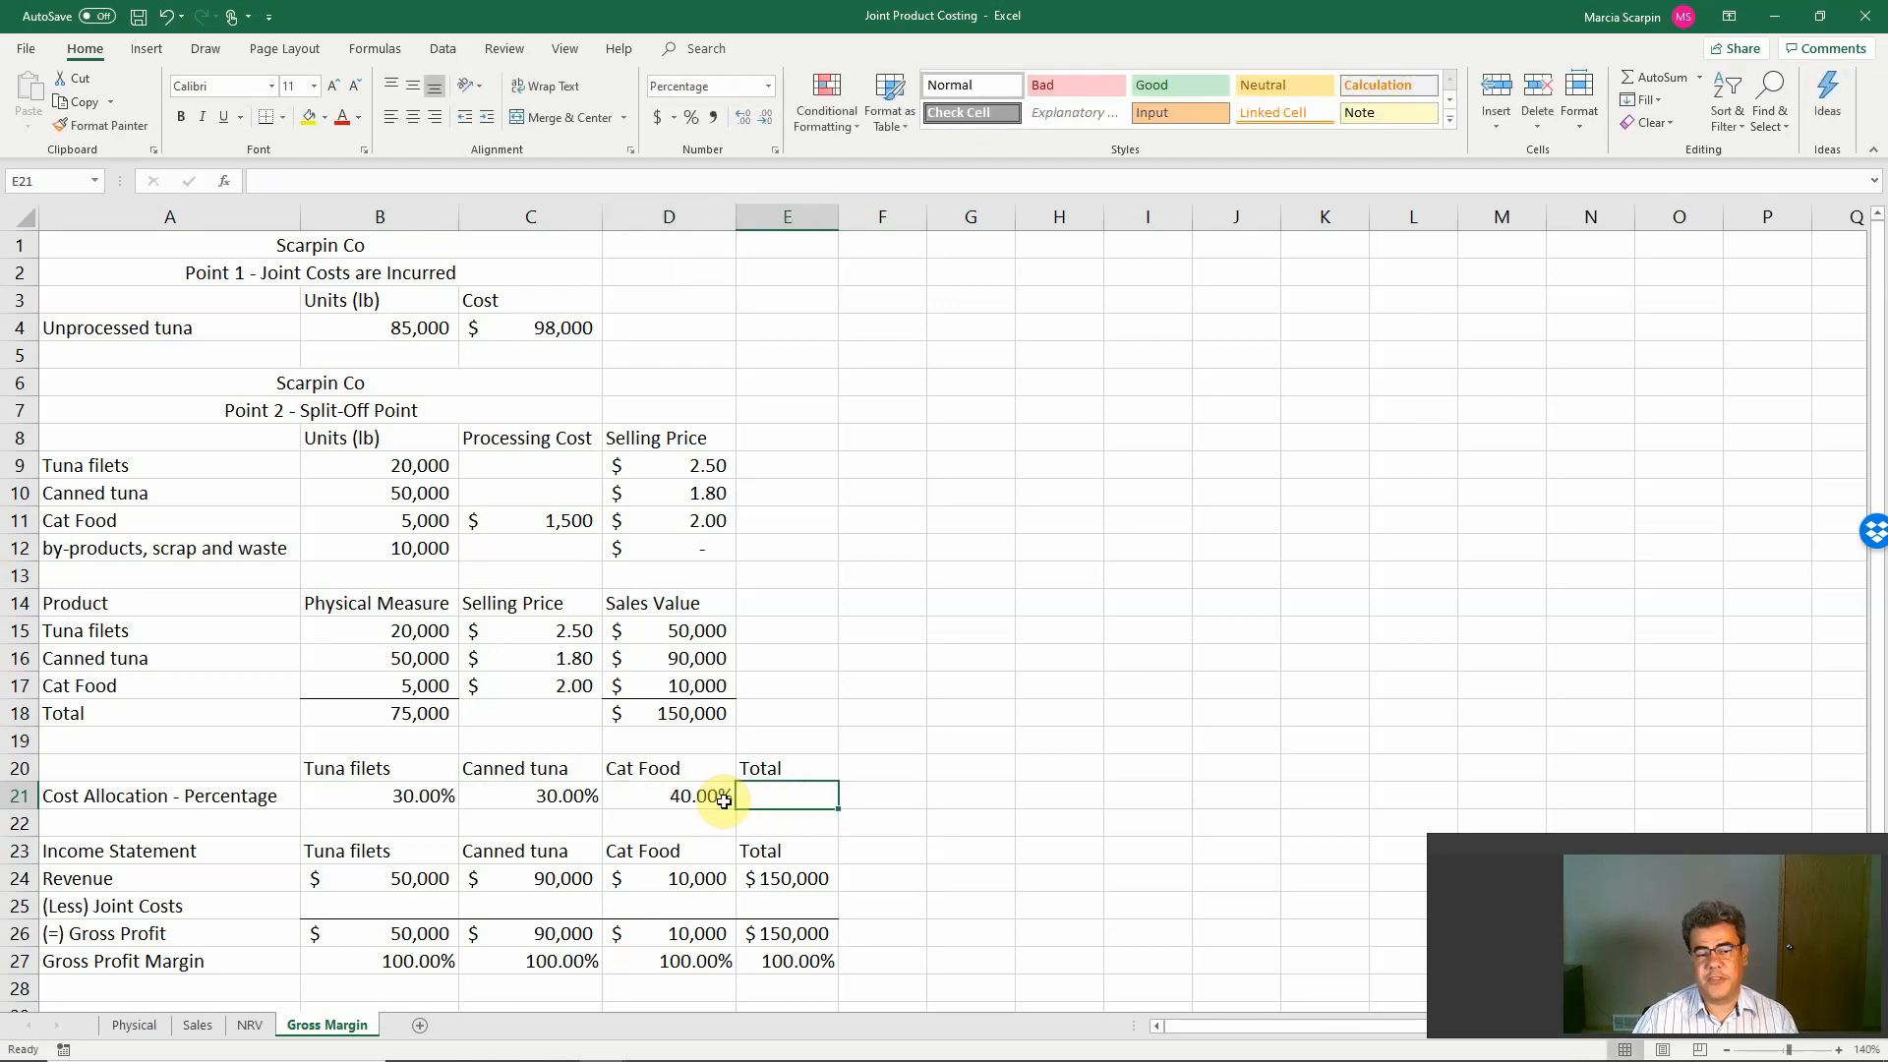
type("-sum(")
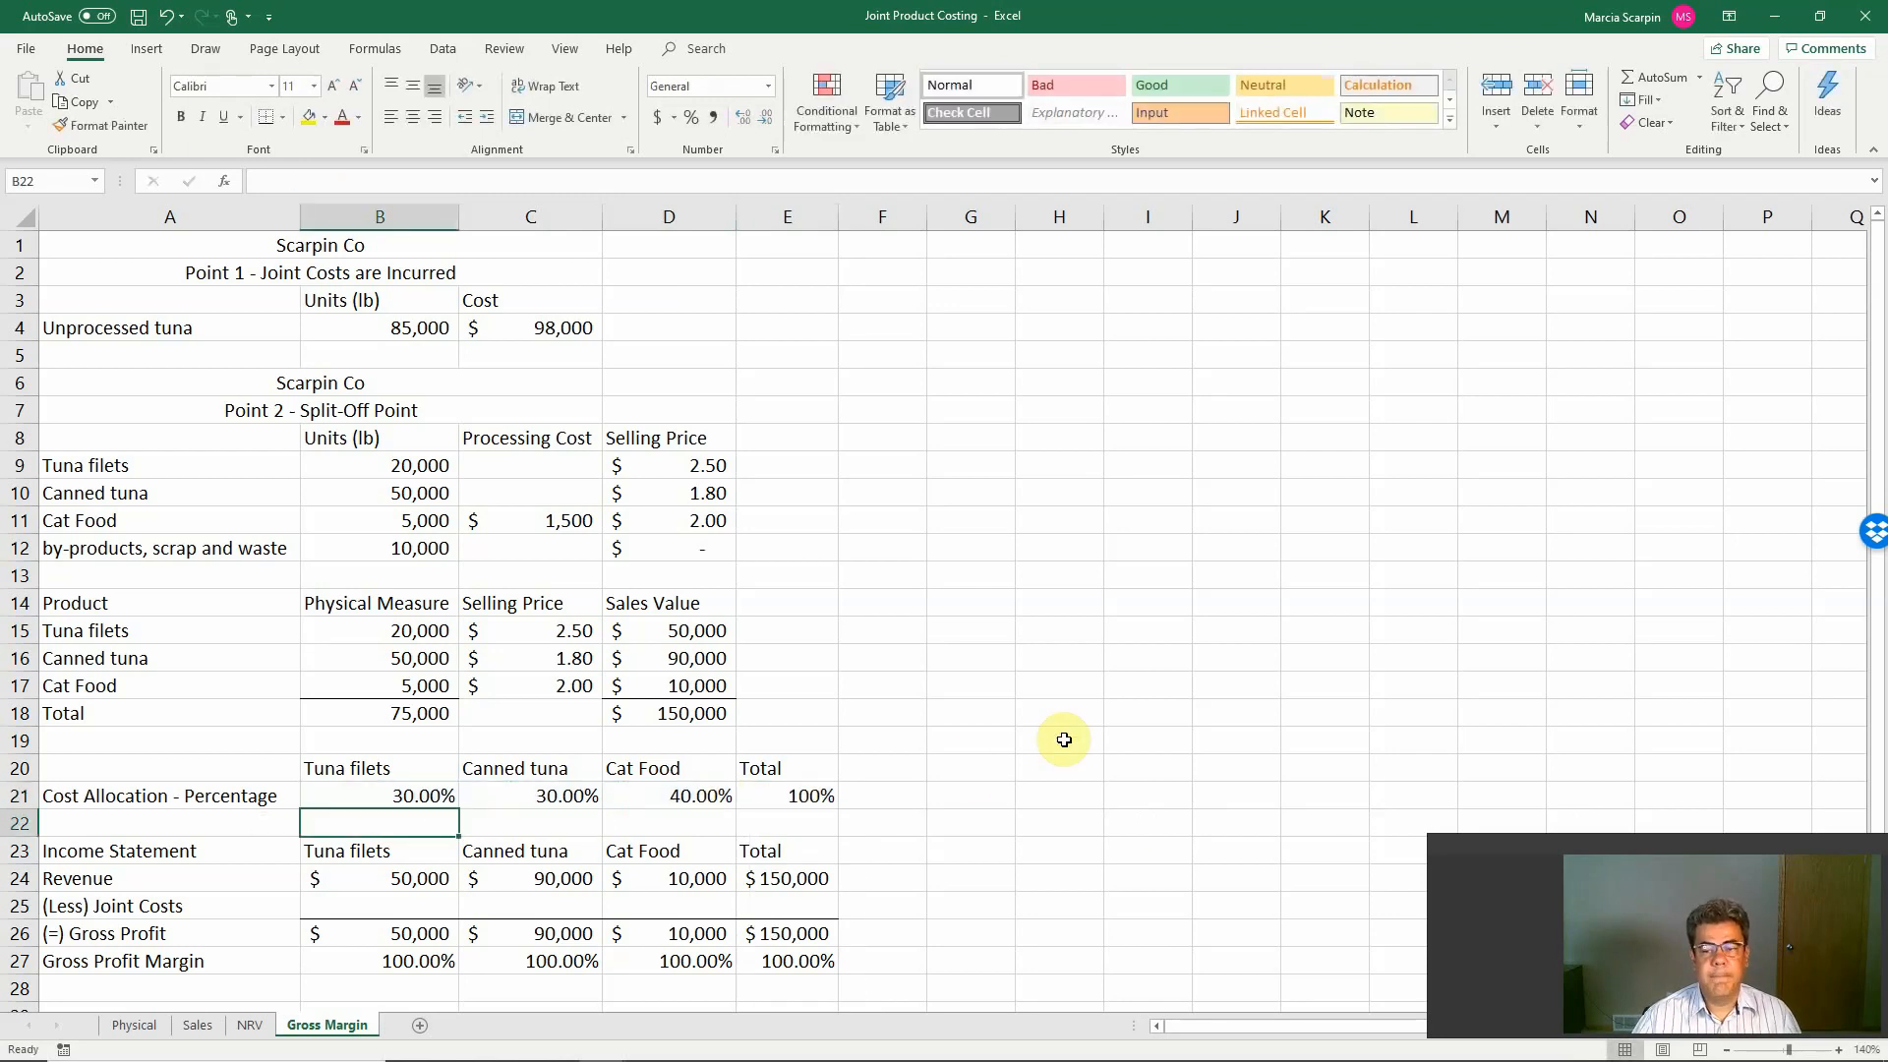
left_click(786, 795)
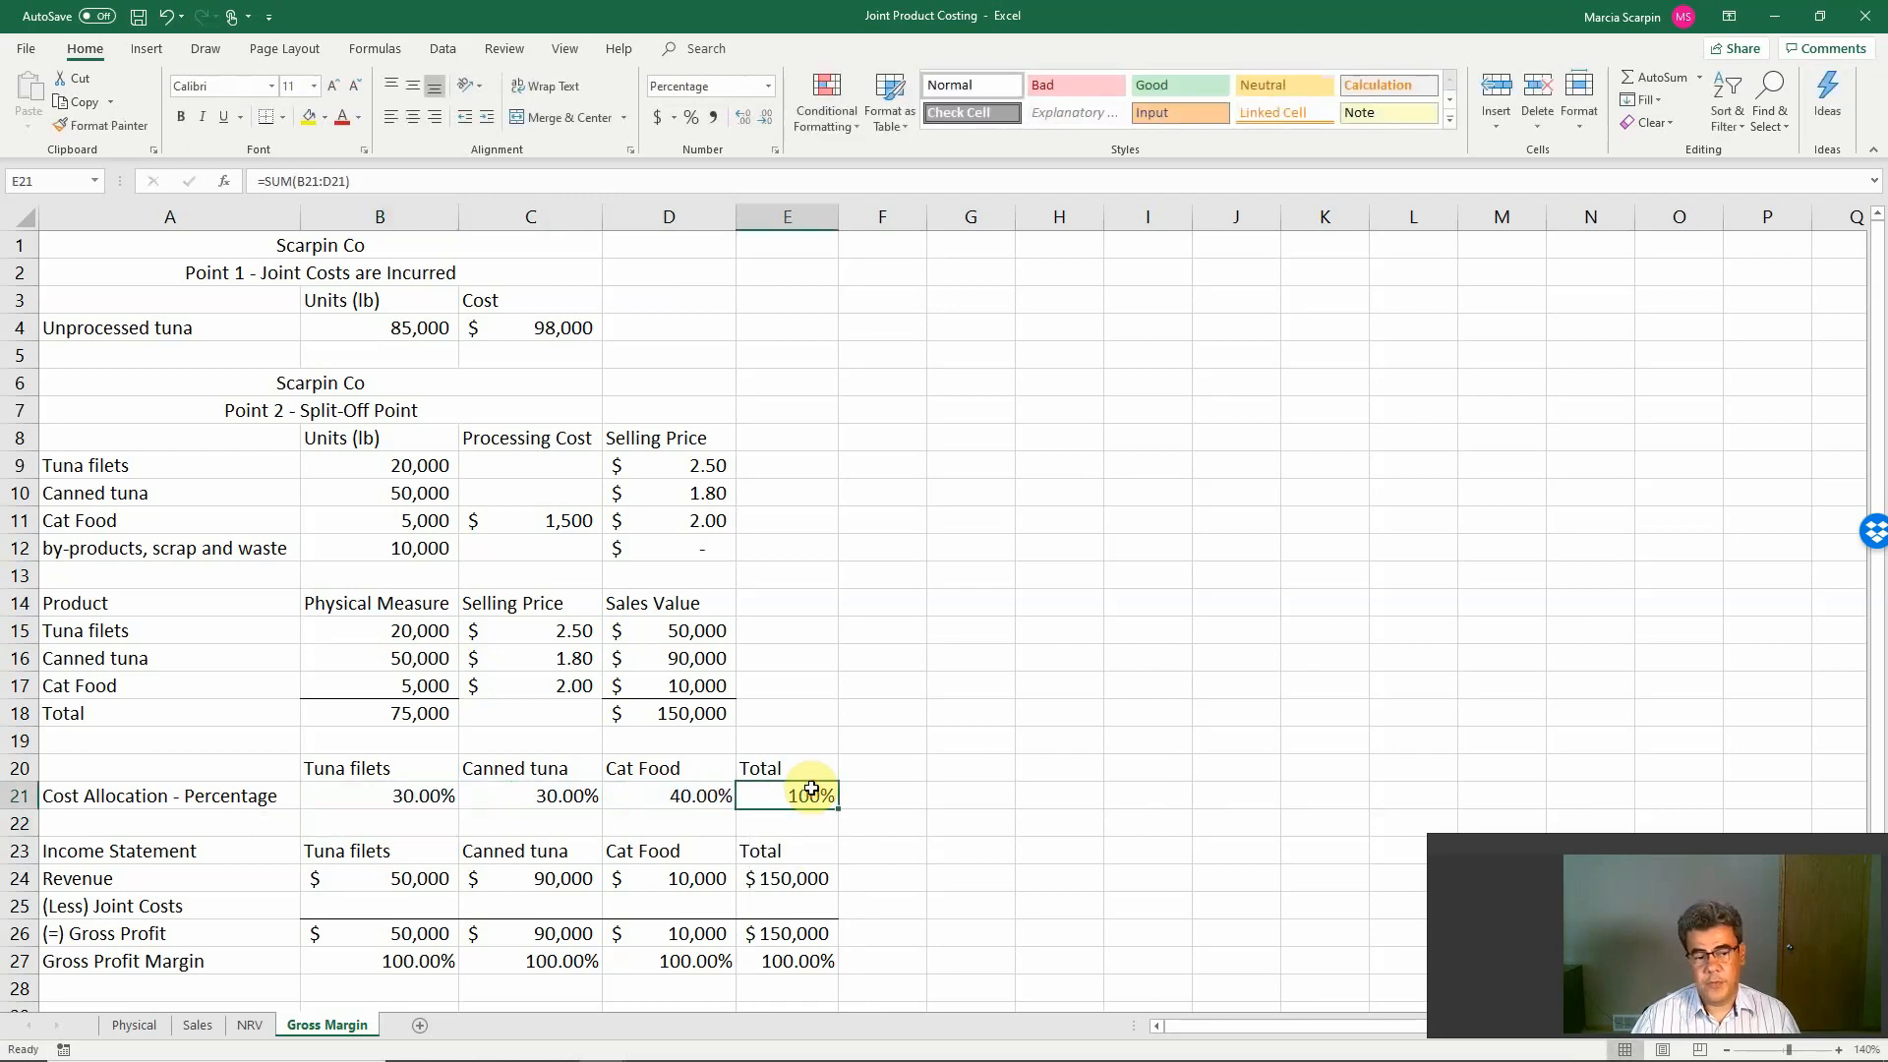
left_click(379, 905)
type("+")
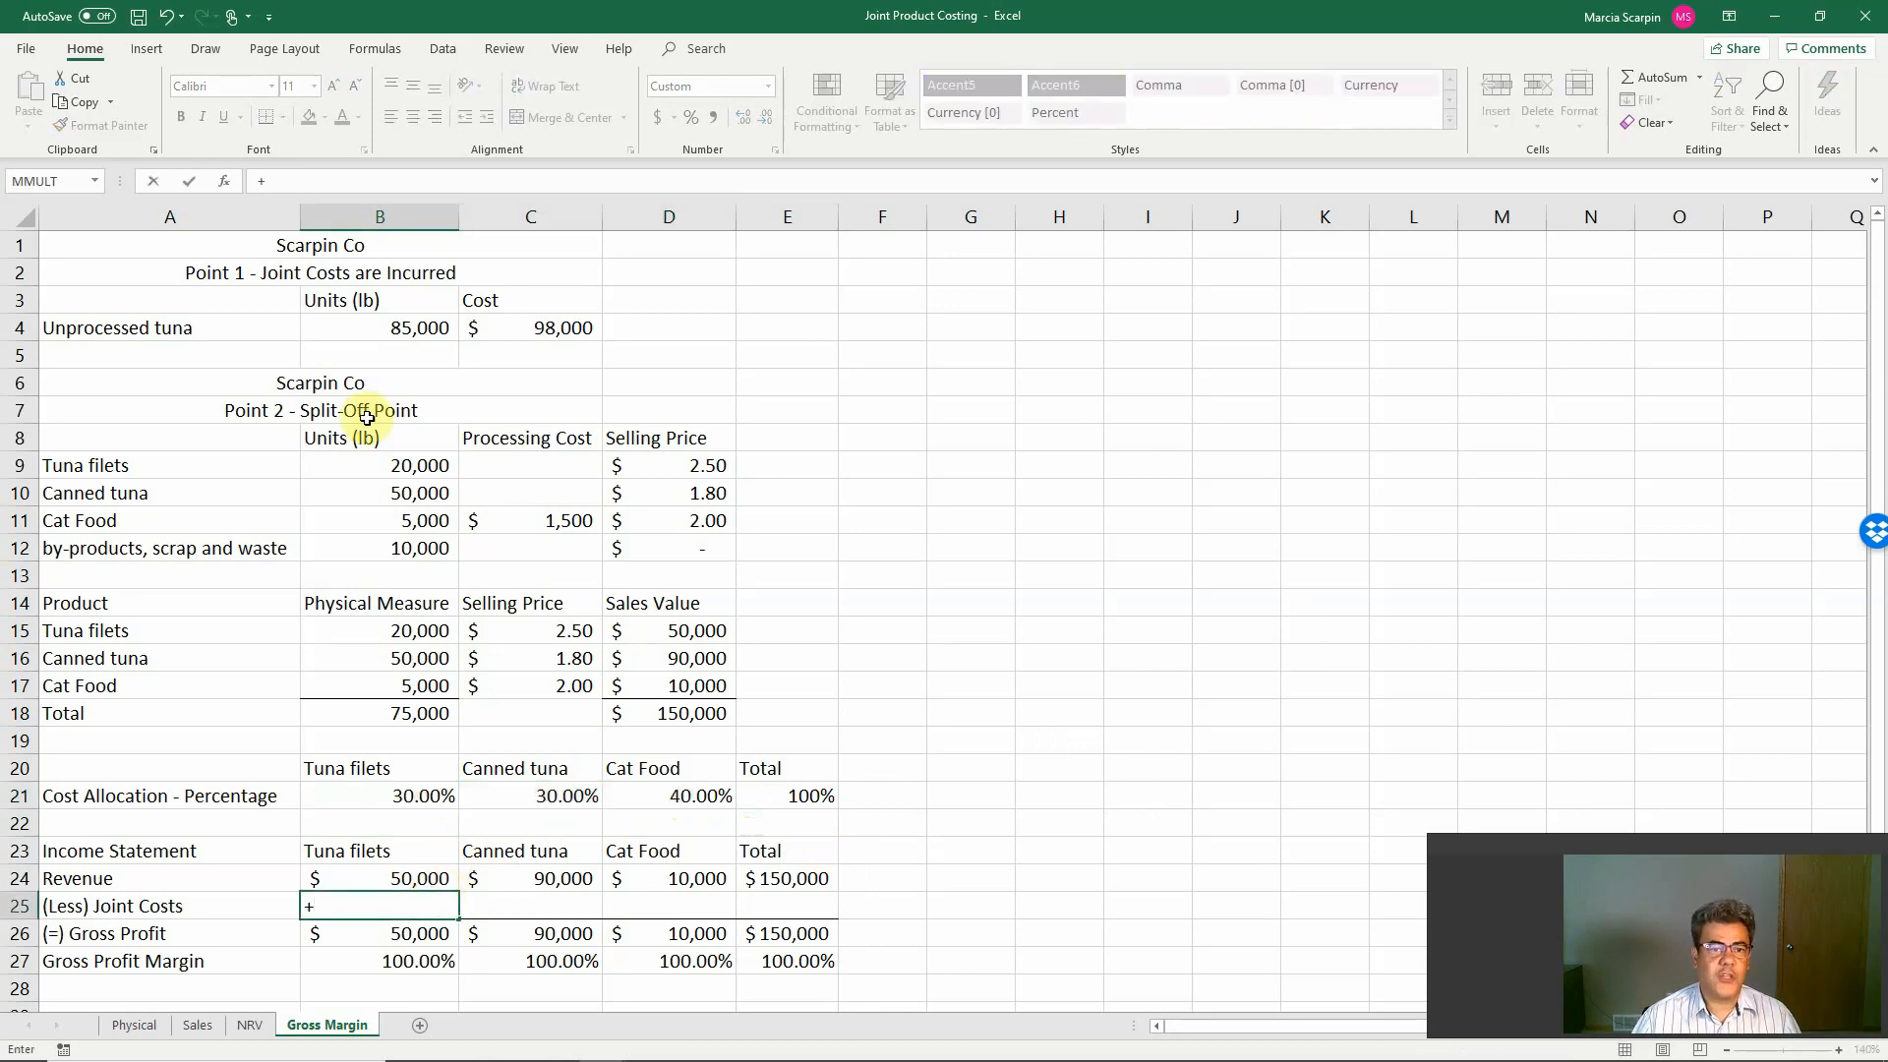
Step: Allocate the 98,000 joint cost as =$C$4*B21 across products, giving margins 41.20%, 67.33%, -292.00% and 34.67% overall
left_click(529, 328)
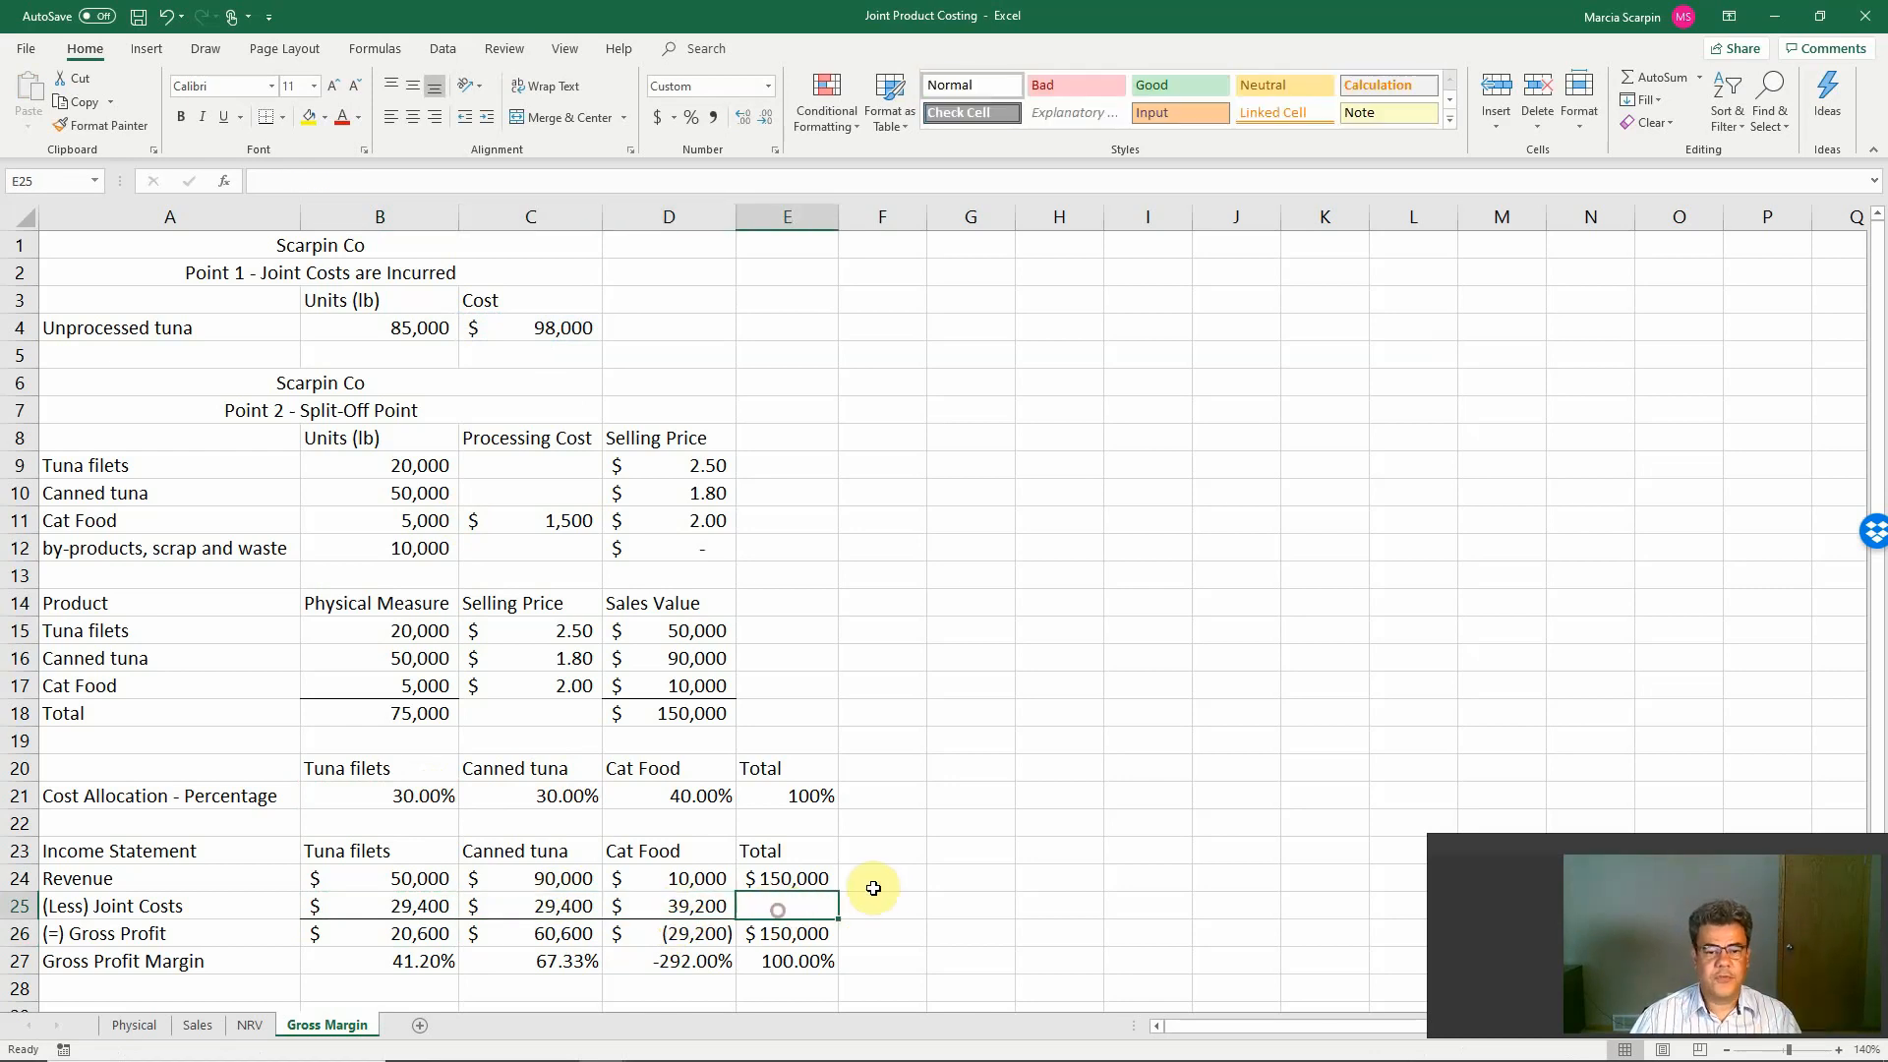
type("=sum(")
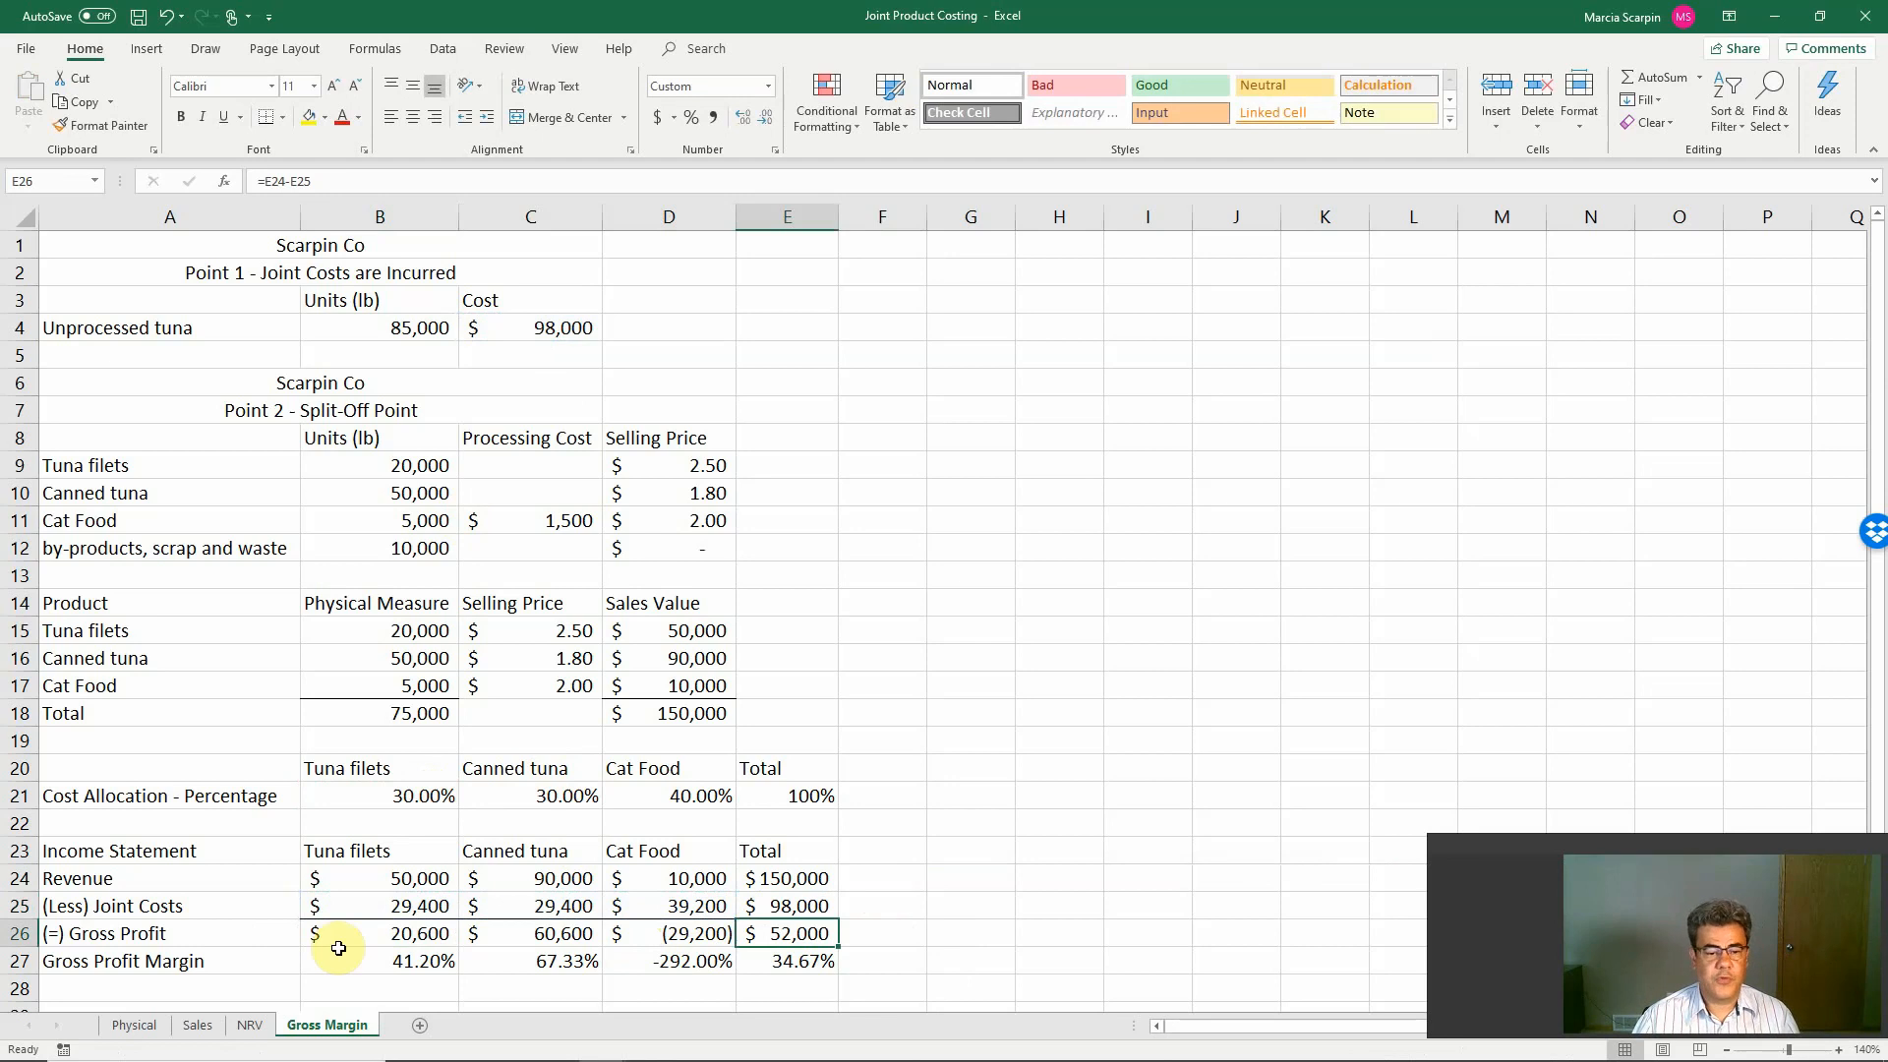
left_click(379, 962)
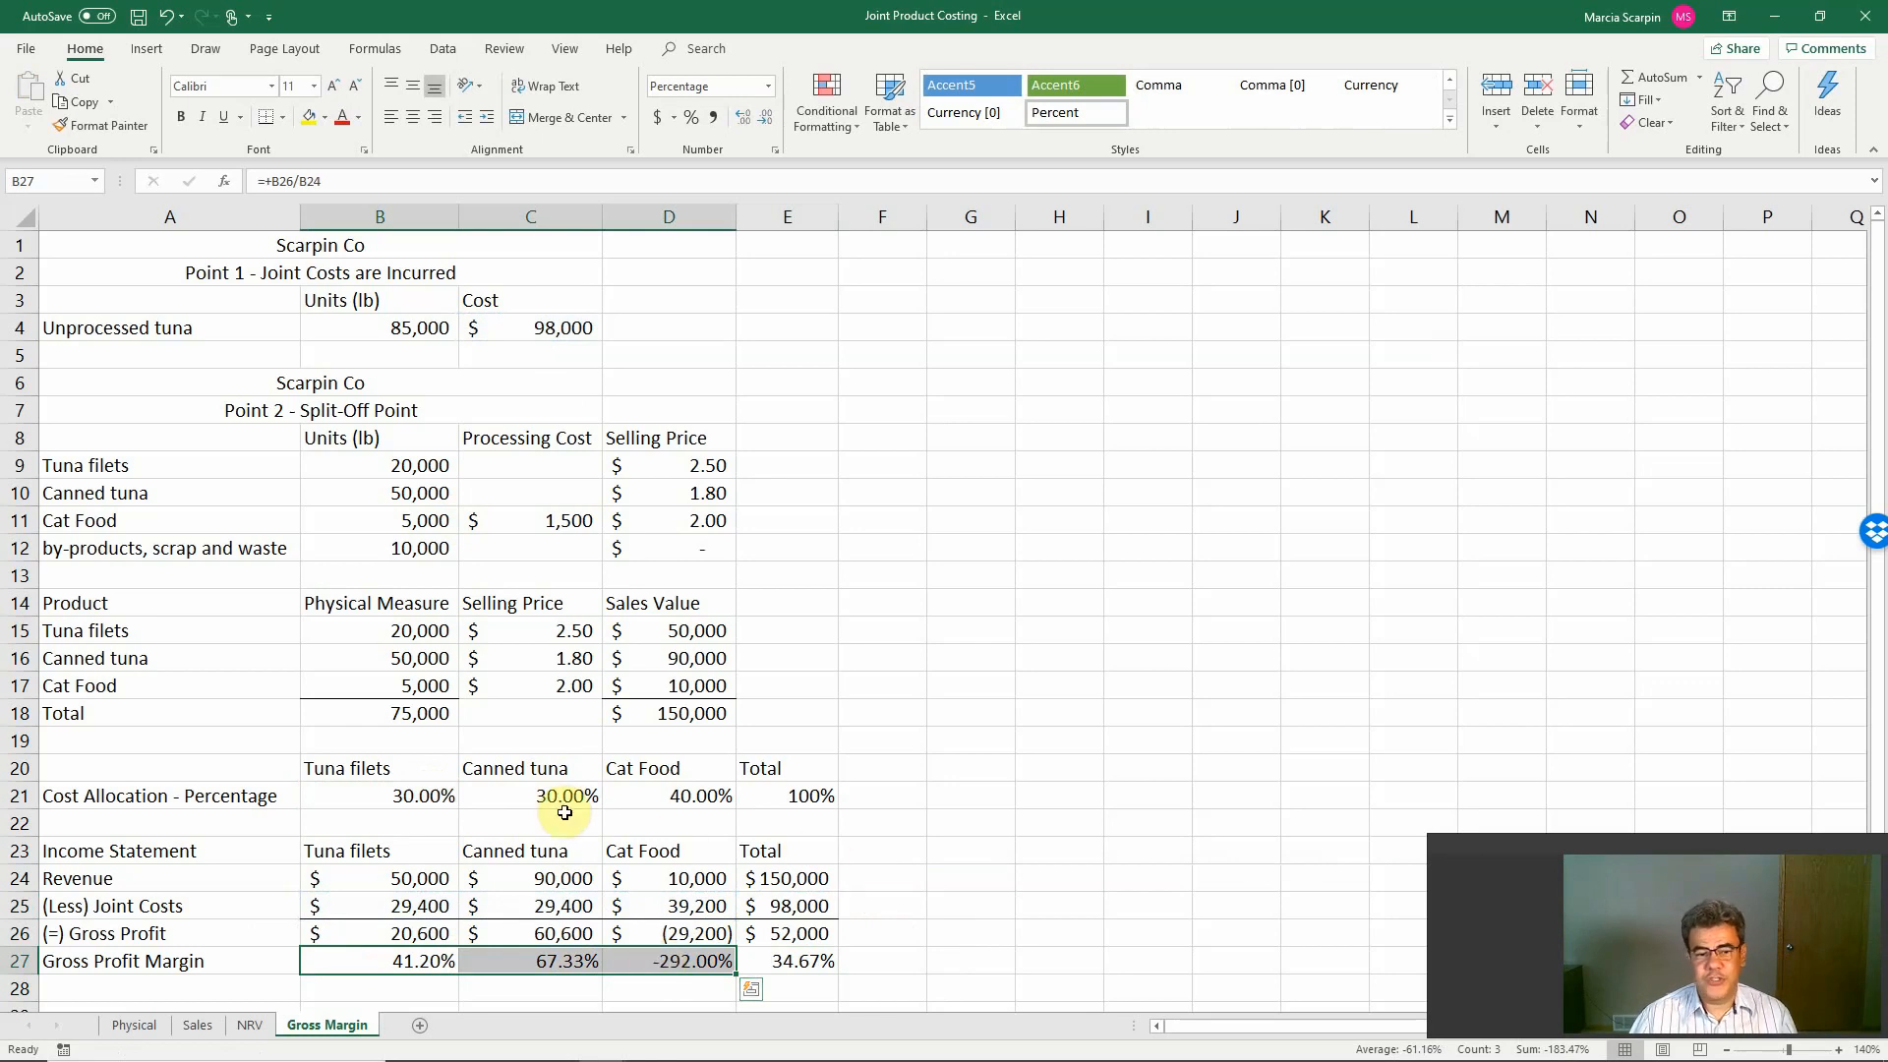
left_click(529, 795)
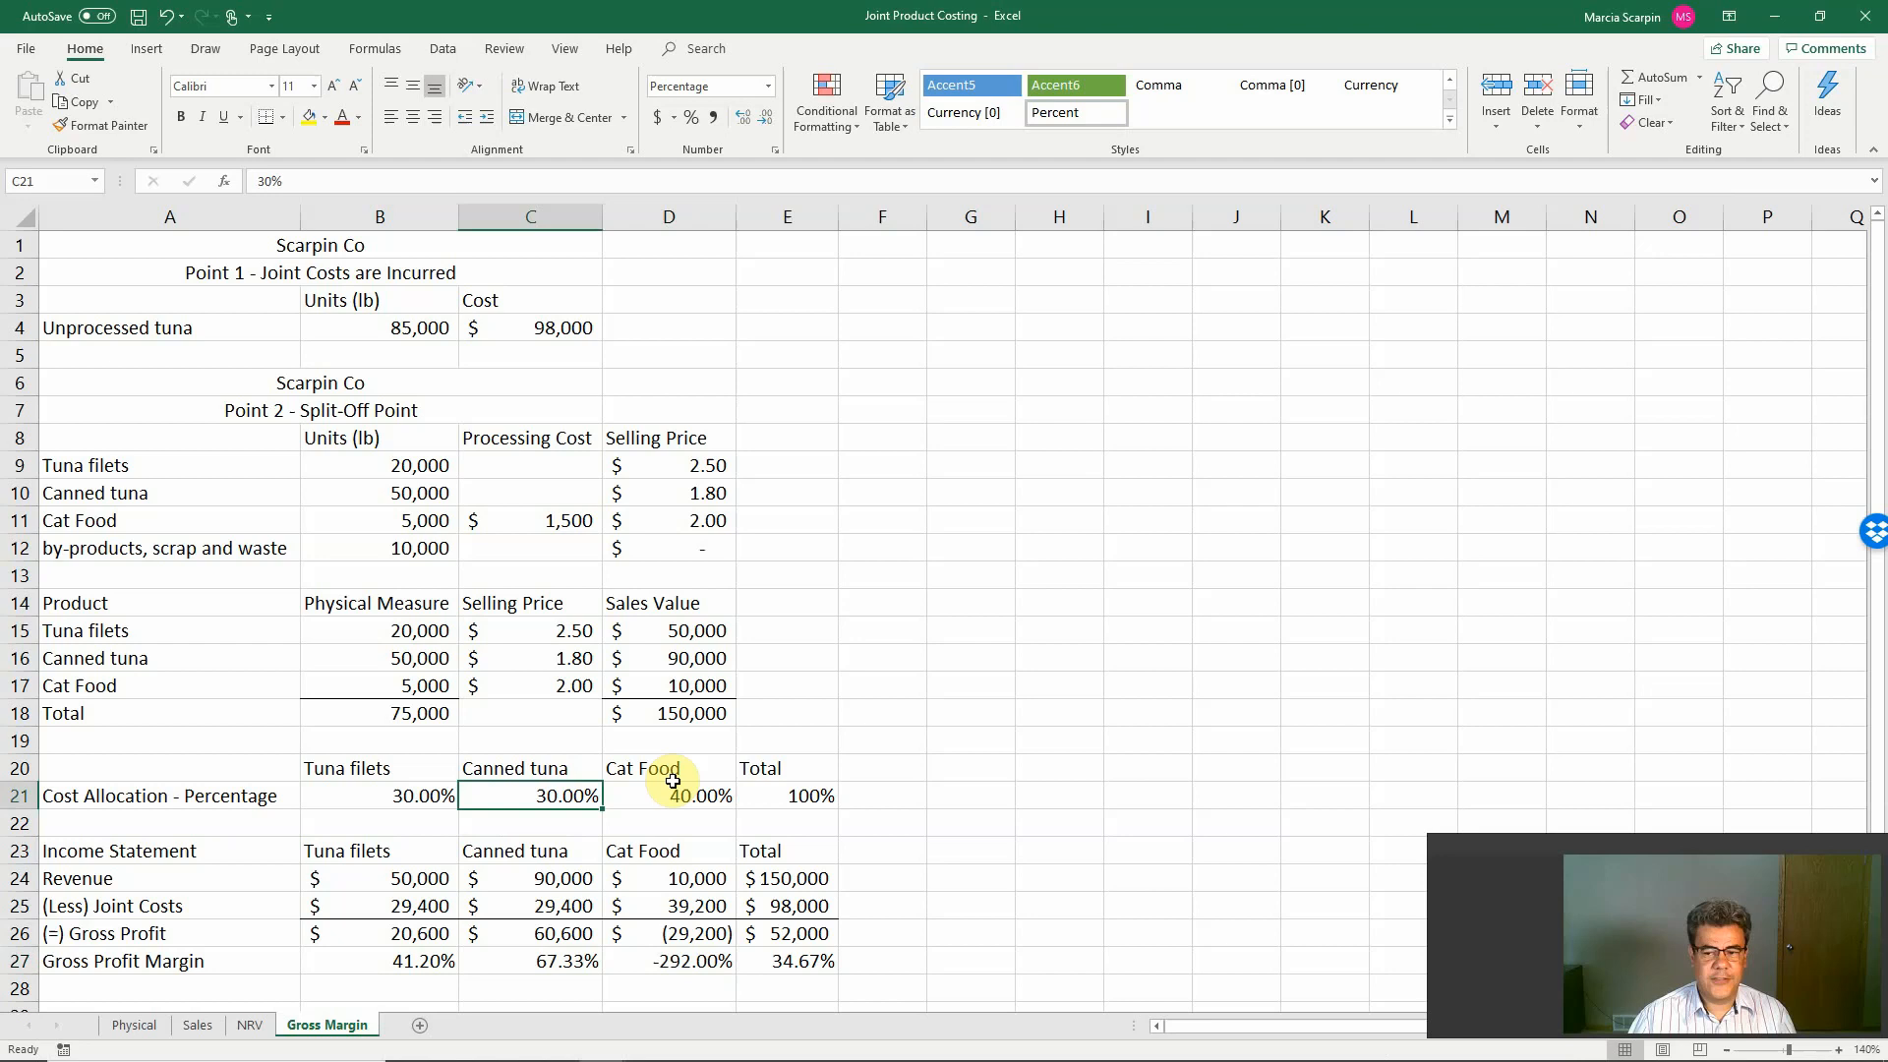
mouse_move(391, 788)
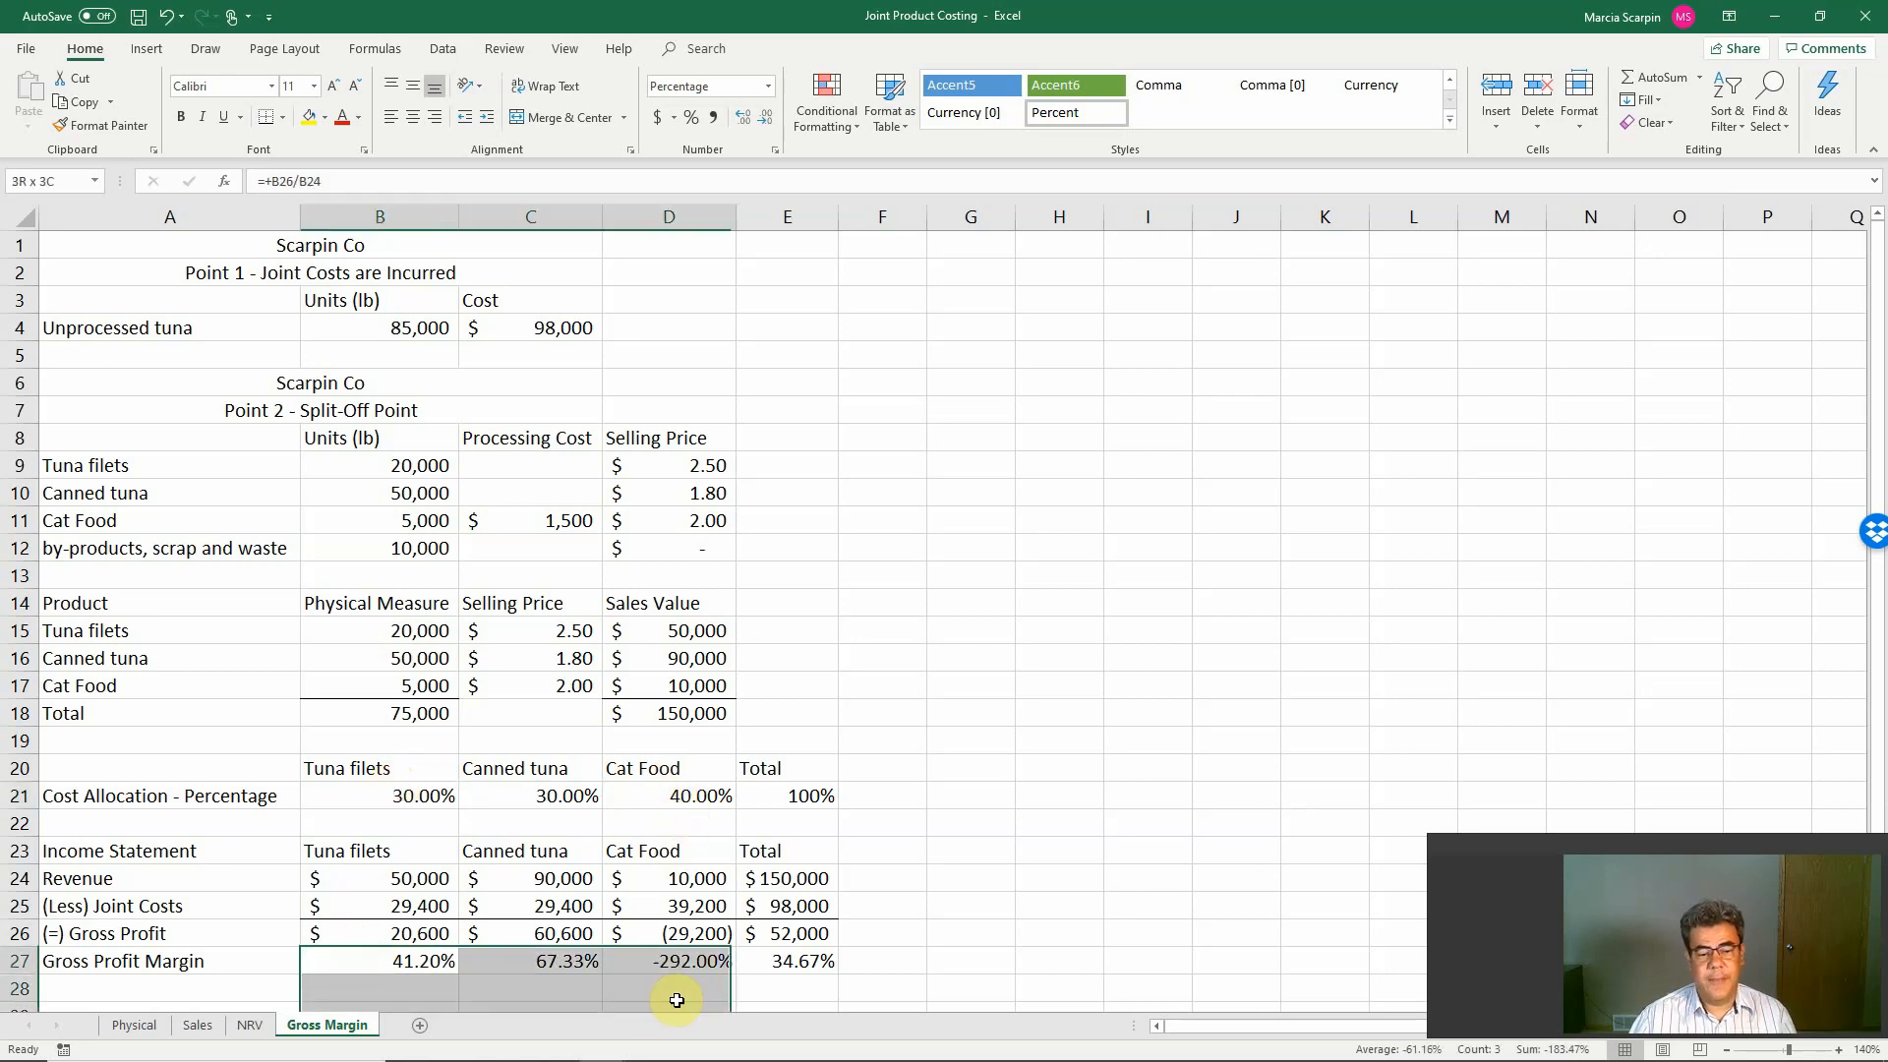
left_click(669, 960)
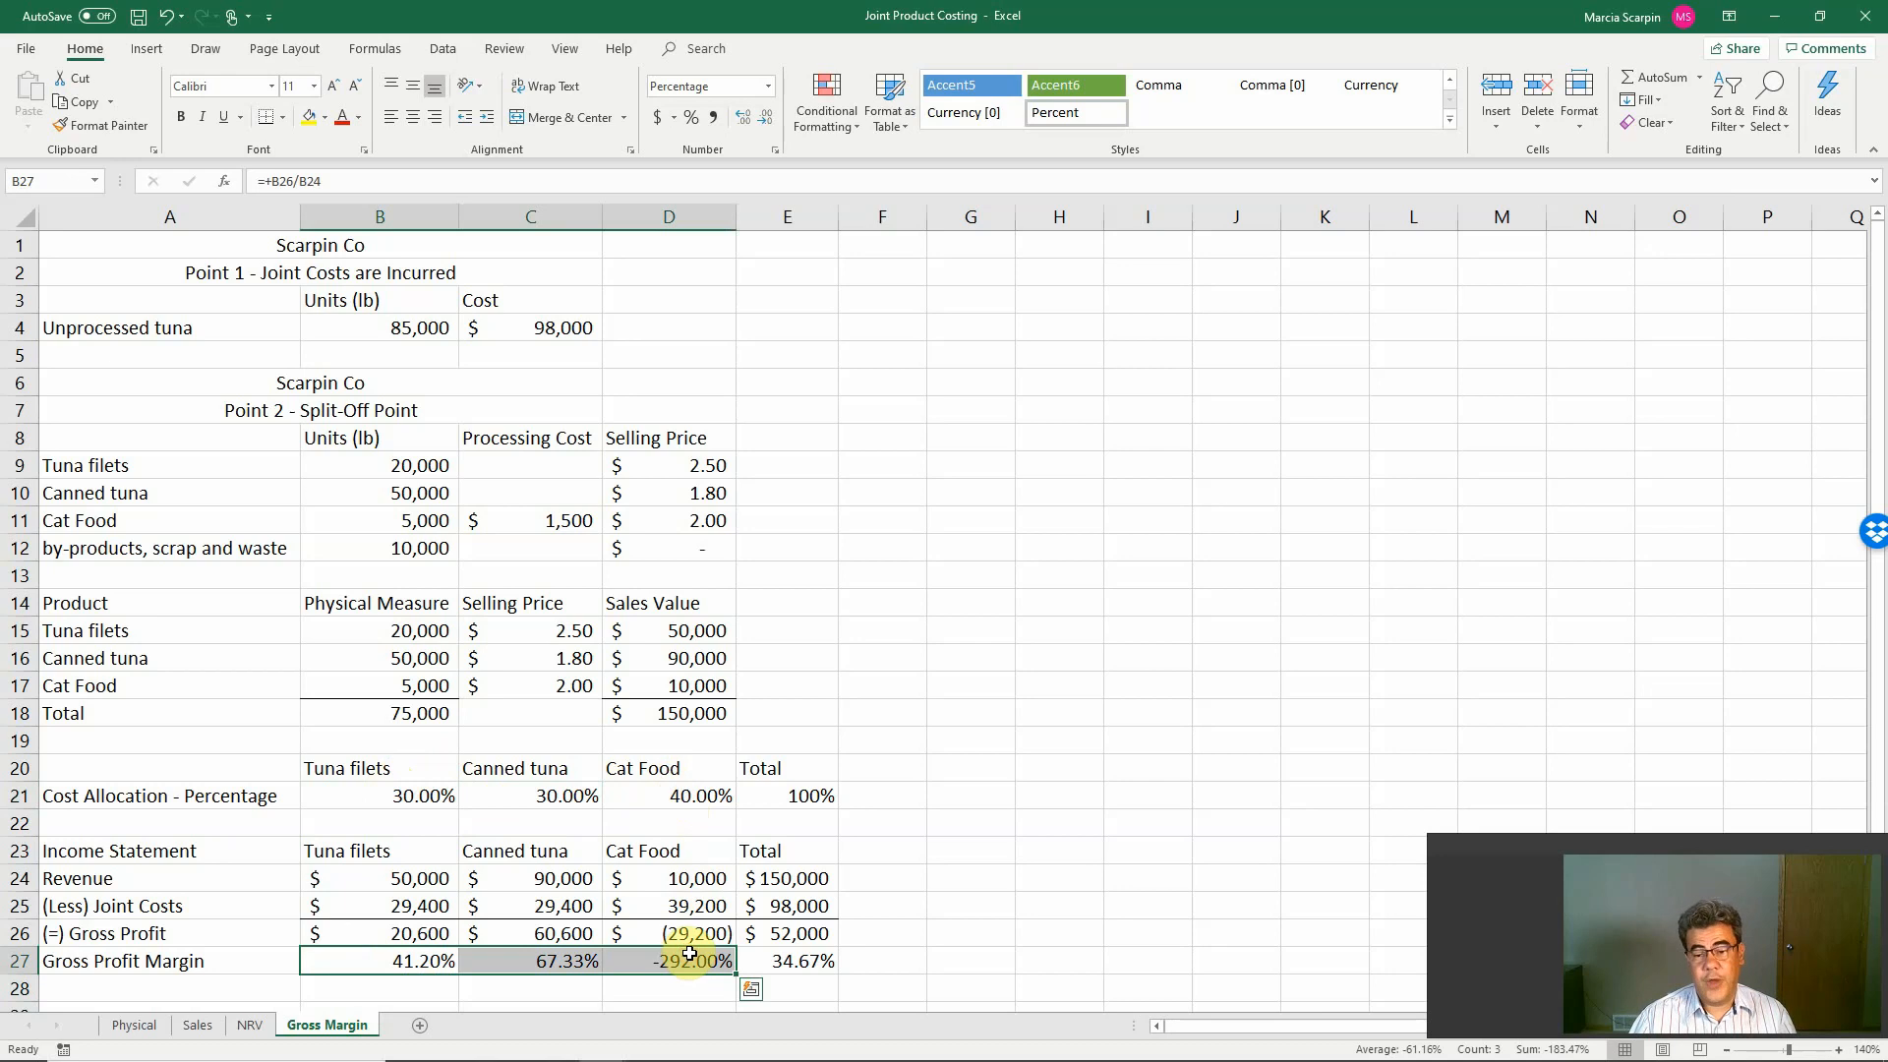
left_click(669, 794)
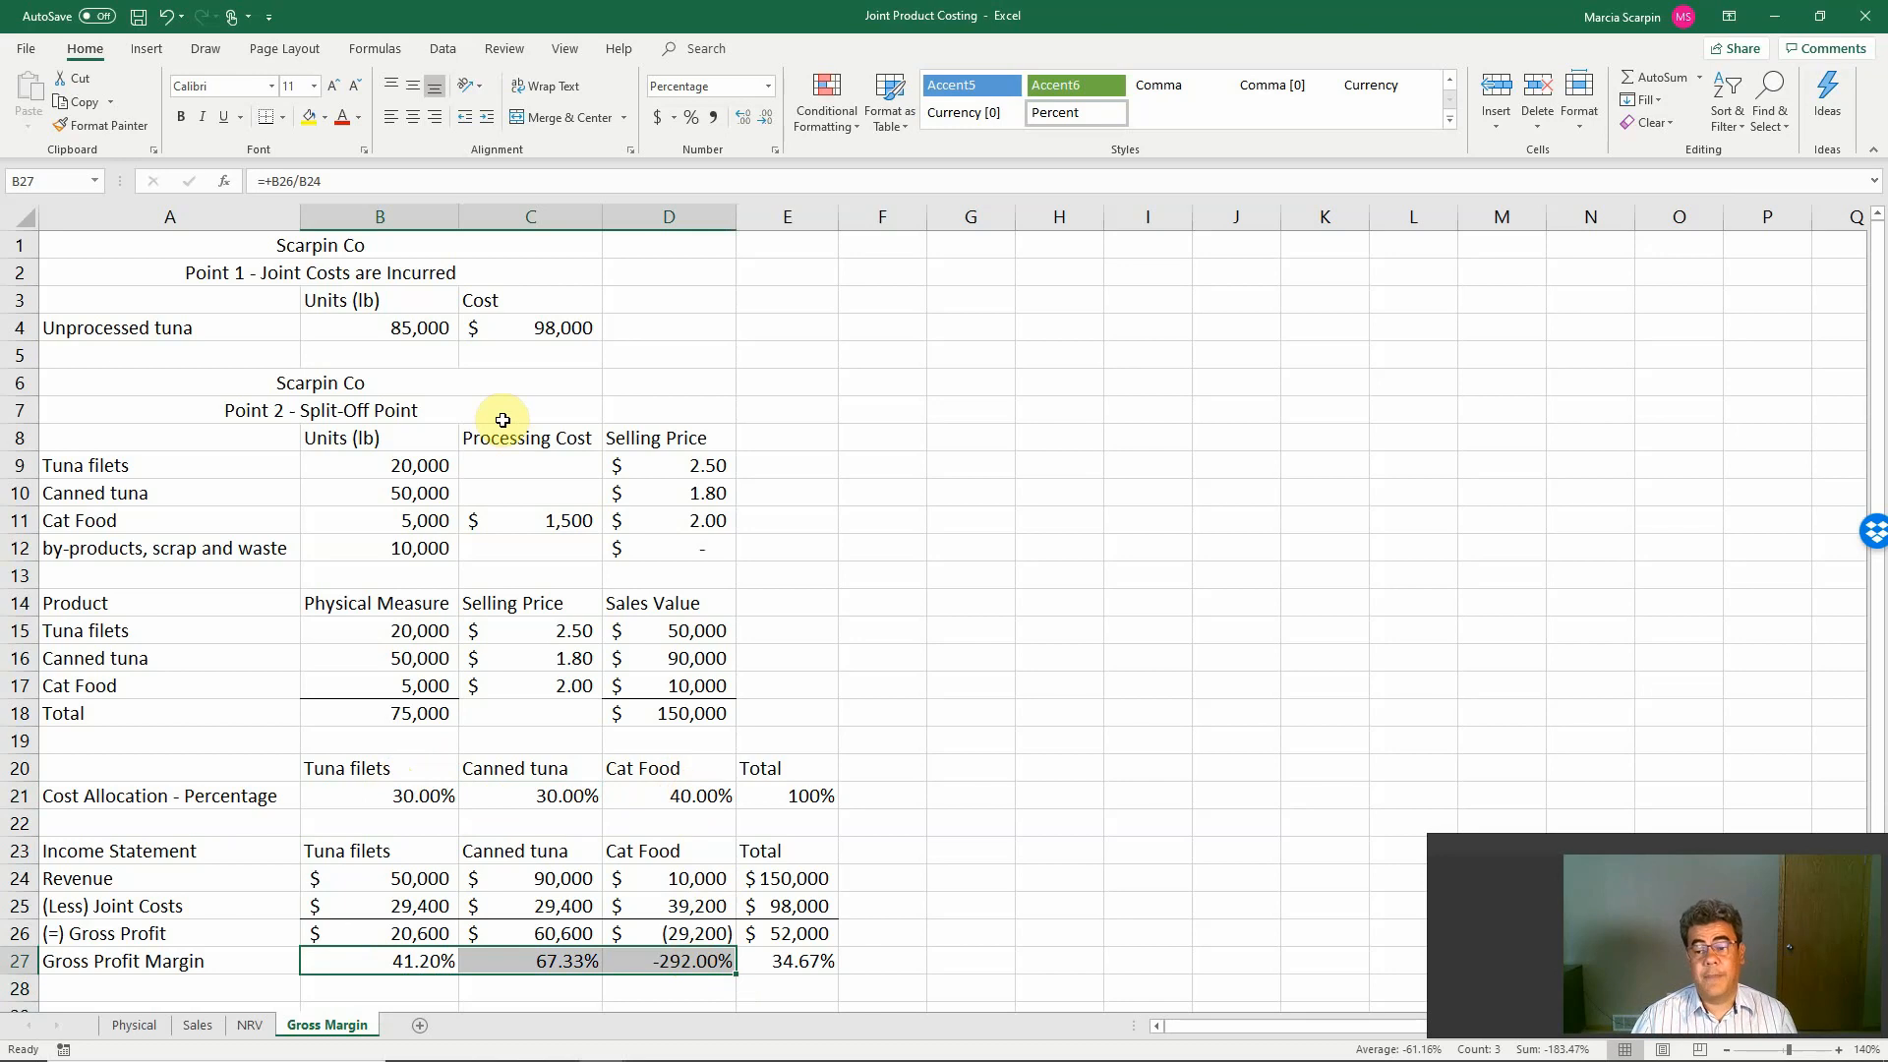
mouse_move(472, 48)
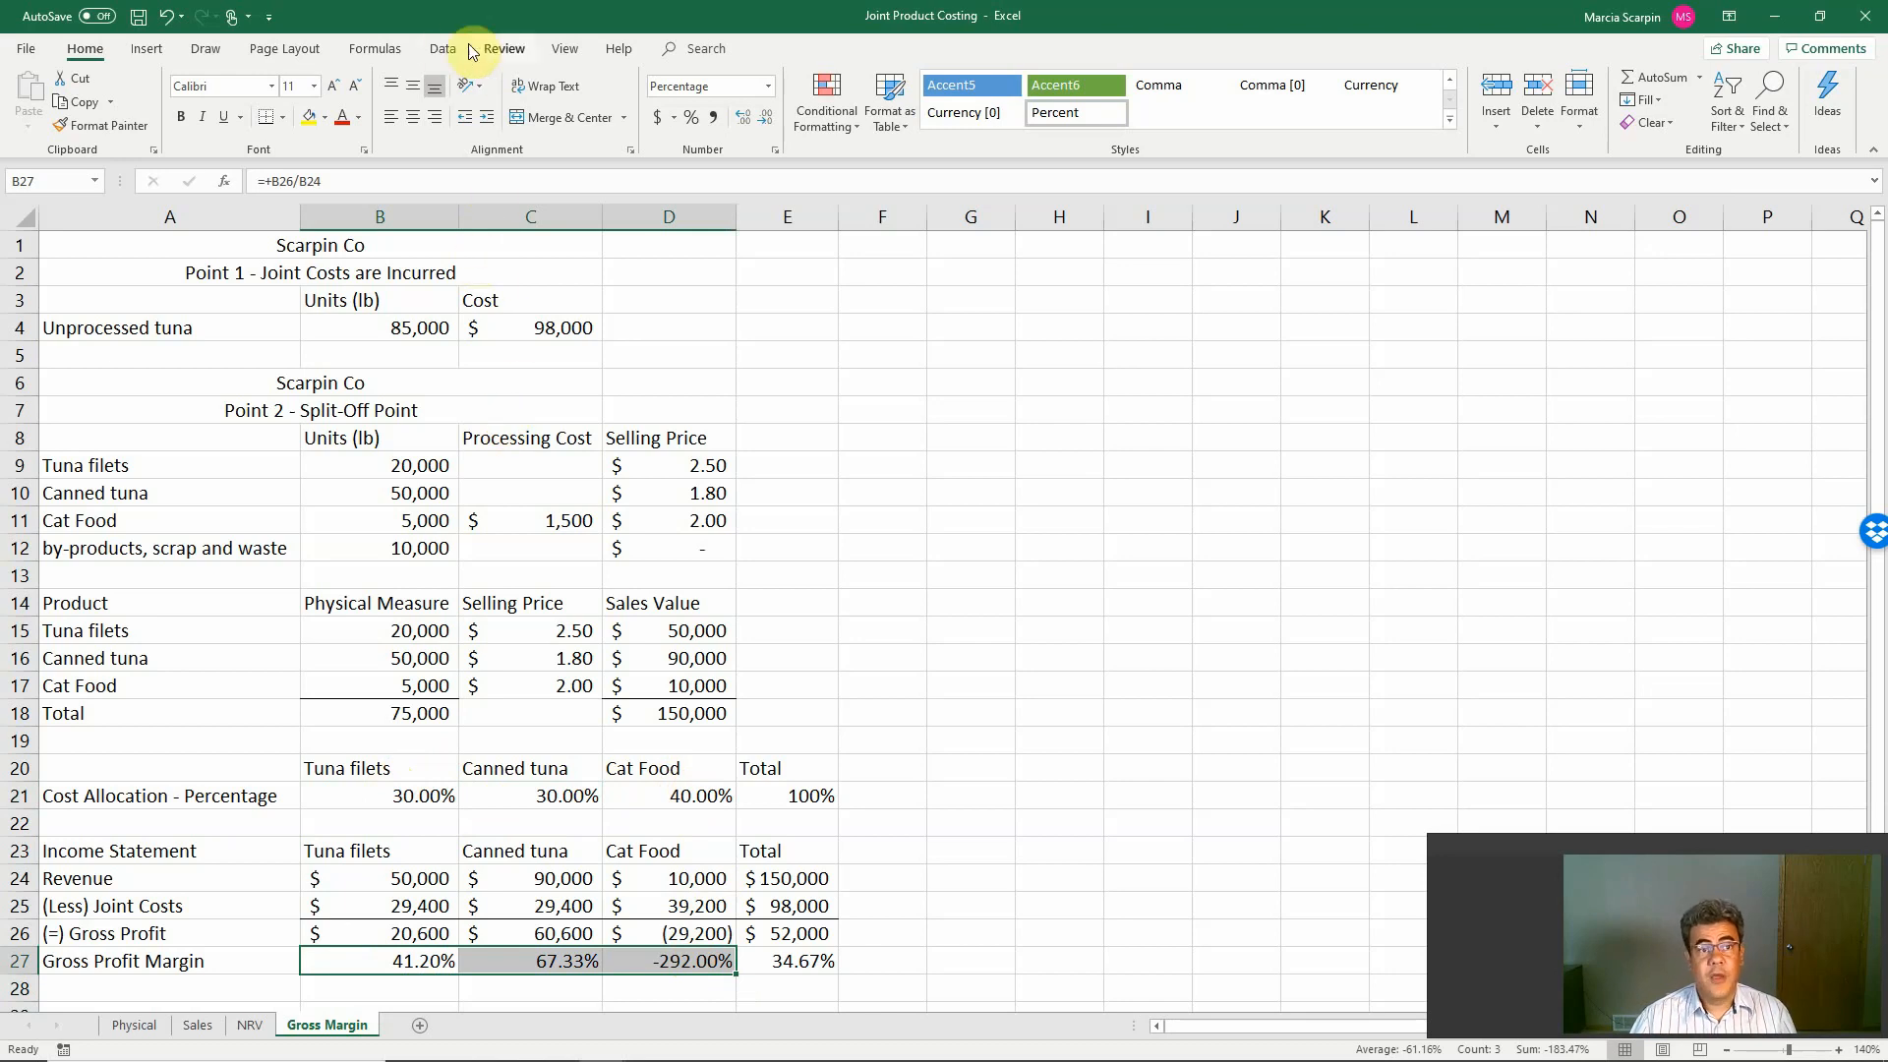
left_click(442, 47)
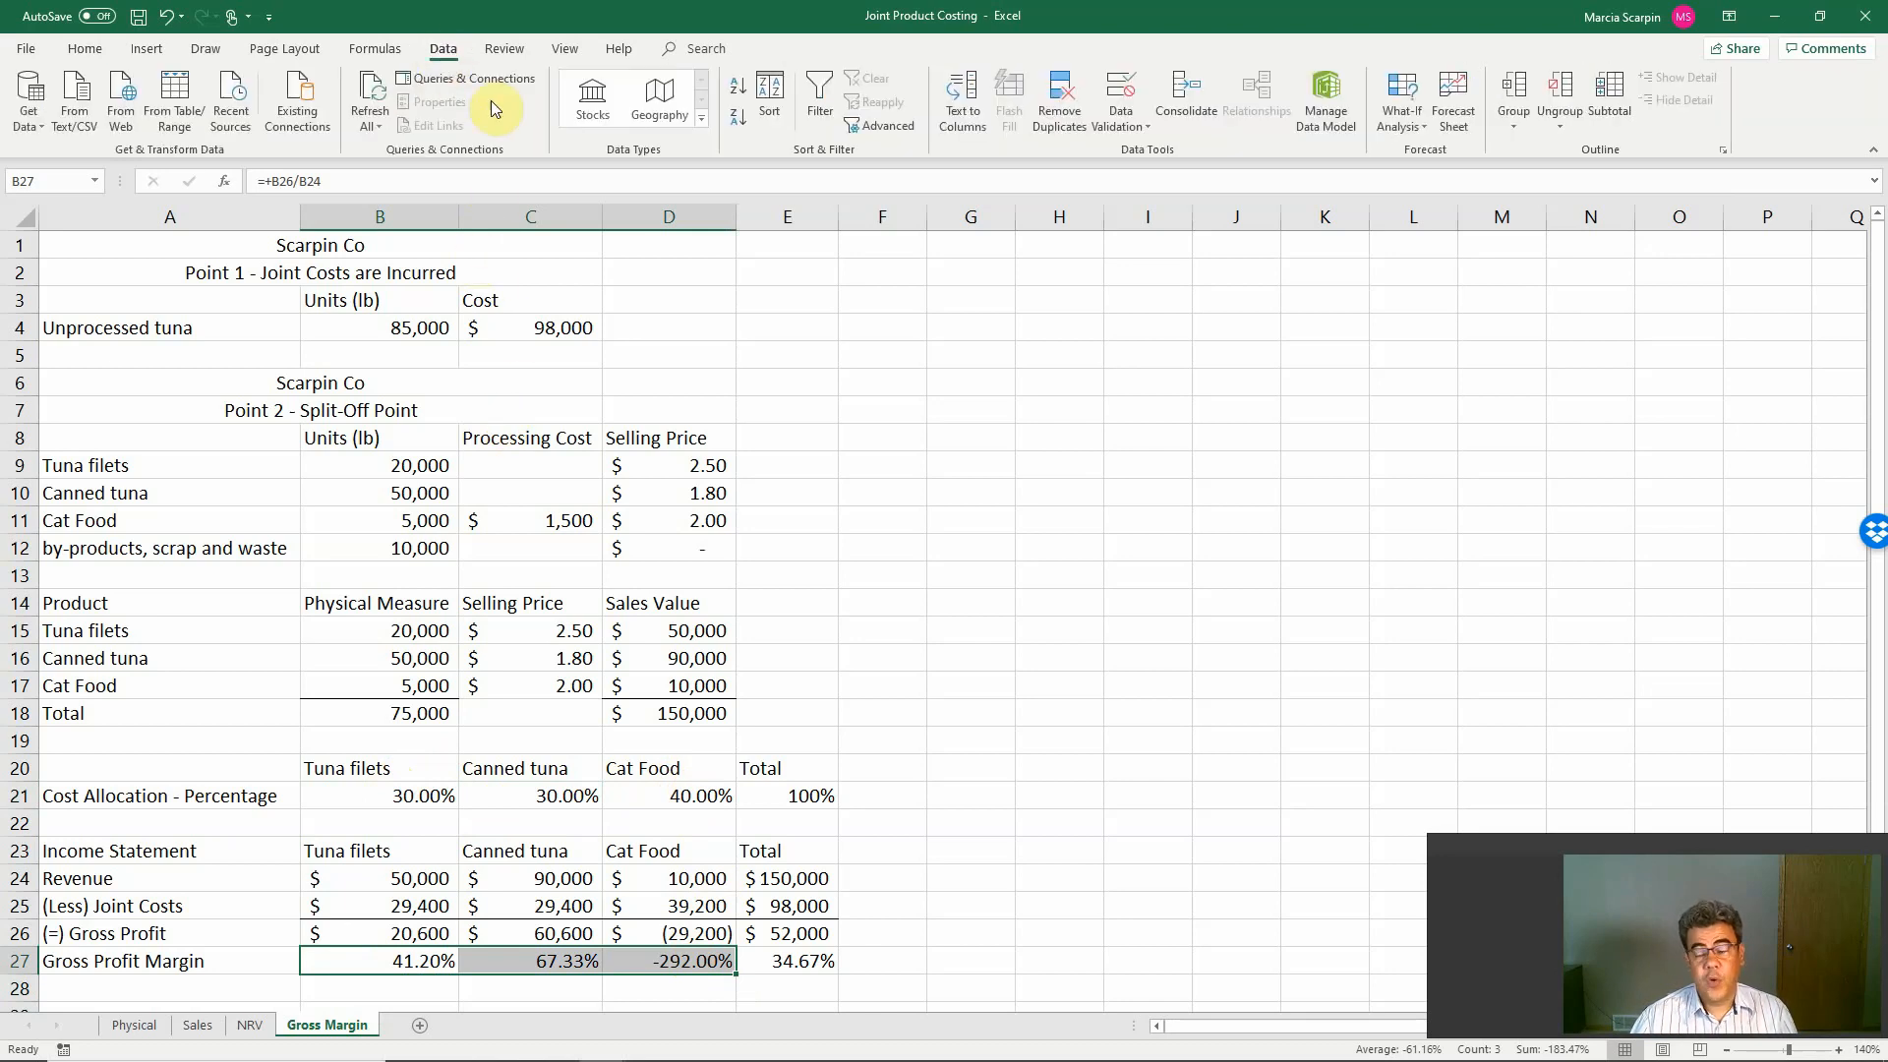
mouse_move(1542, 193)
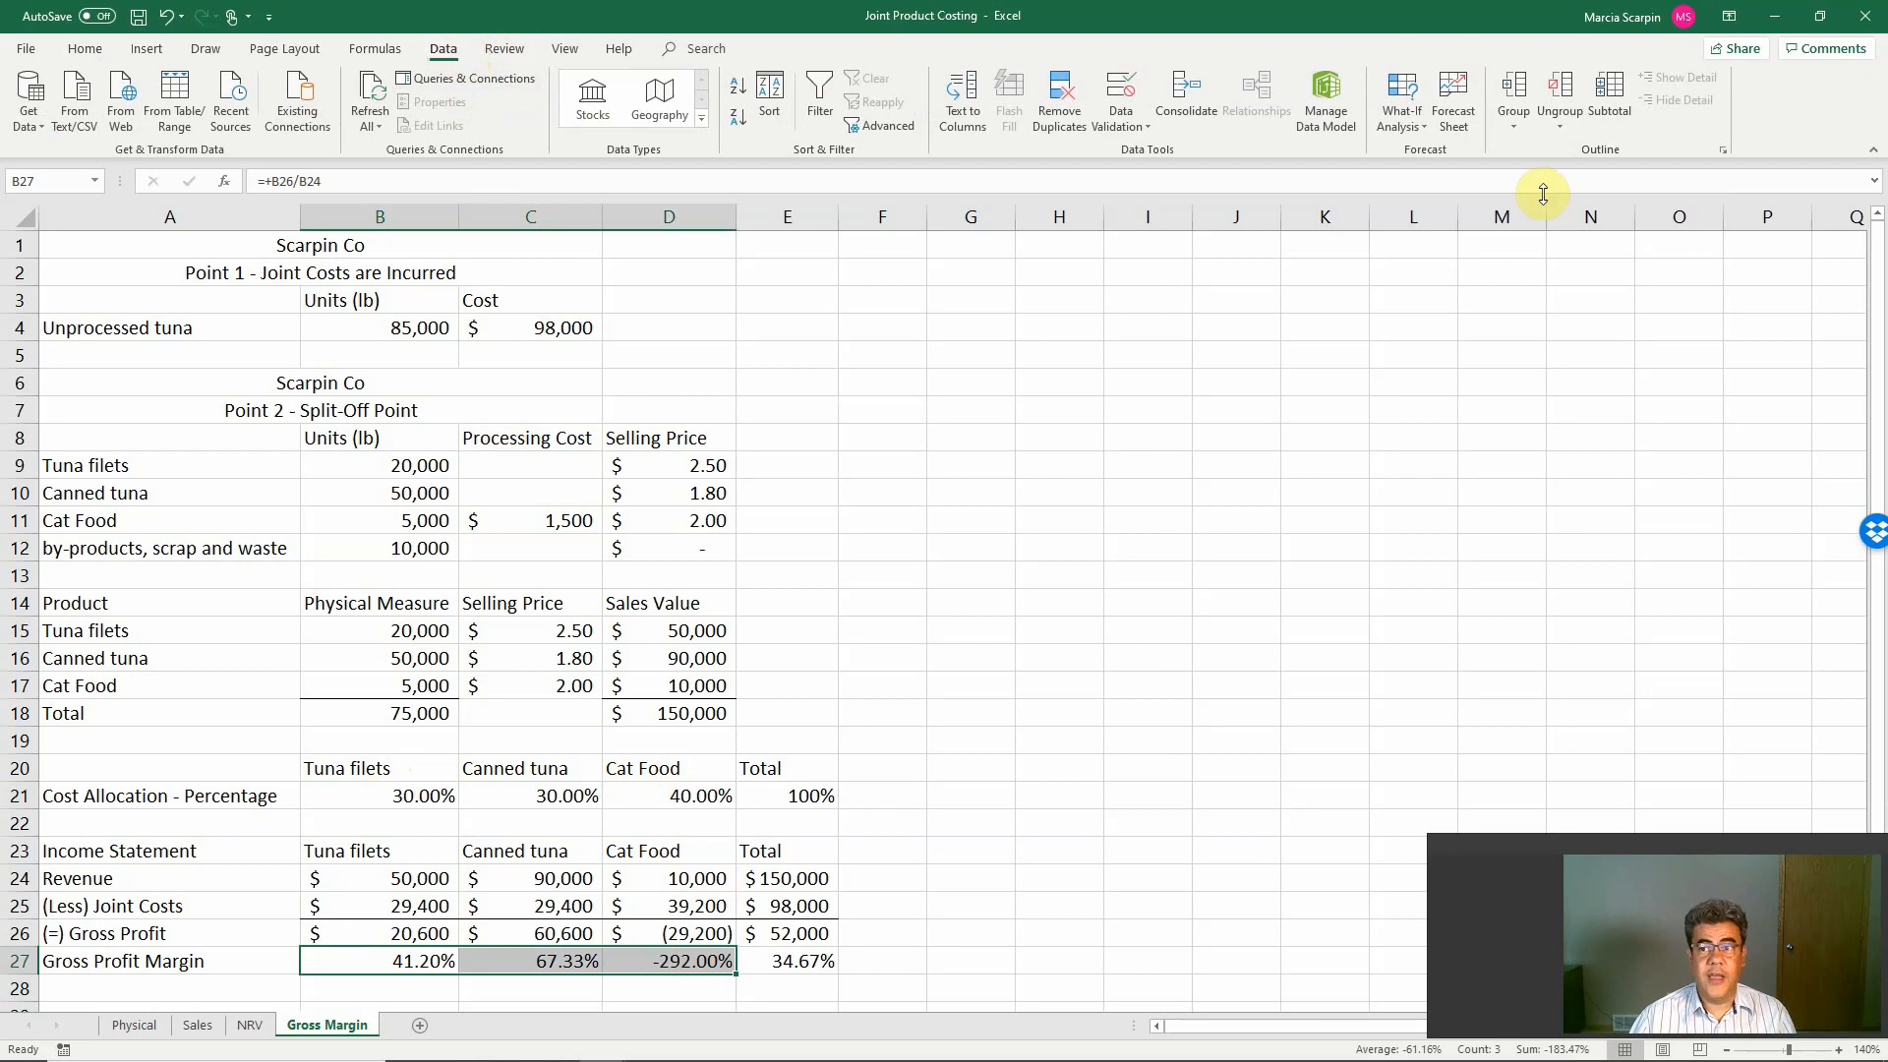
mouse_move(1827, 94)
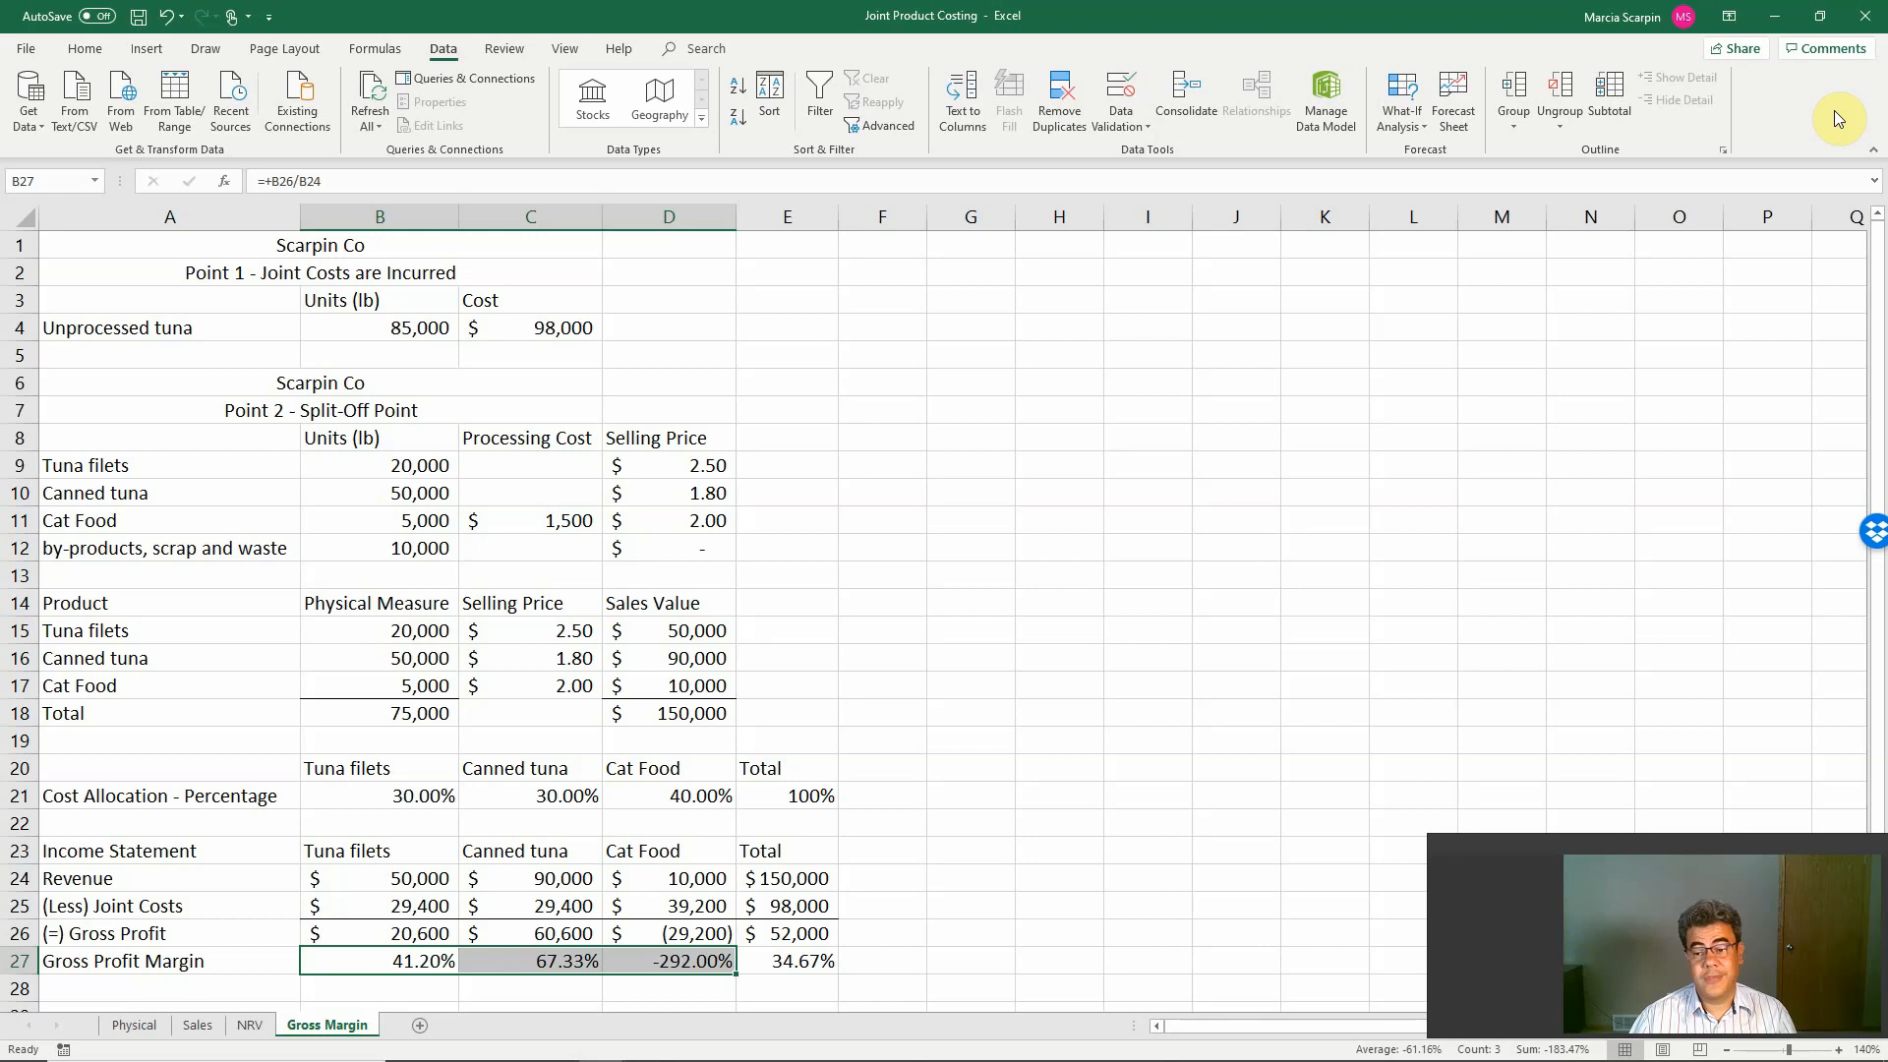
mouse_move(1796, 142)
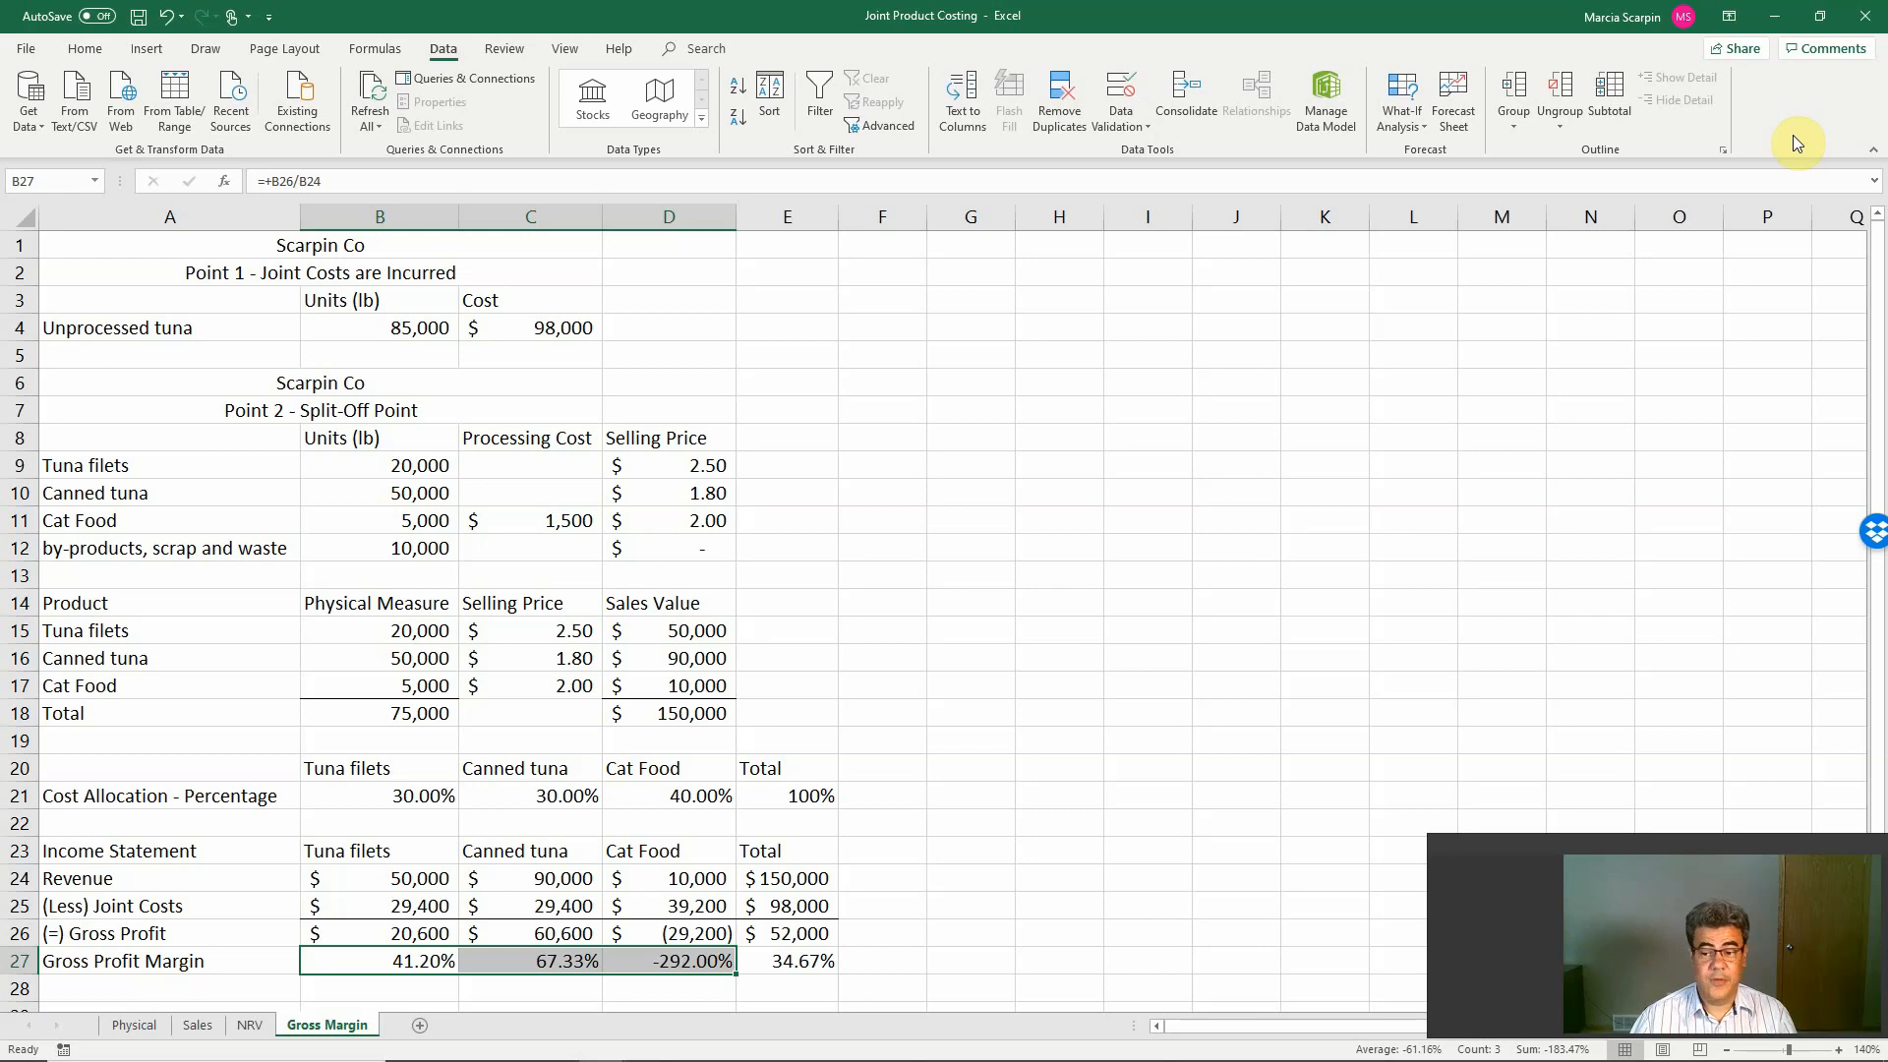
mouse_move(1809, 162)
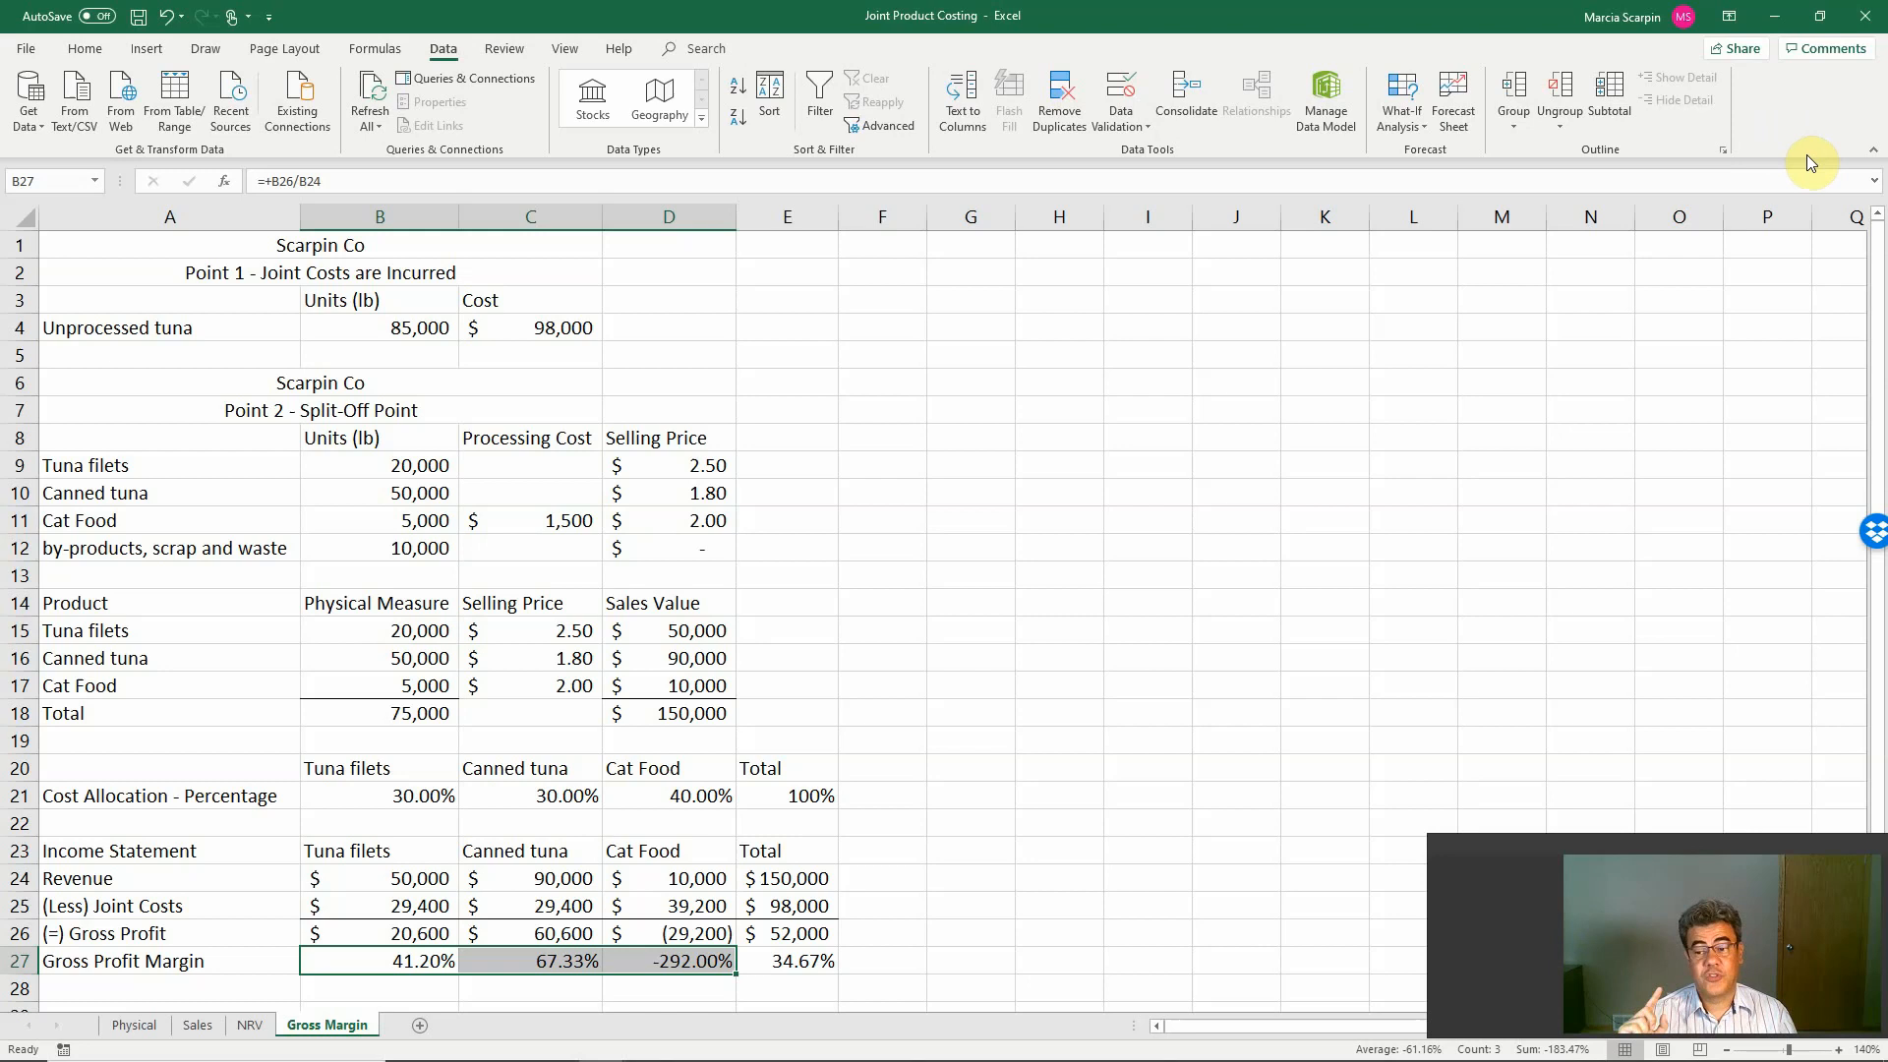
mouse_move(1789, 98)
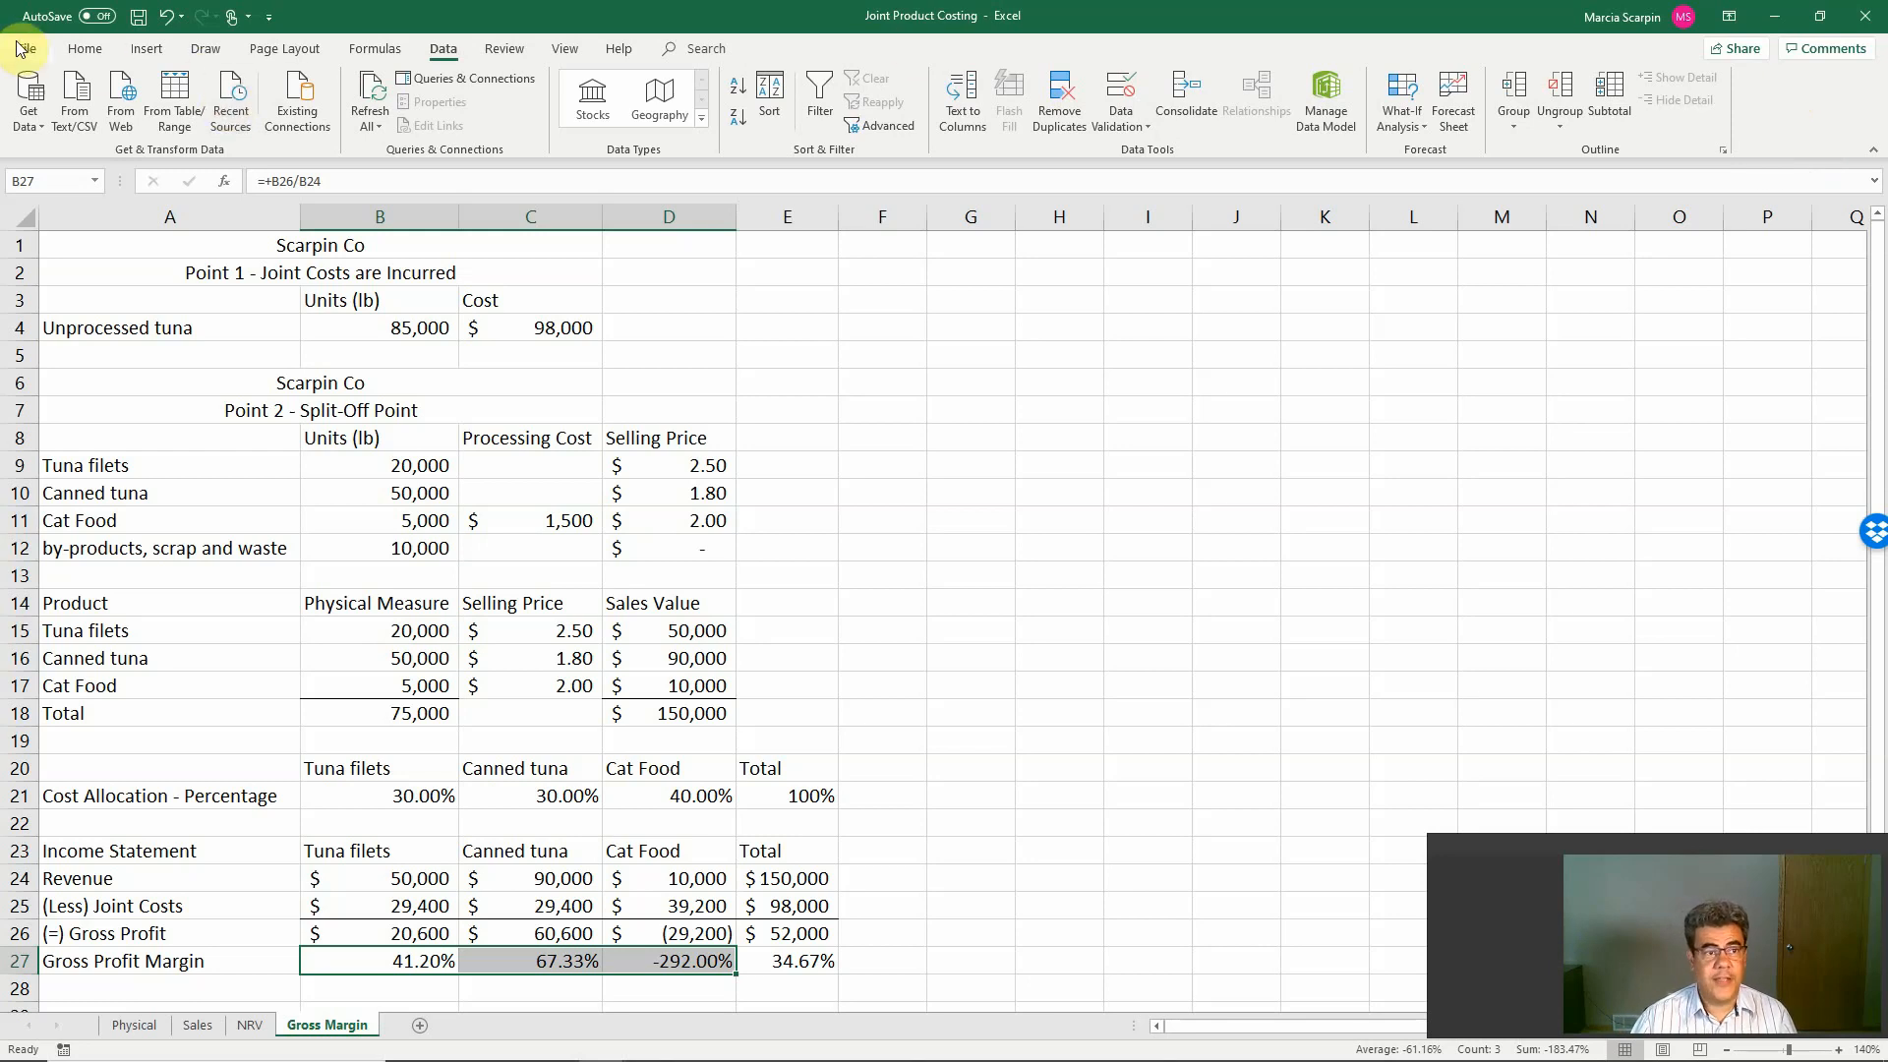
Step: Enable the Solver Add-in through File > Options > Add-ins > Excel Add-ins
left_click(20, 48)
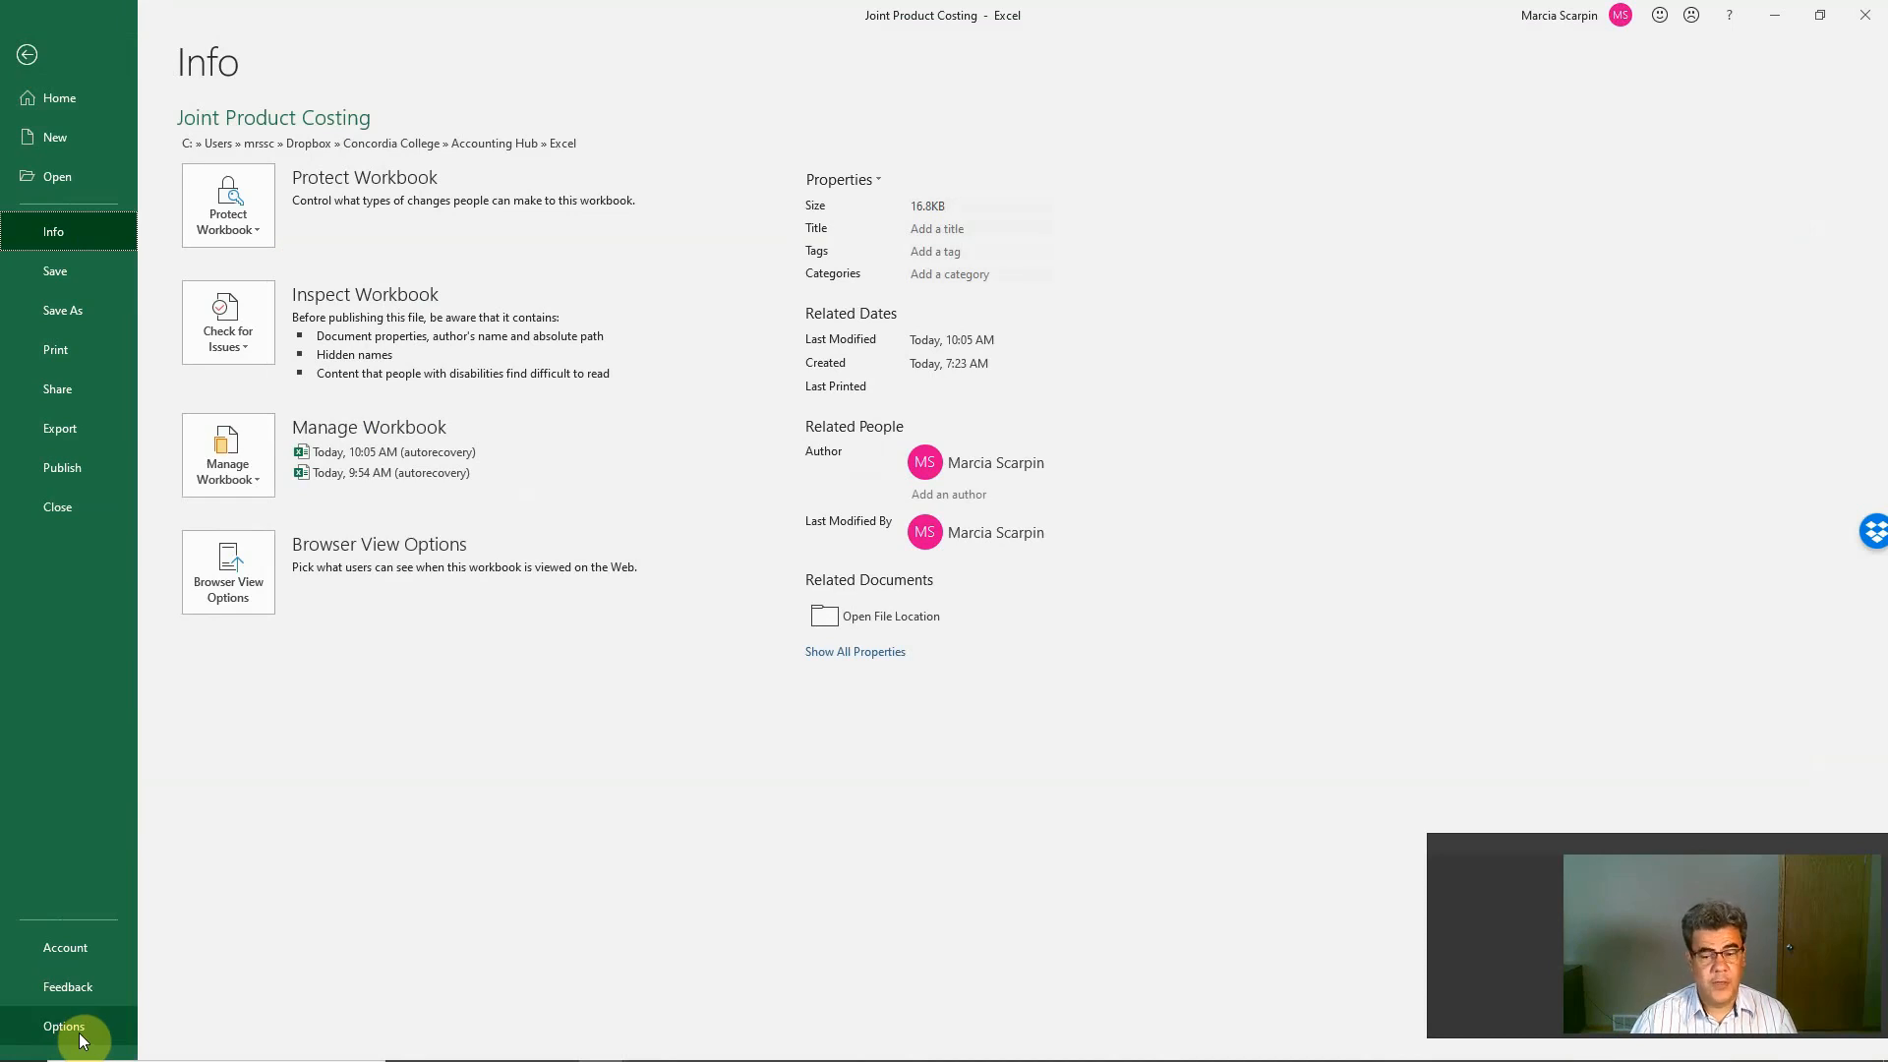
mouse_move(118, 533)
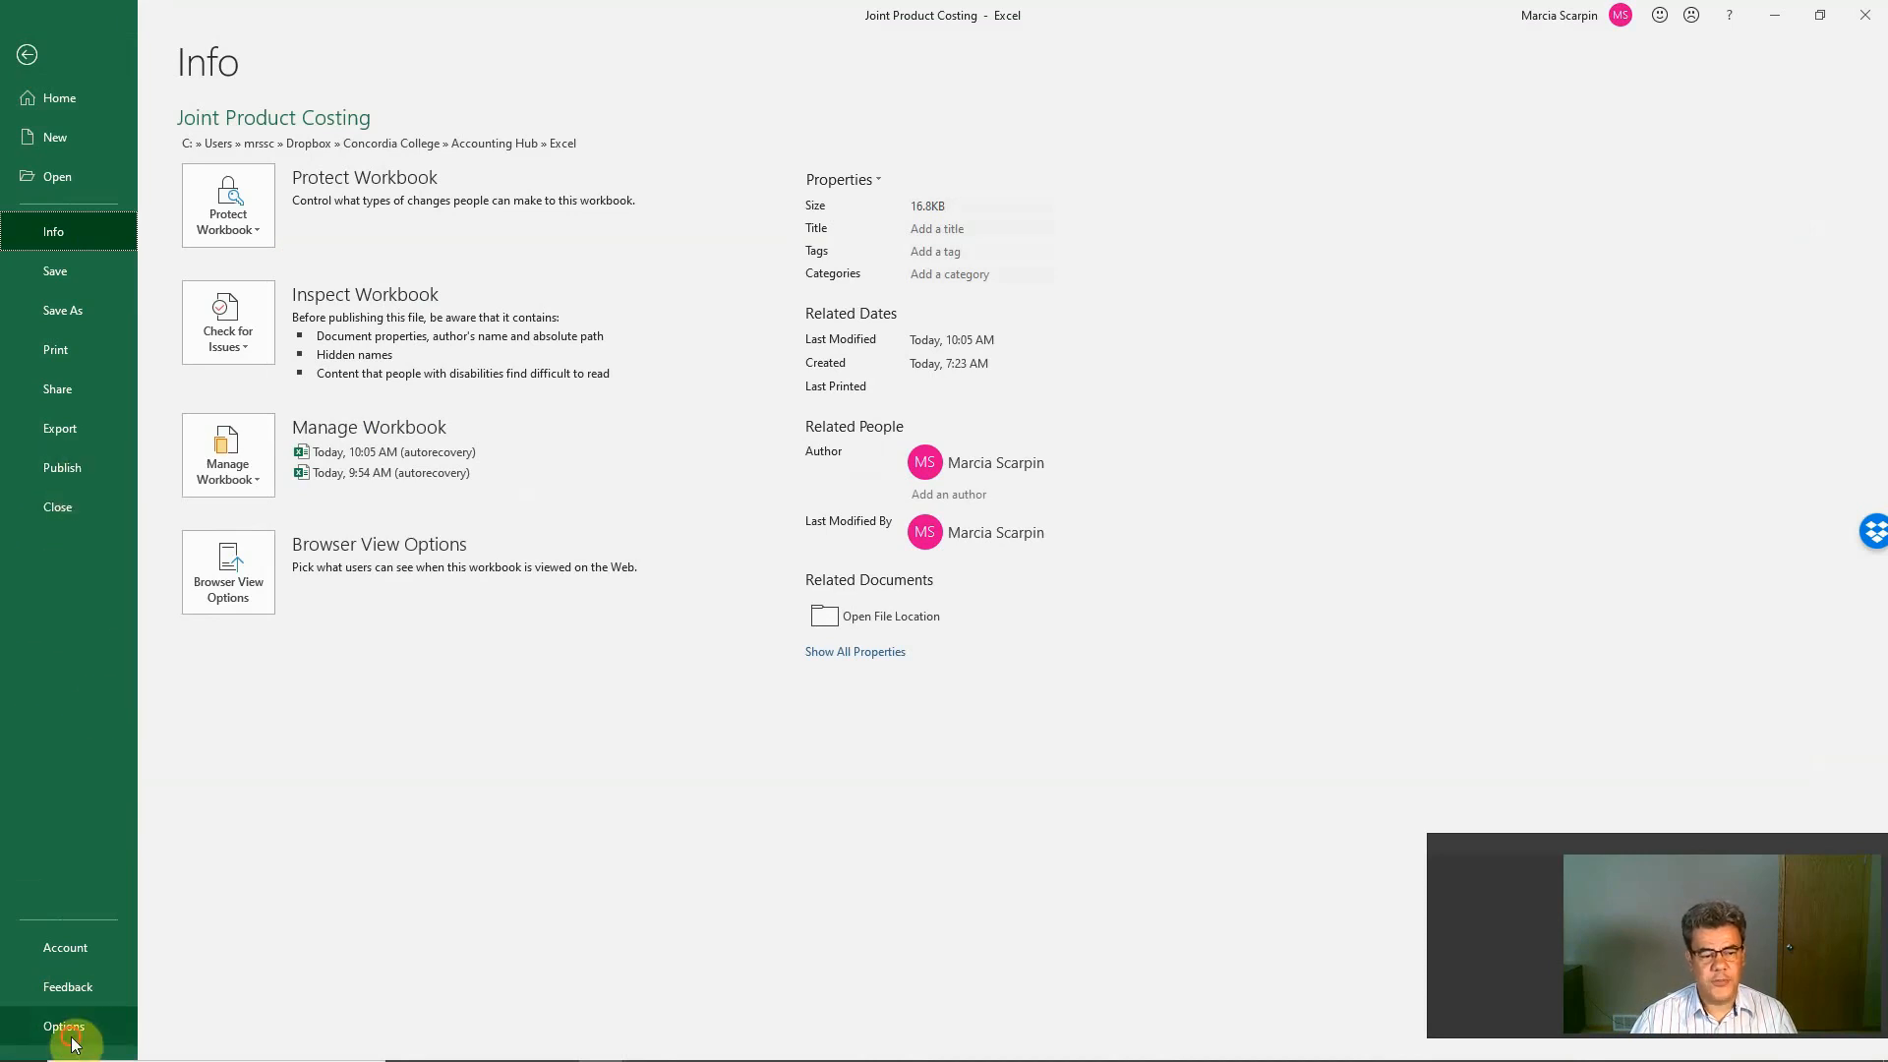
left_click(63, 1027)
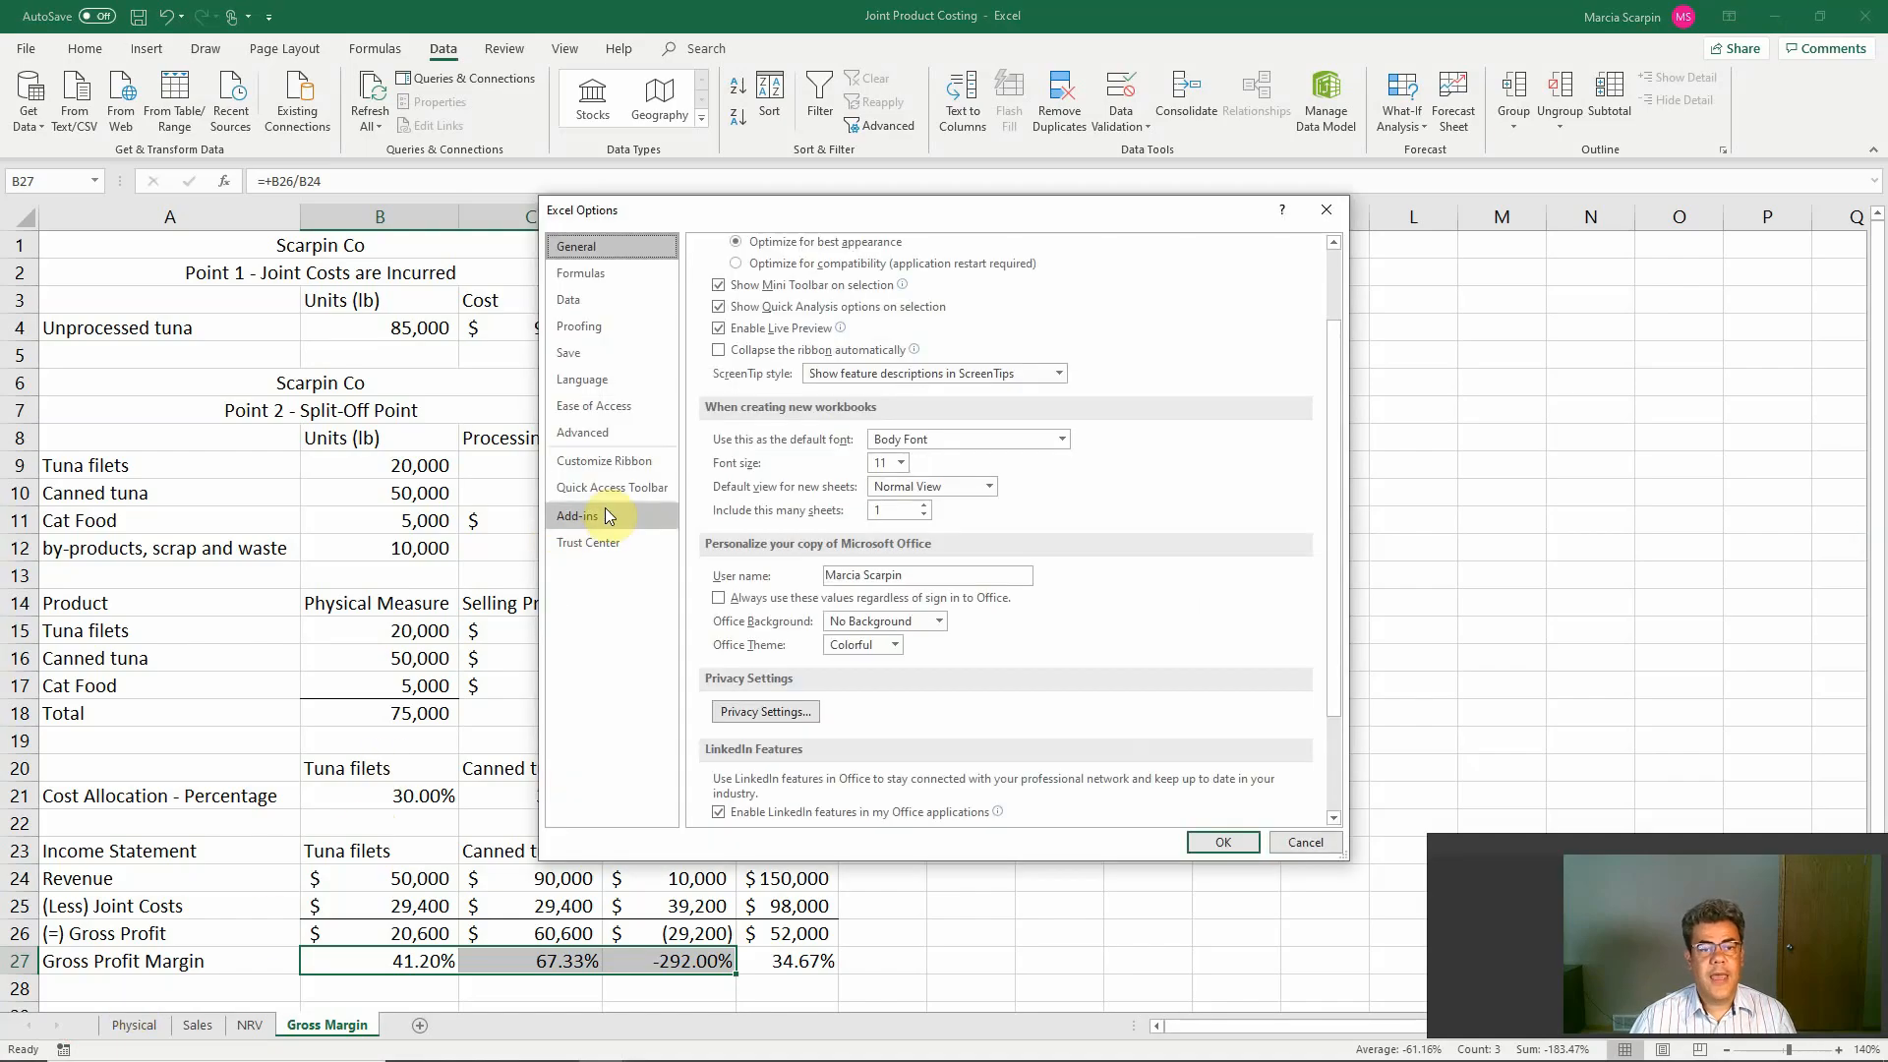
left_click(576, 516)
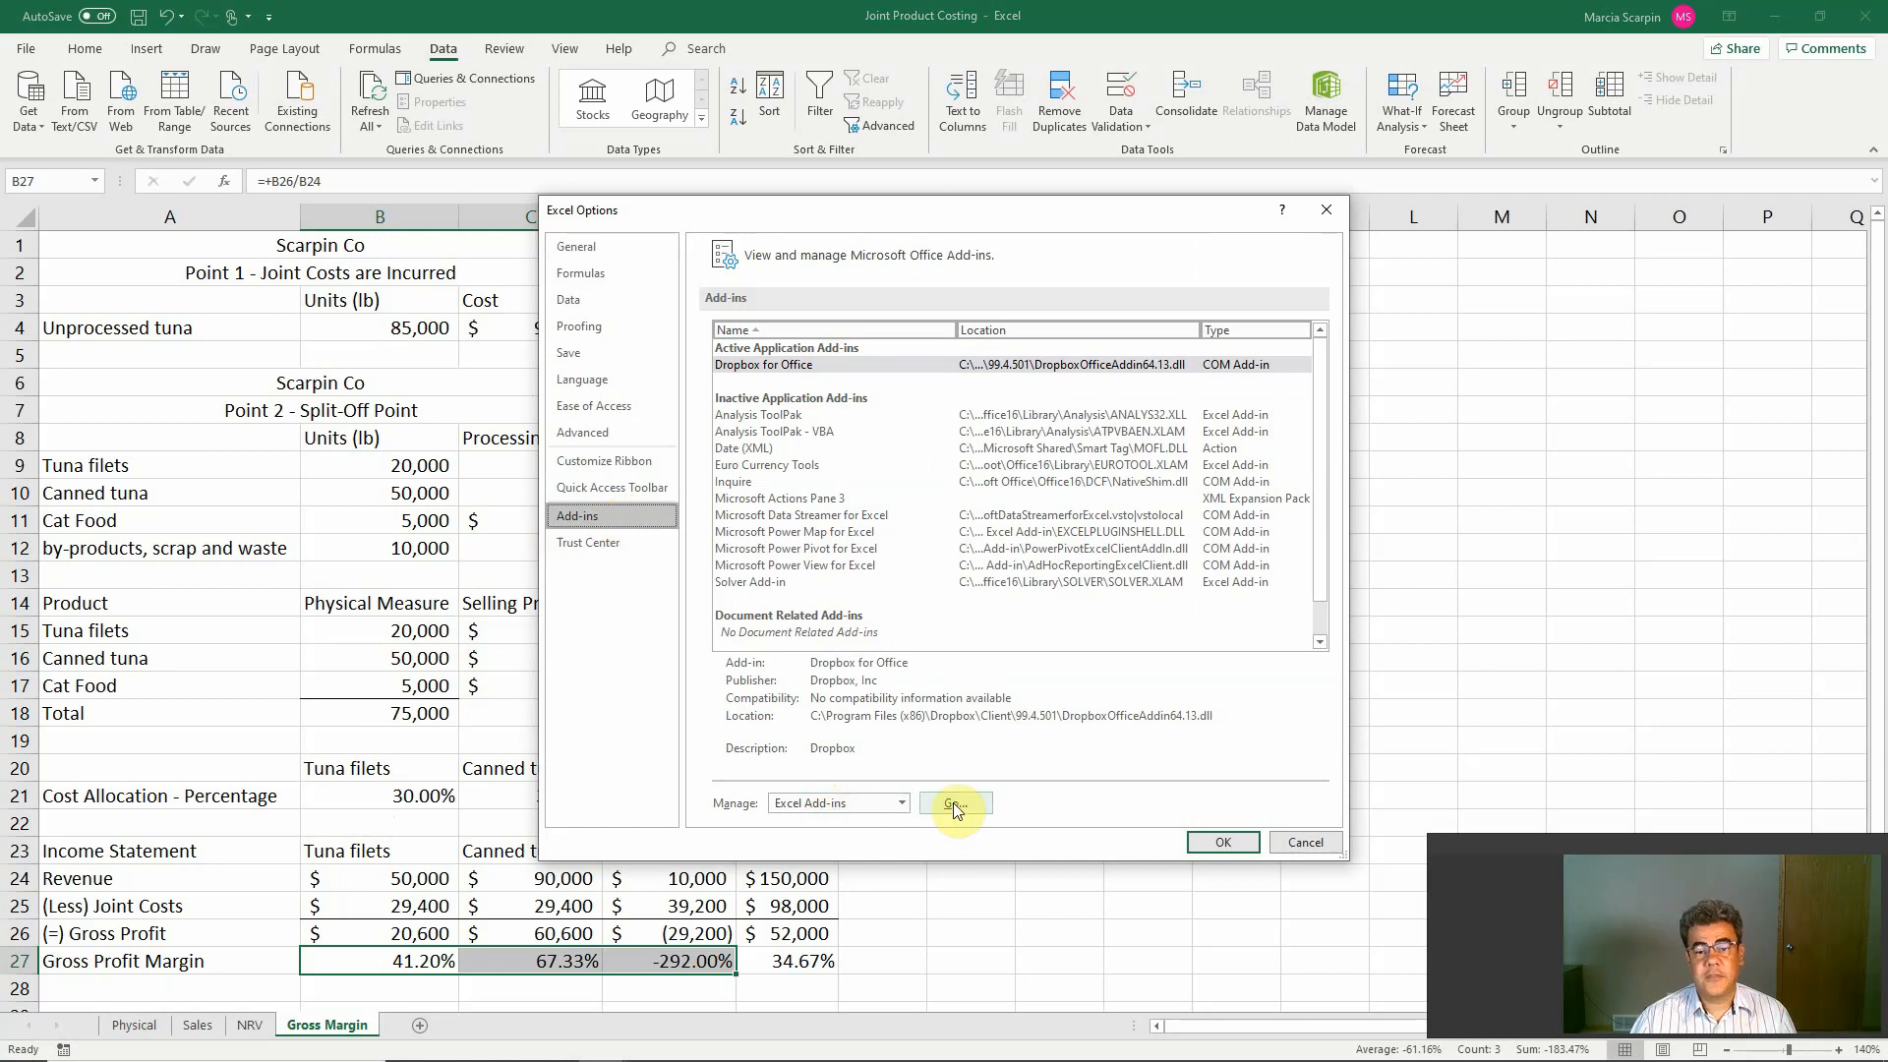
left_click(955, 803)
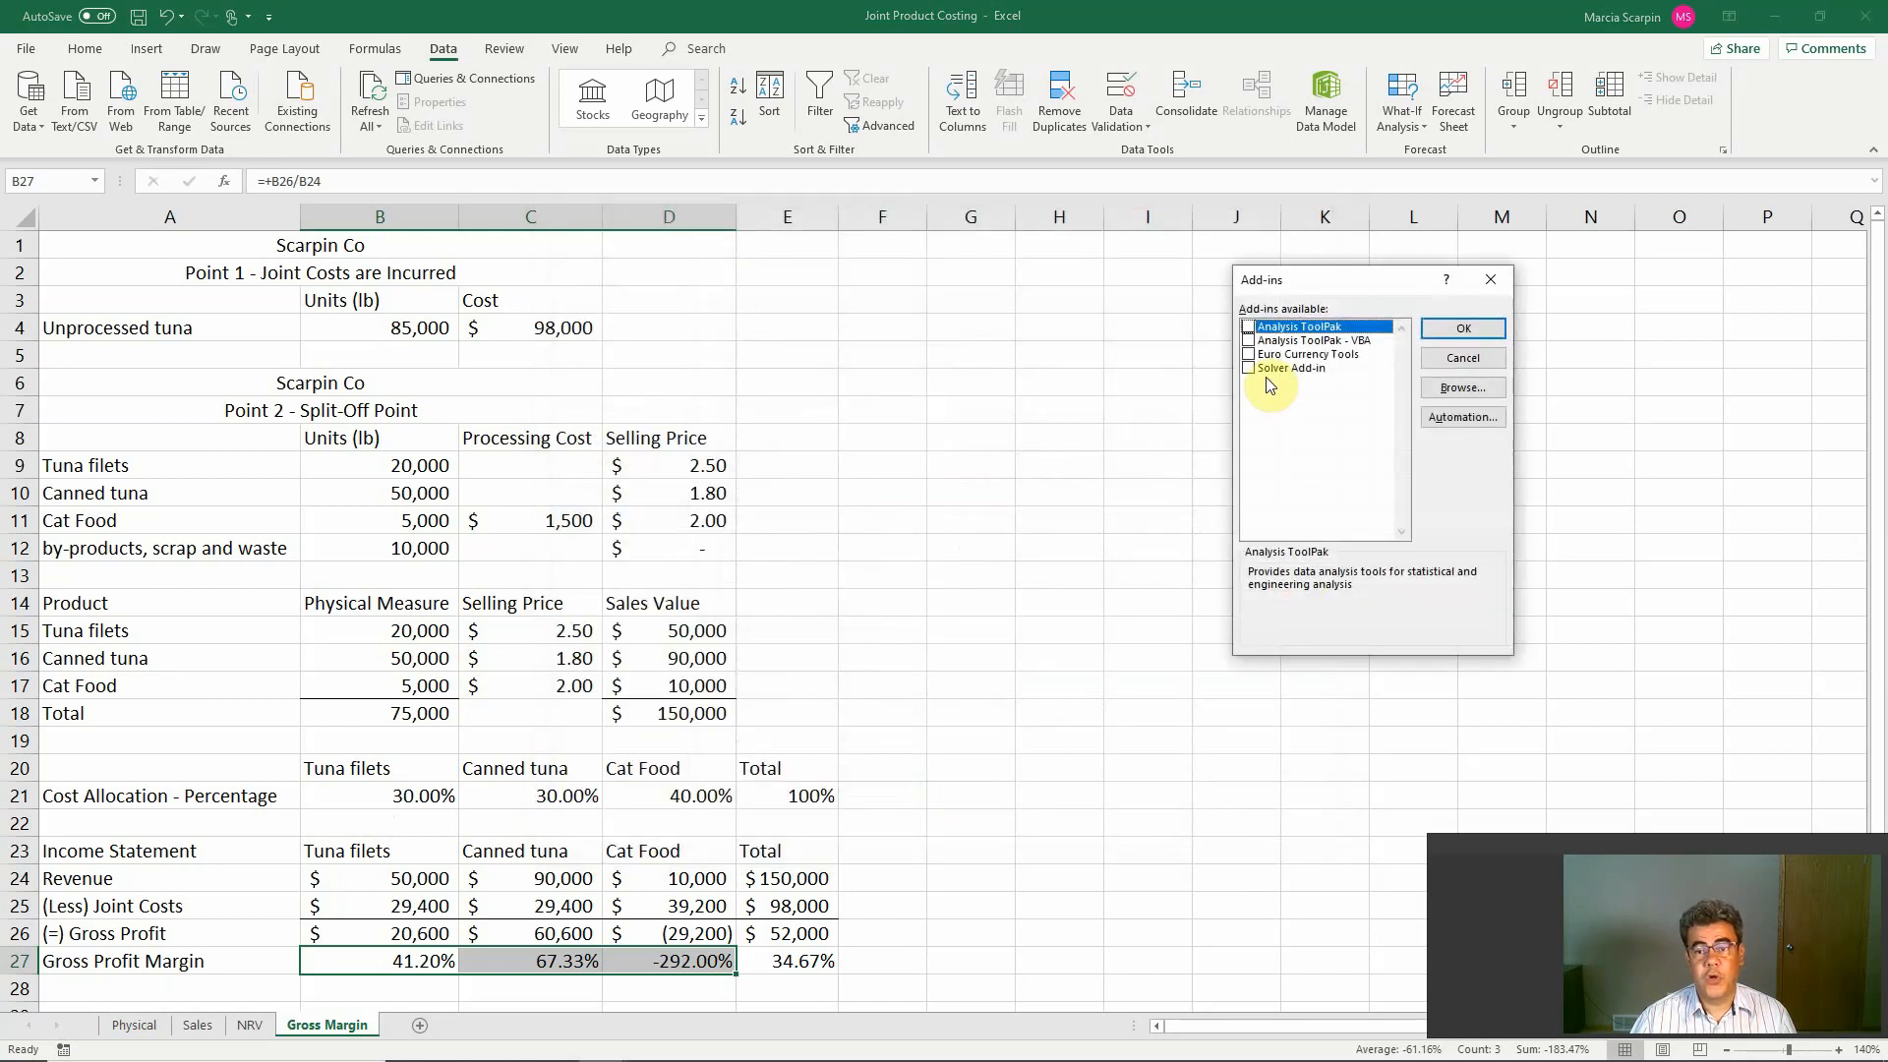
left_click(1249, 368)
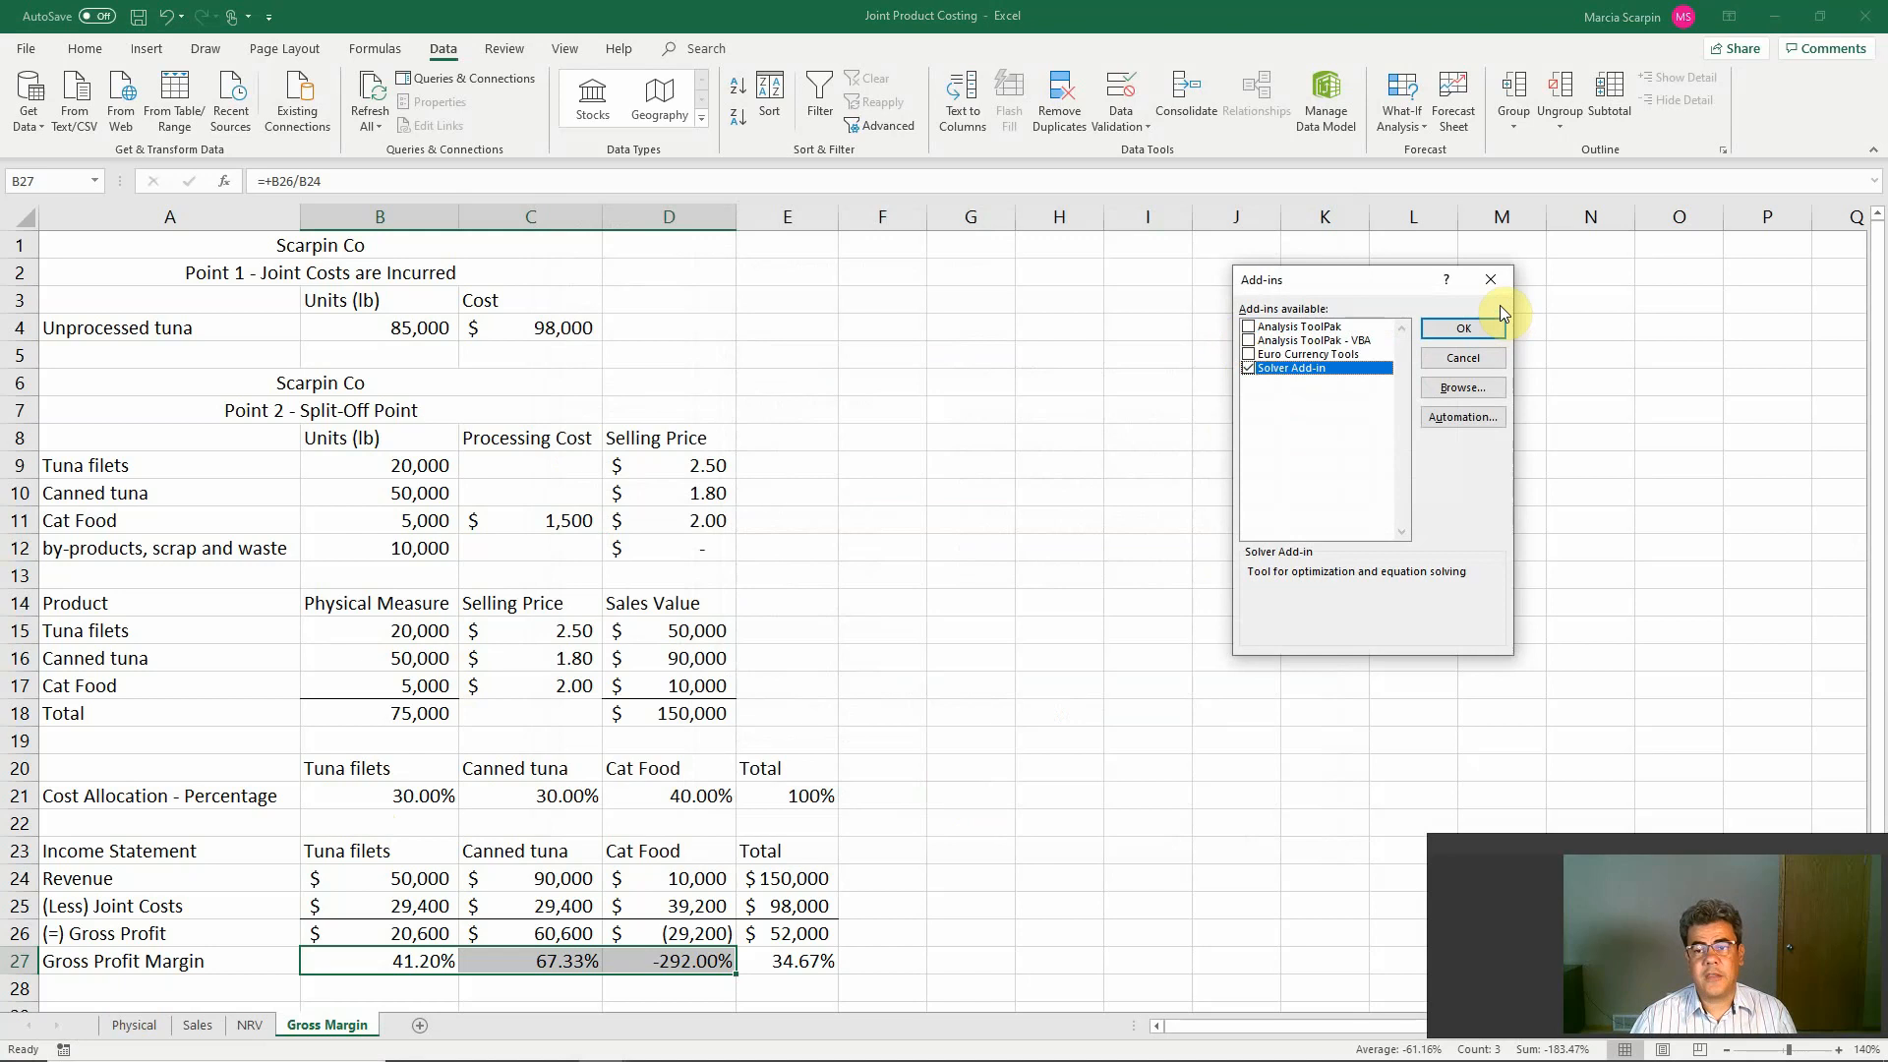
left_click(1461, 329)
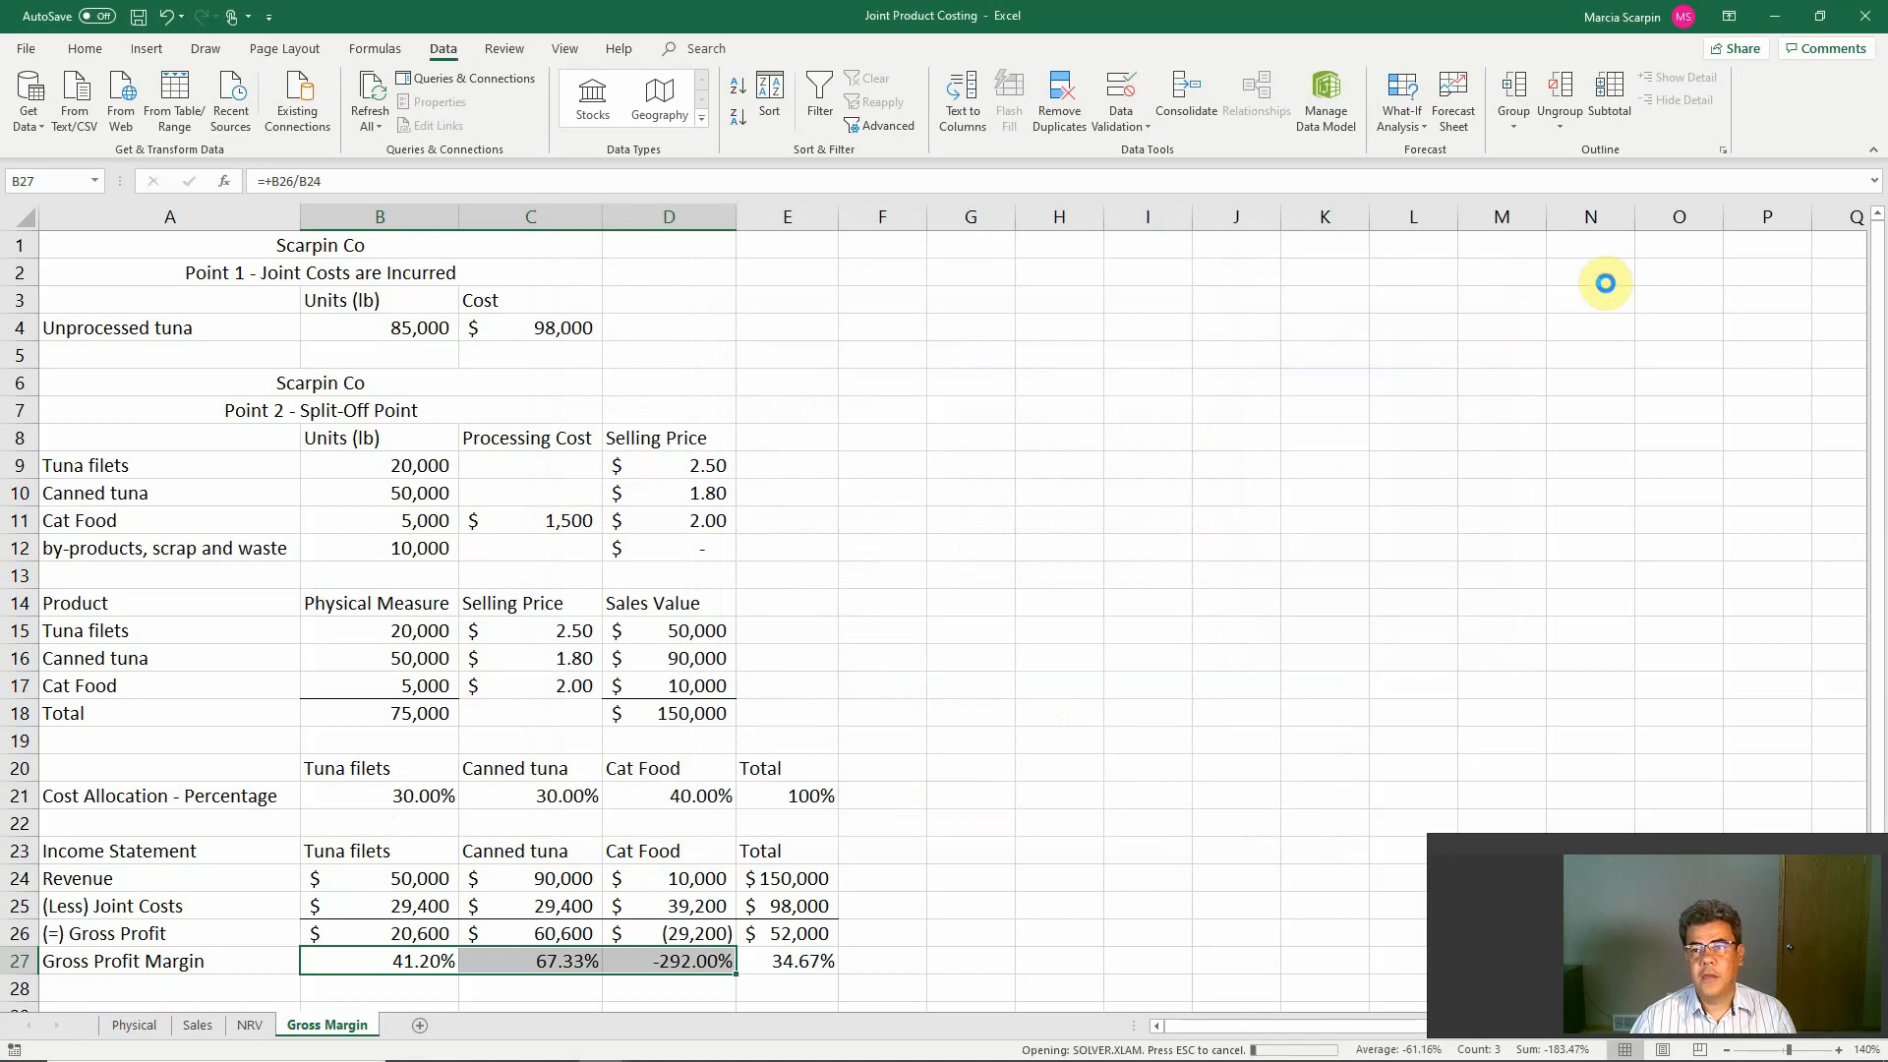
mouse_move(1752, 163)
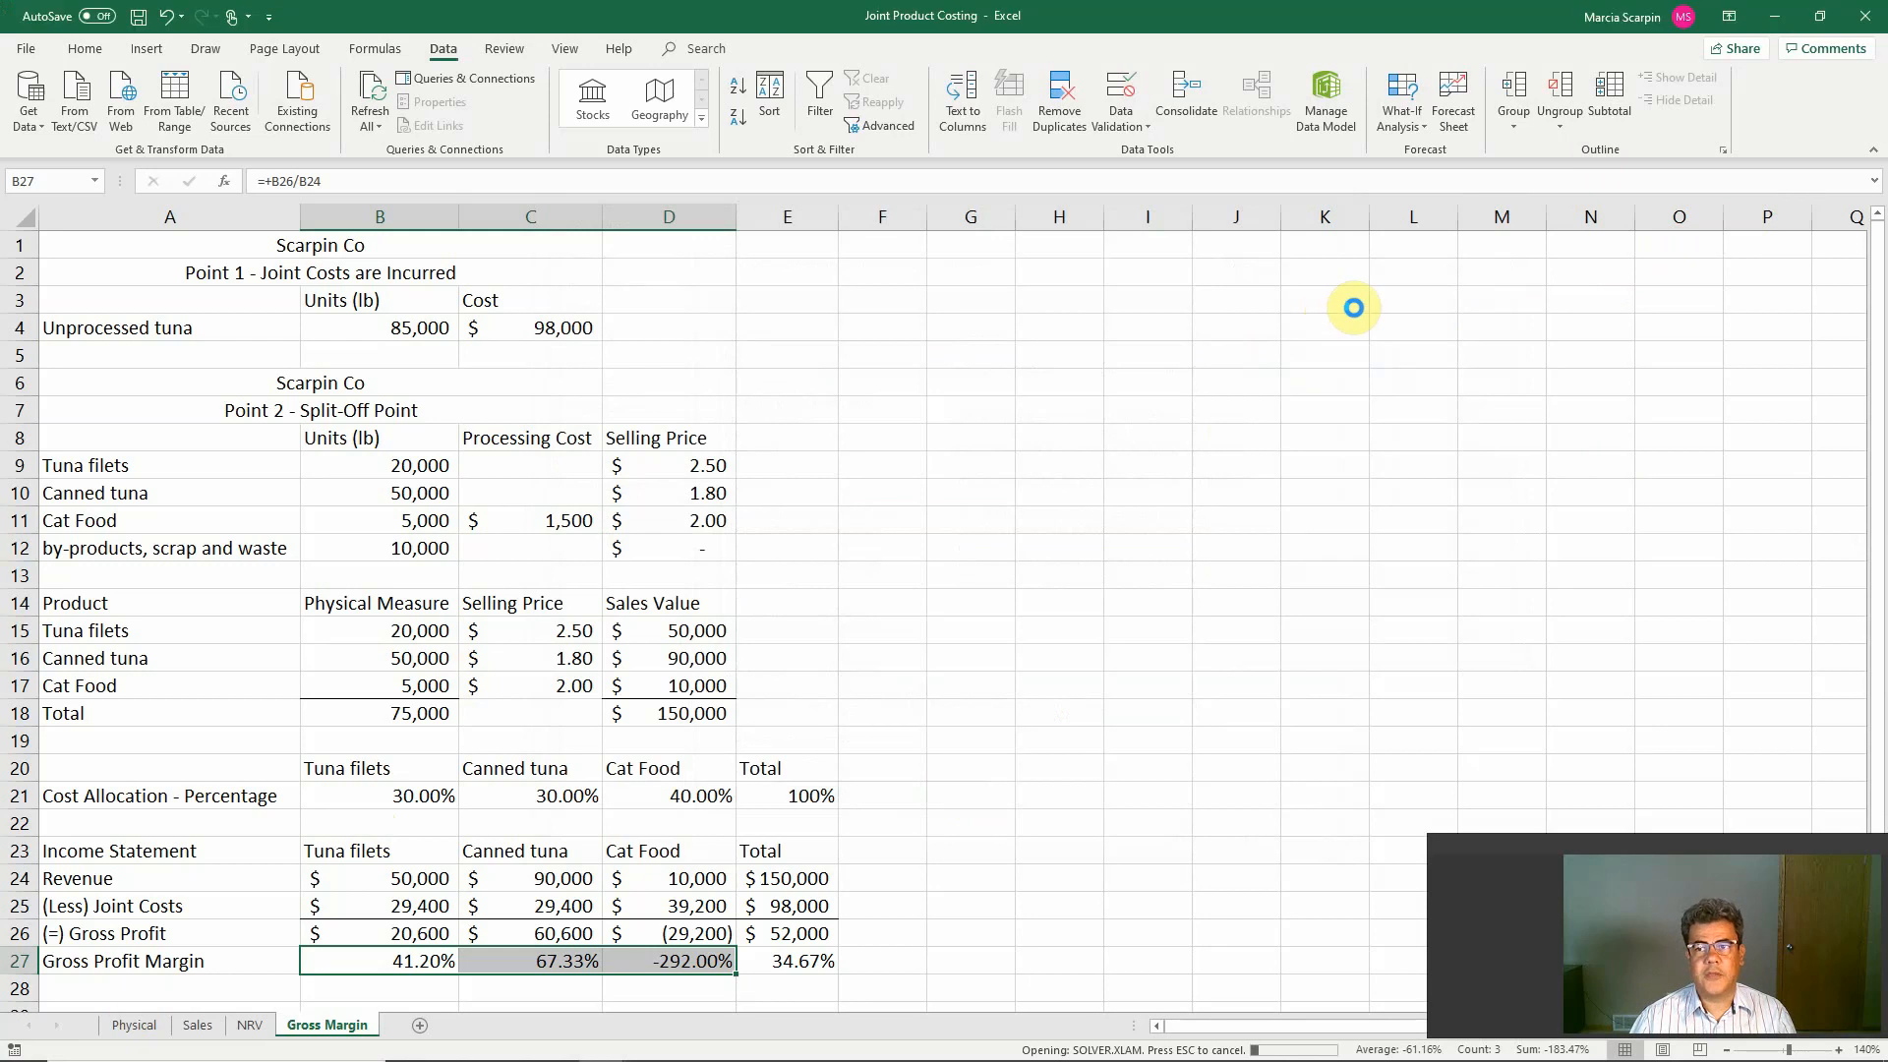
mouse_move(1375, 315)
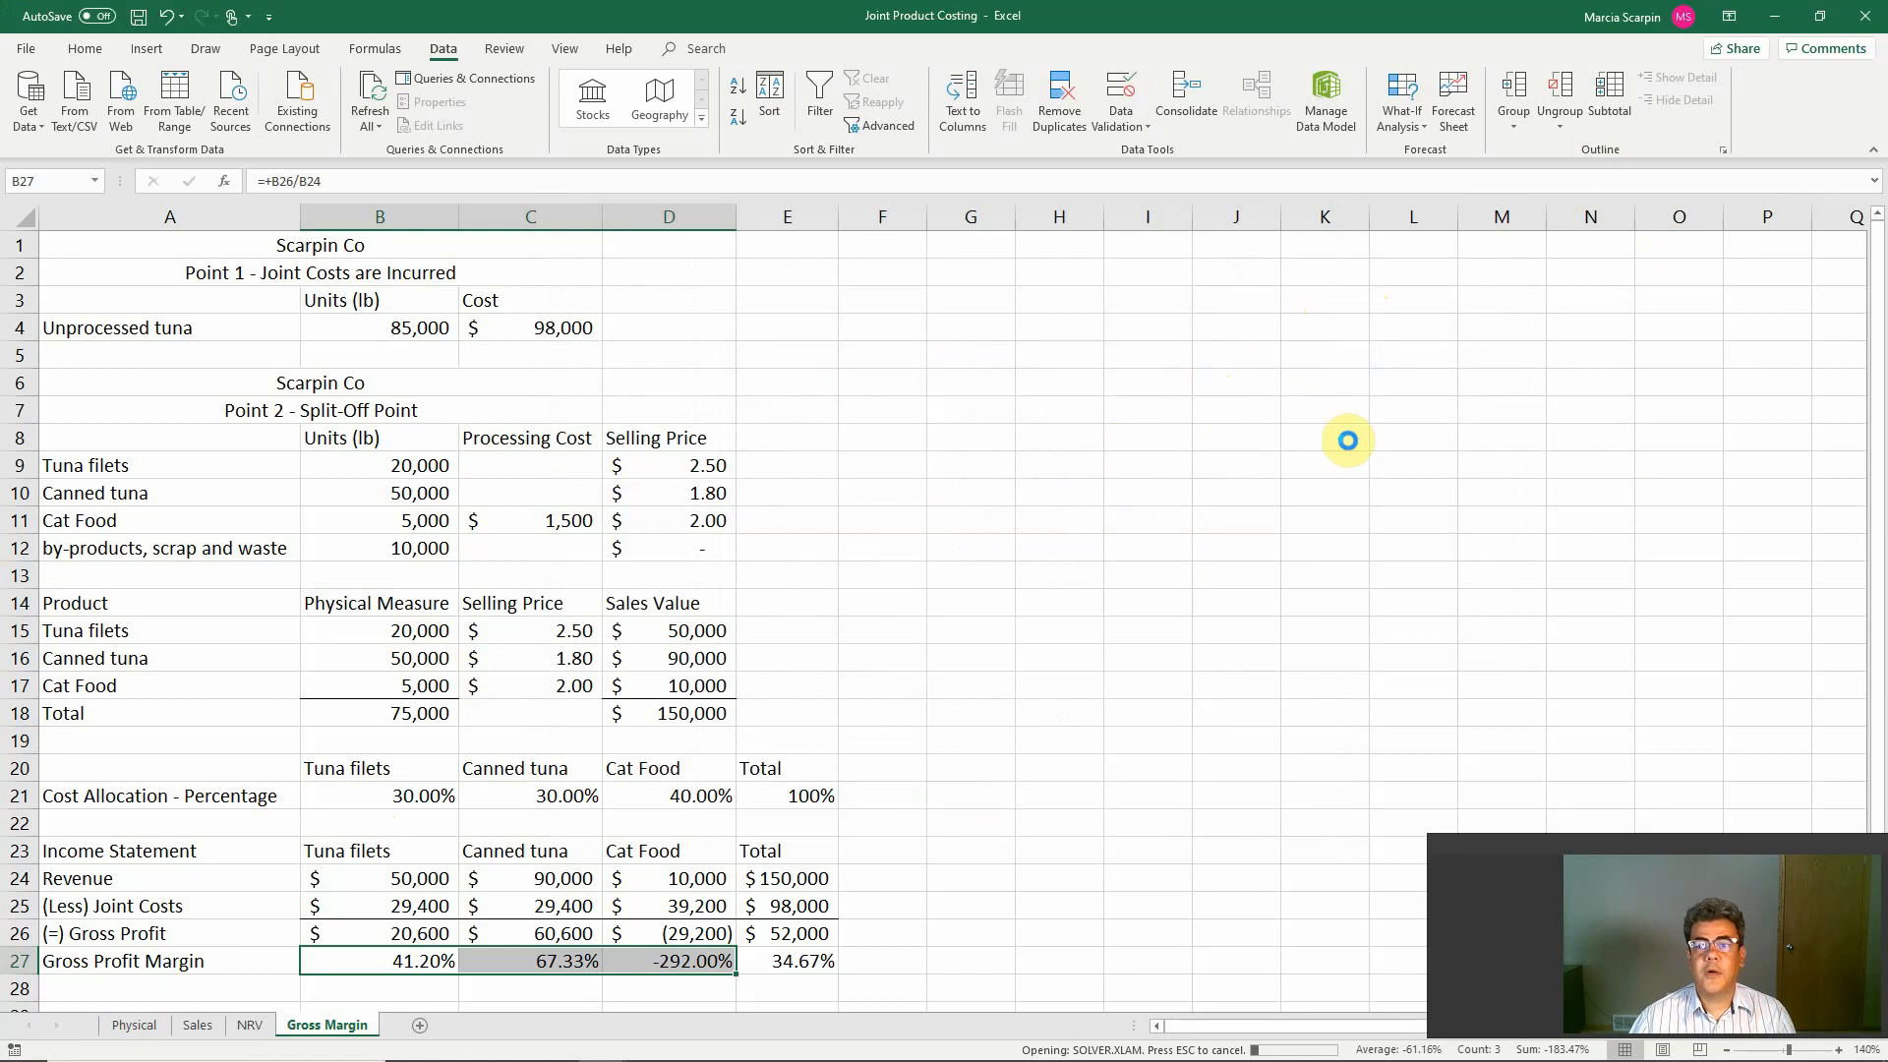
mouse_move(1424, 415)
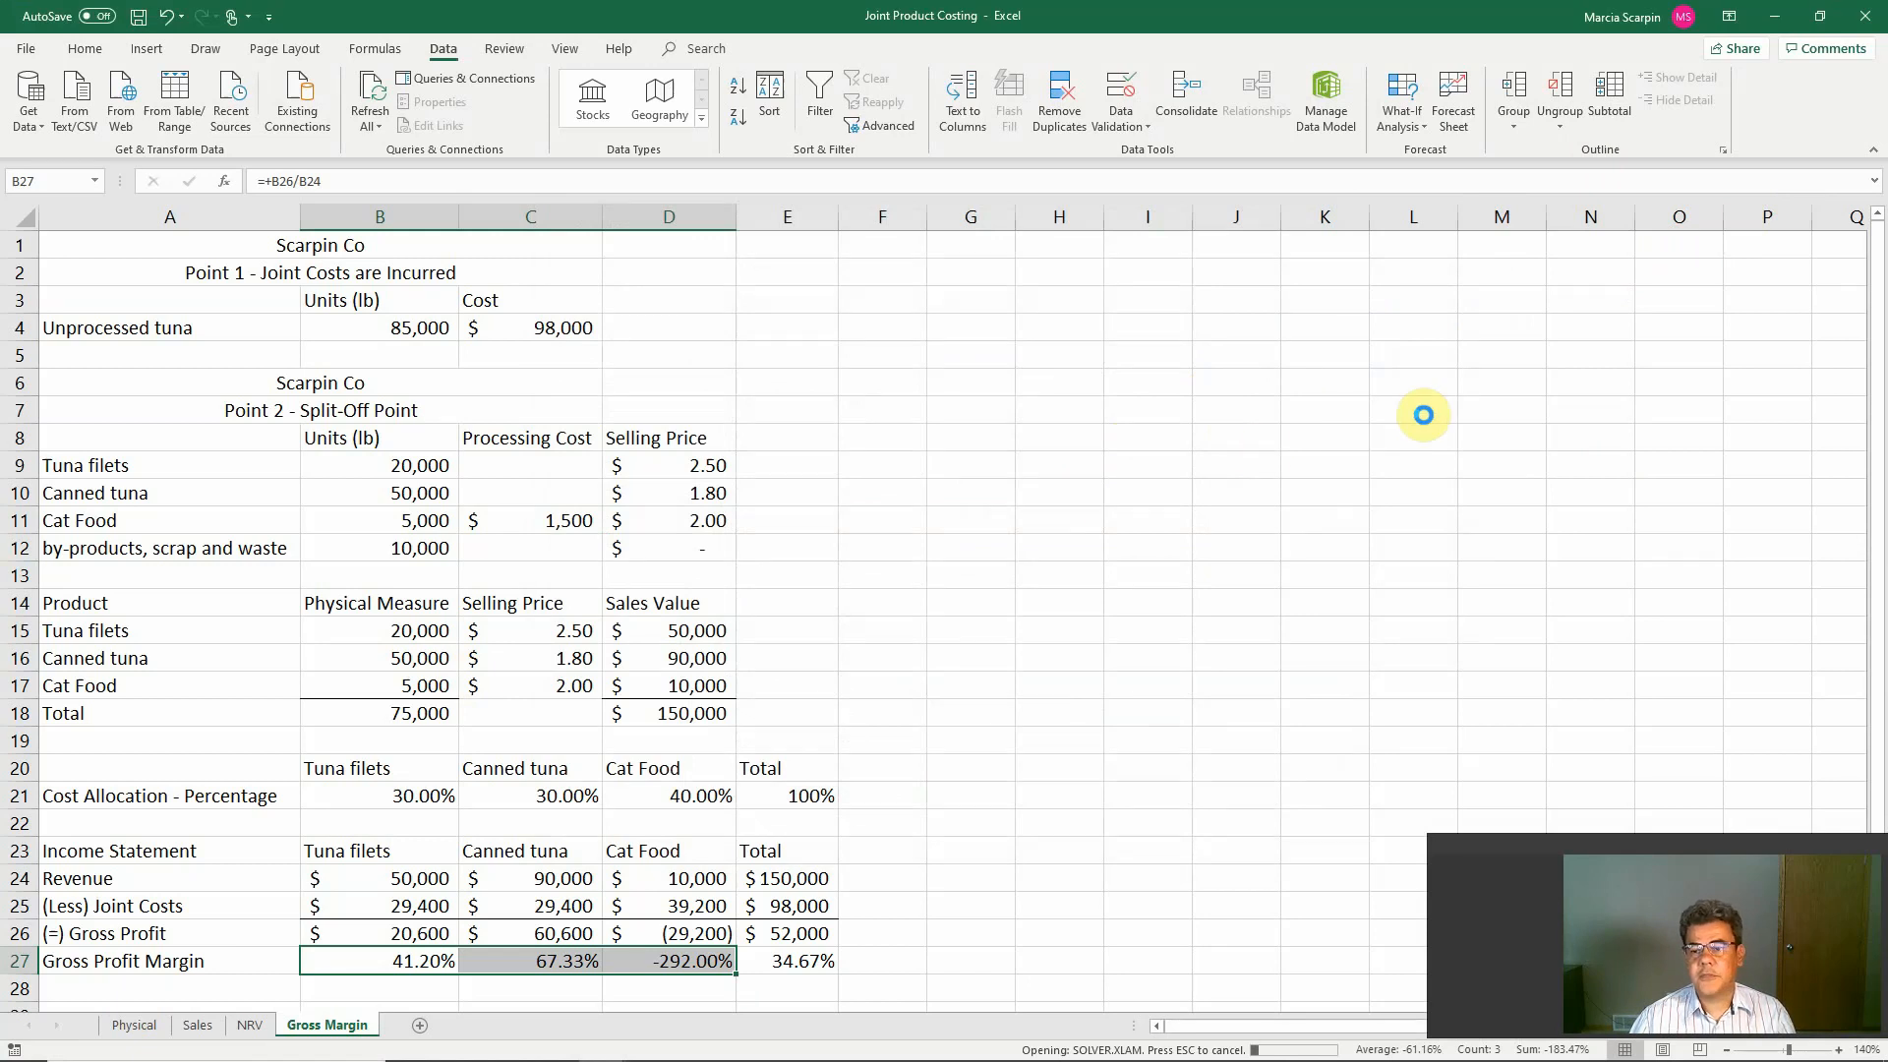
mouse_move(1729, 254)
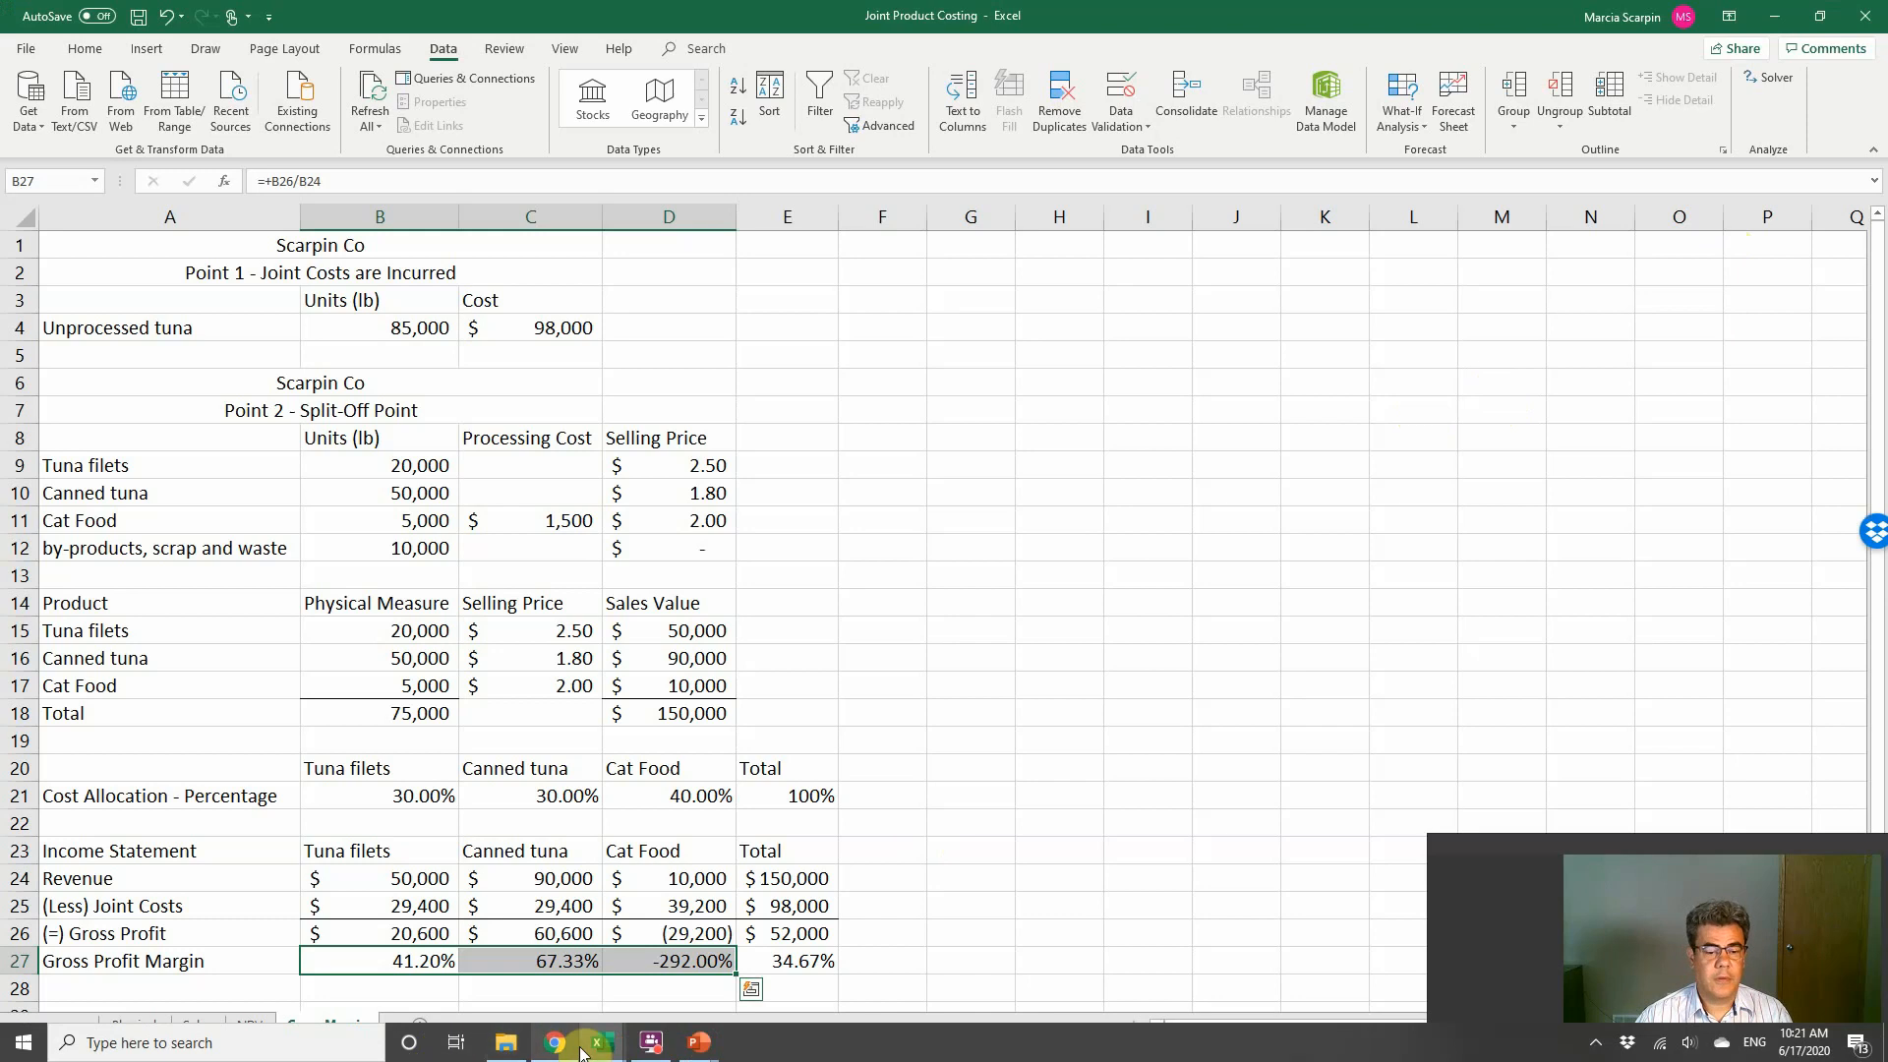
Step: After a glance at the slides, launch Solver from the Data tab and Reset All its saved settings
left_click(696, 1043)
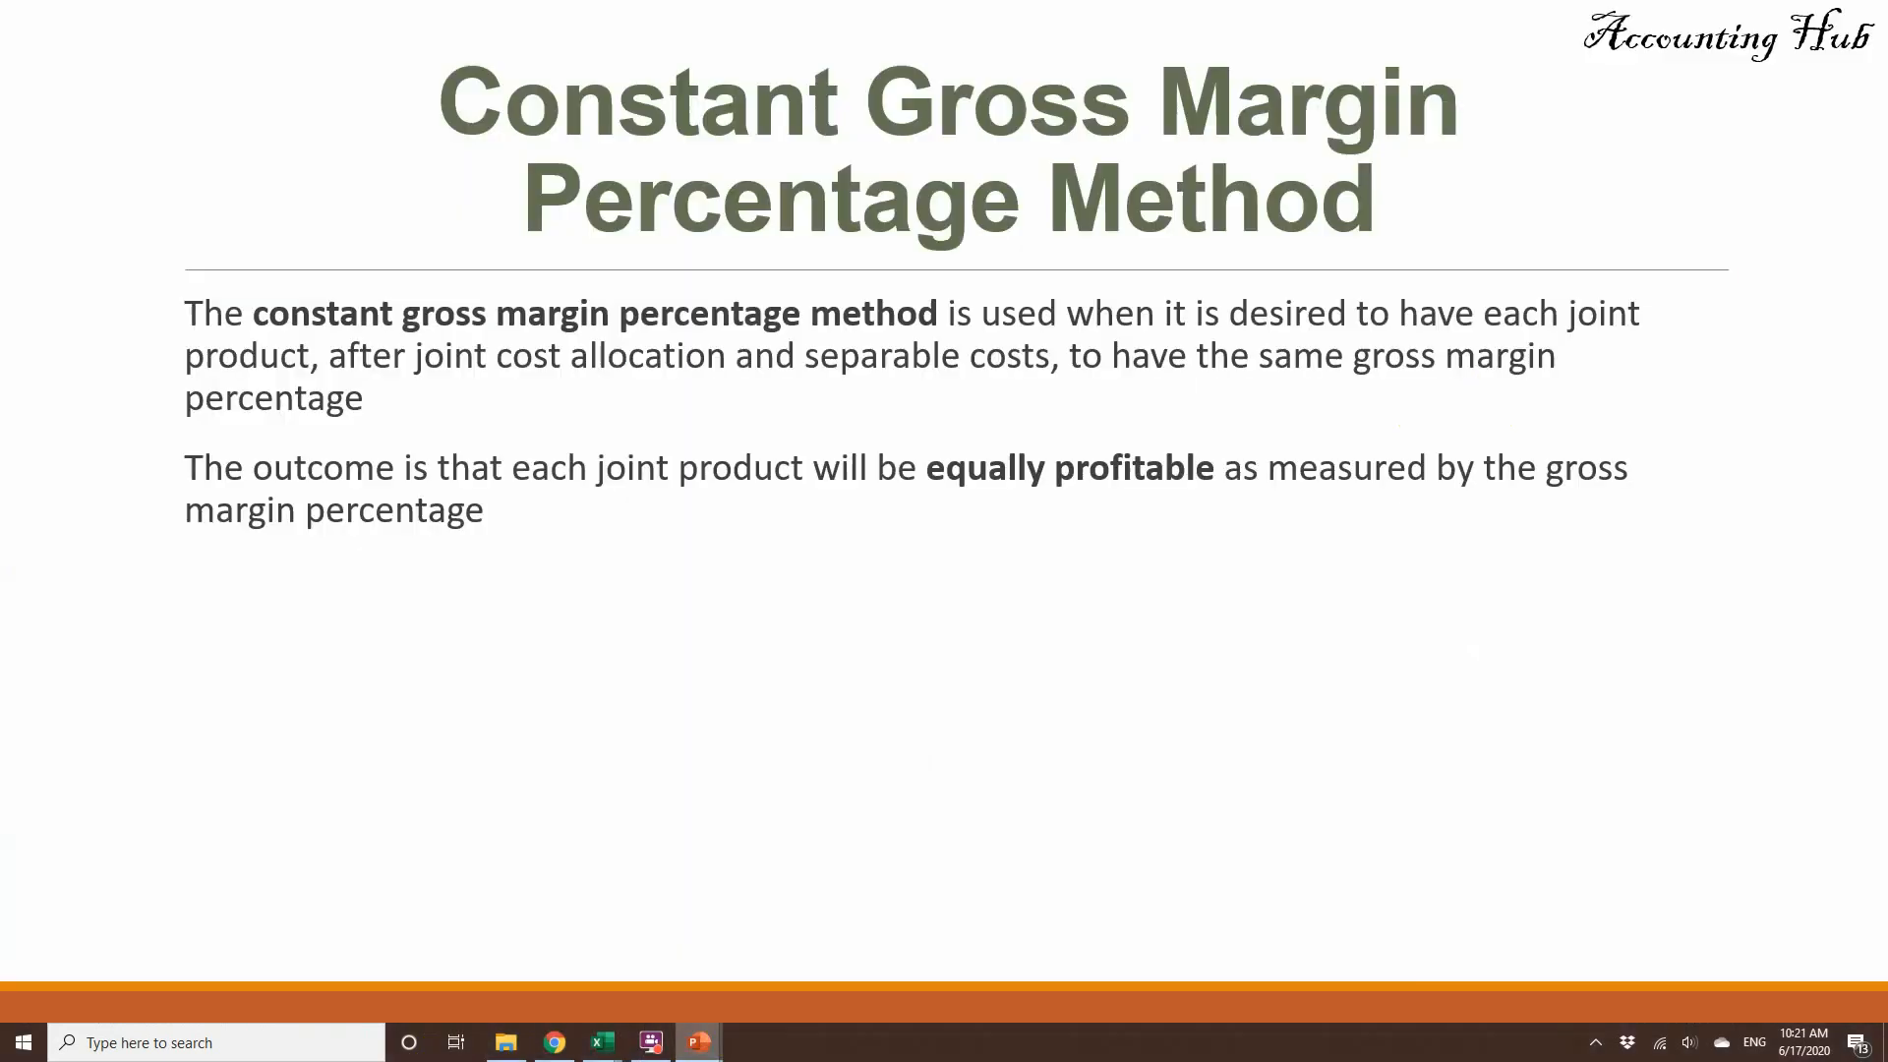
left_click(602, 1042)
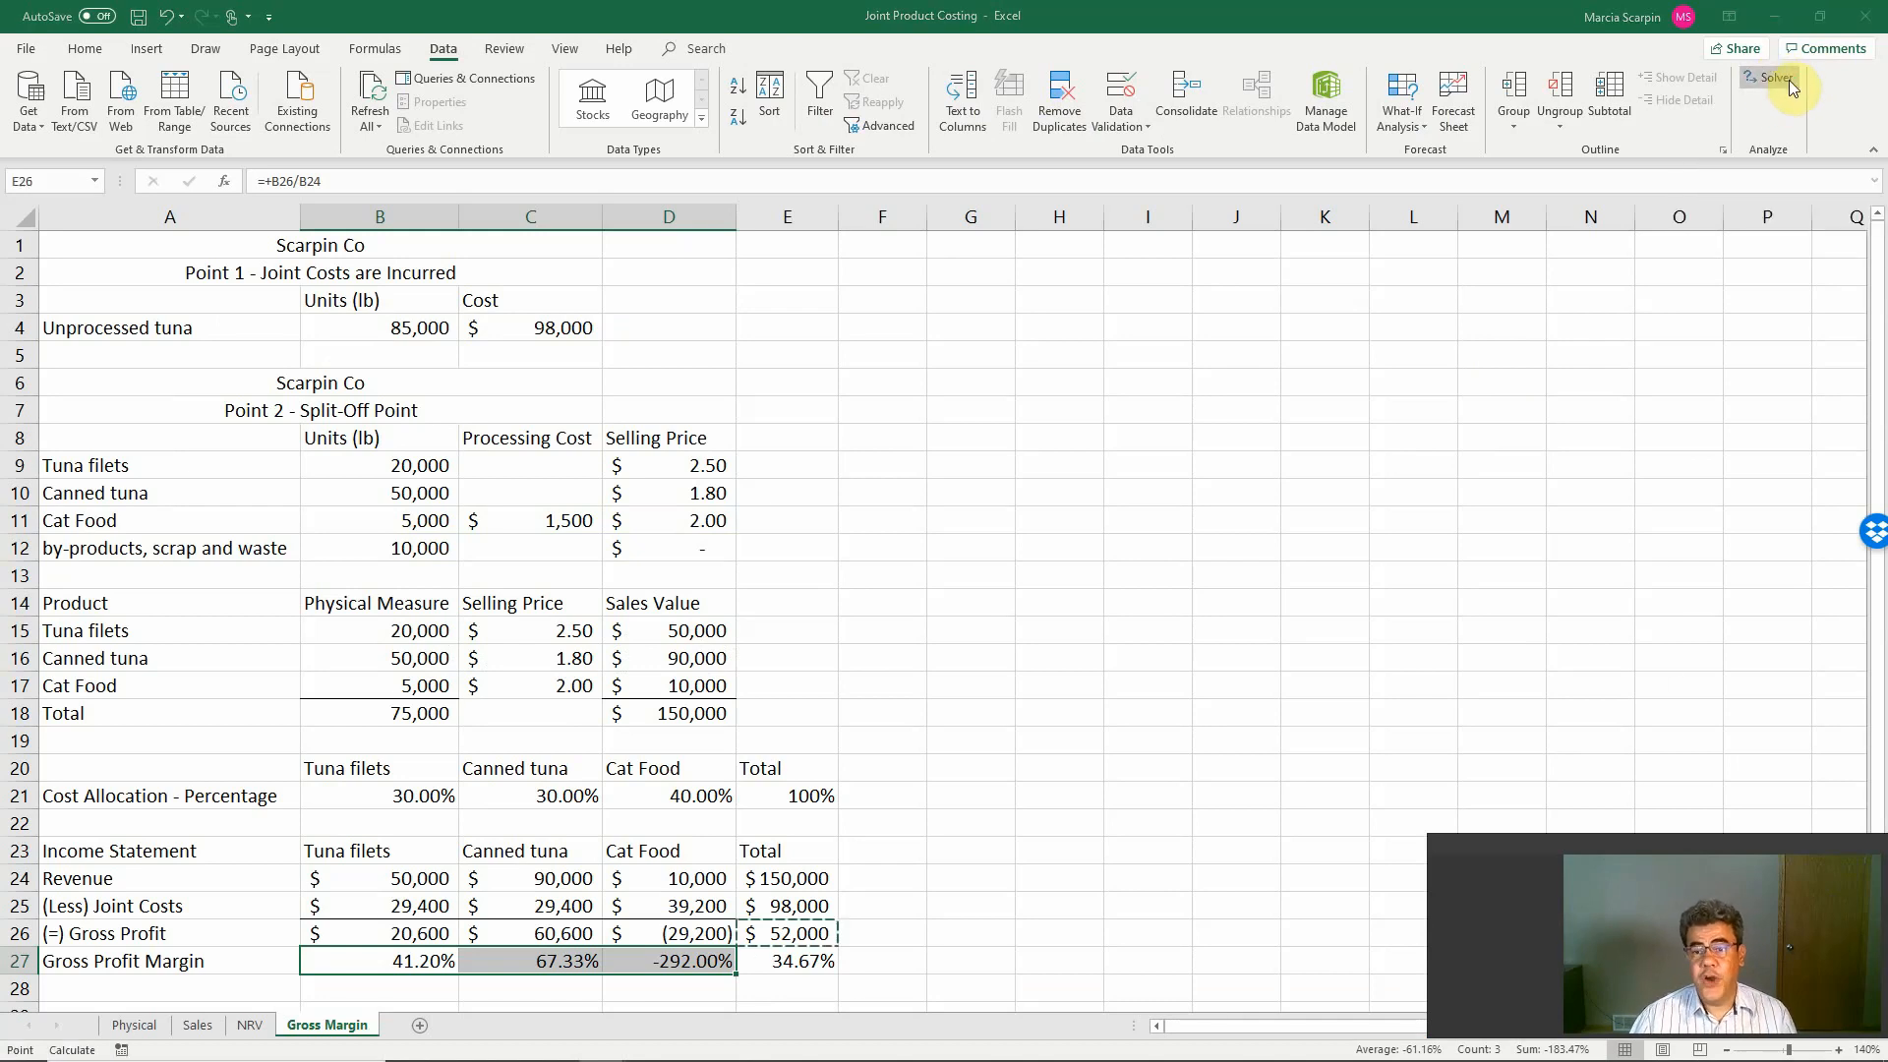
left_click(1770, 77)
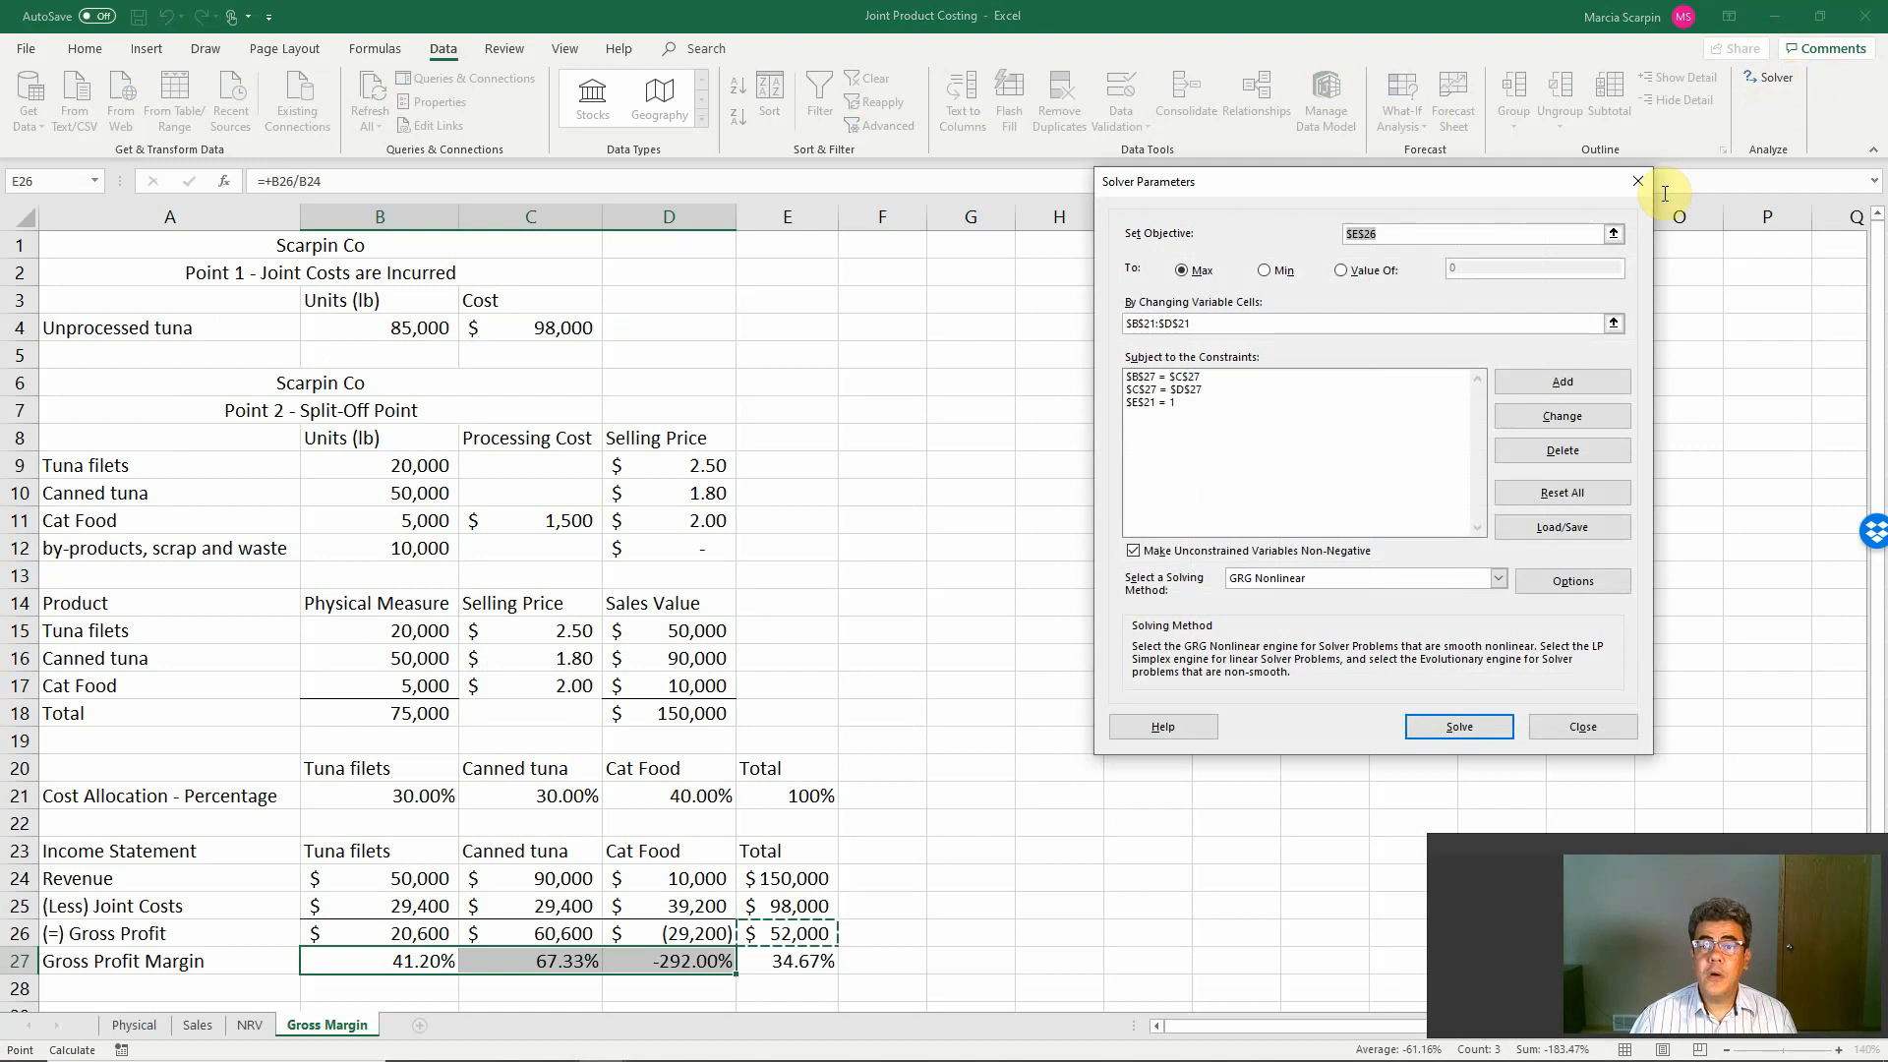
mouse_move(1569, 475)
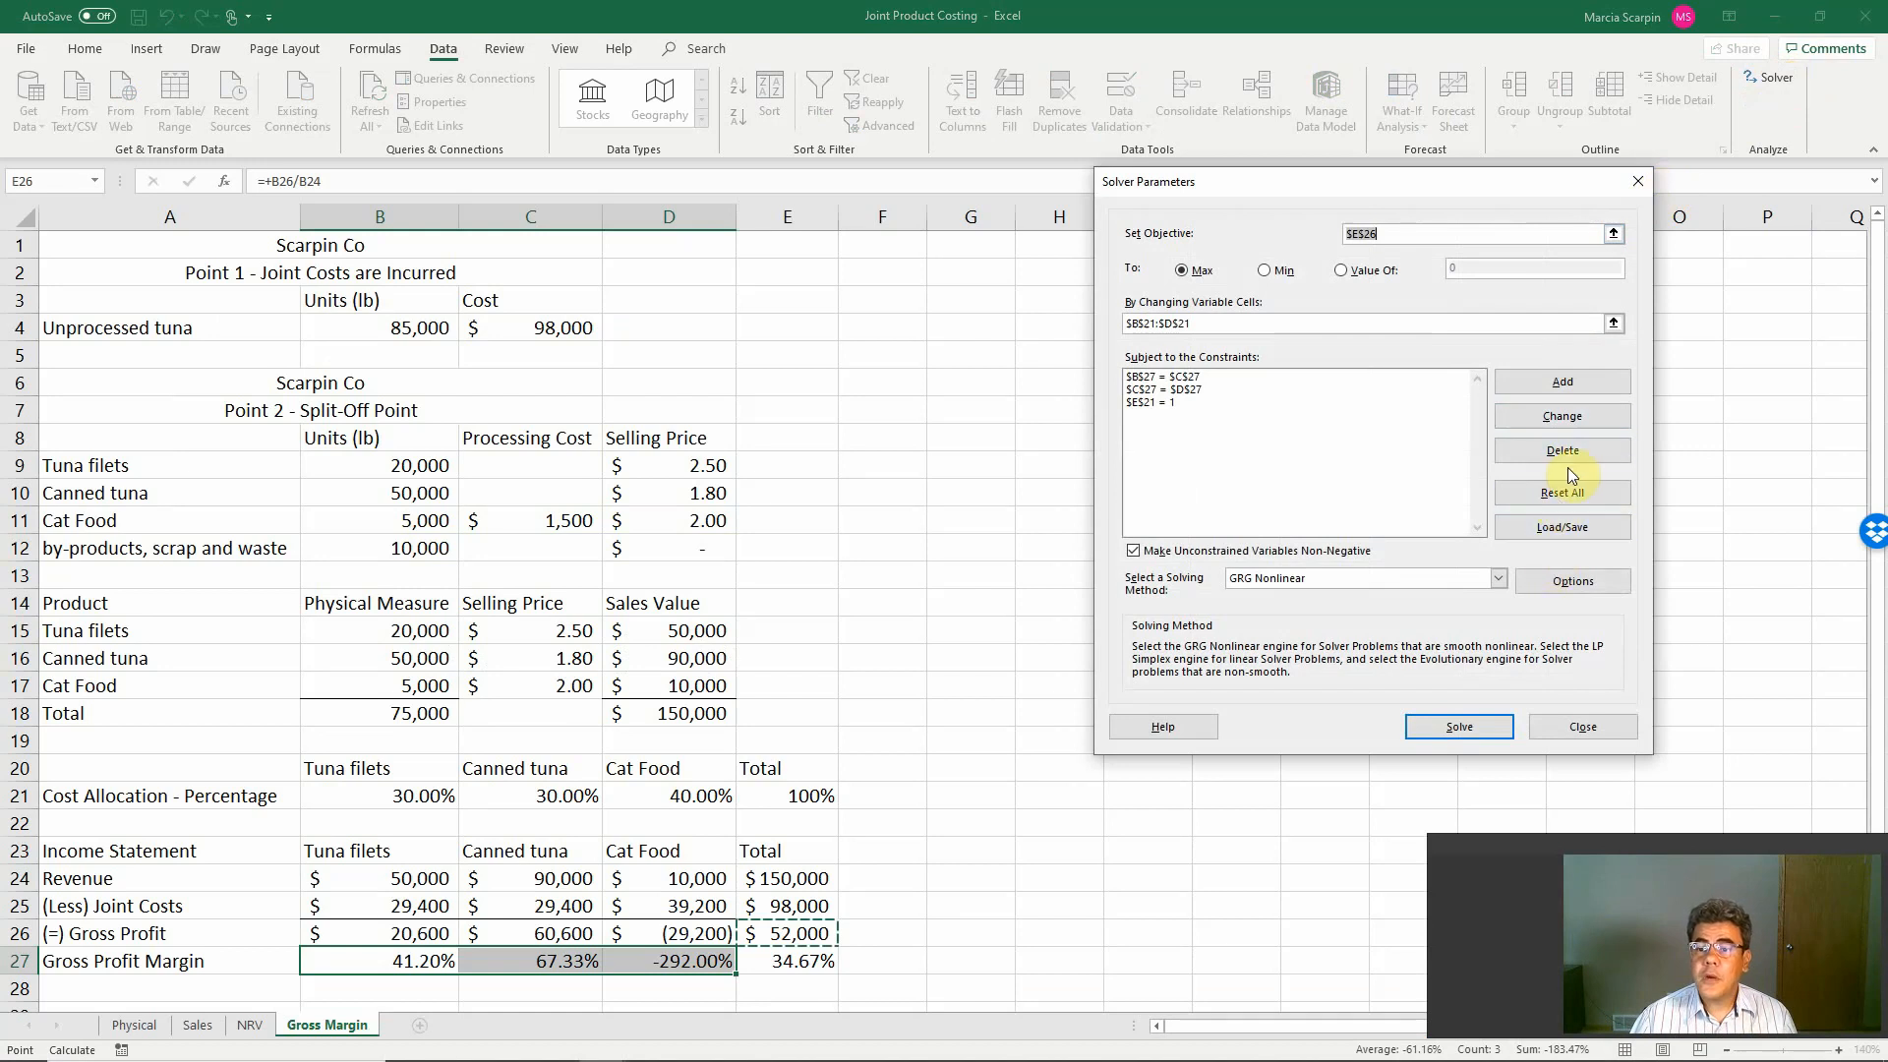
mouse_move(1520, 433)
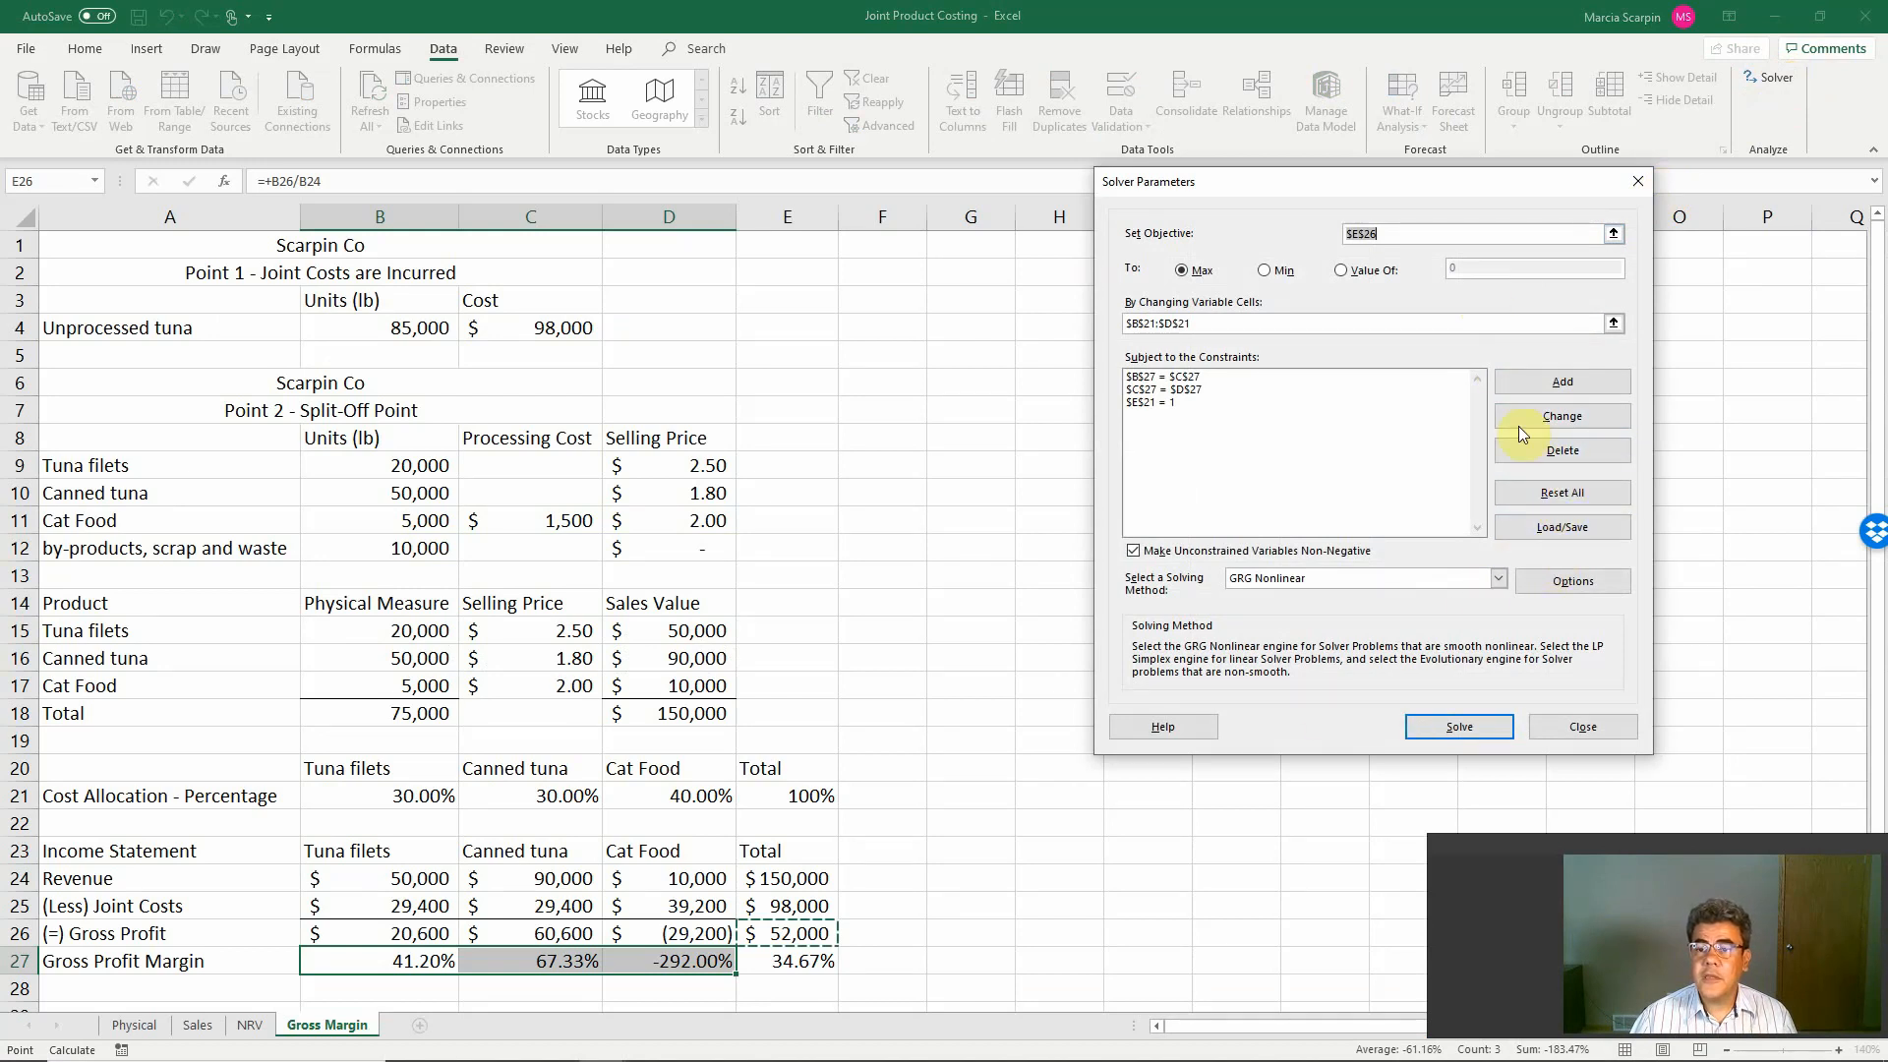
left_click(1562, 491)
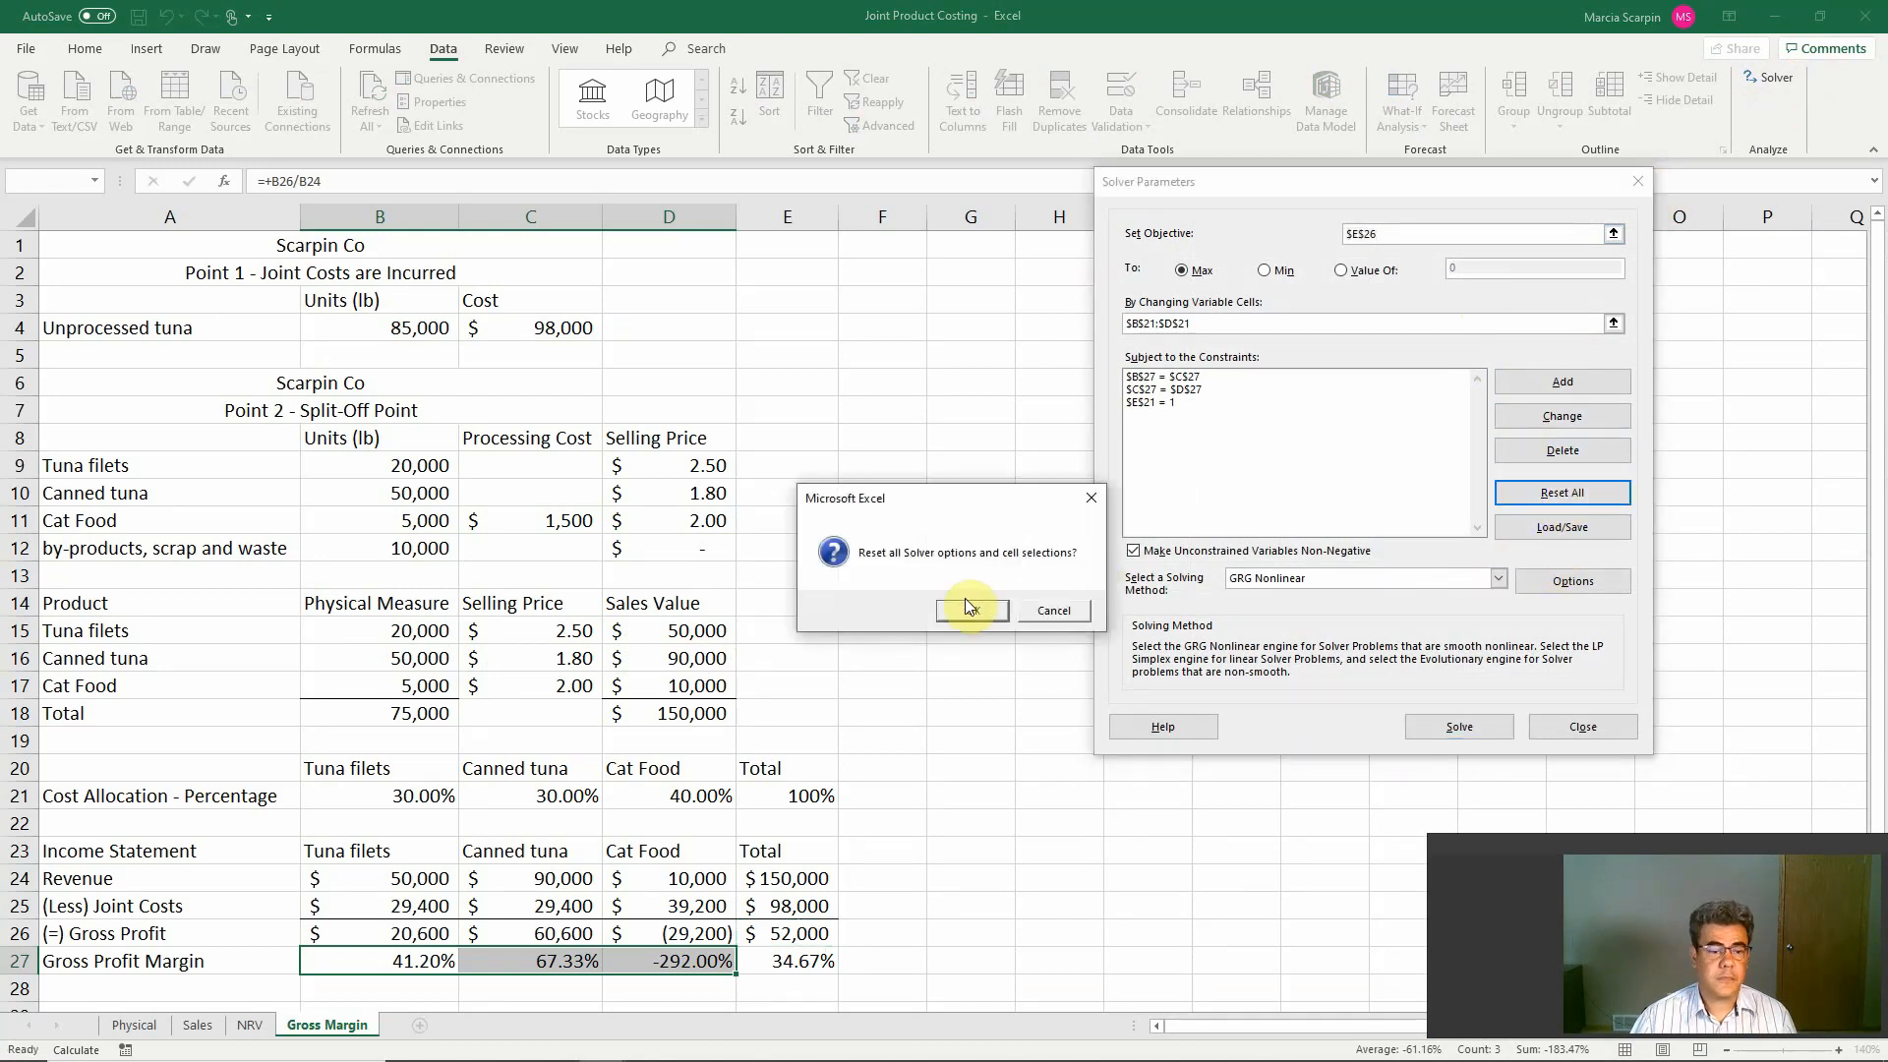
left_click(970, 609)
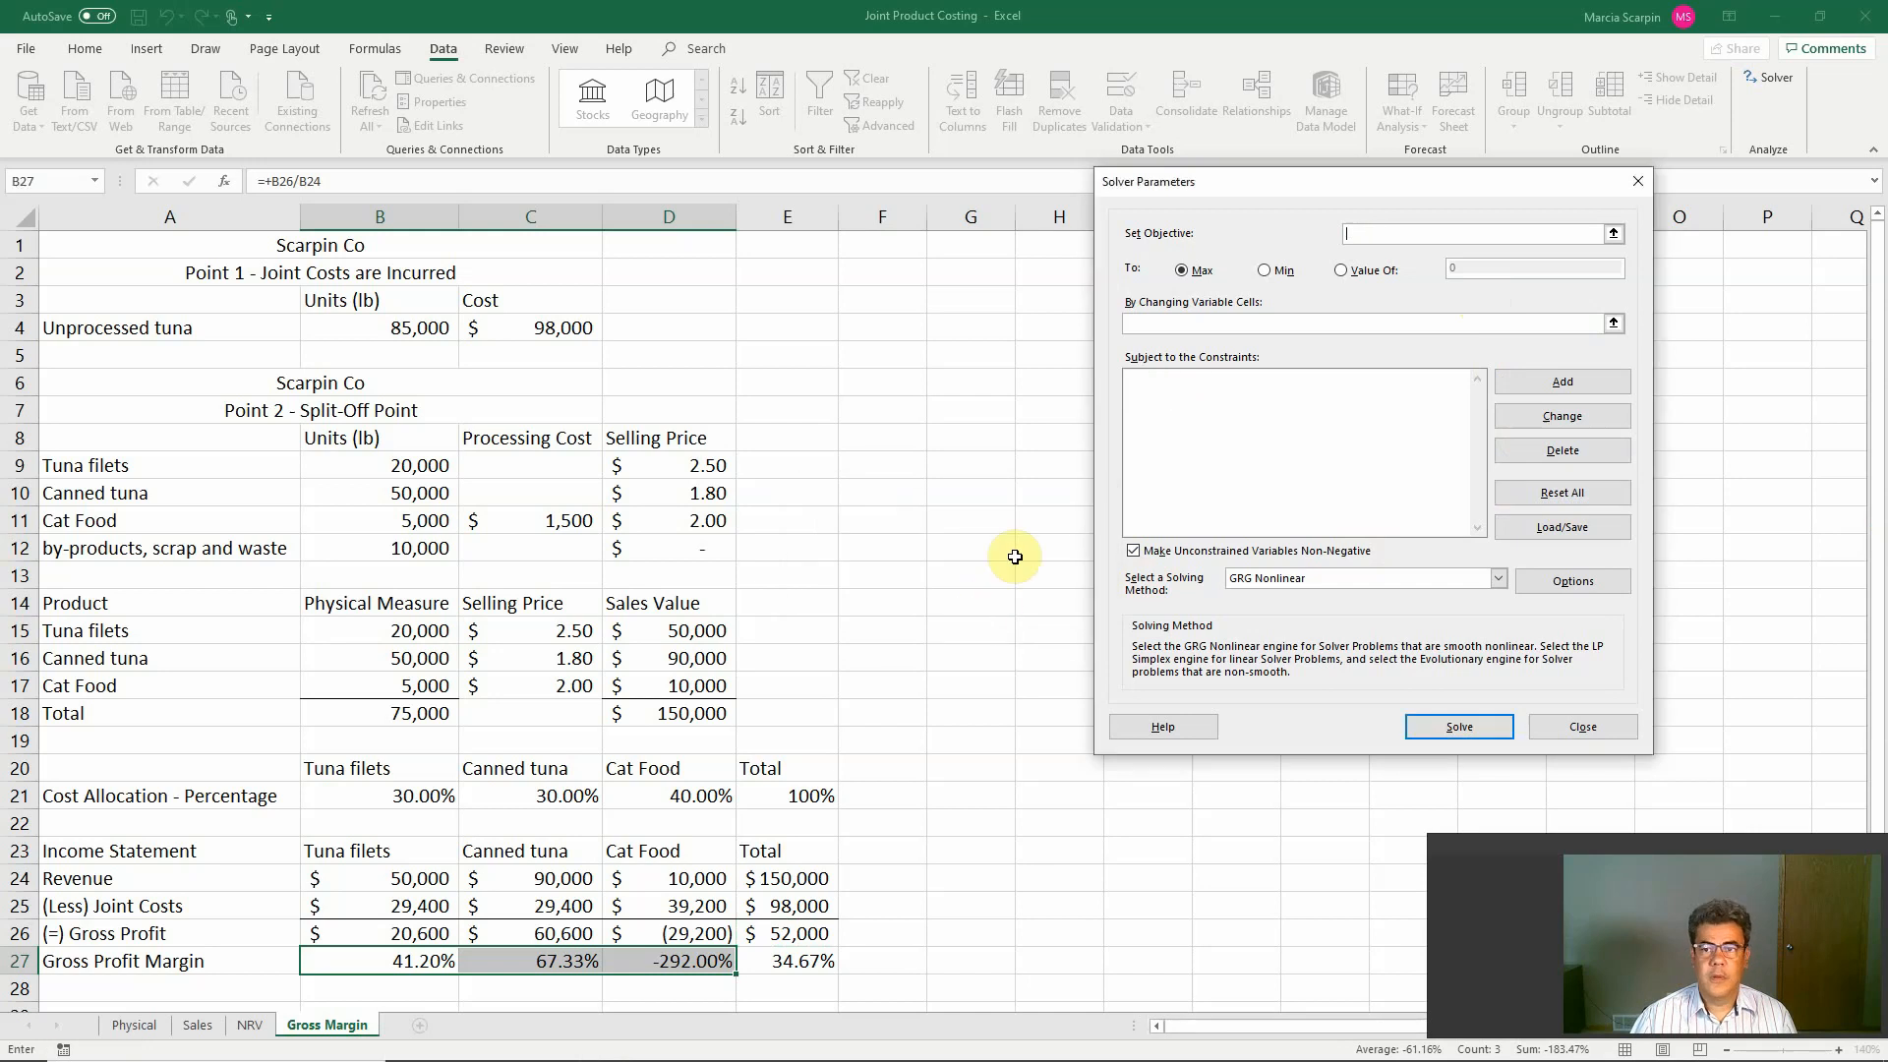
mouse_move(828, 838)
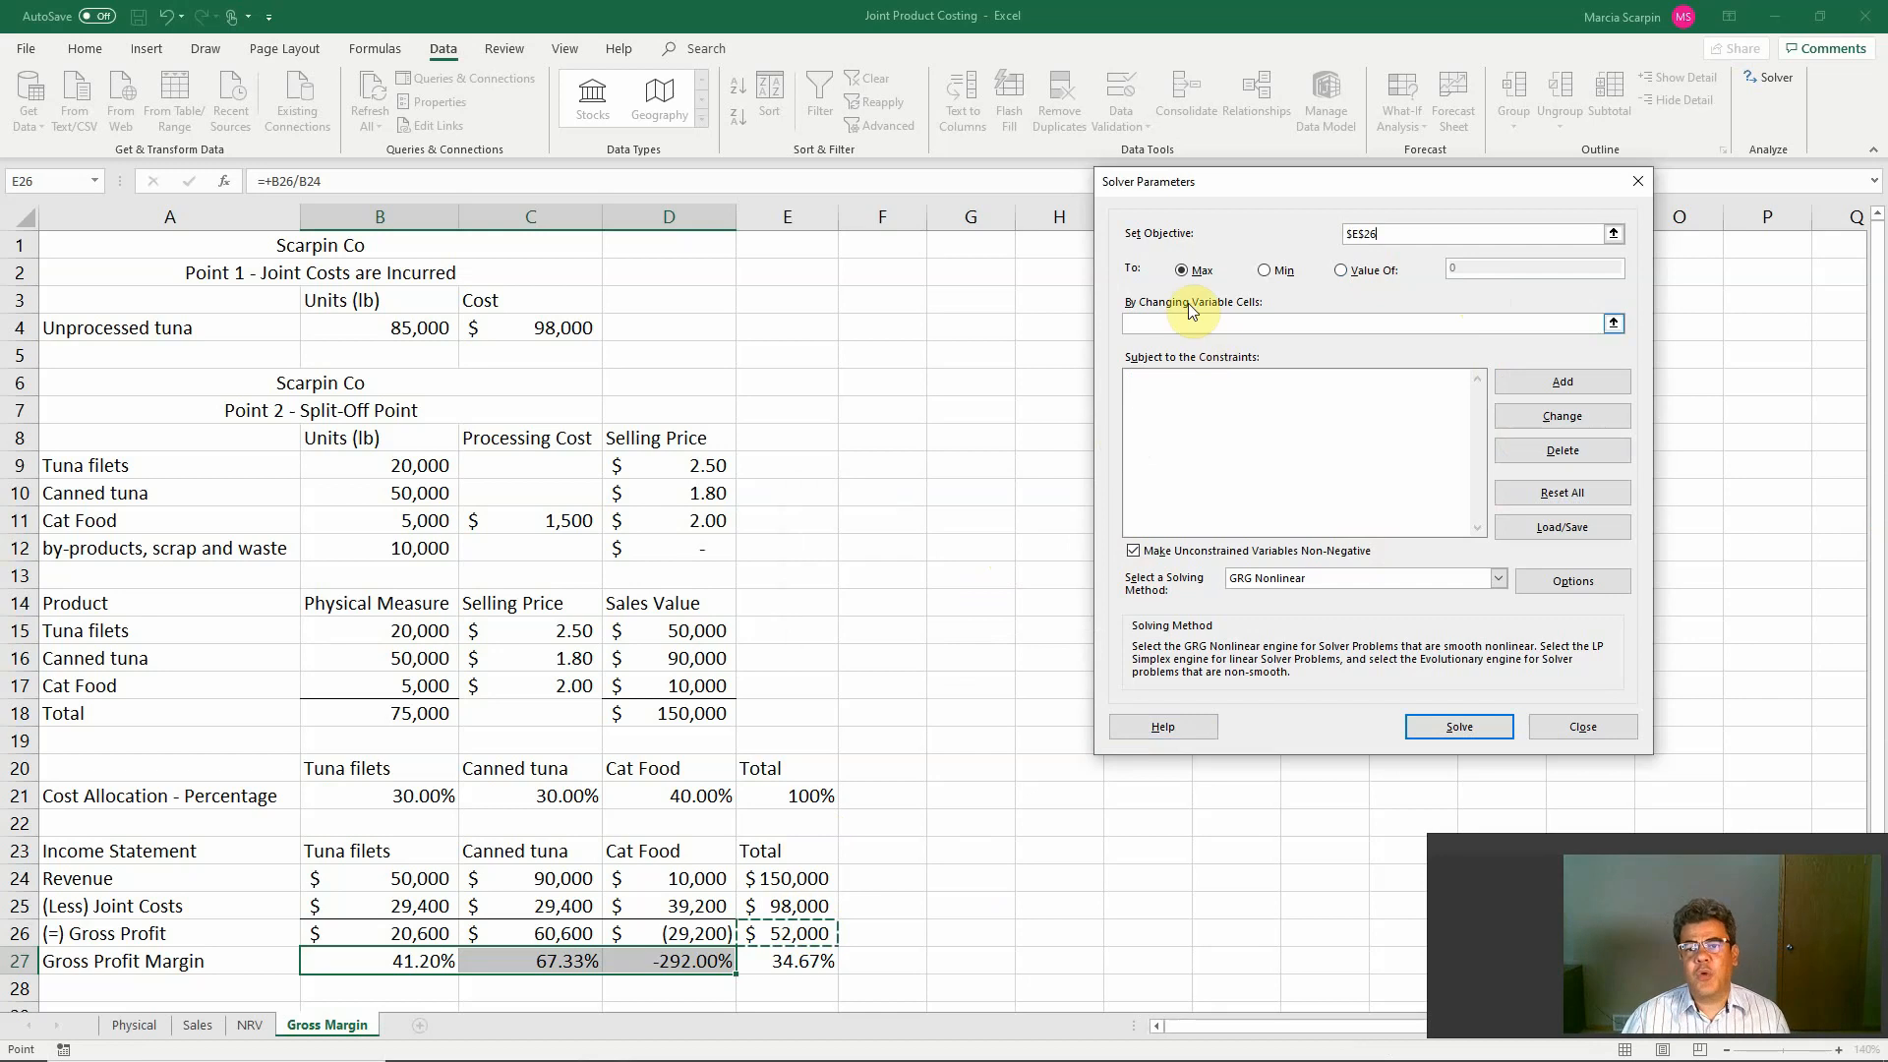
mouse_move(1257, 269)
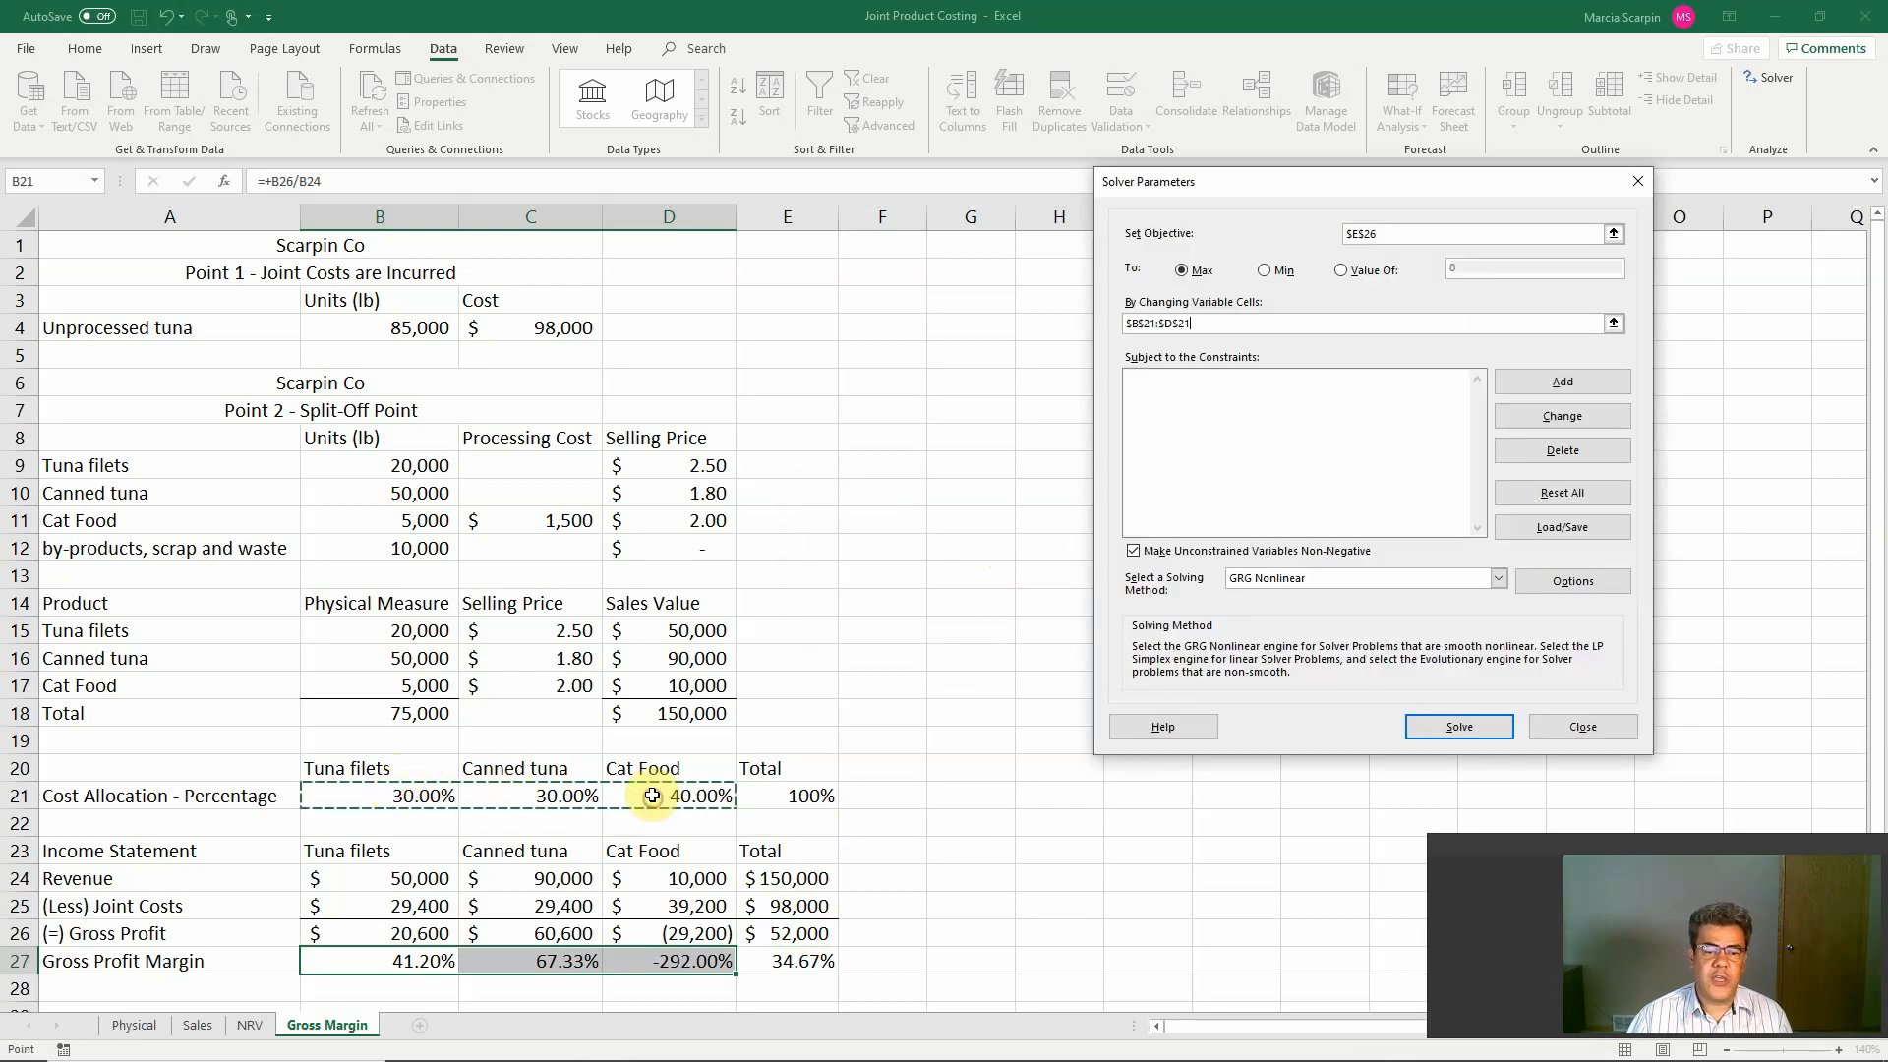
mouse_move(452, 794)
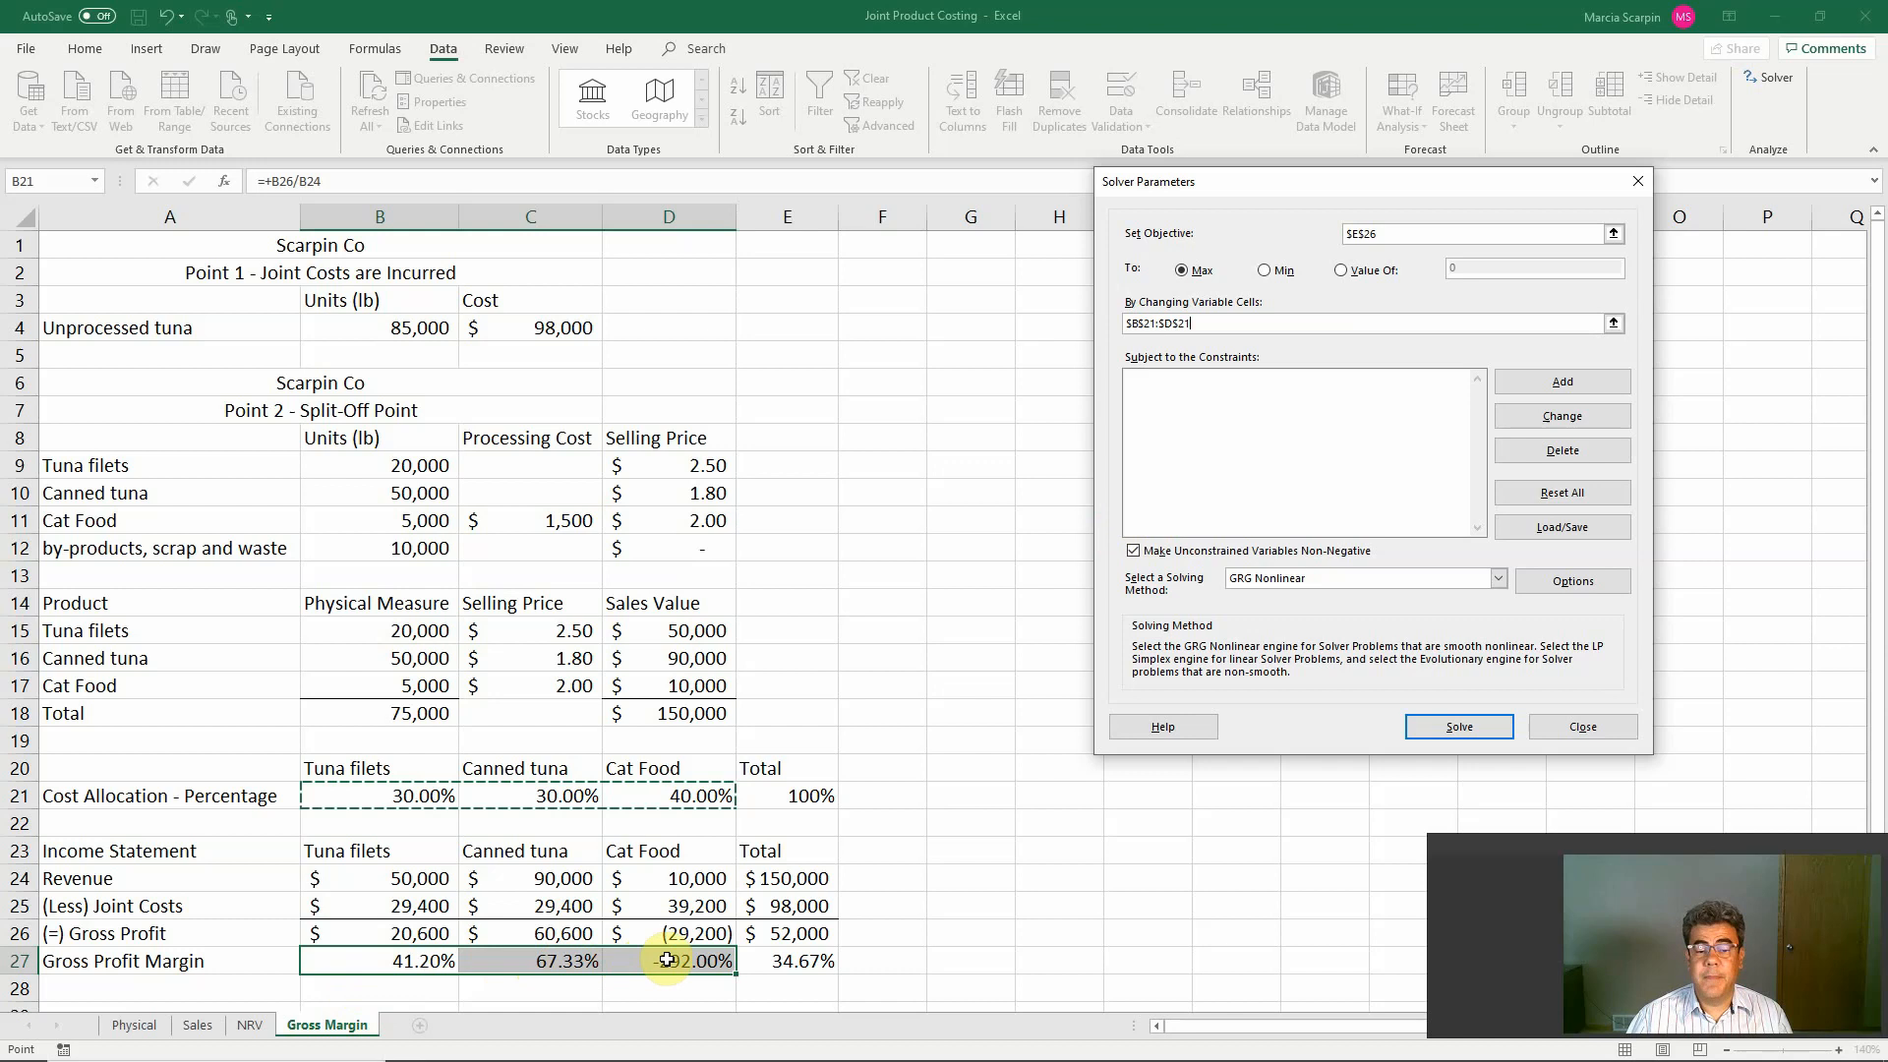
mouse_move(785, 795)
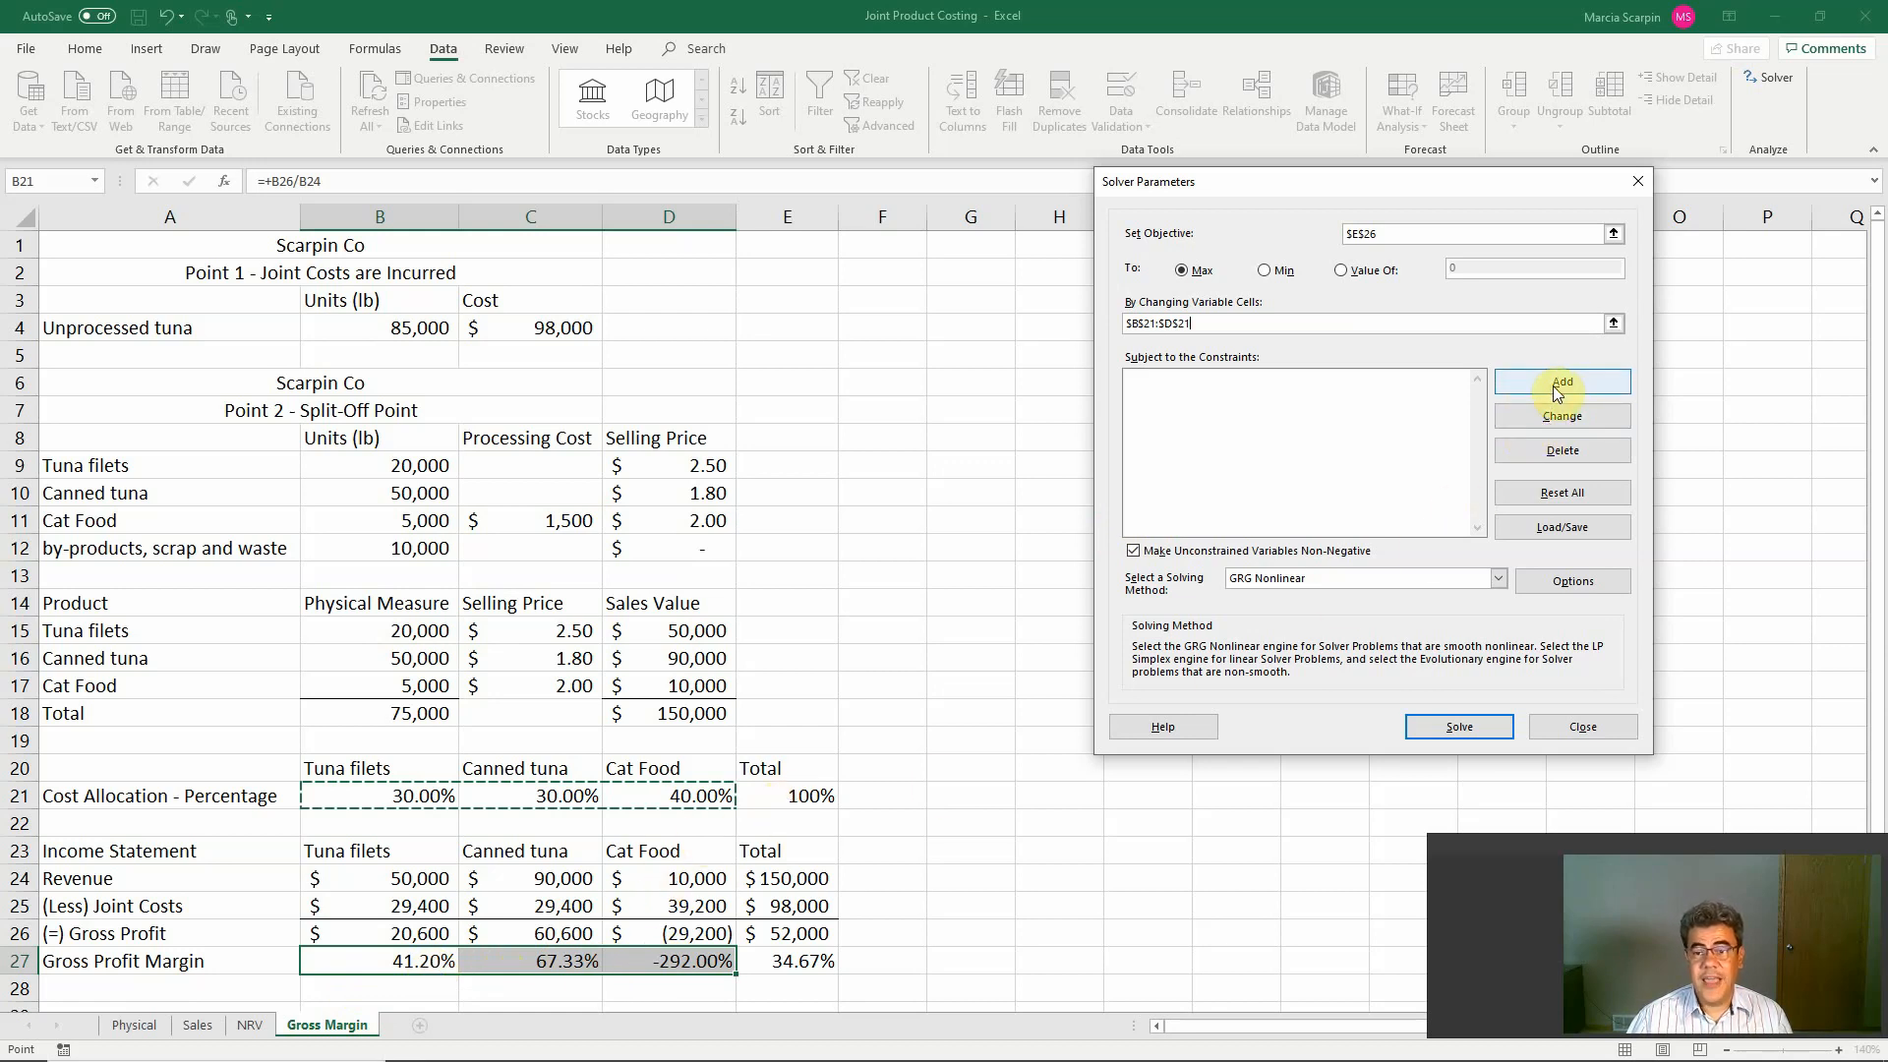
Step: Add a Solver constraint that the allocation total $E$21 equals 1
left_click(1561, 382)
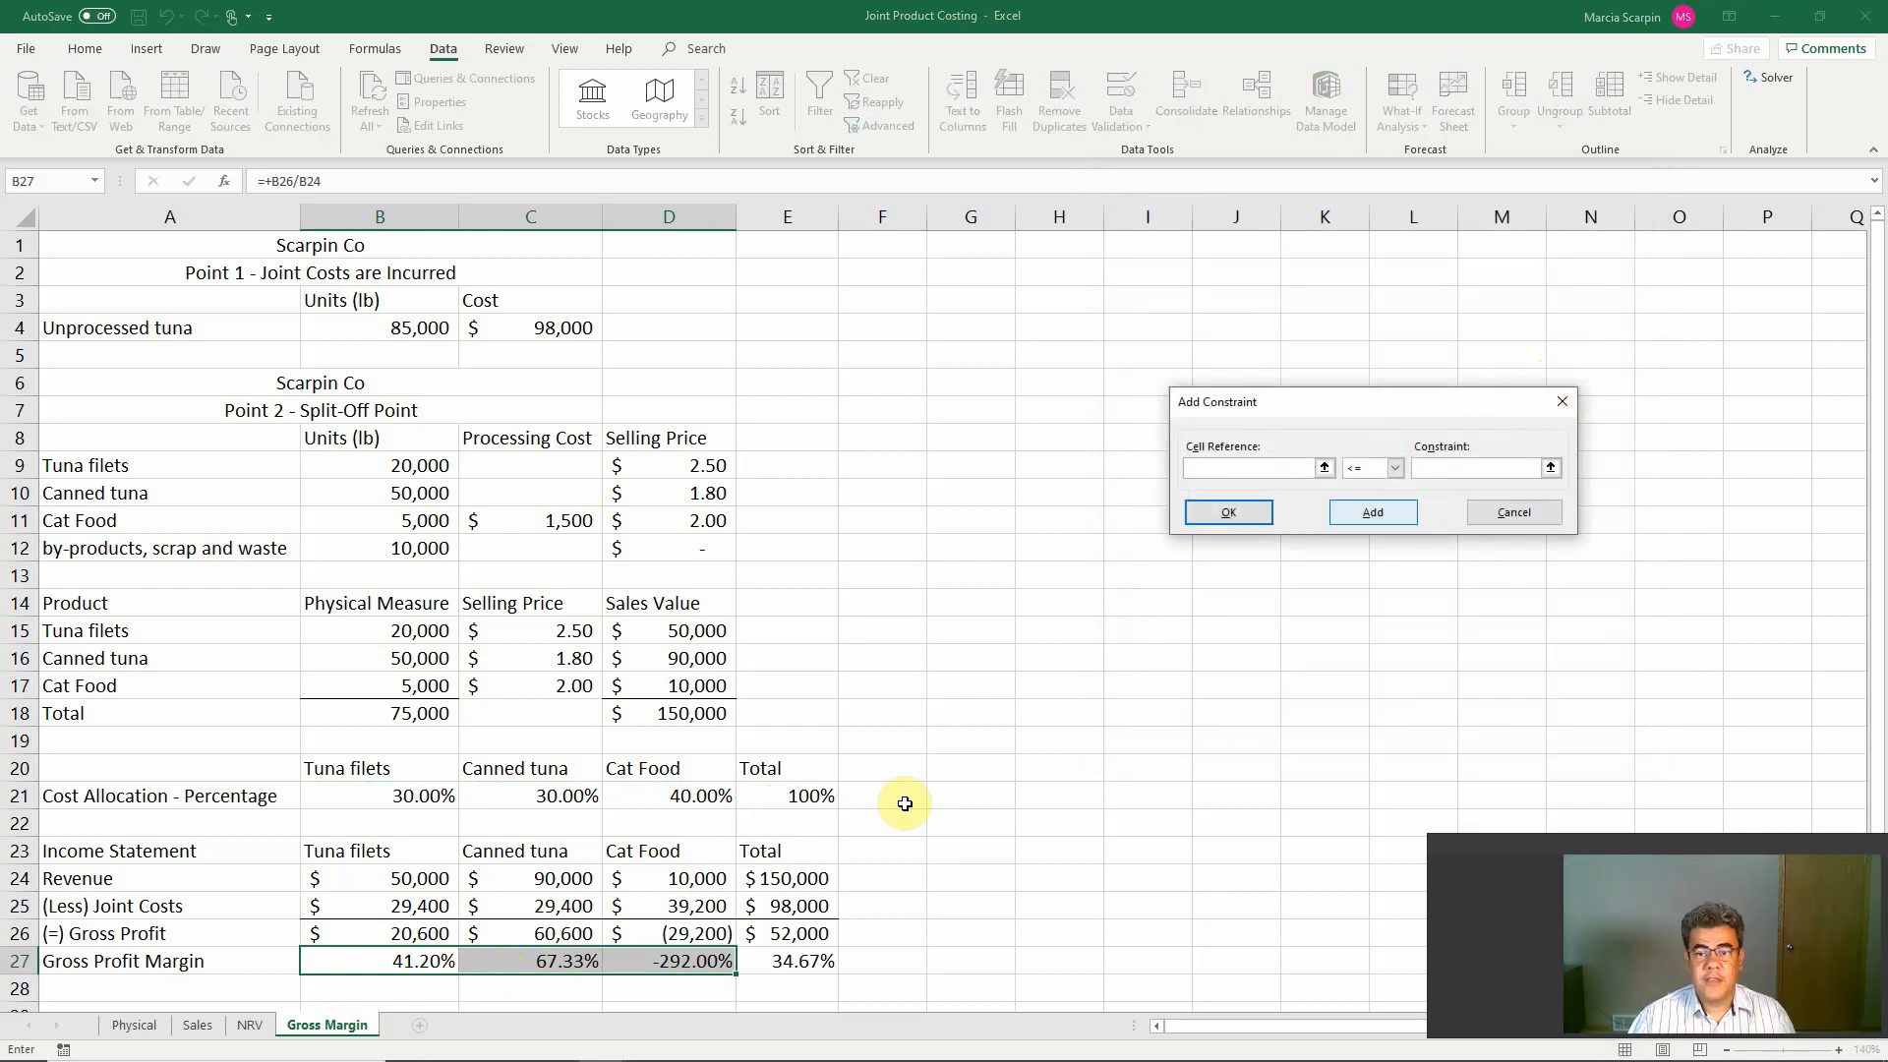
left_click(786, 795)
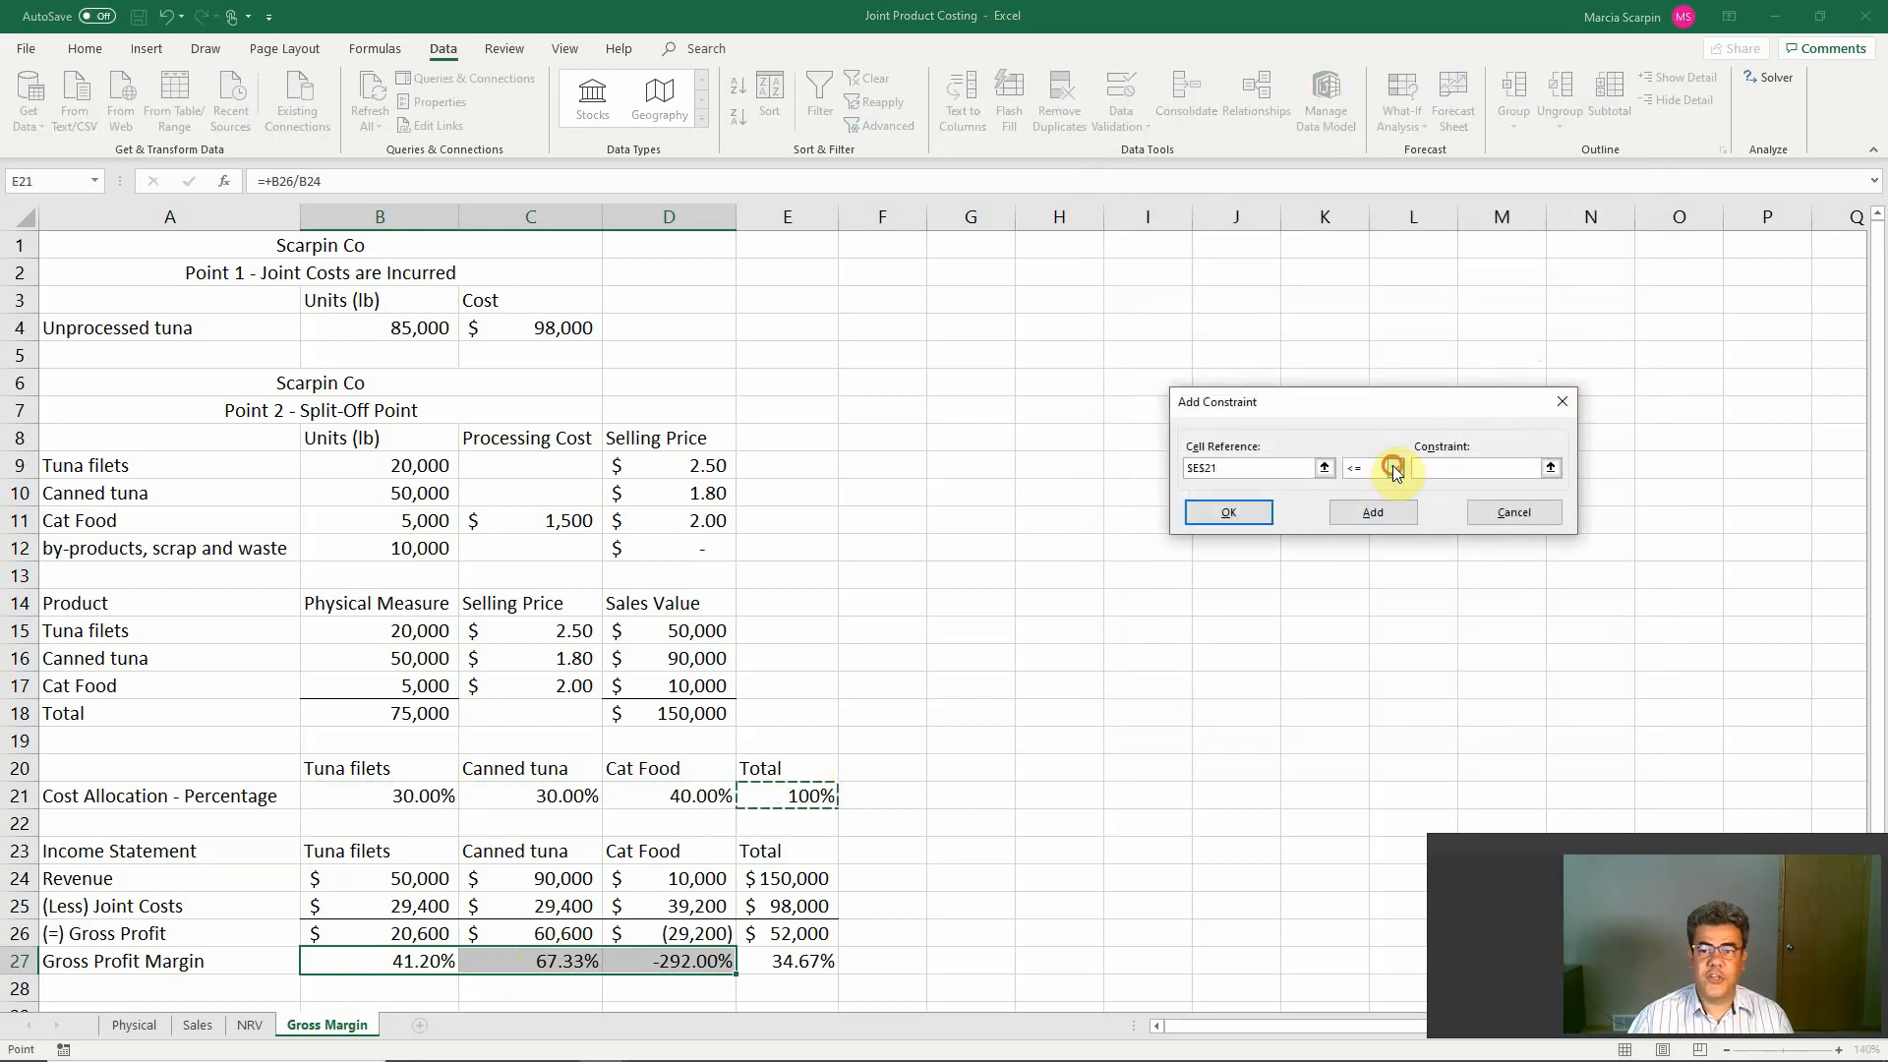
left_click(1394, 468)
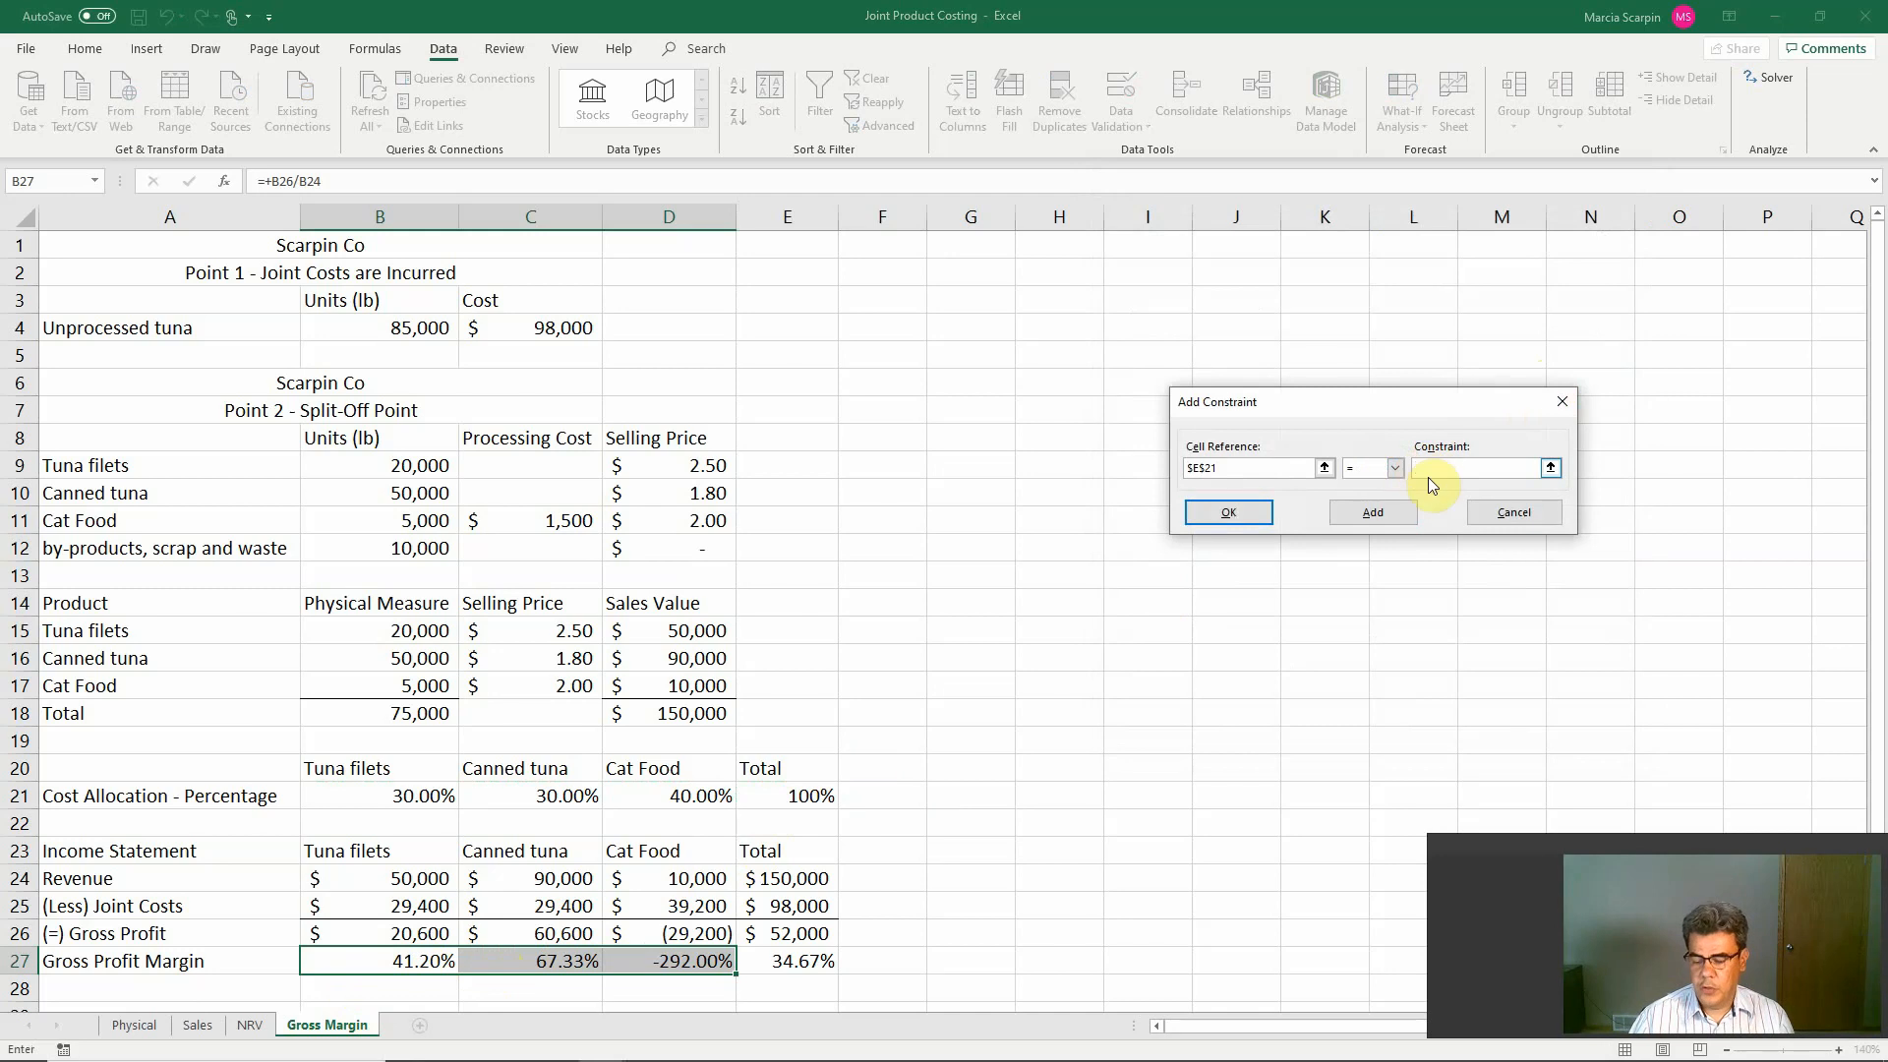
type("1")
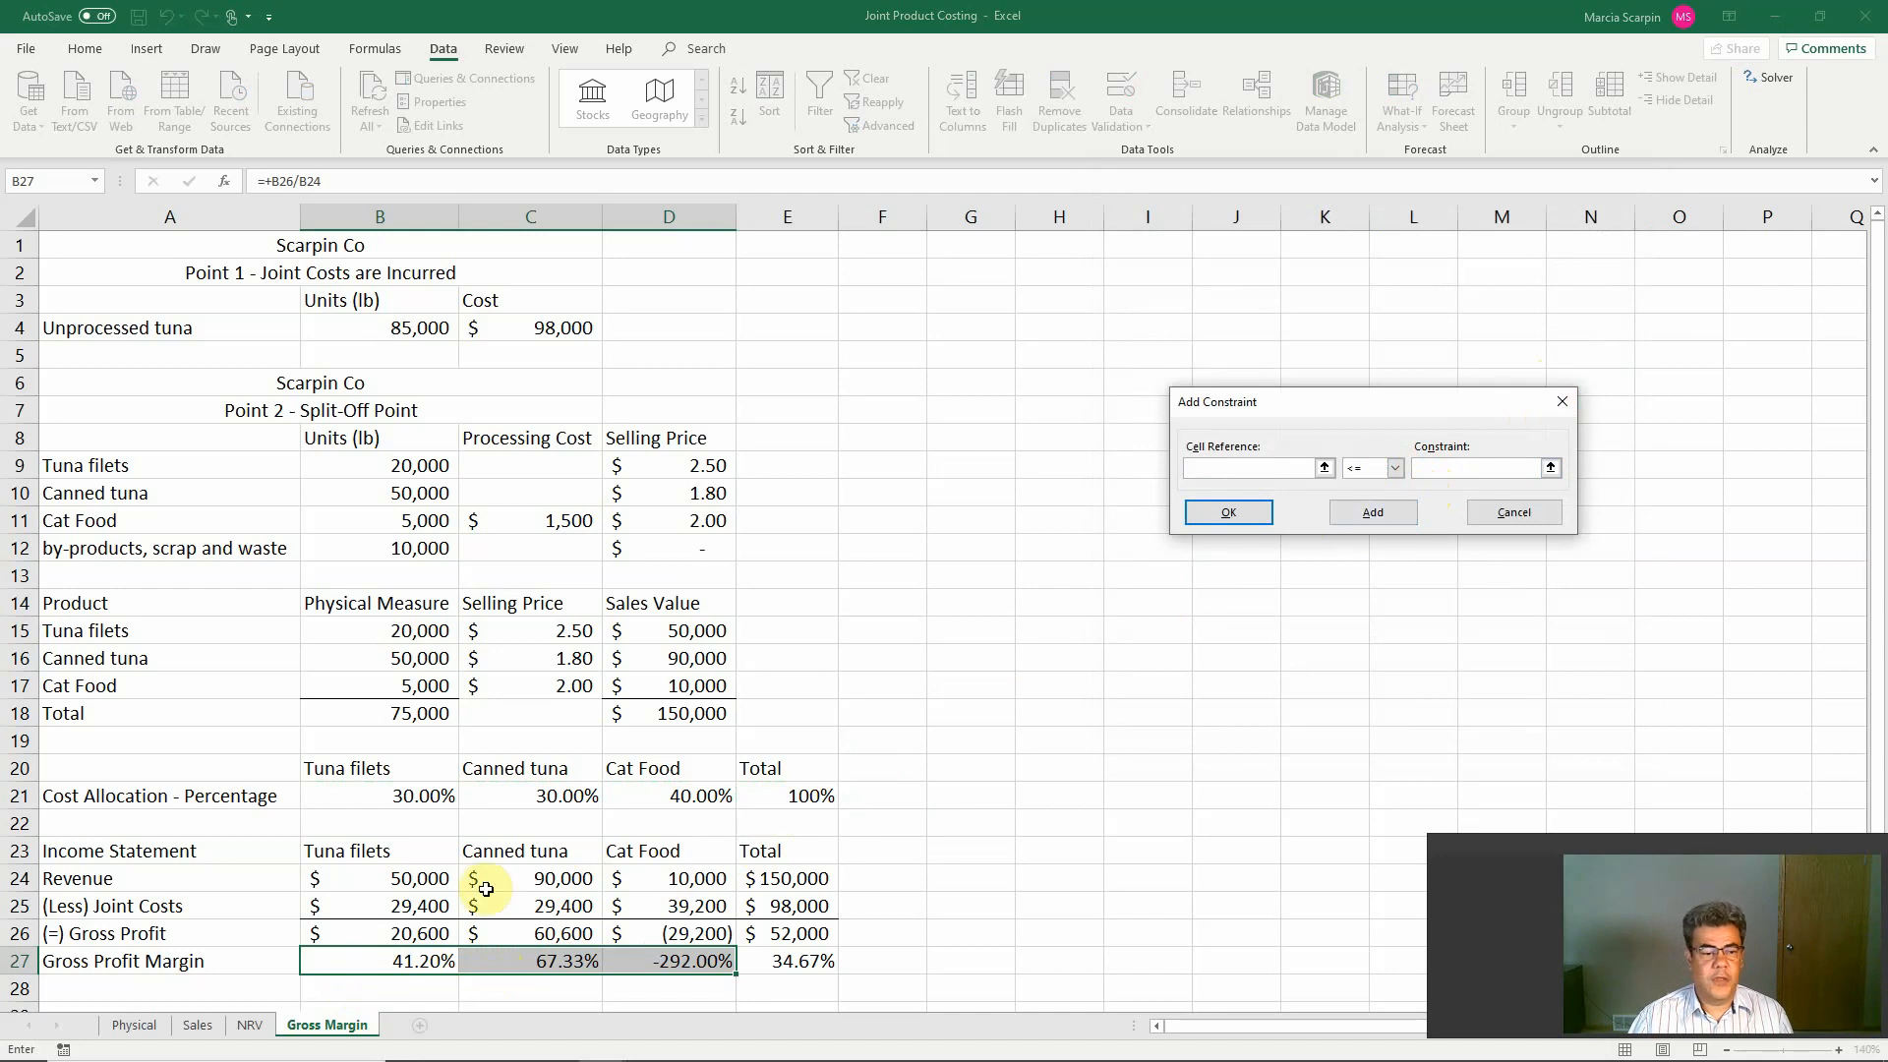
Step: Add constraints $B$27 = $C$27 and $C$27 = $D$27 so all three gross profit margins are equal
left_click(378, 961)
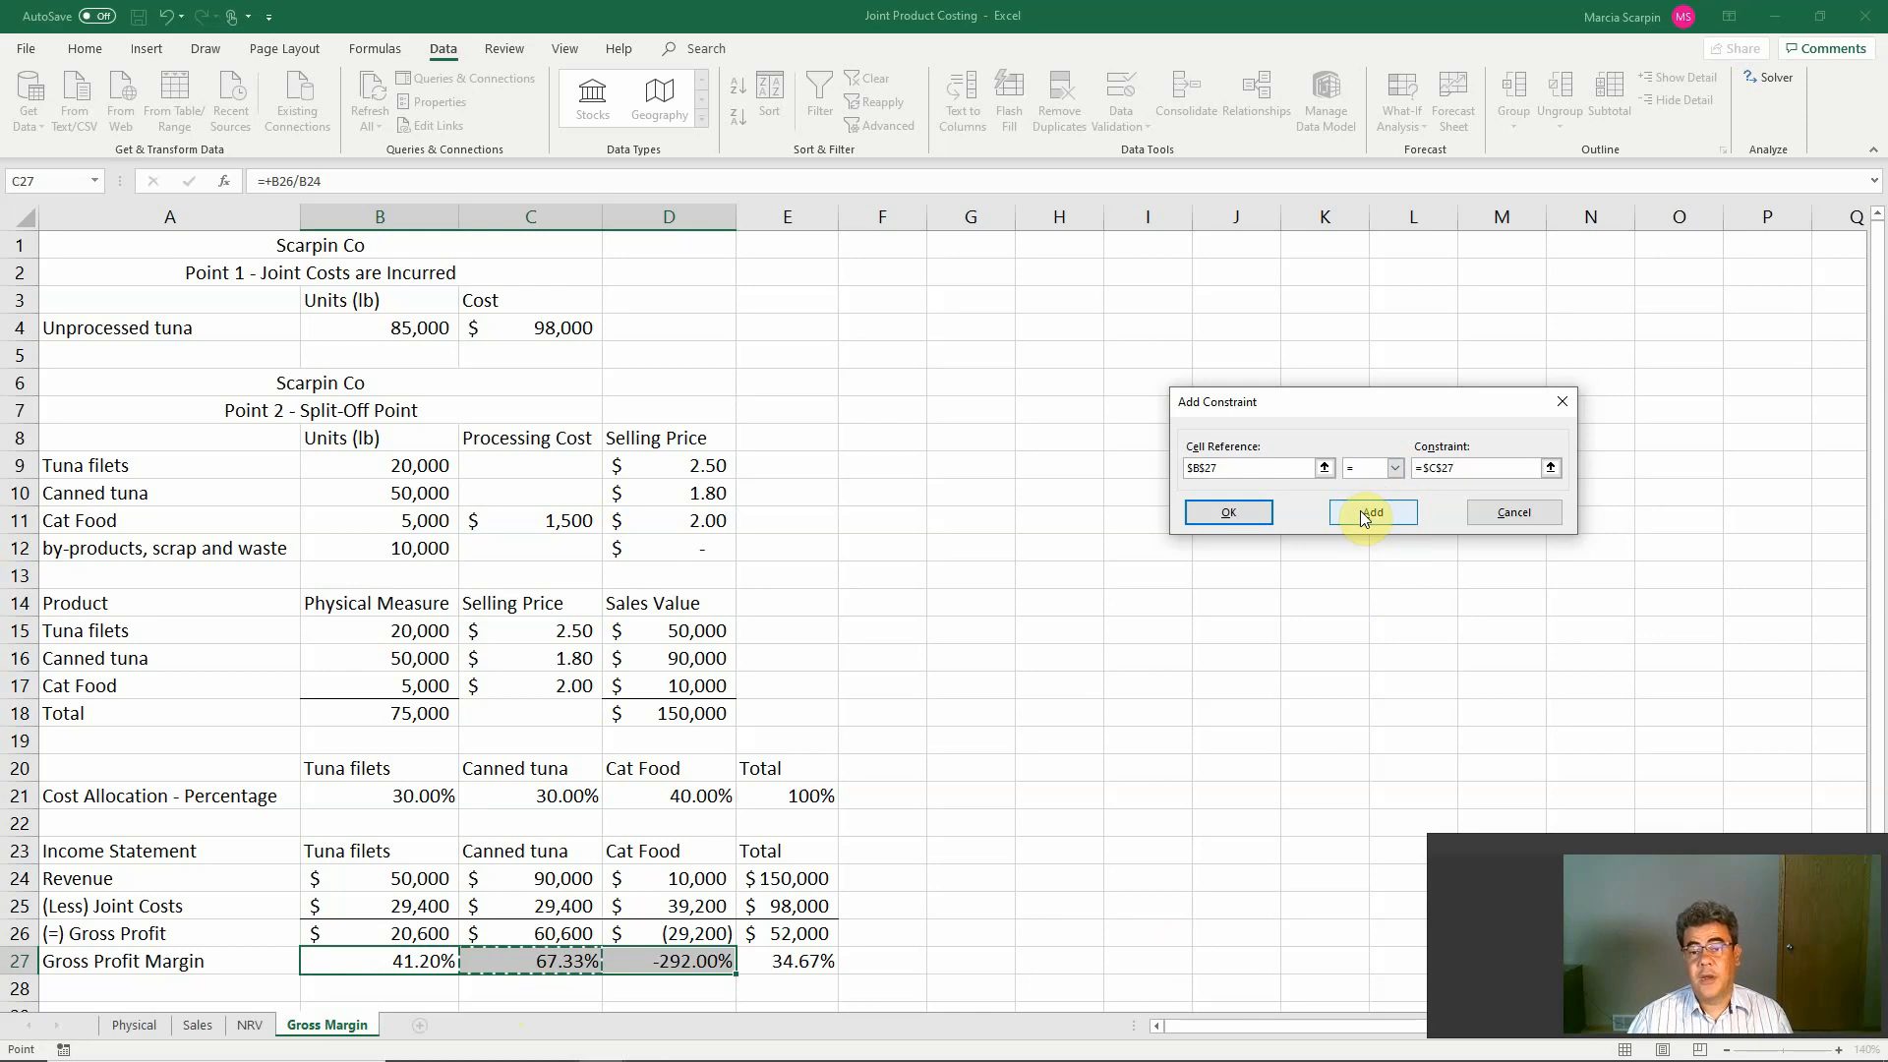
left_click(1370, 511)
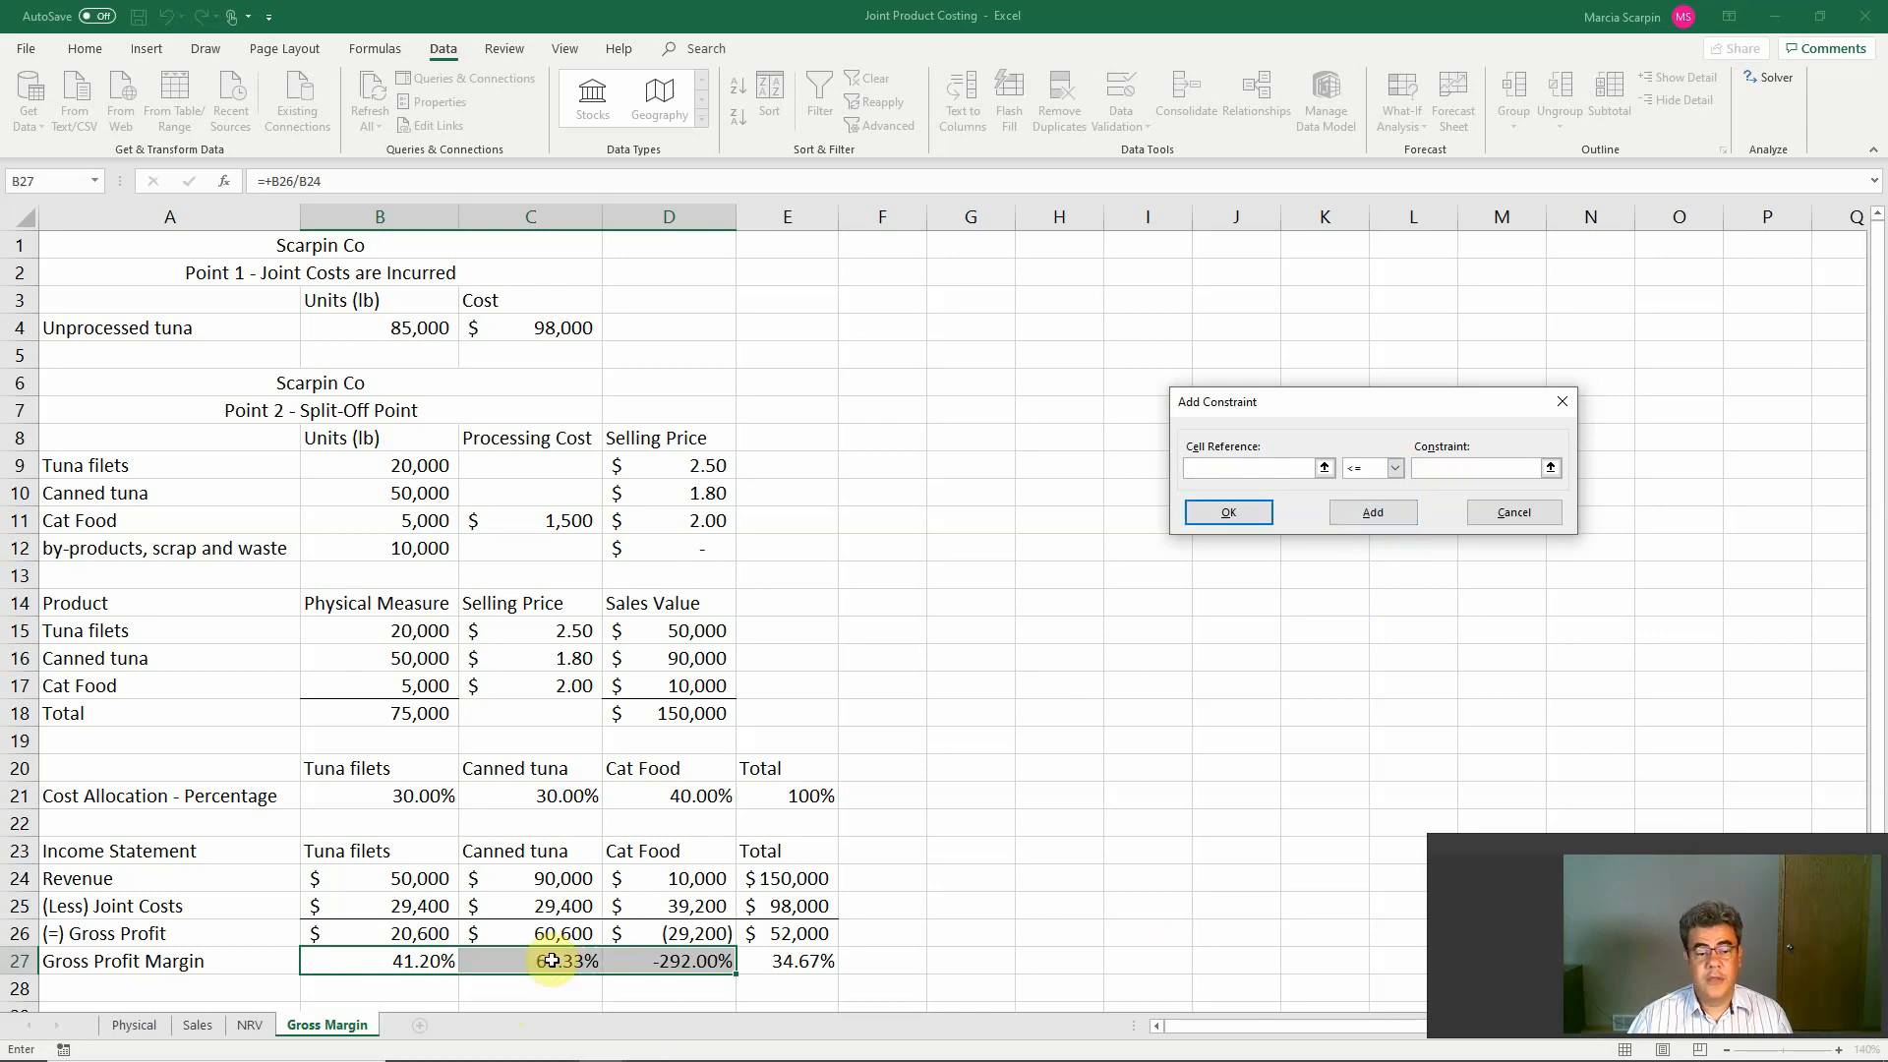
left_click(529, 961)
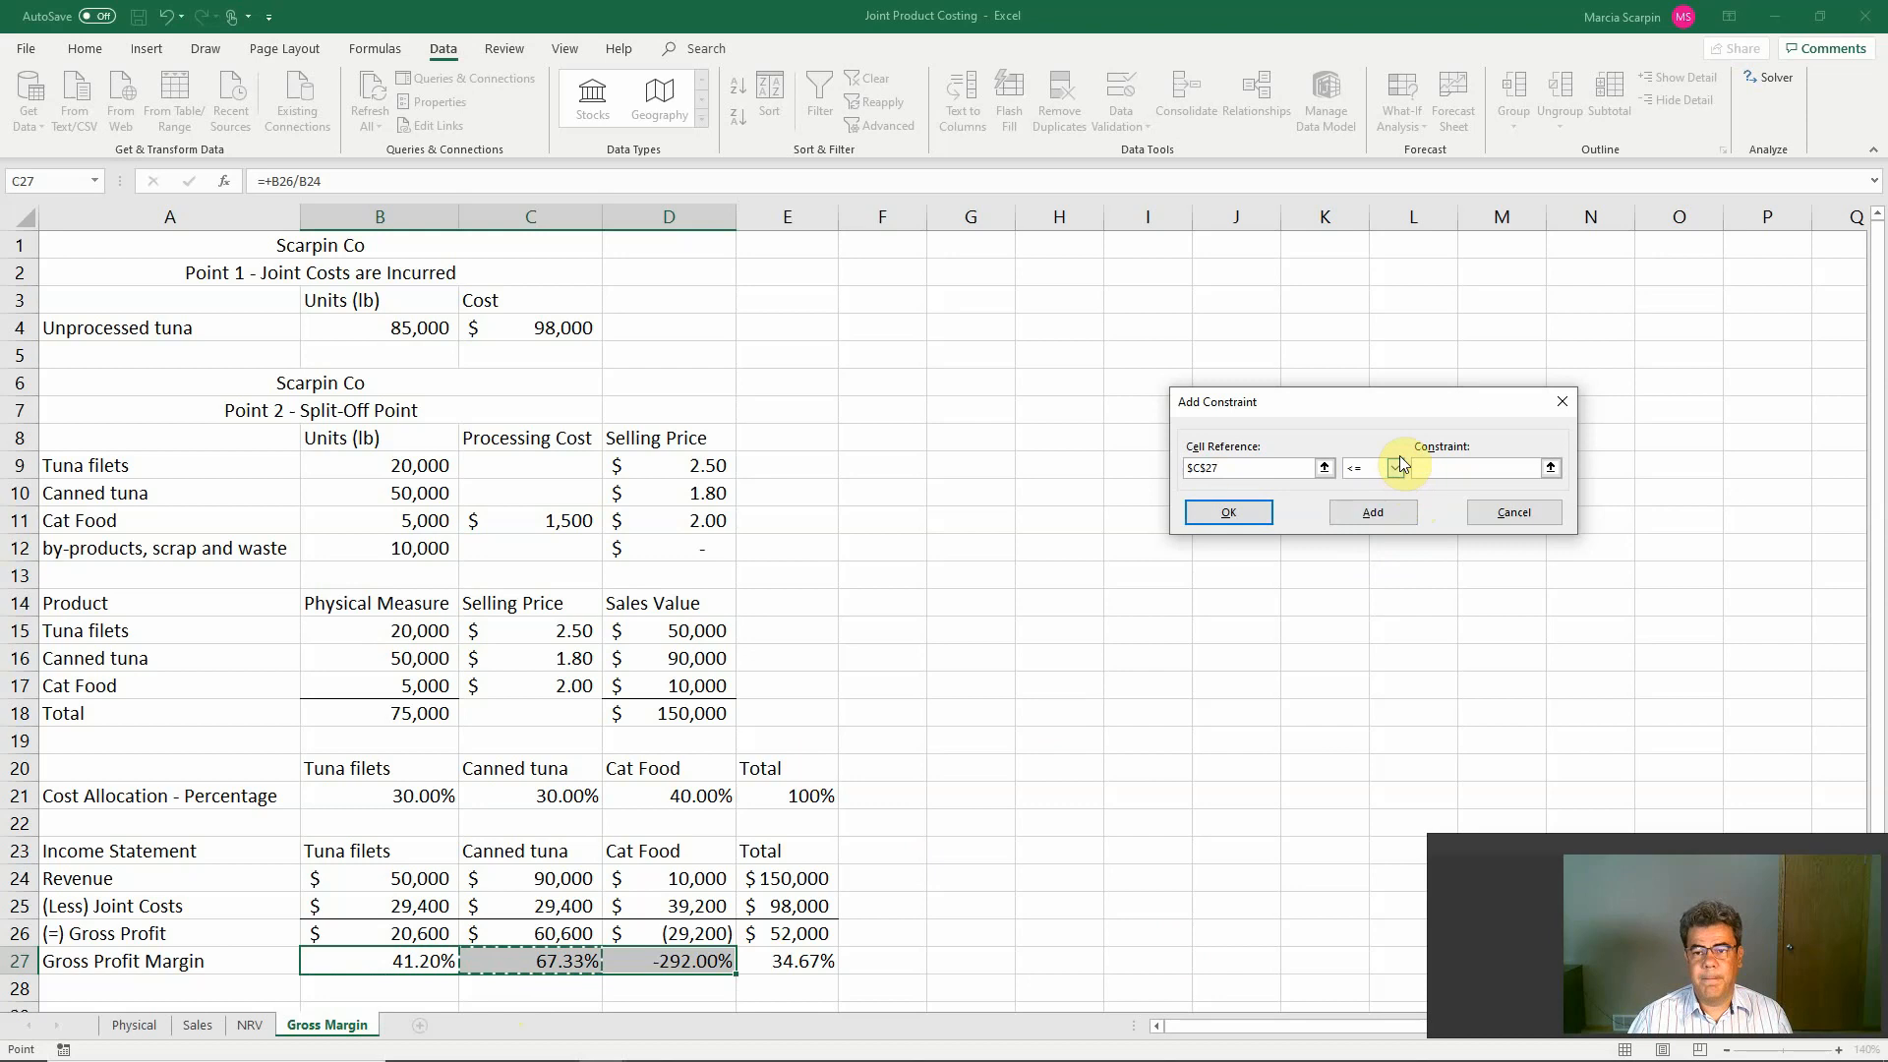
left_click(1395, 468)
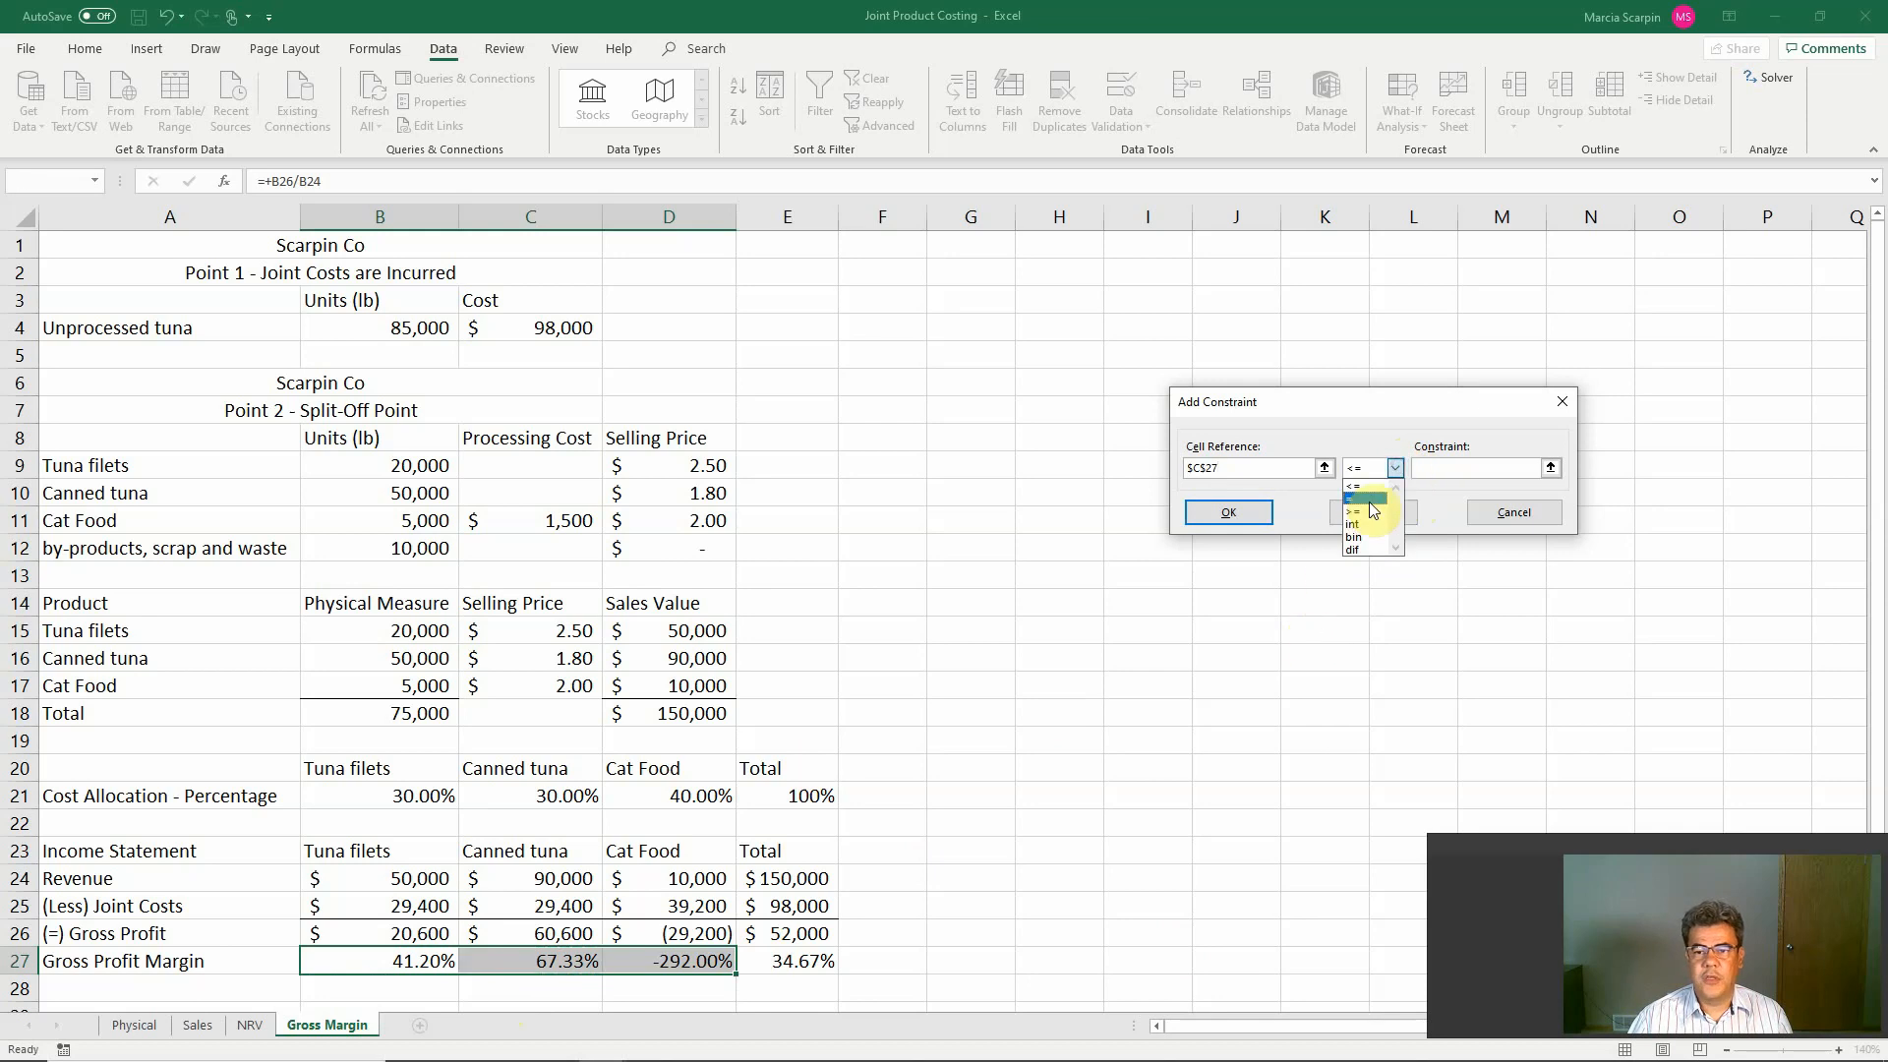
left_click(1351, 498)
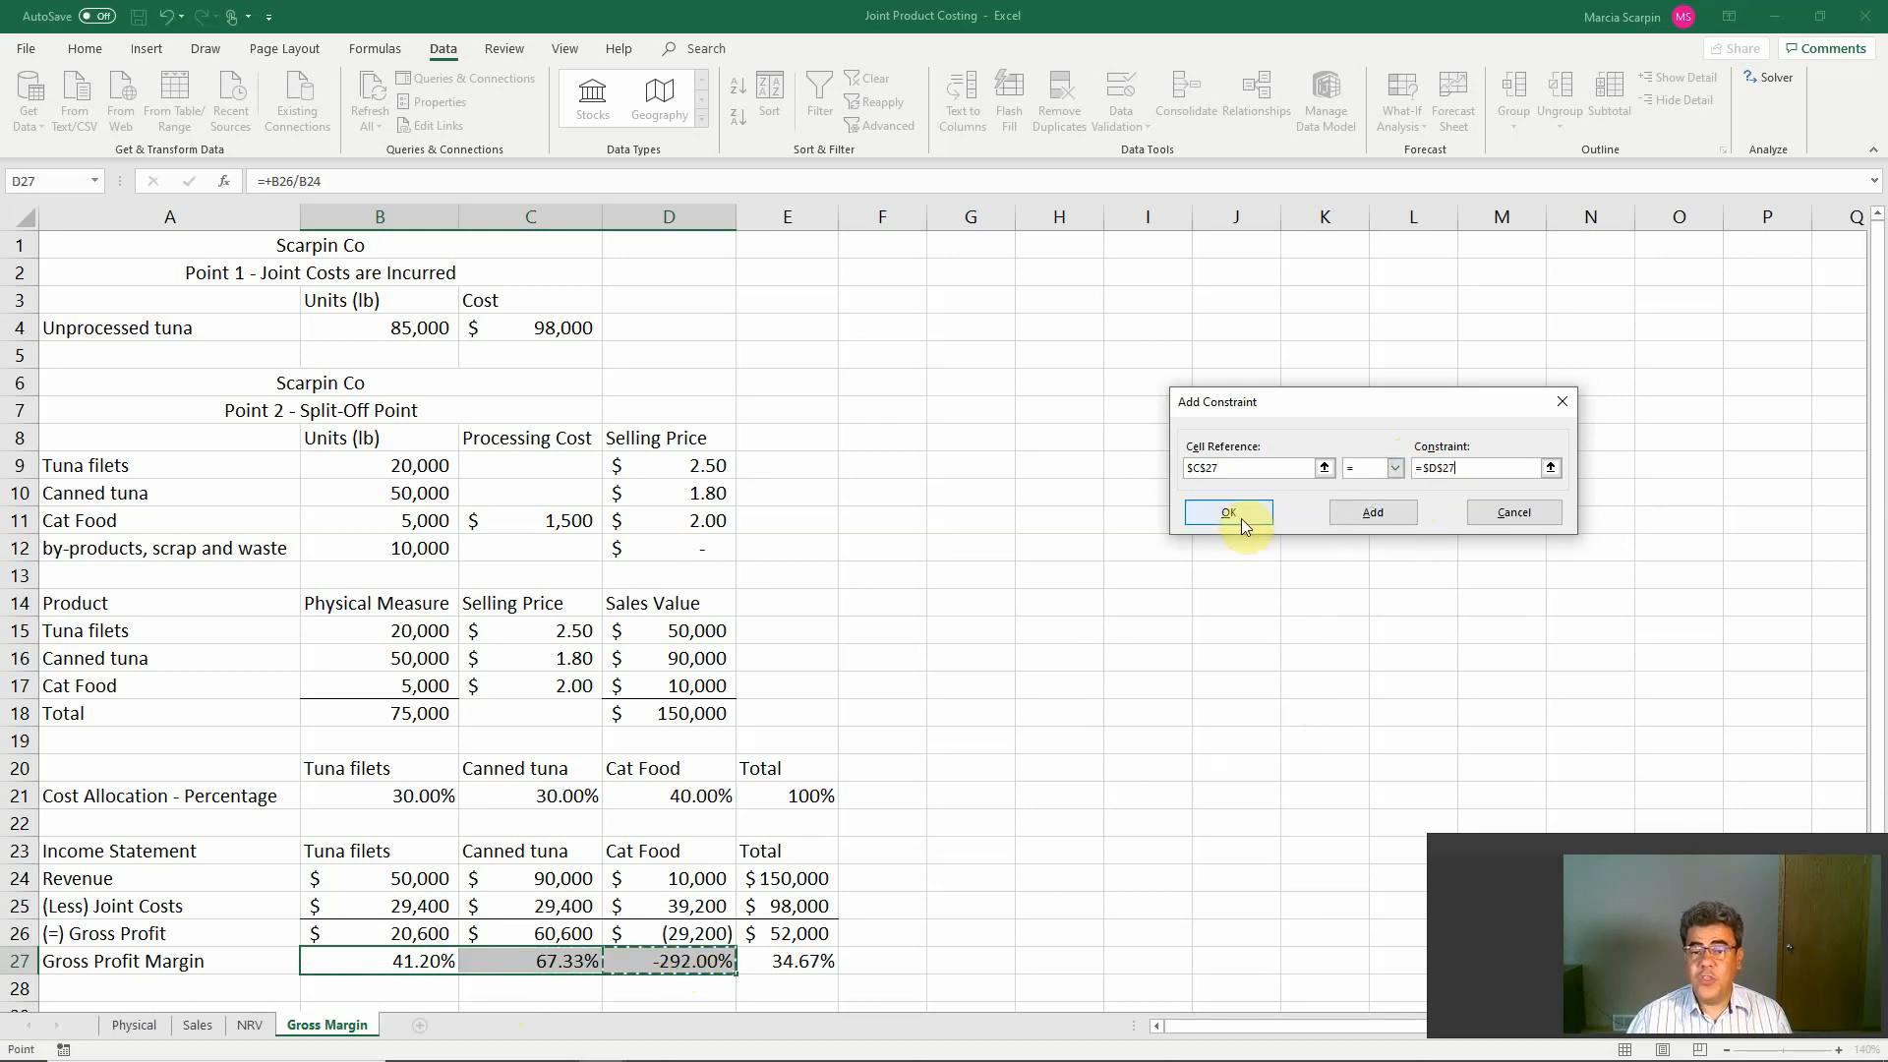
left_click(1227, 511)
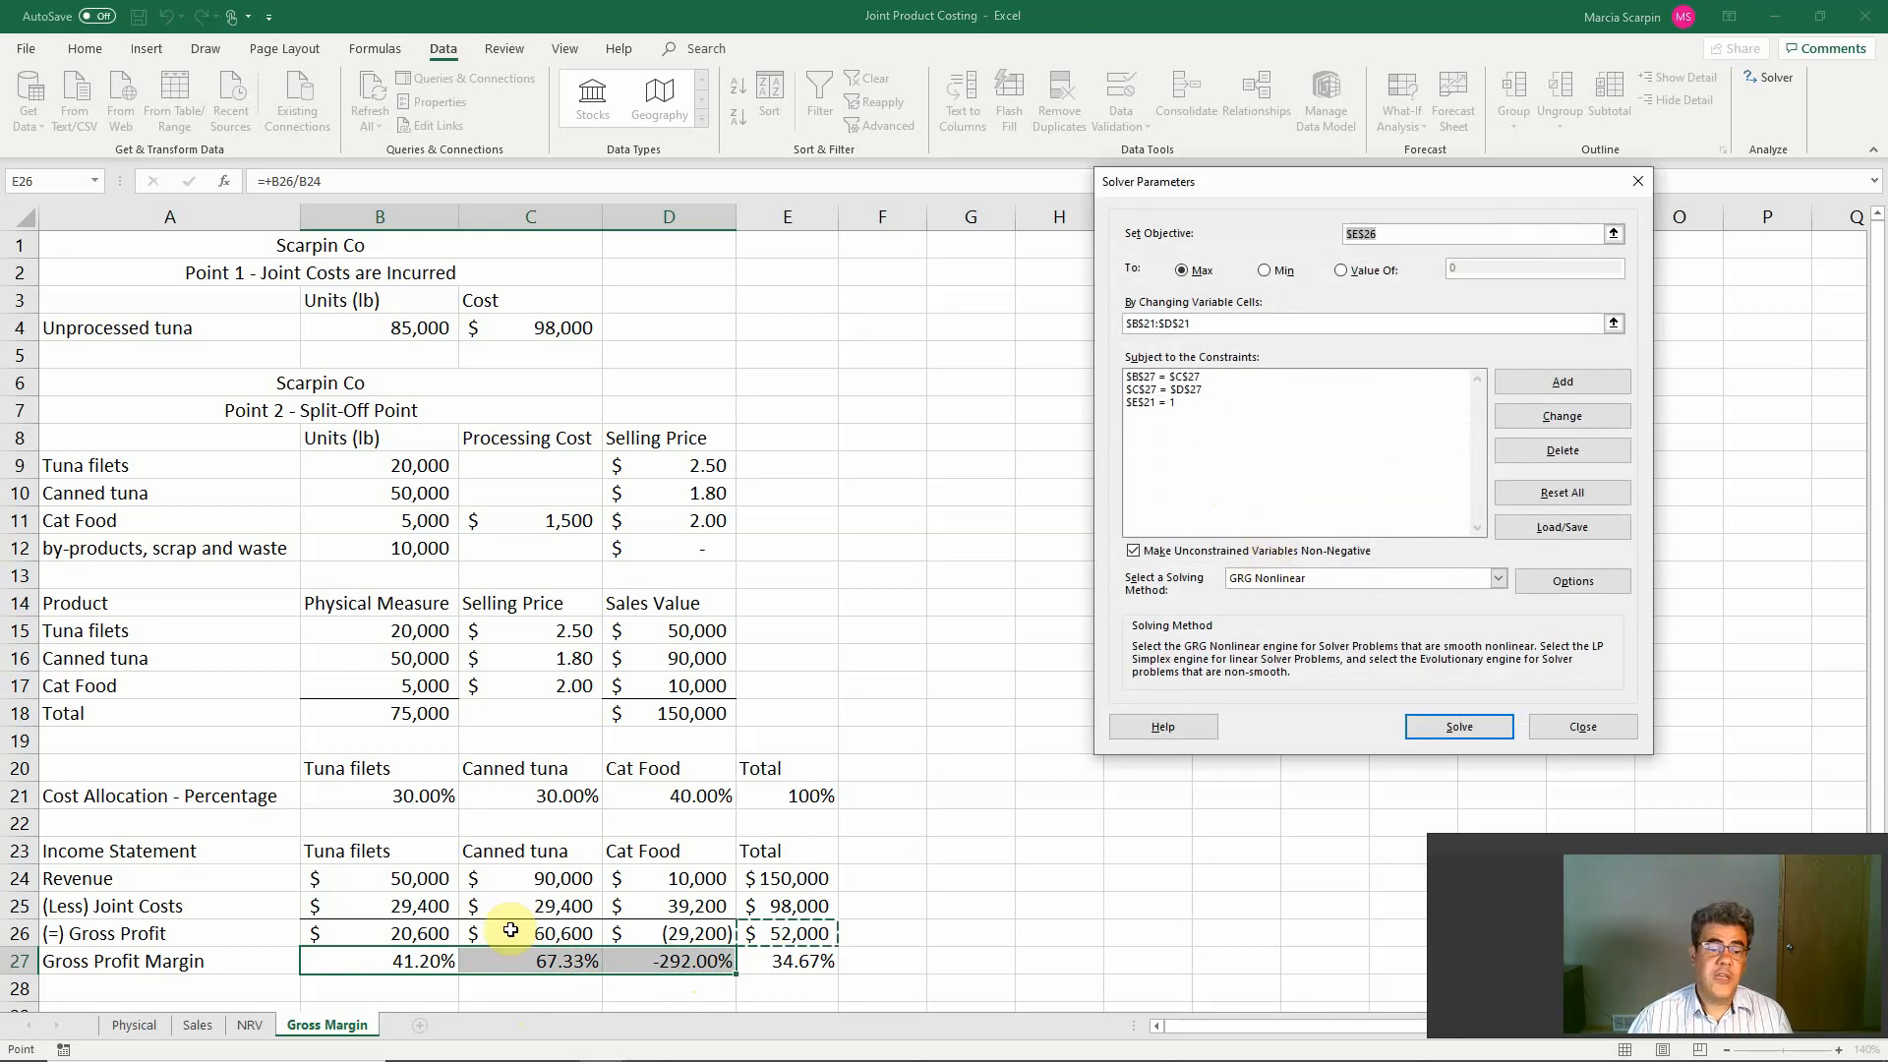
Step: Point the objective at total gross profit $E$26, maximizing by changing $B$21:$D$21, and run Solver
left_click(378, 960)
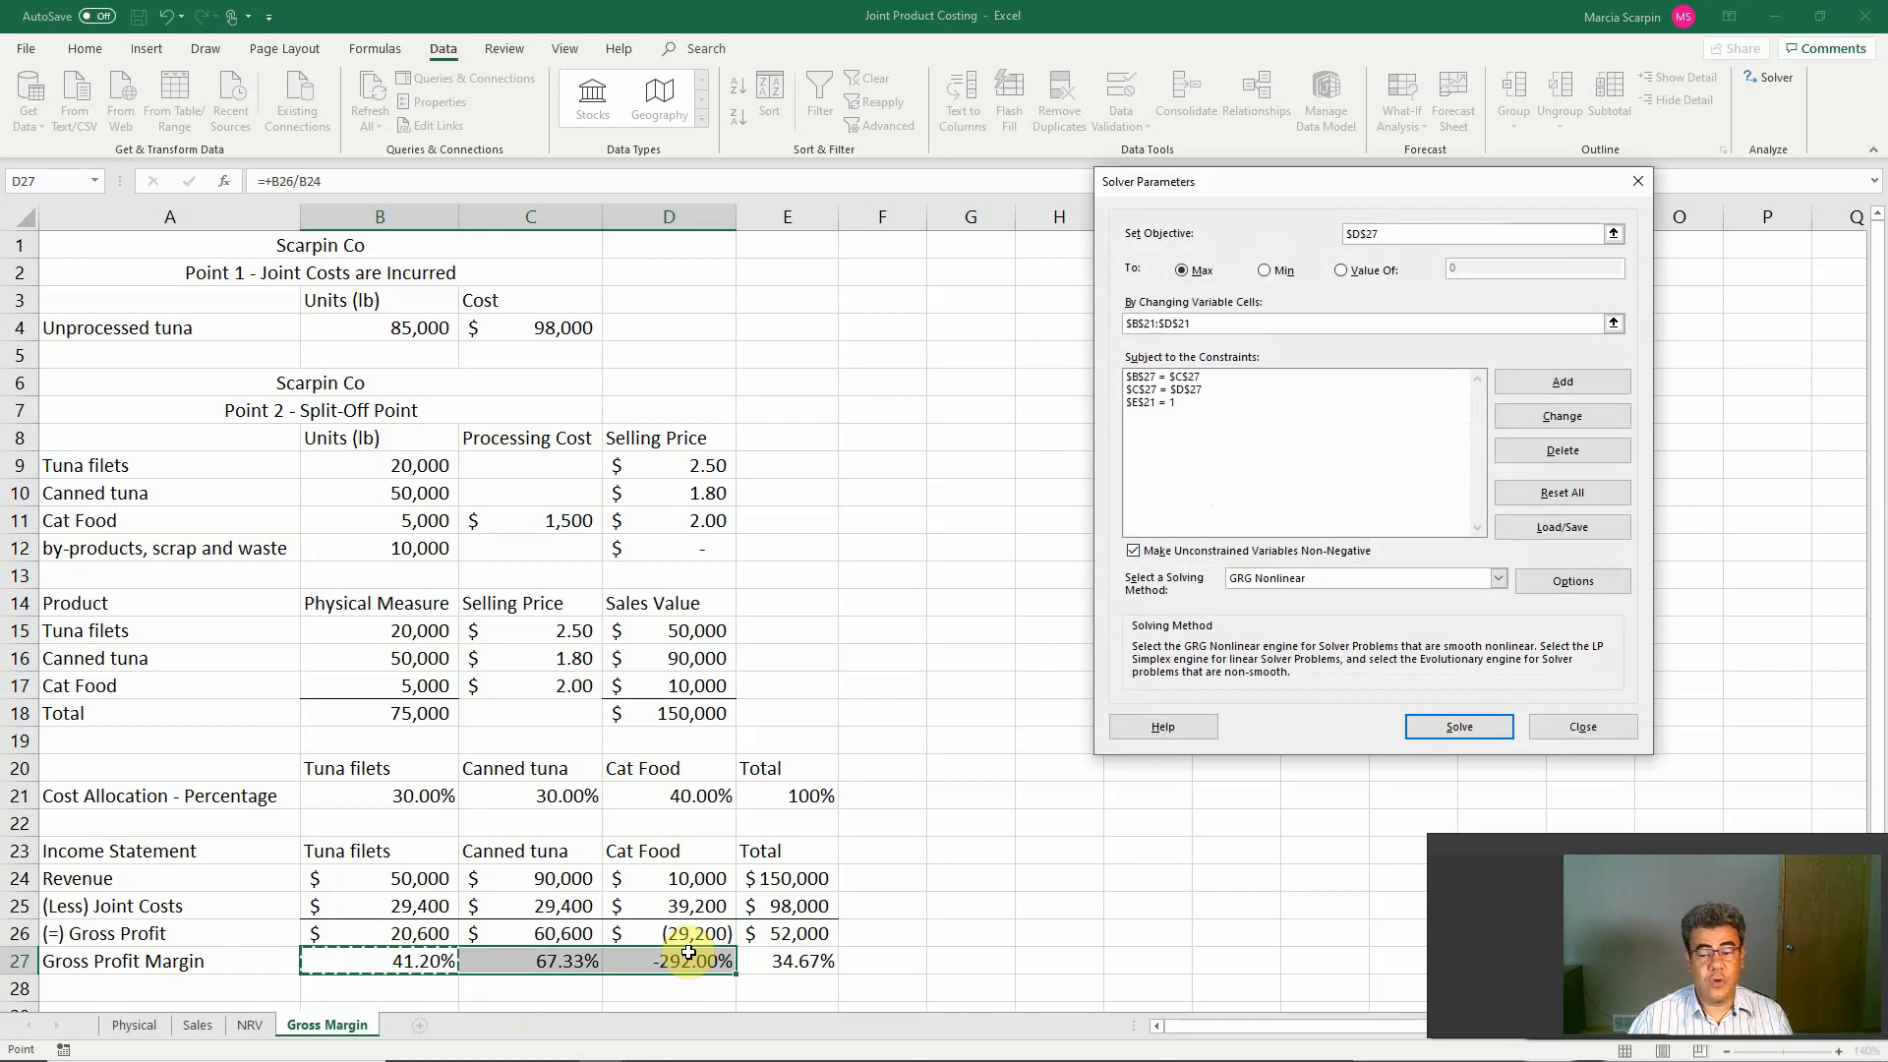
left_click(380, 961)
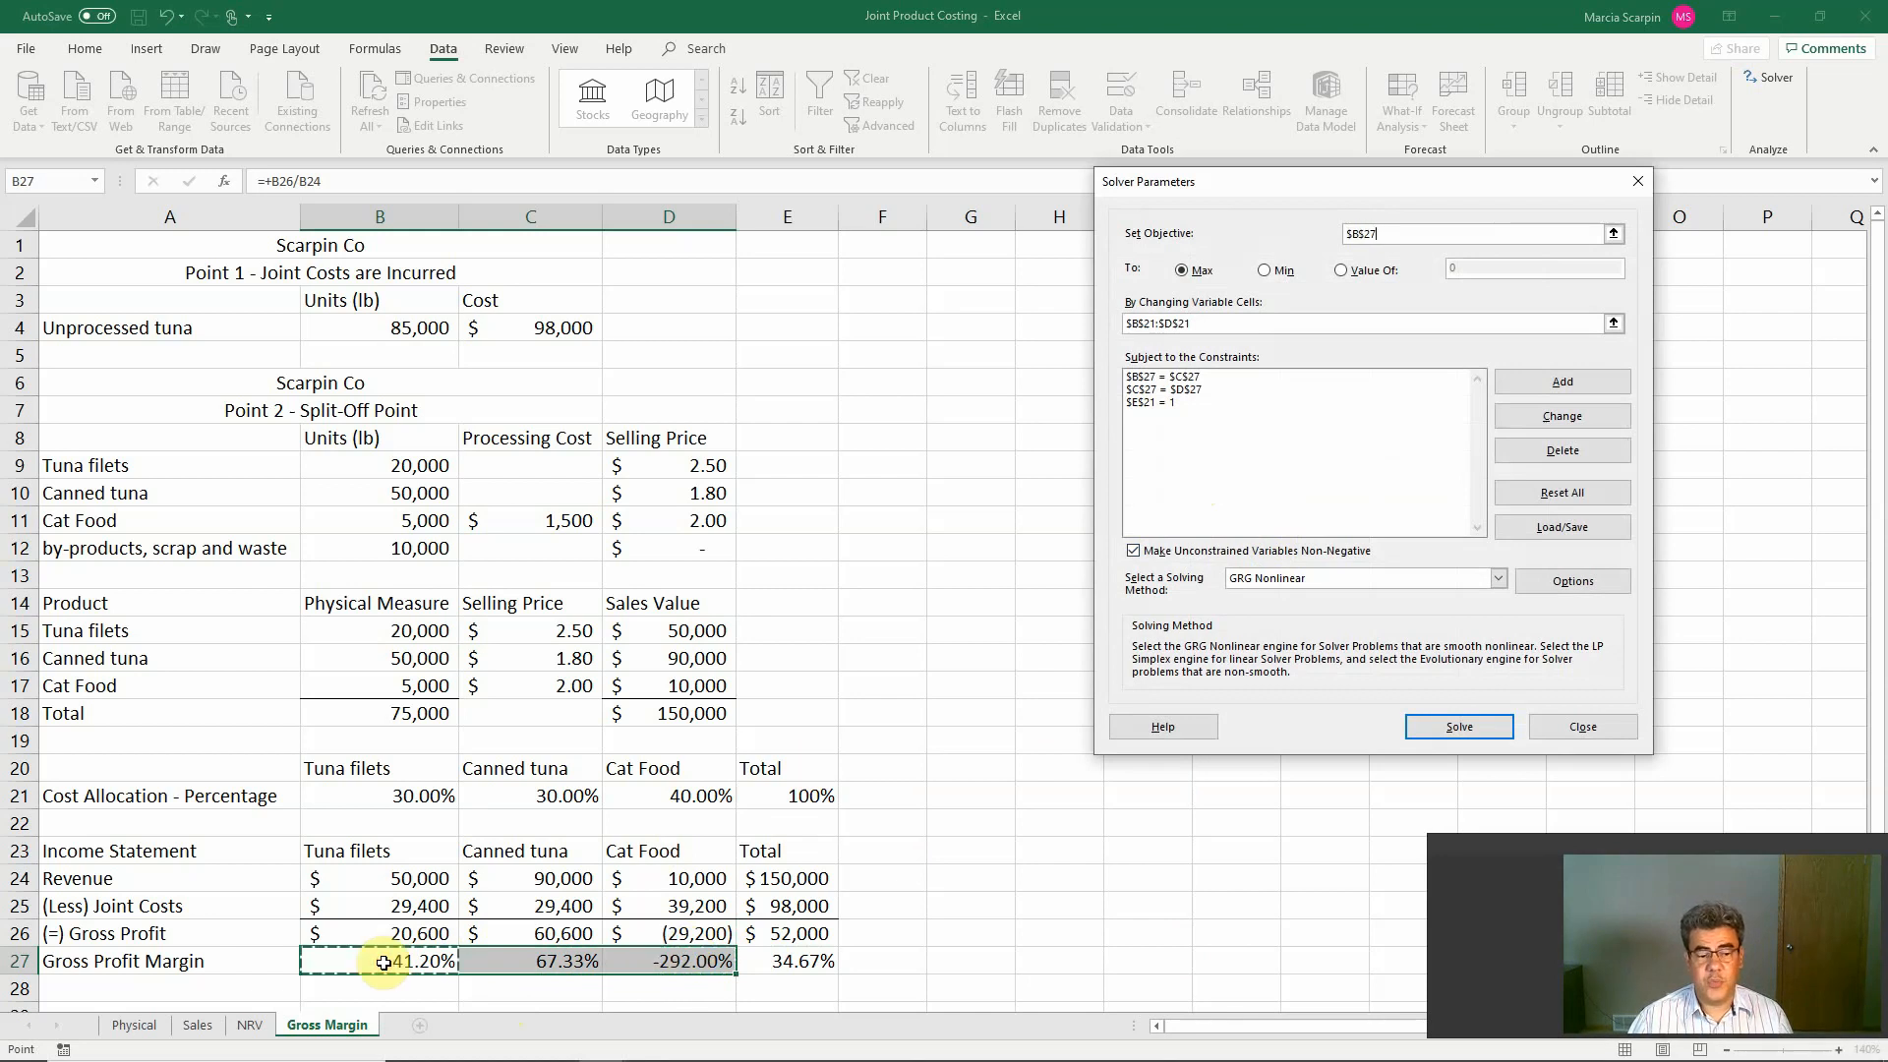
left_click(529, 962)
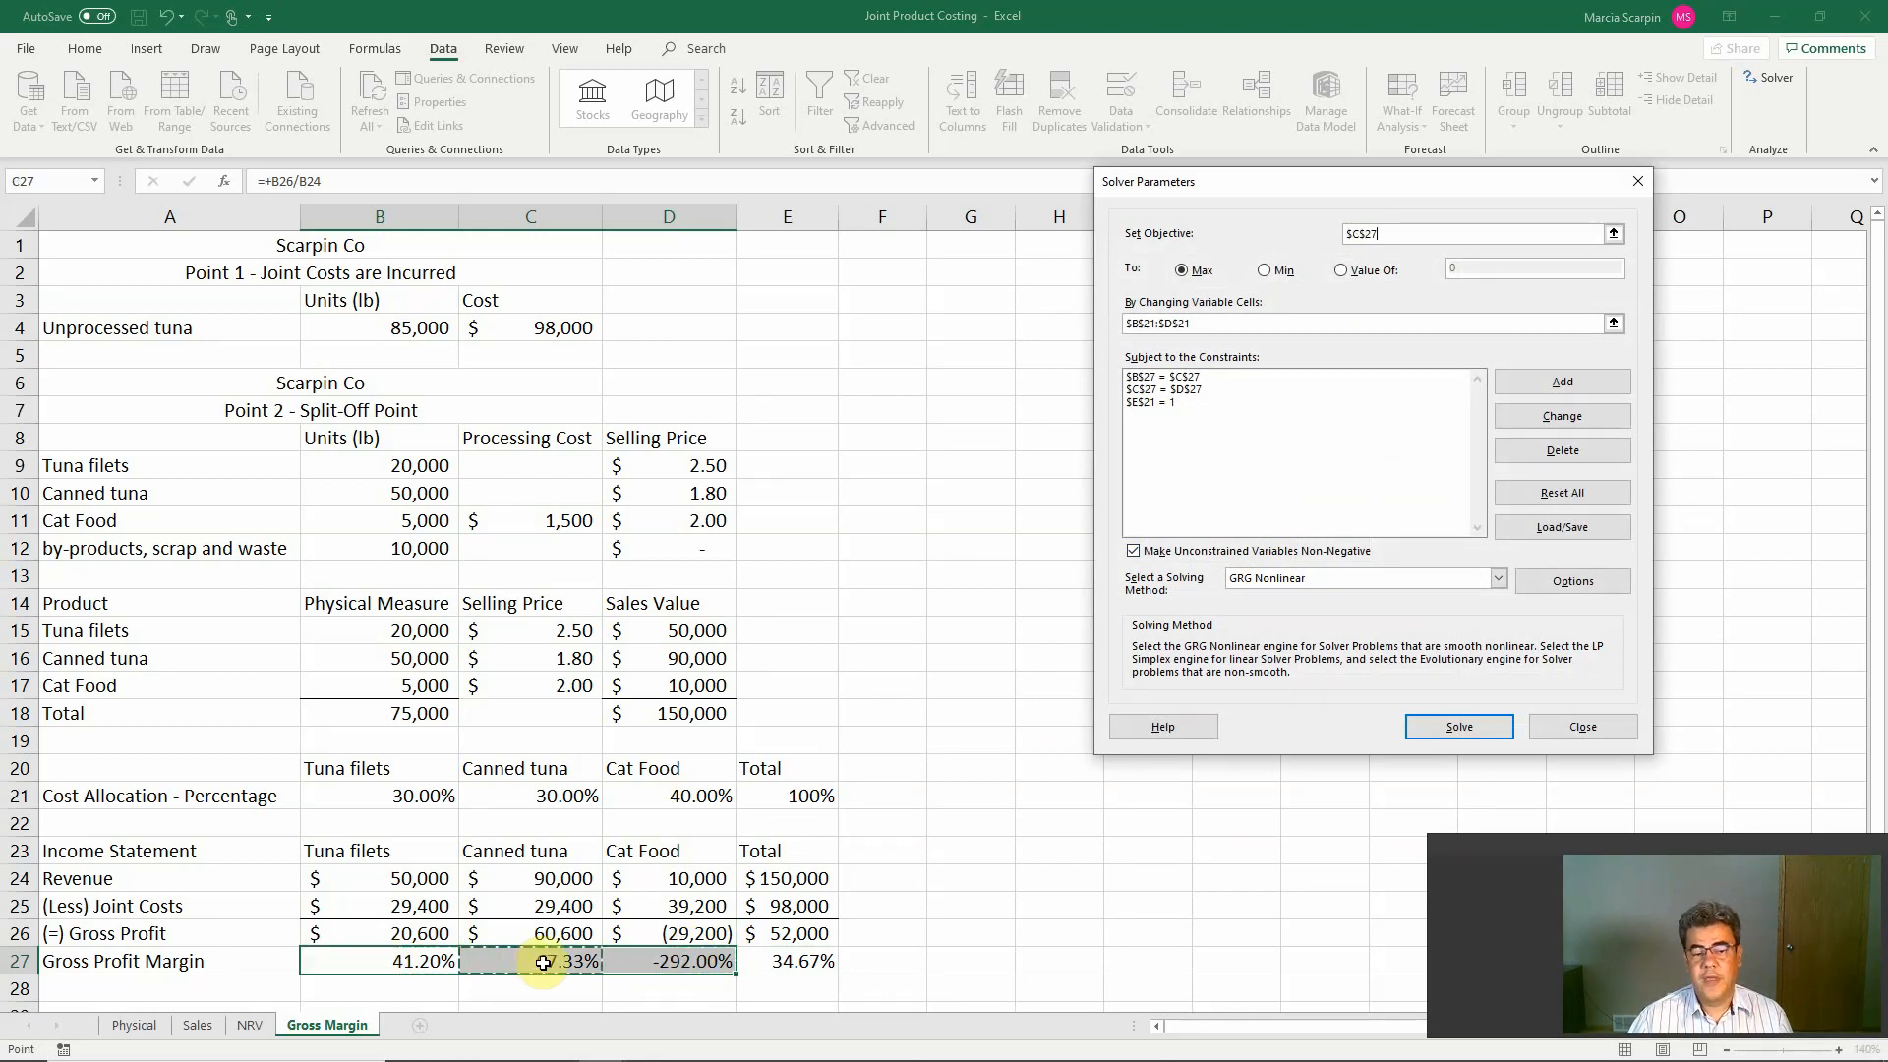
left_click(669, 962)
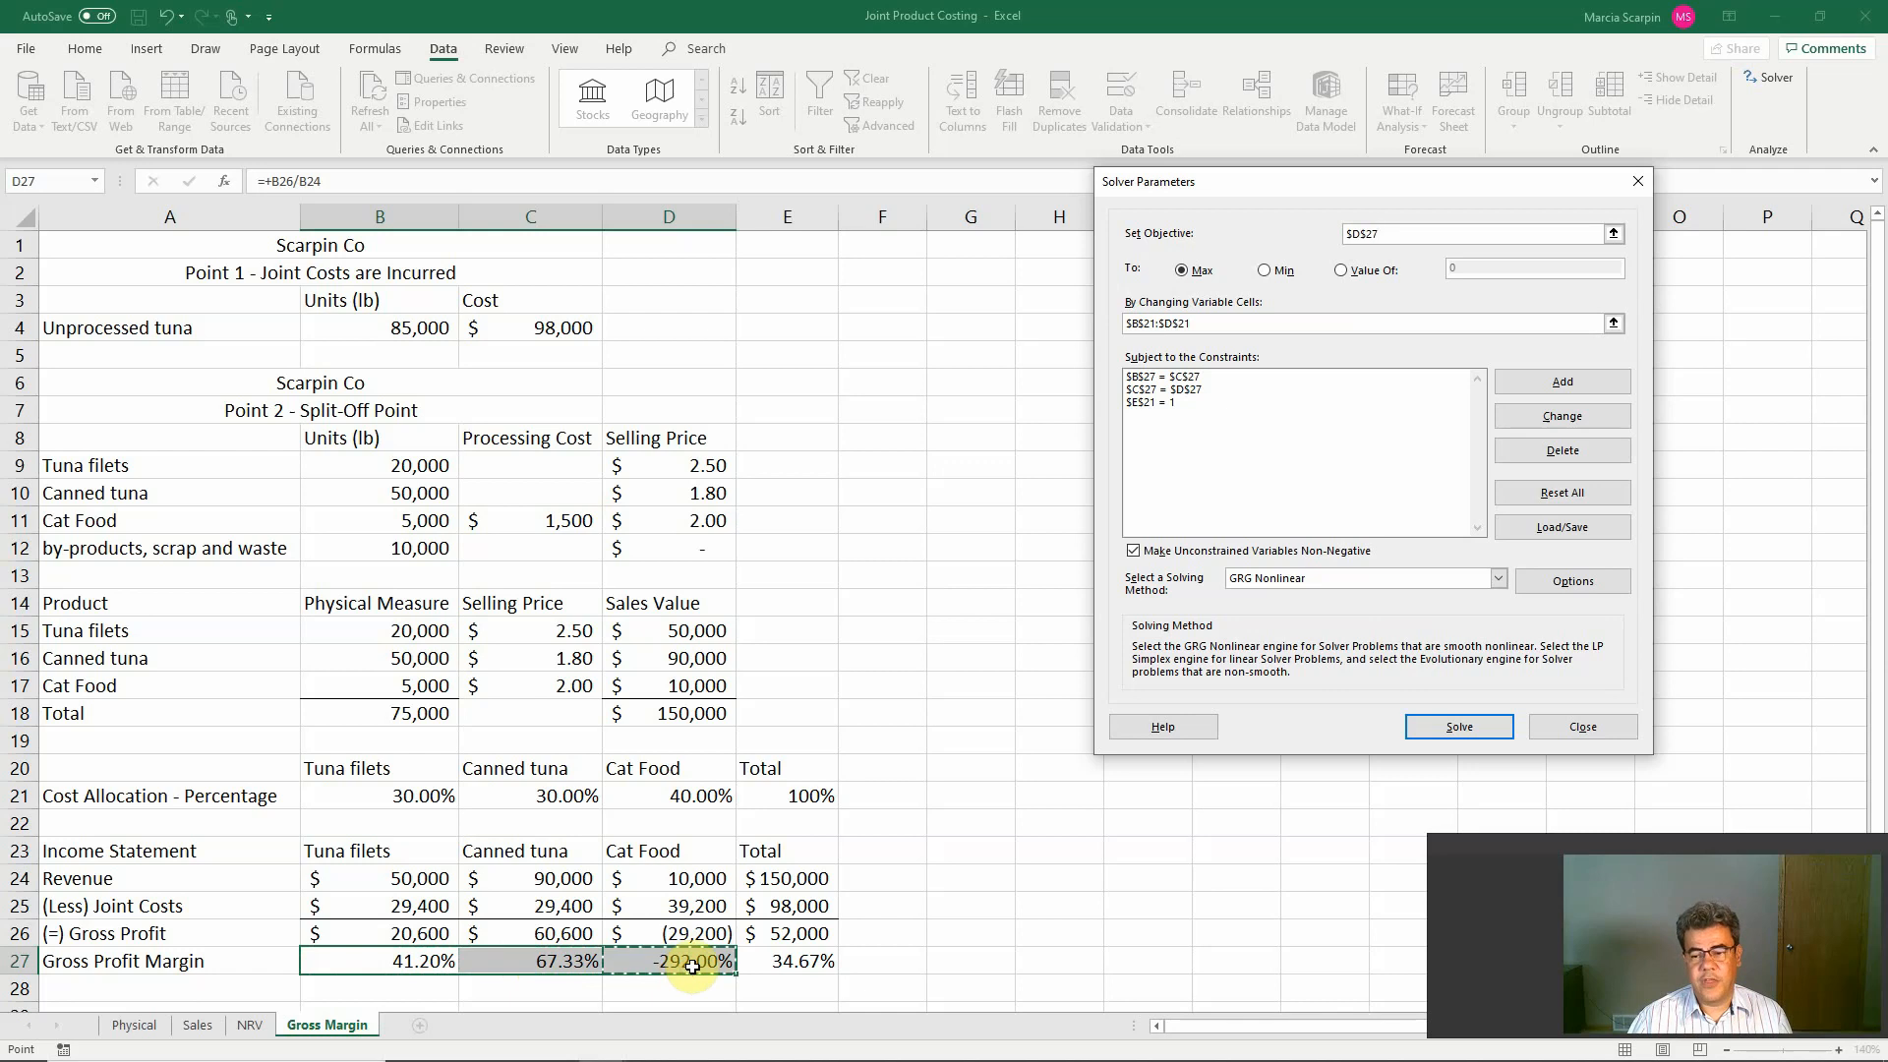
left_click(404, 961)
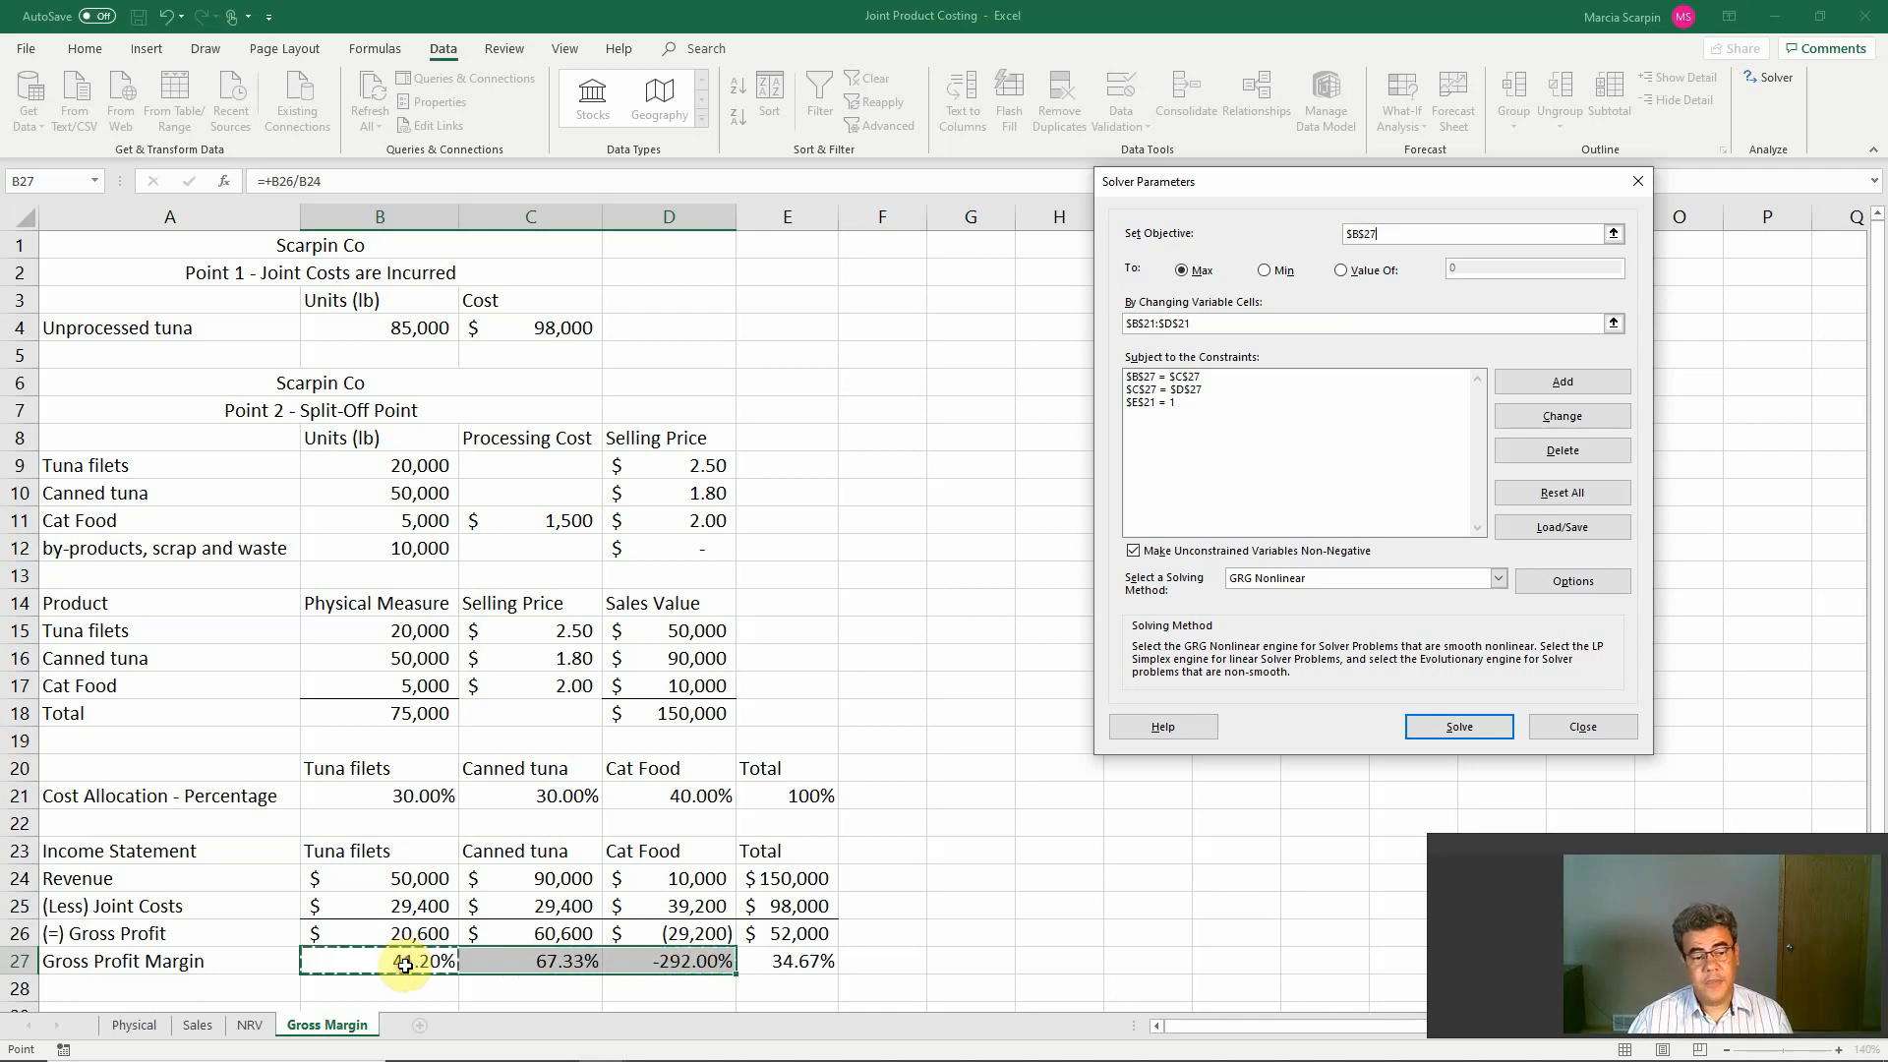
left_click(669, 962)
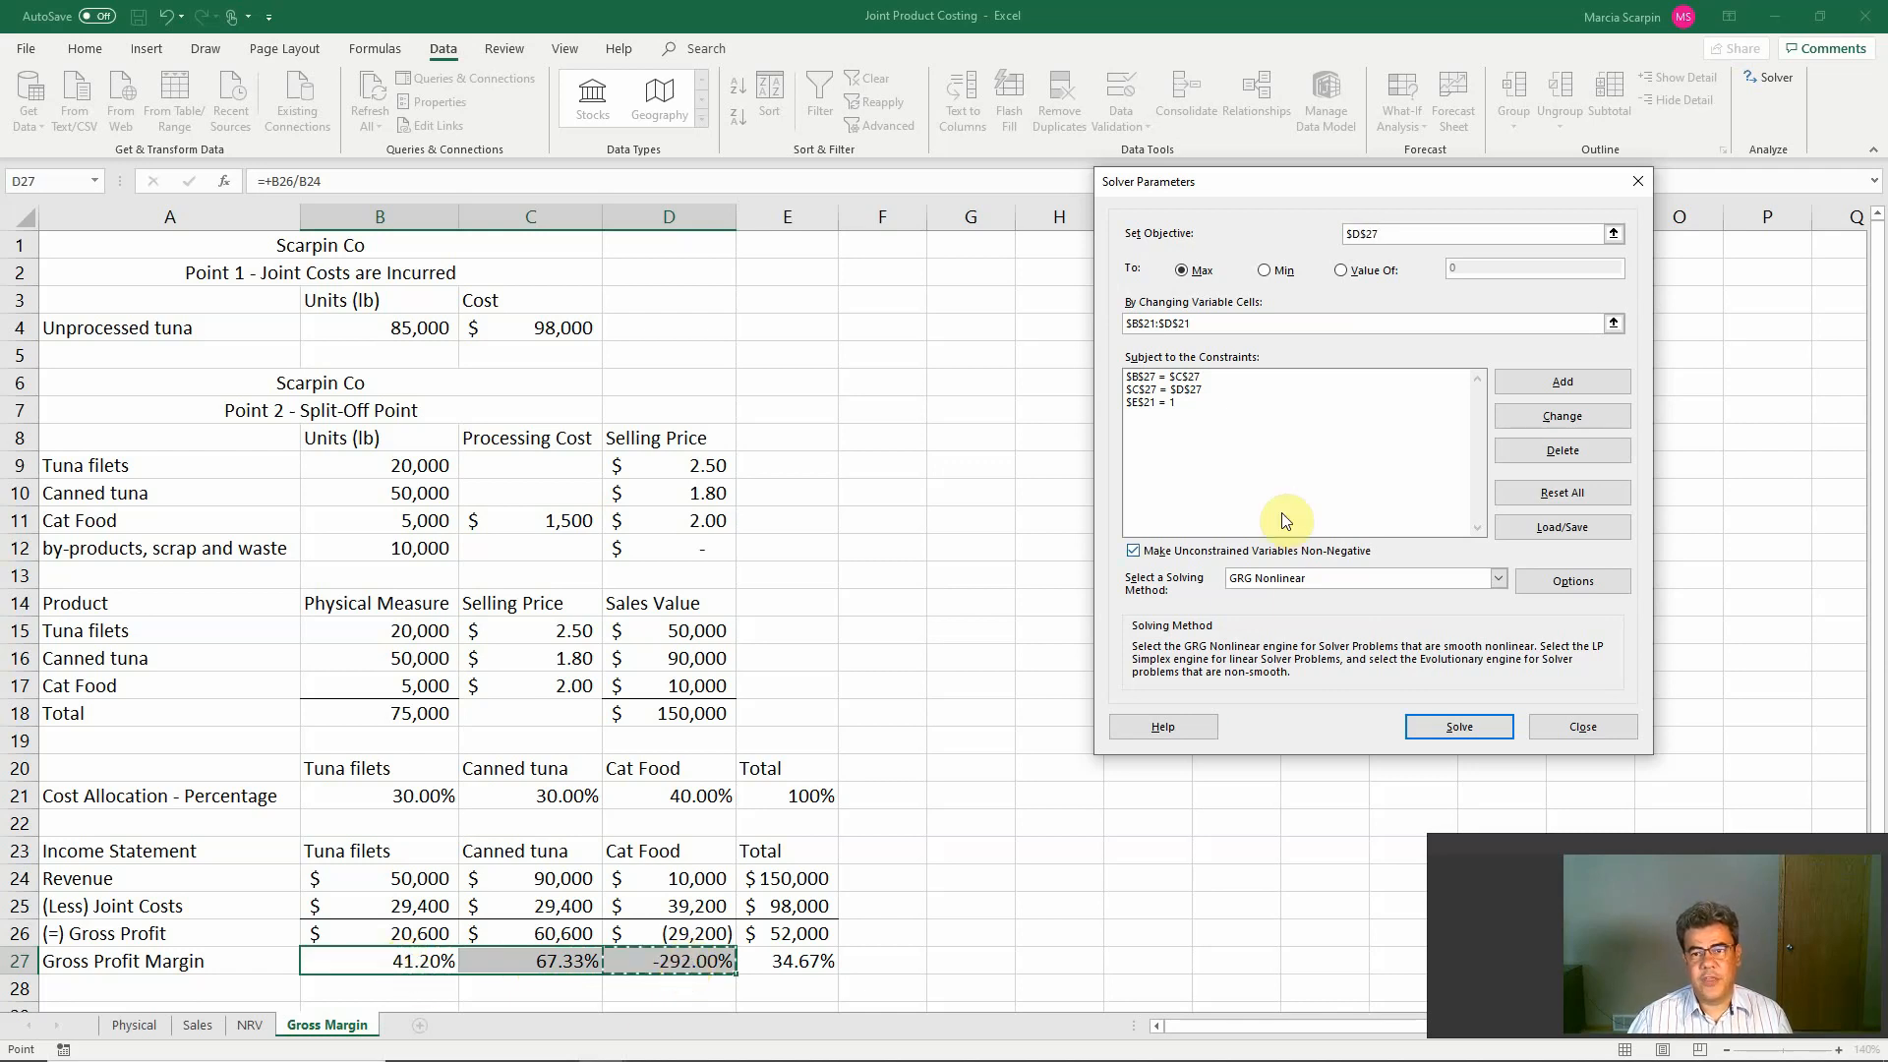
left_click(786, 932)
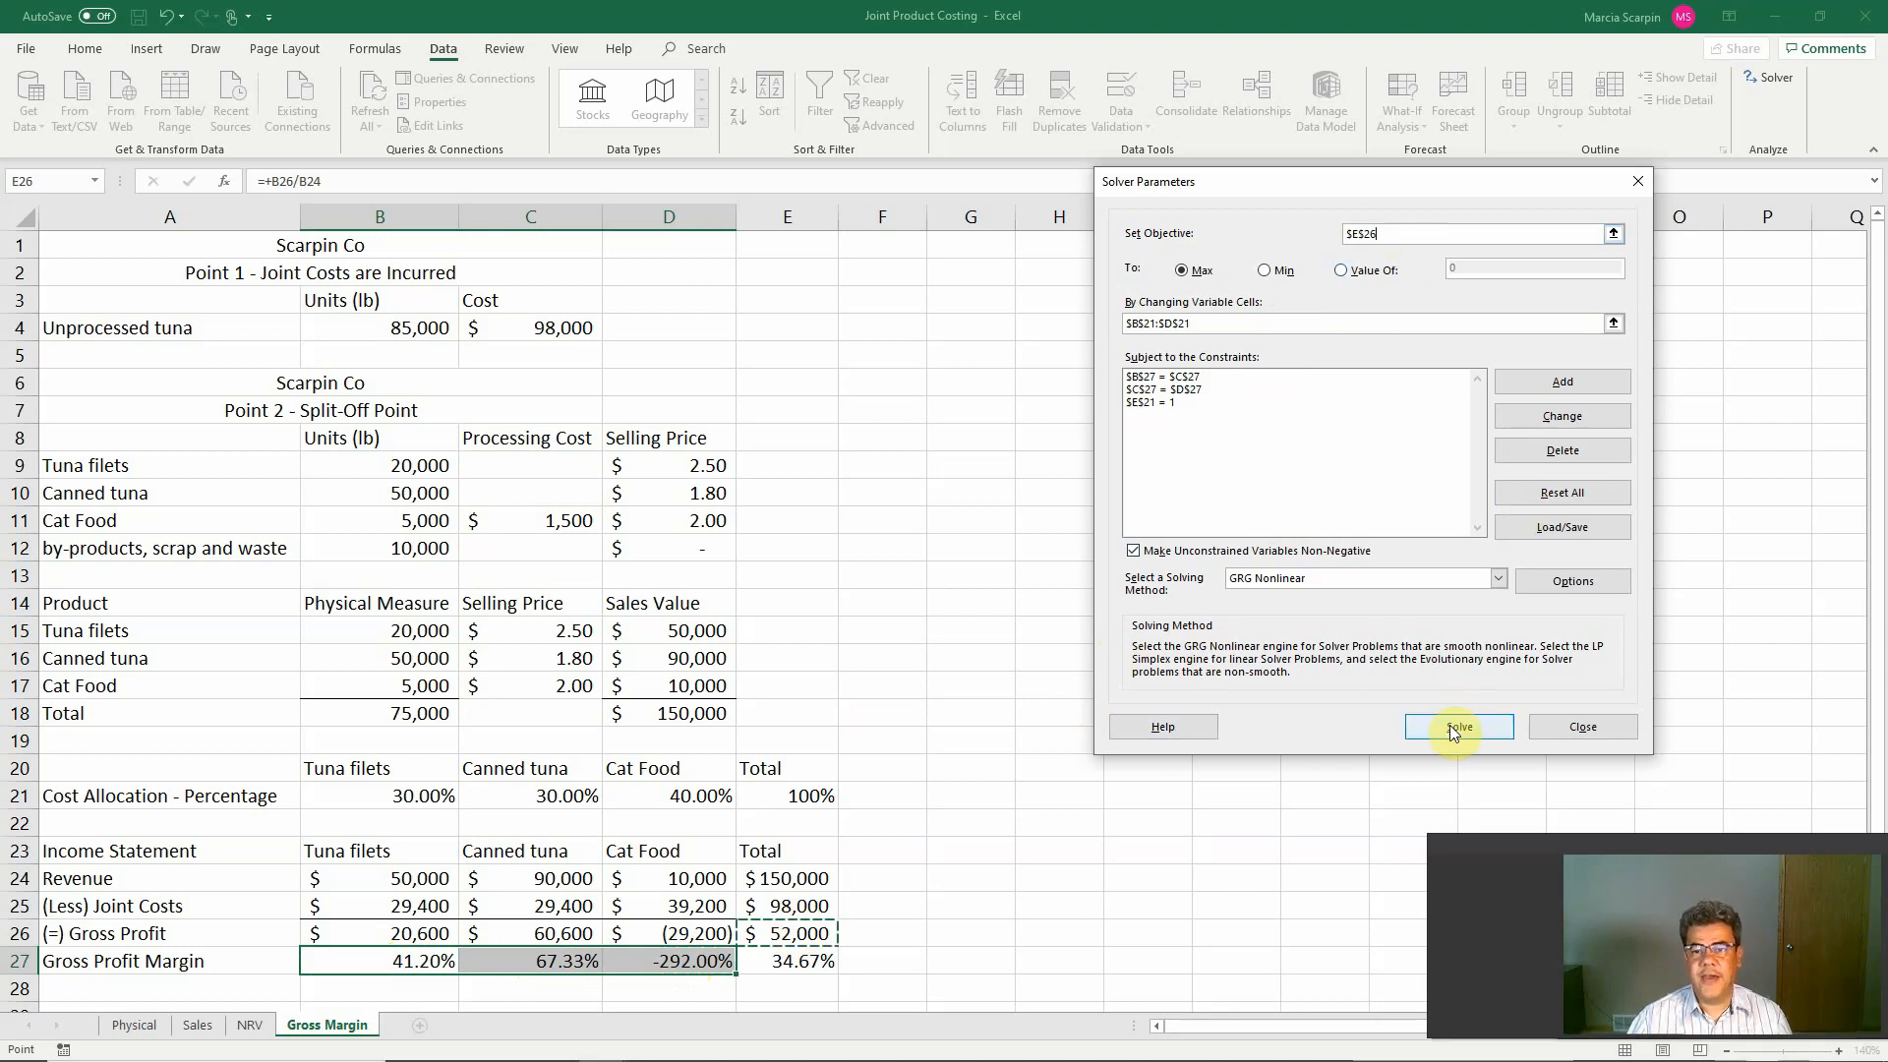
left_click(1458, 726)
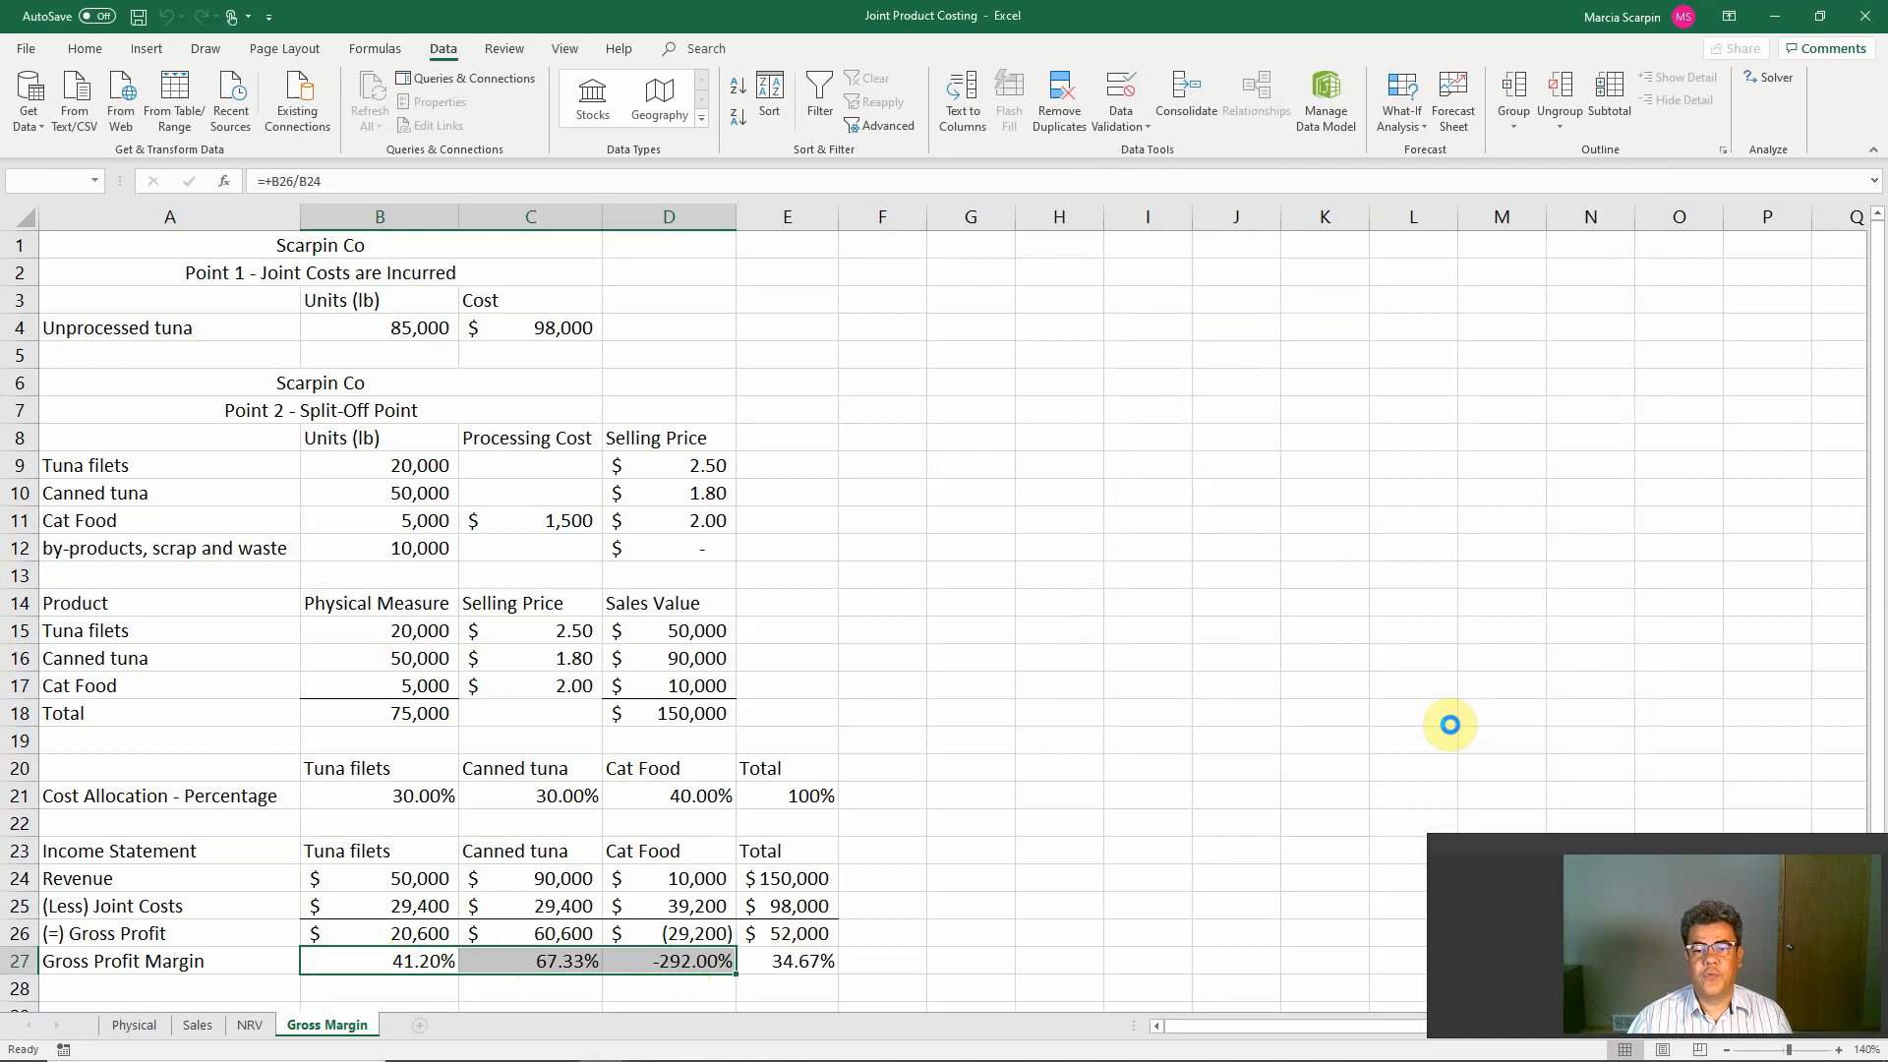
Step: Keep the Solver solution: allocations 33.33%/60.00%/6.67% with equal 34.67% margins
left_click(1766, 77)
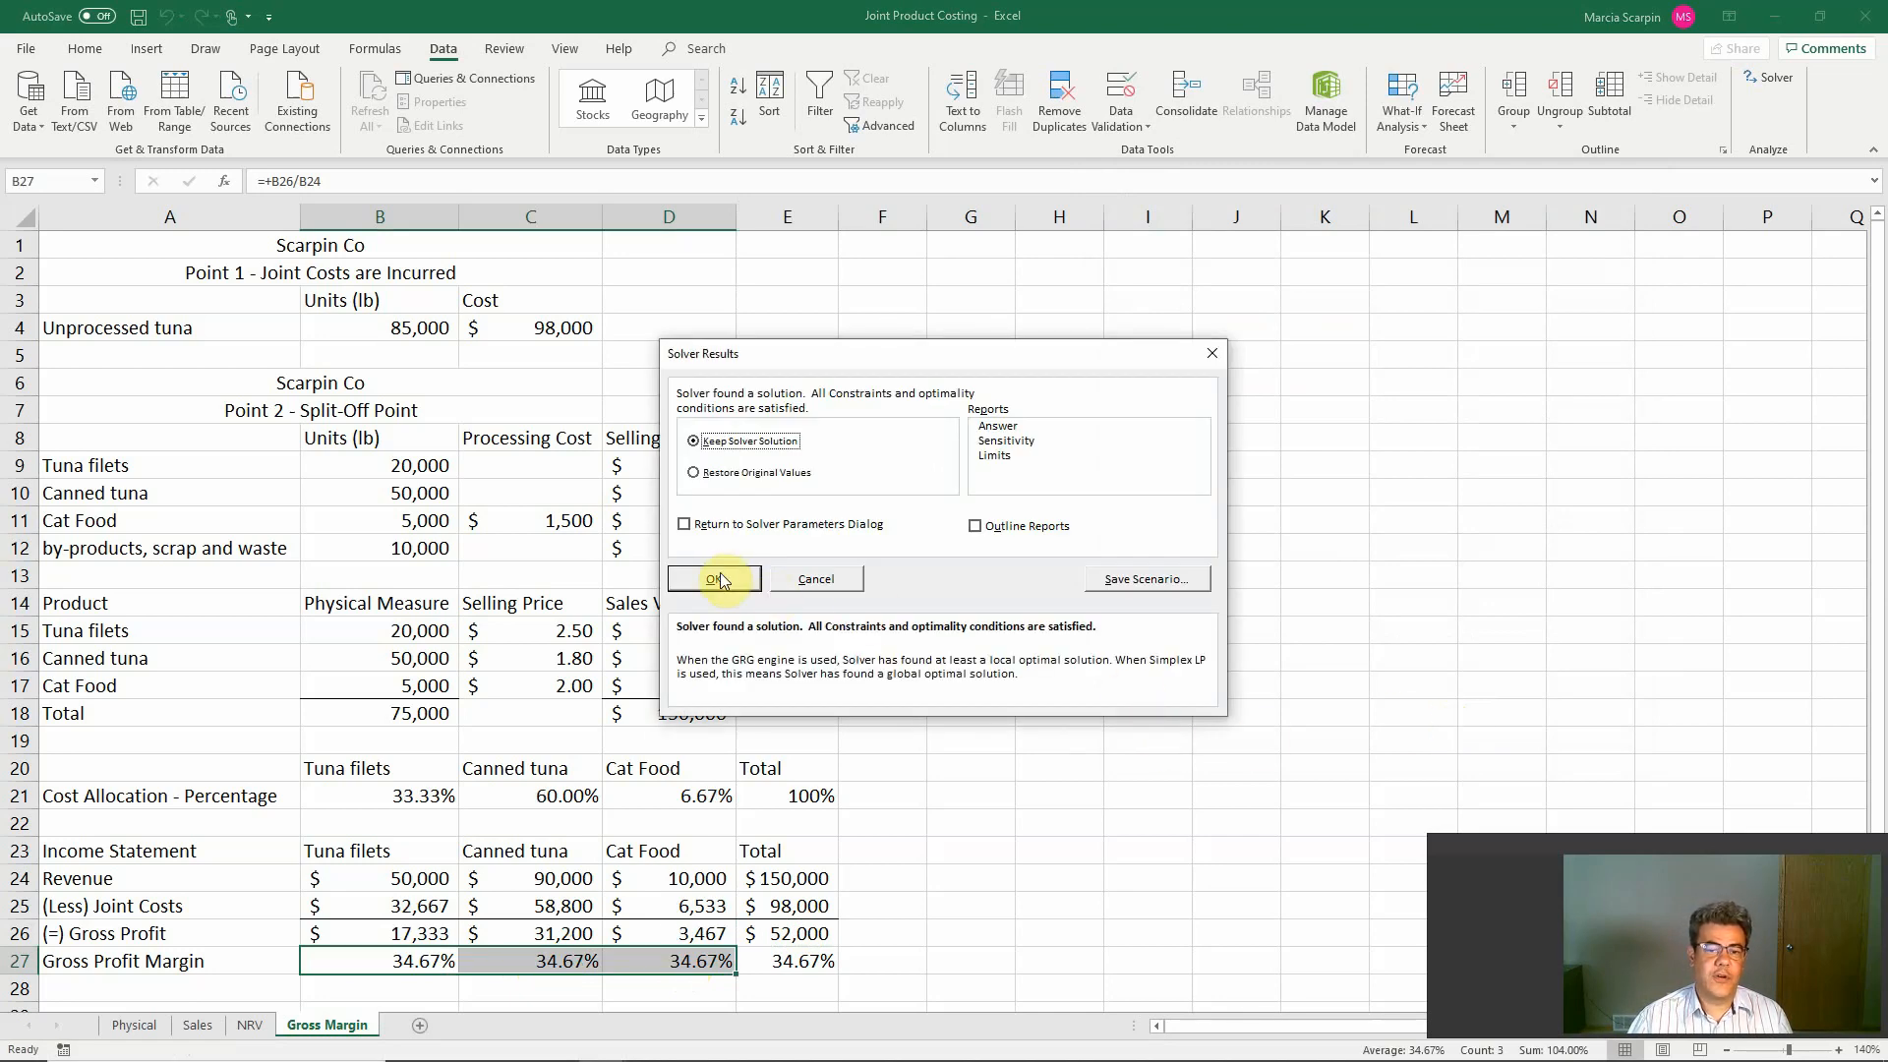
left_click(714, 579)
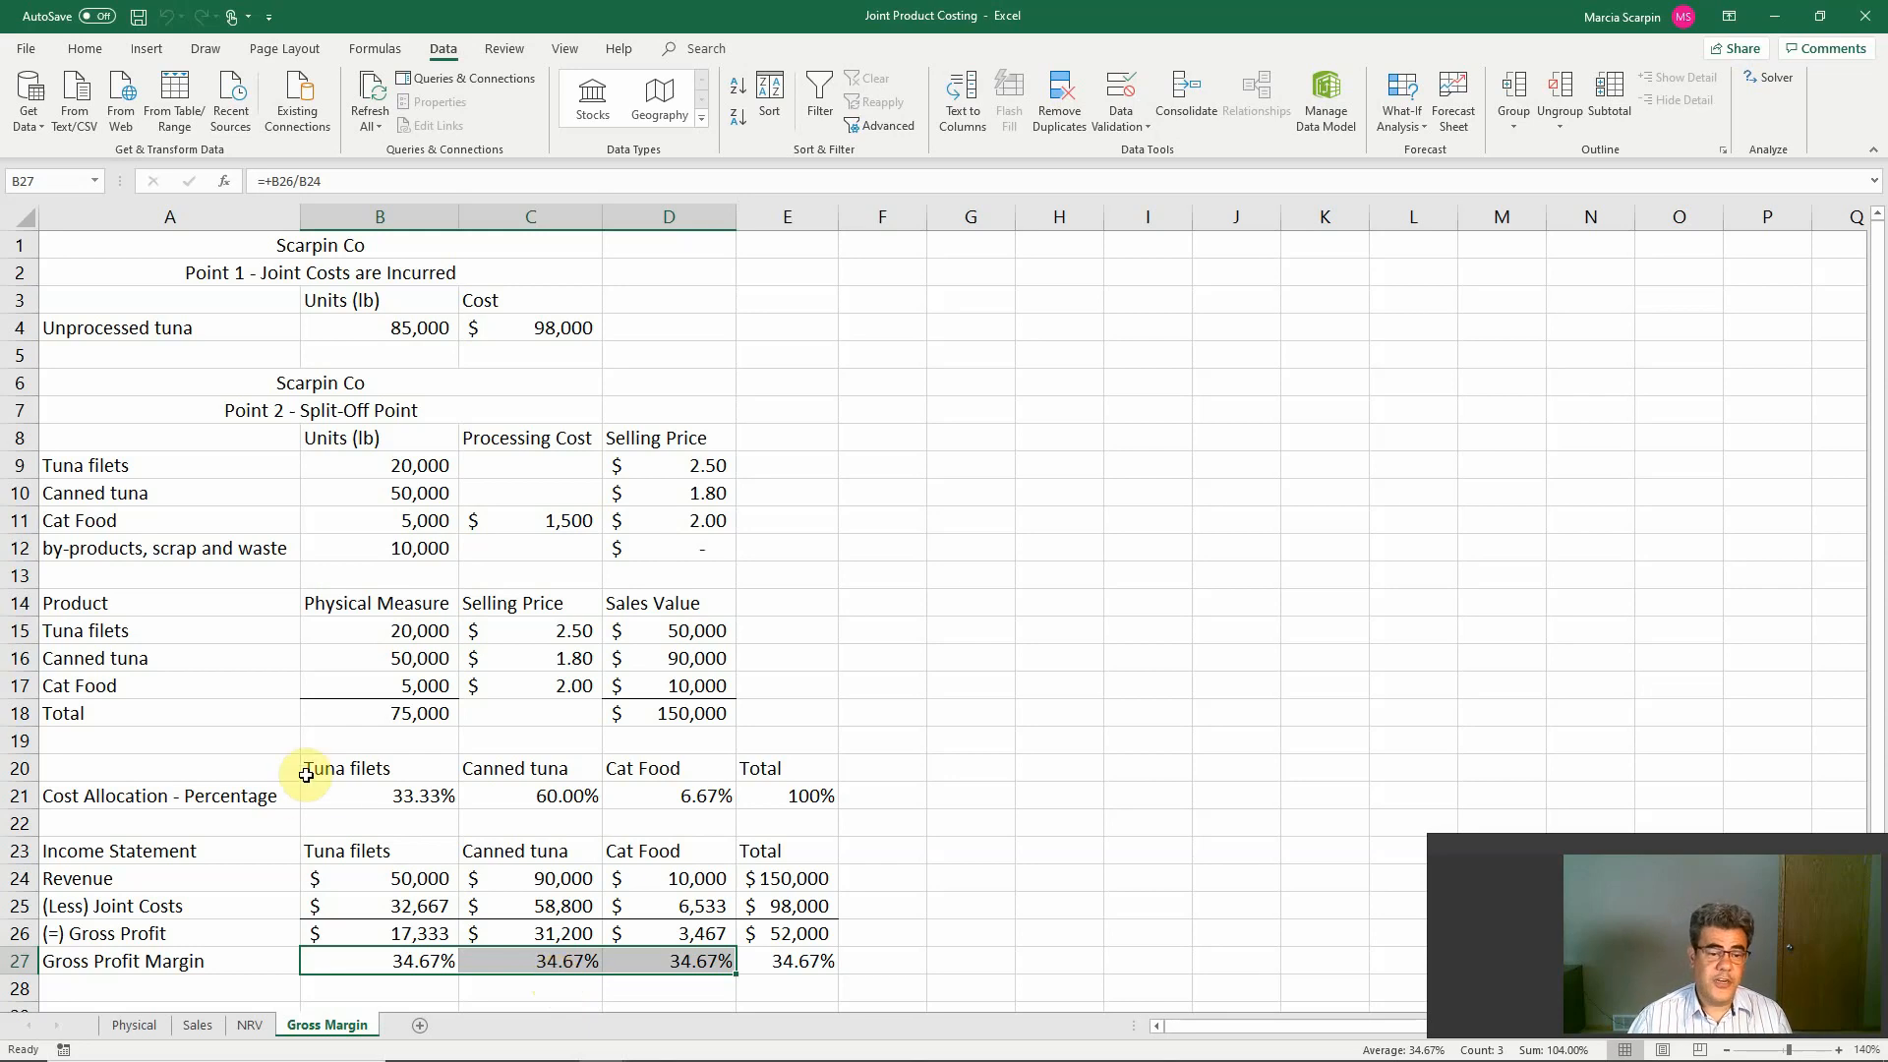
left_click(529, 794)
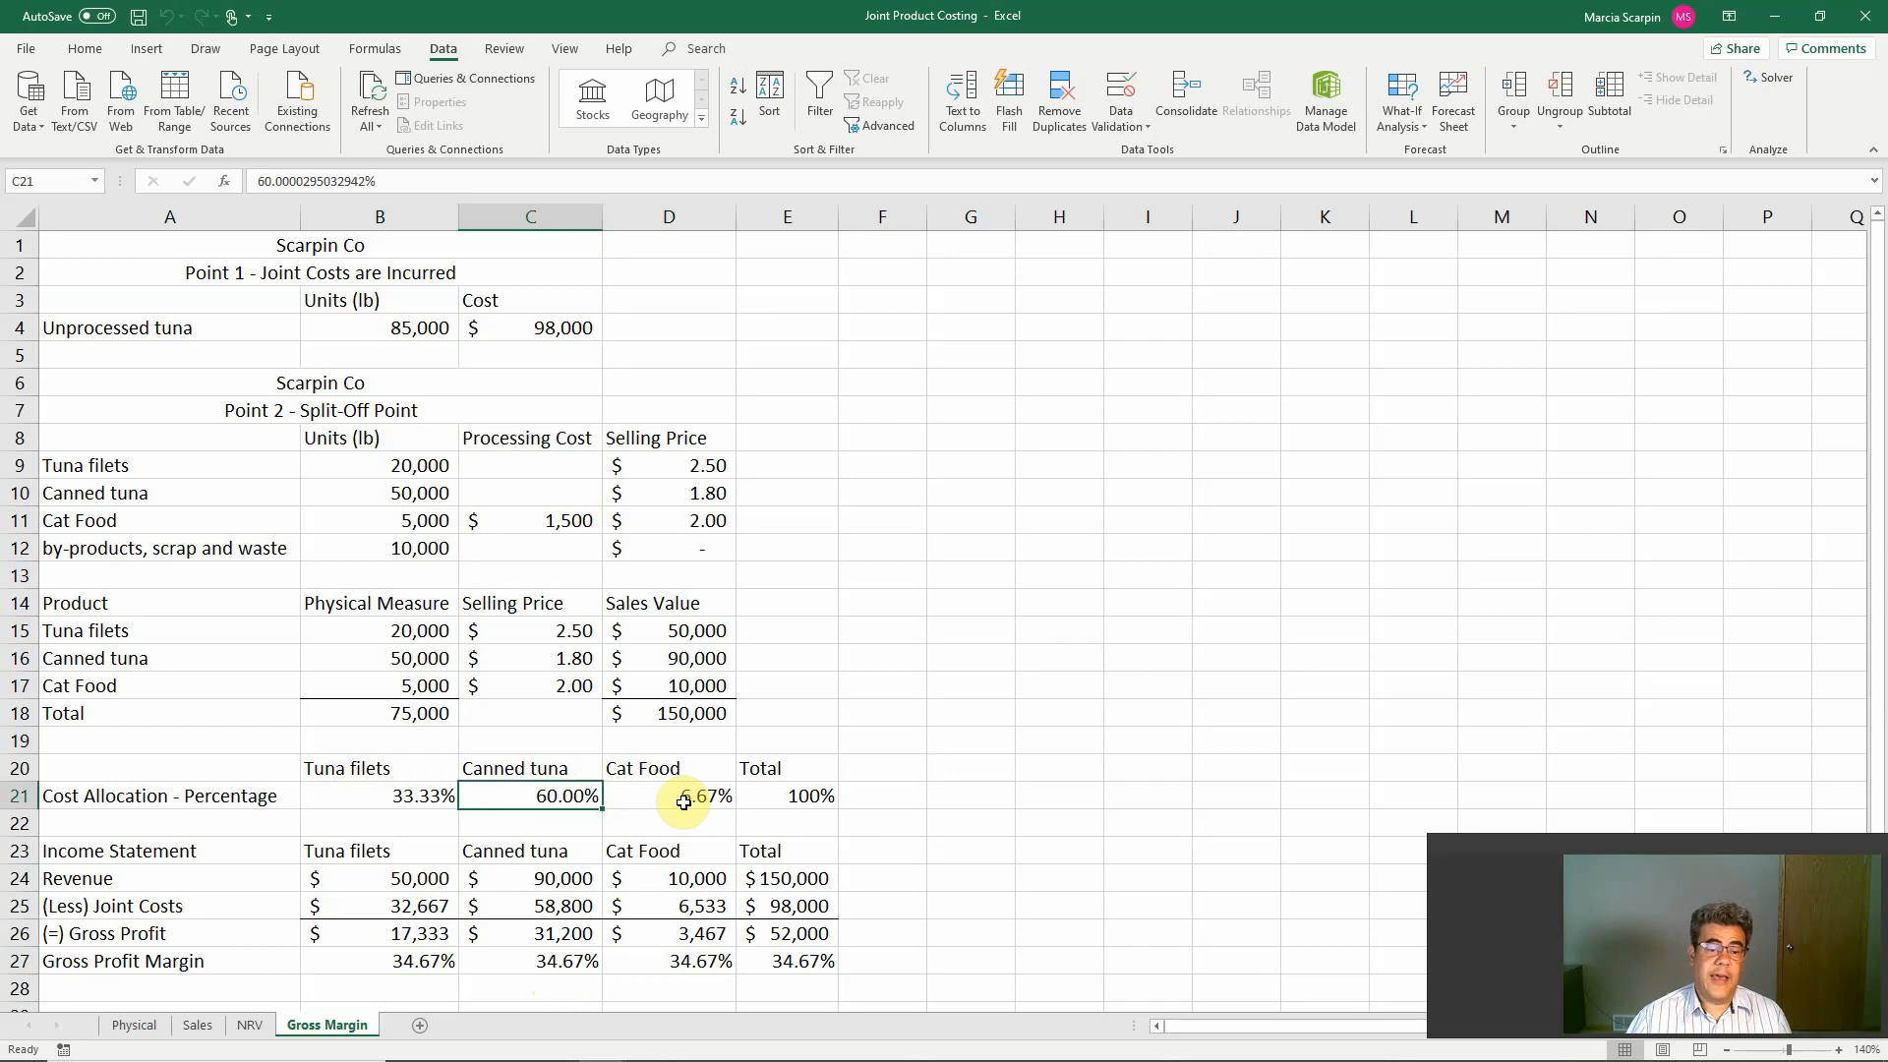
left_click(669, 795)
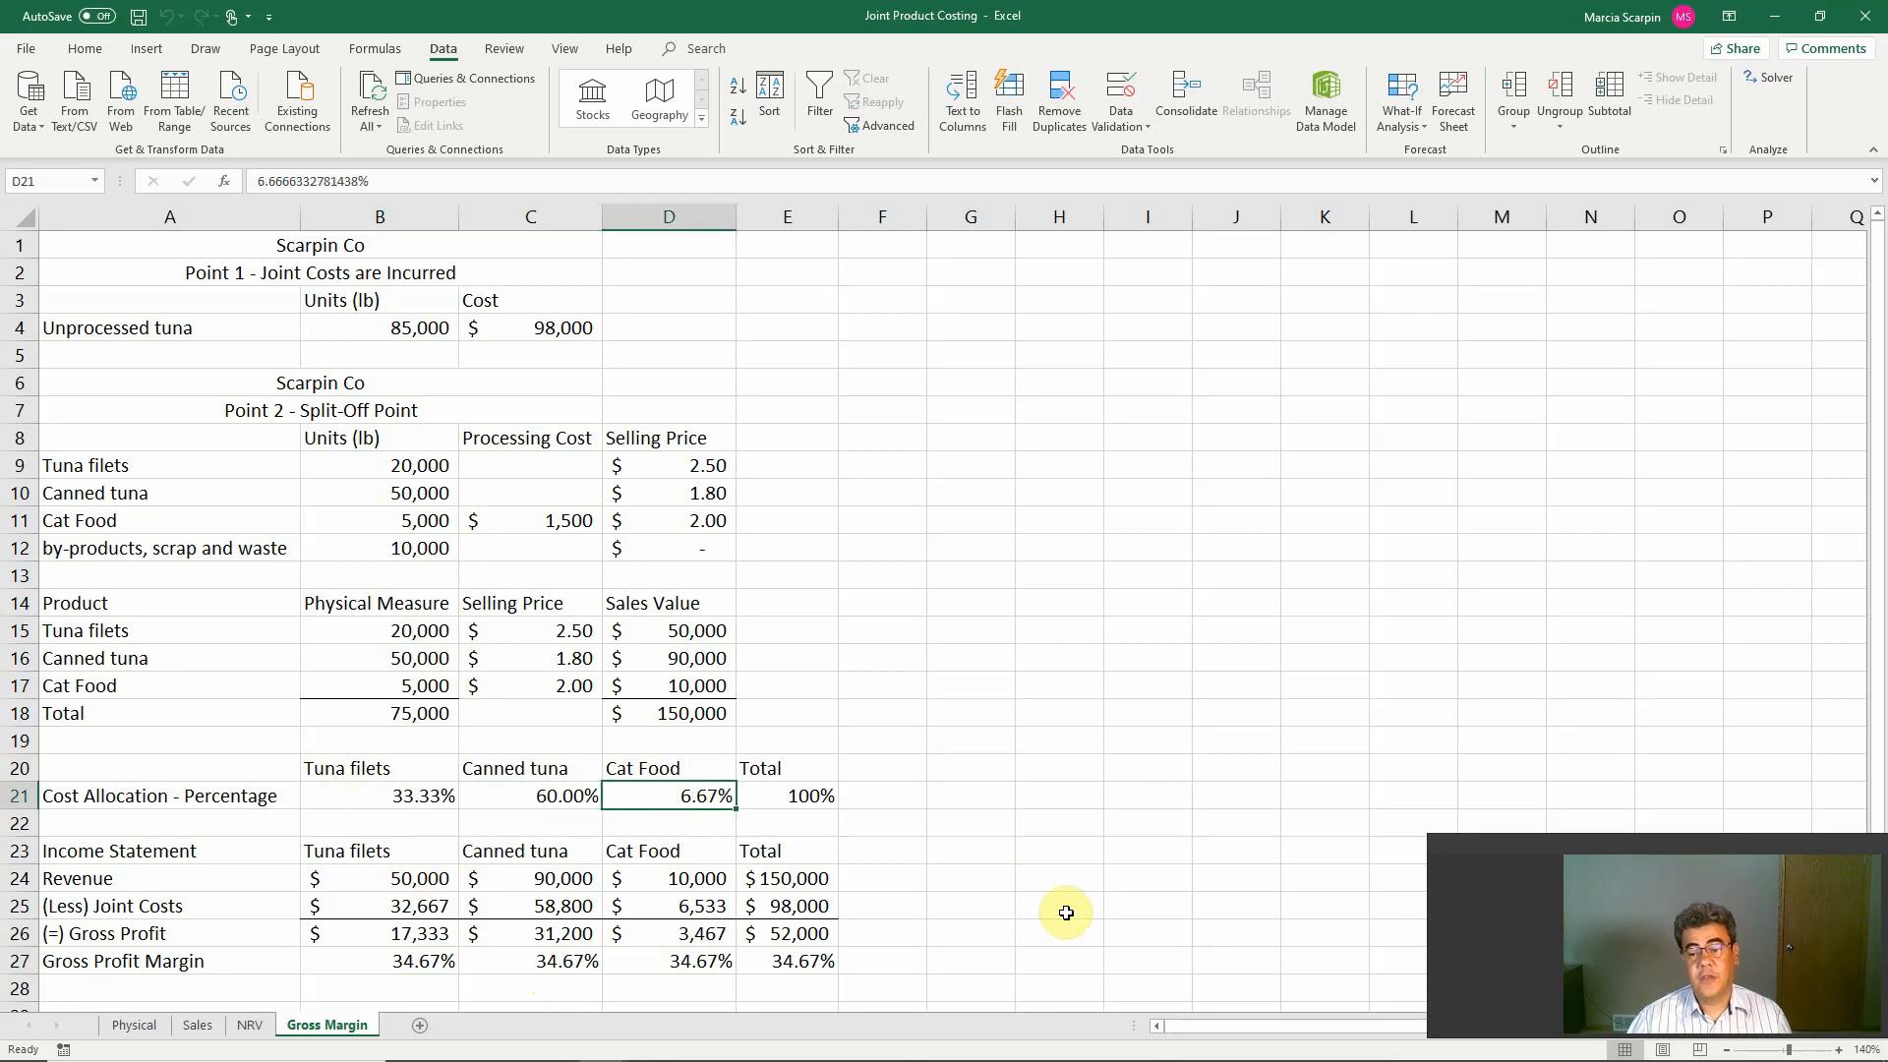
mouse_move(681, 952)
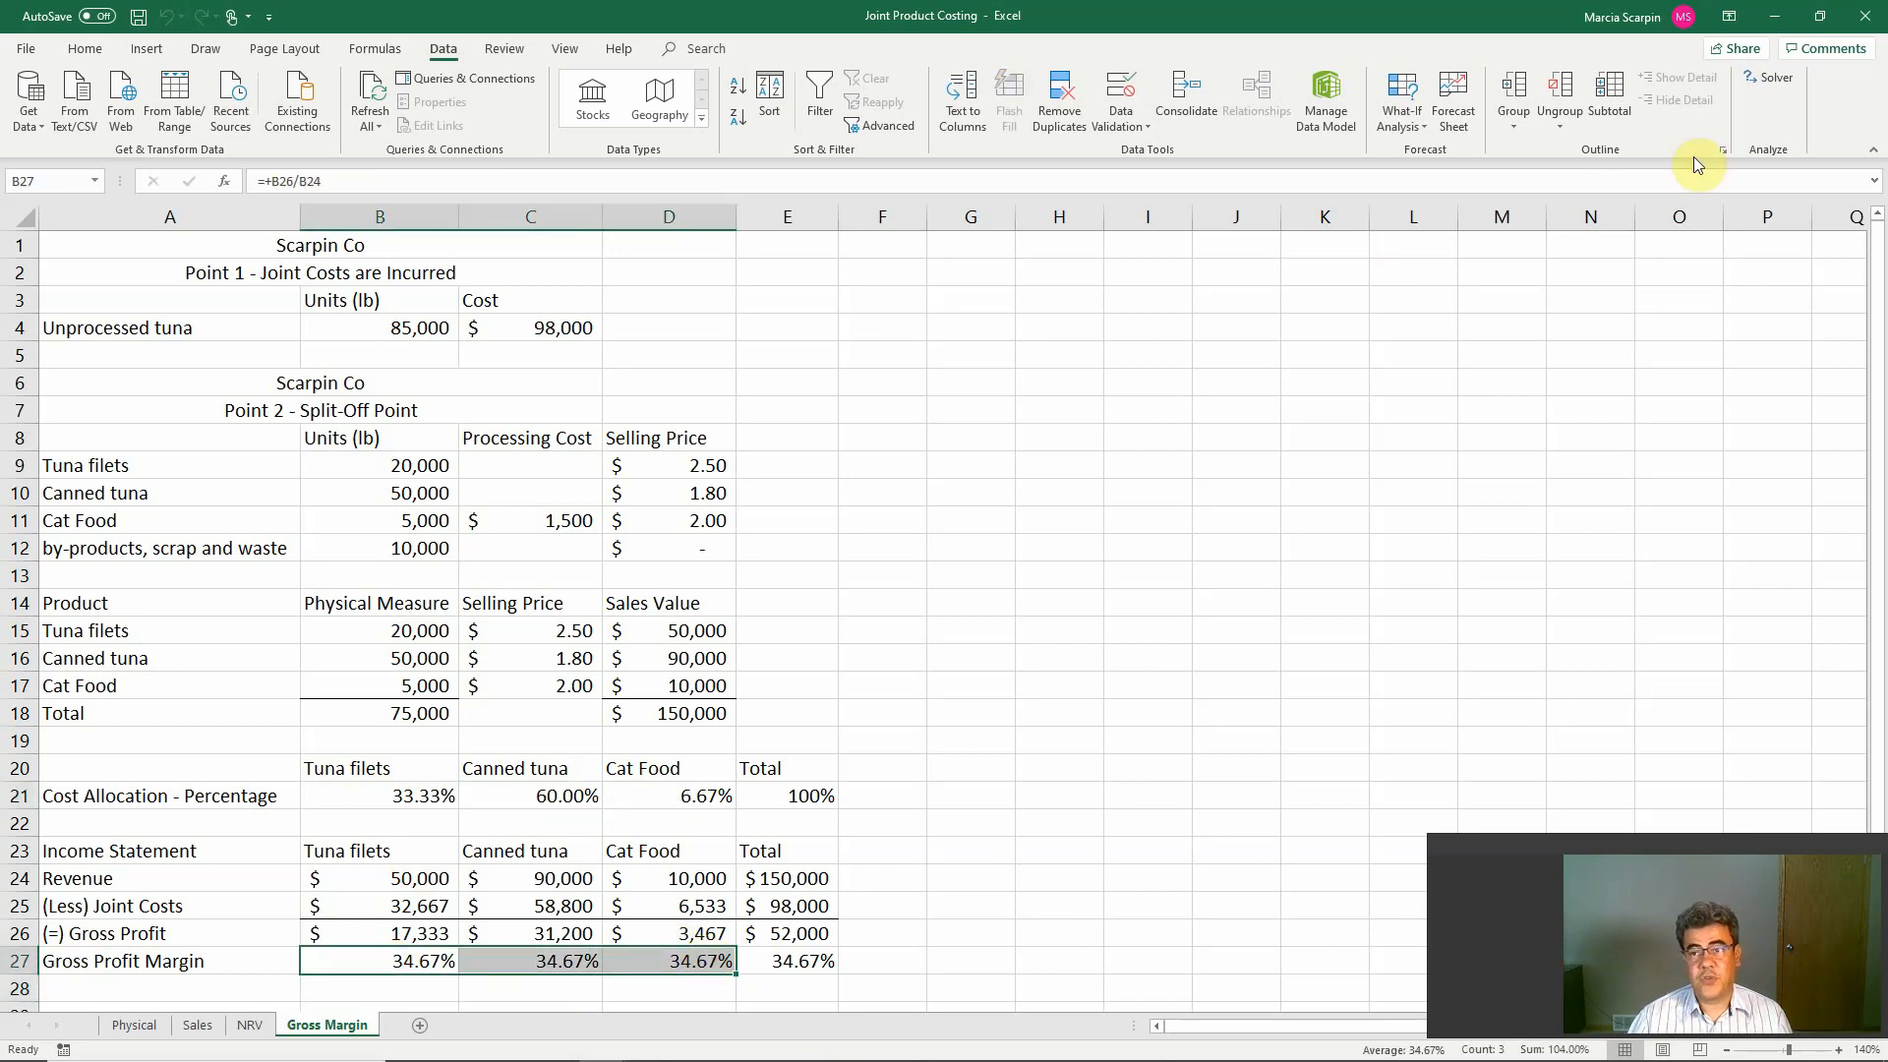
mouse_move(1793, 148)
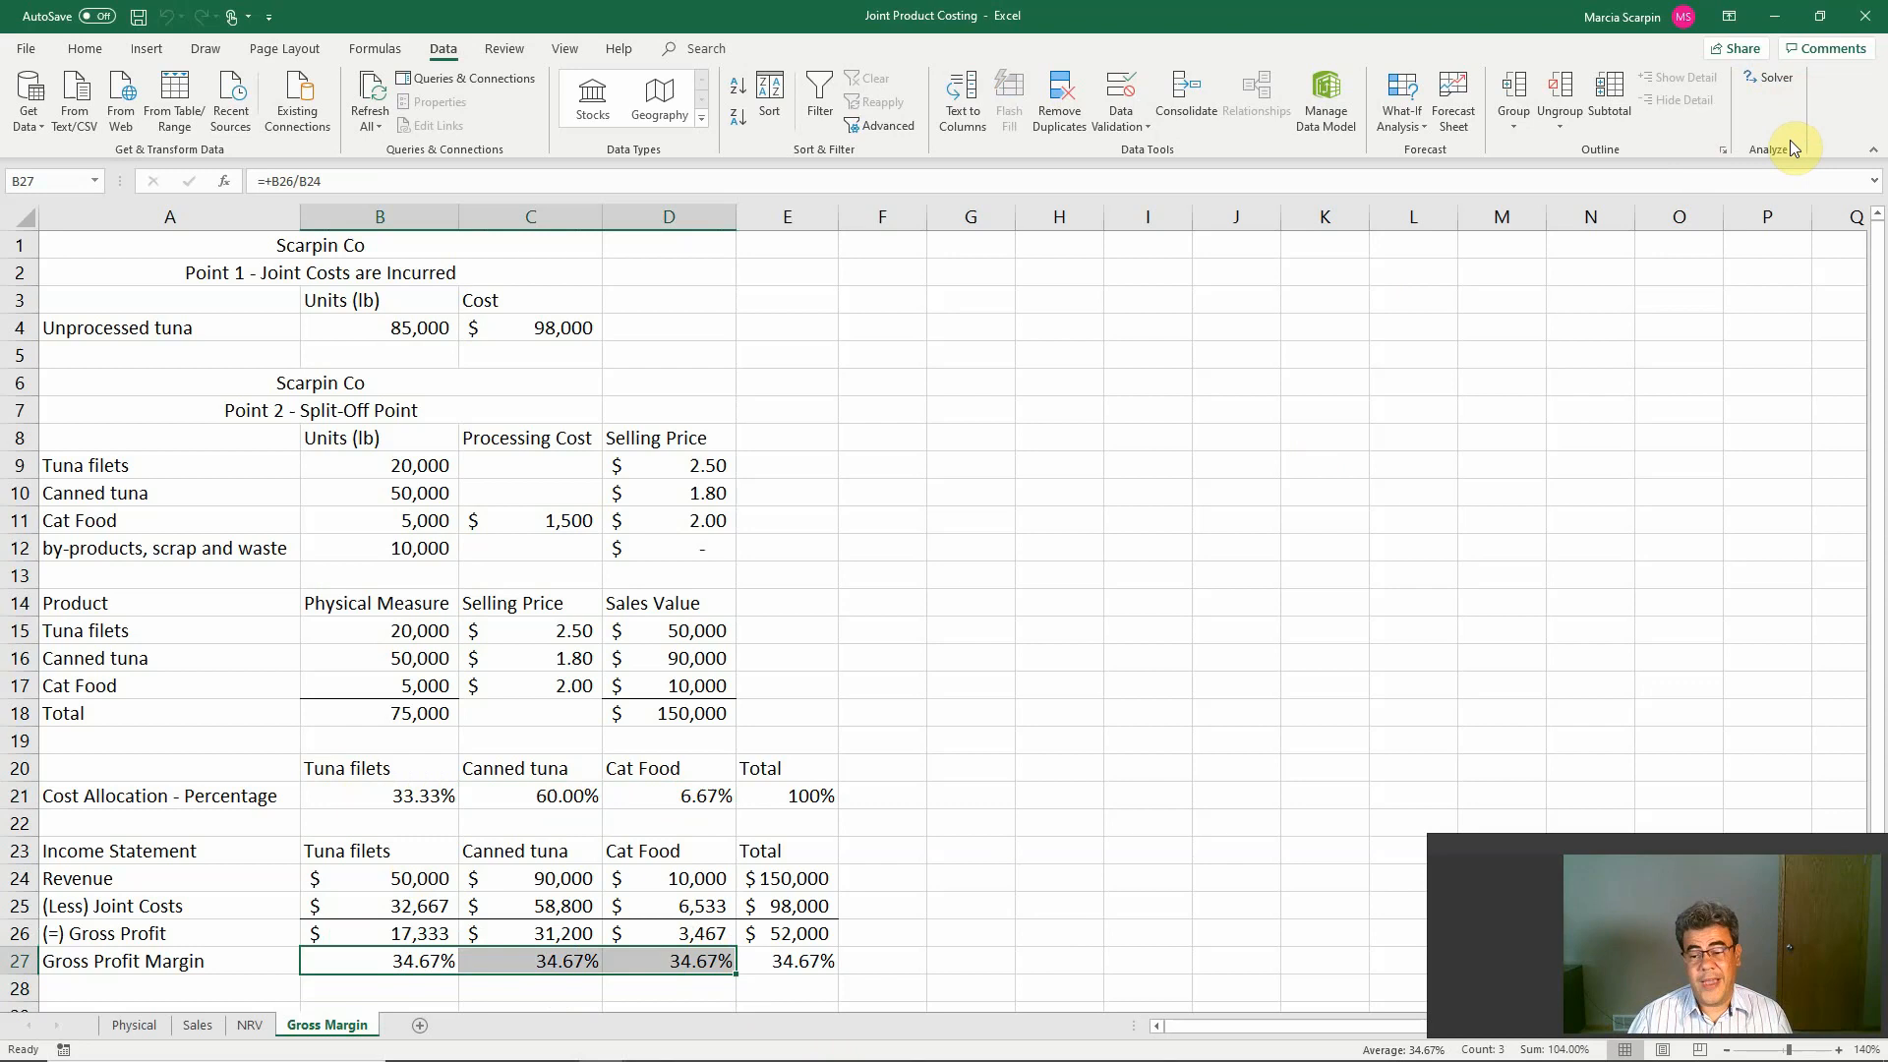
mouse_move(1627, 232)
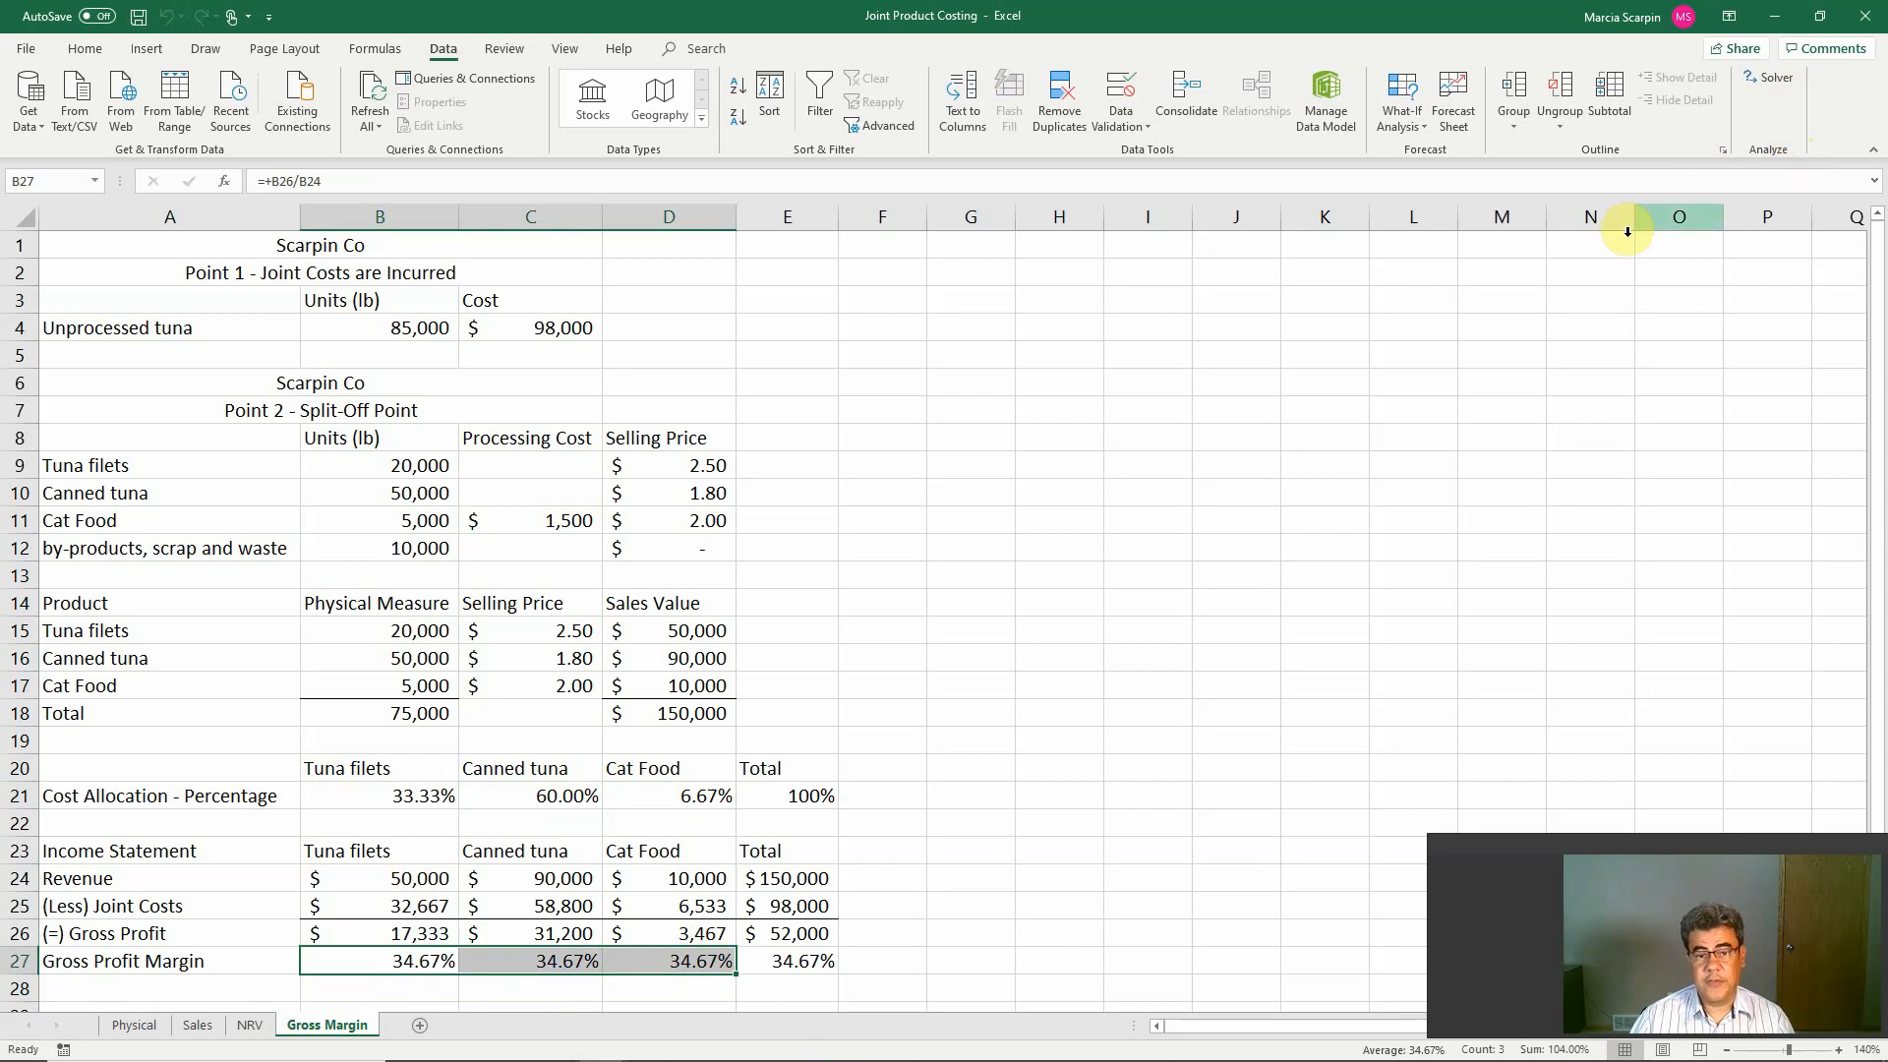